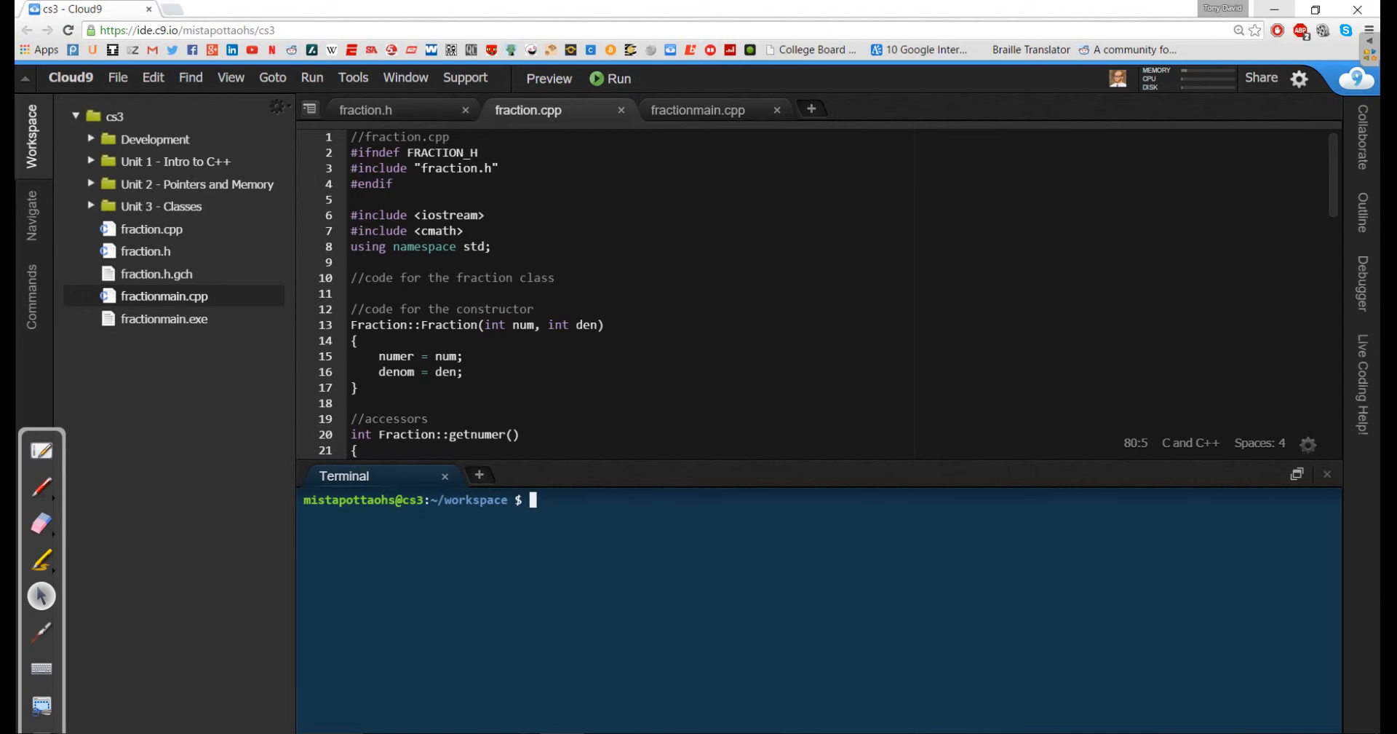
# Step: Scroll through fraction.h to review the Fraction class declarations
pyautogui.scroll(-3)
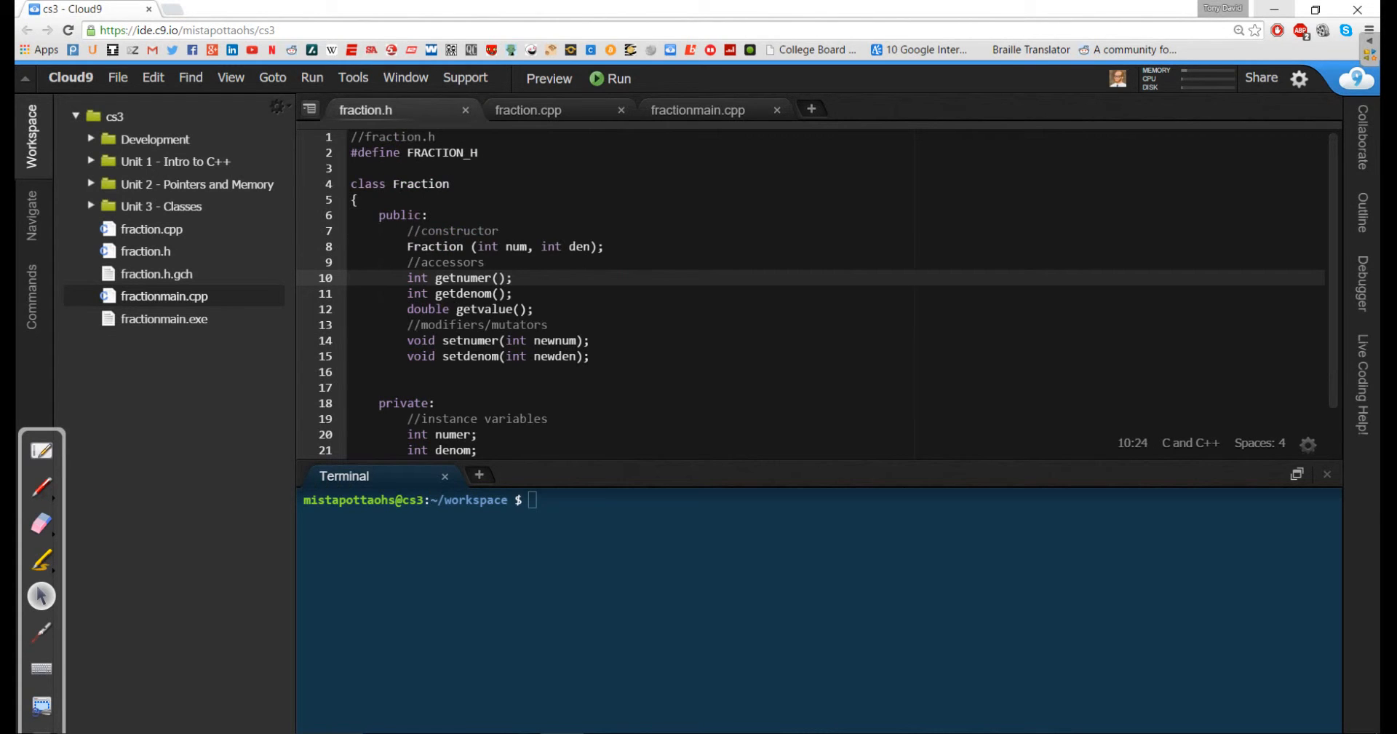
# Step: Declare constructors Fraction(int num), Fraction() and Fraction(double value) below the existing one
pyautogui.click(434, 246)
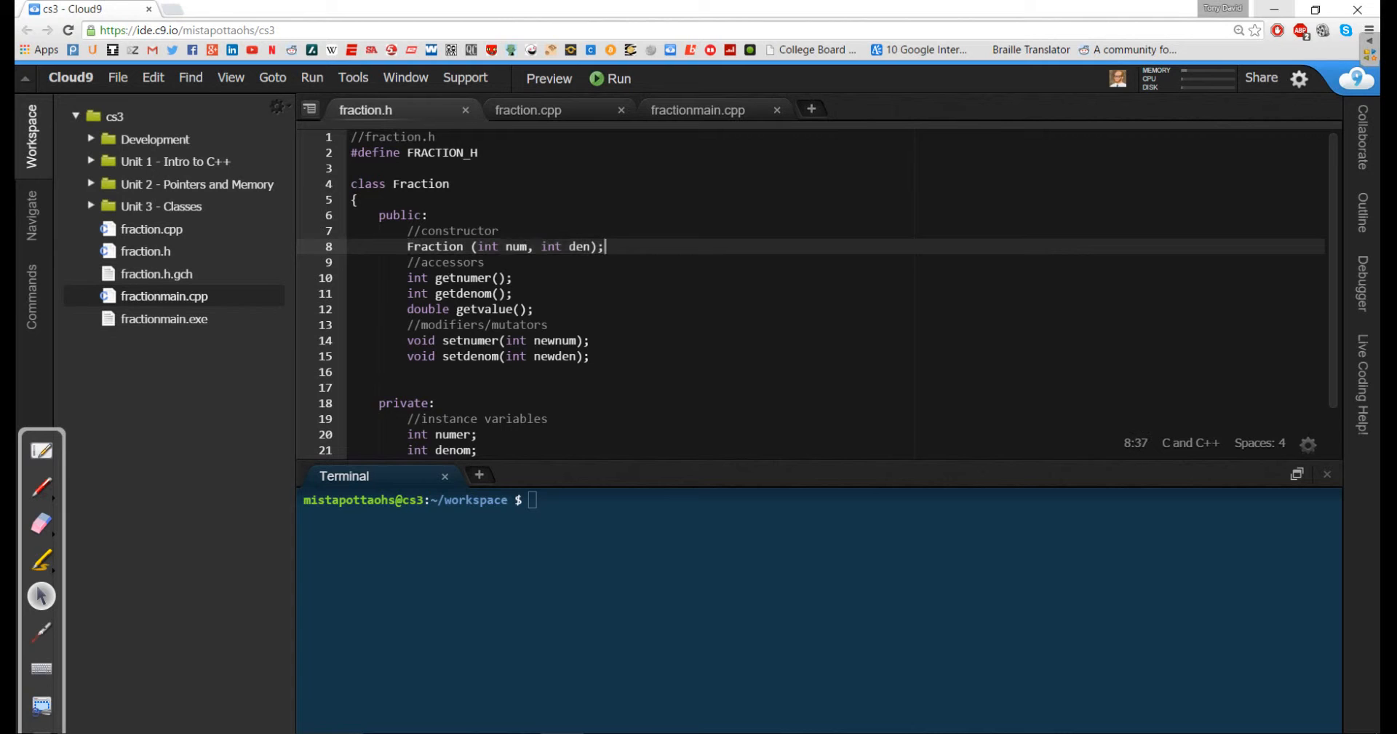
pyautogui.write('Fraction')
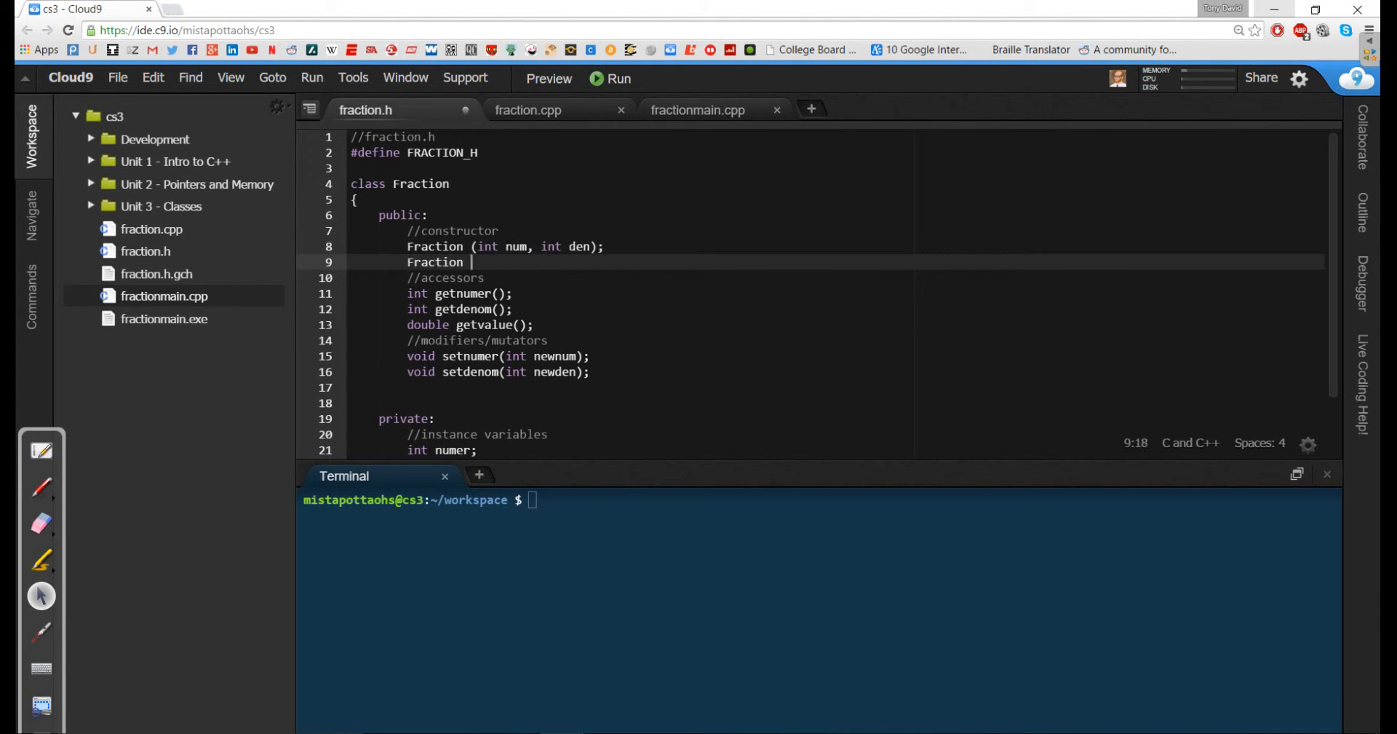
pyautogui.write('(int n')
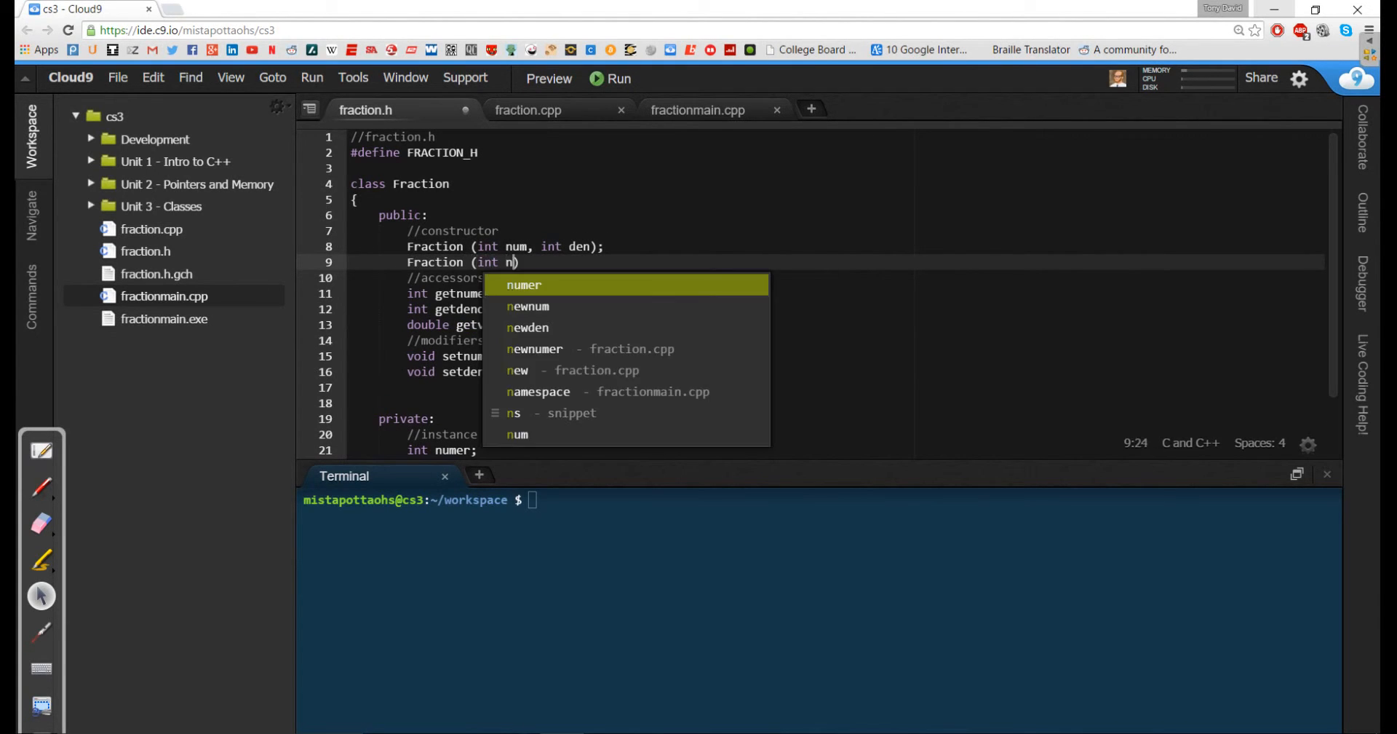
pyautogui.write('um')
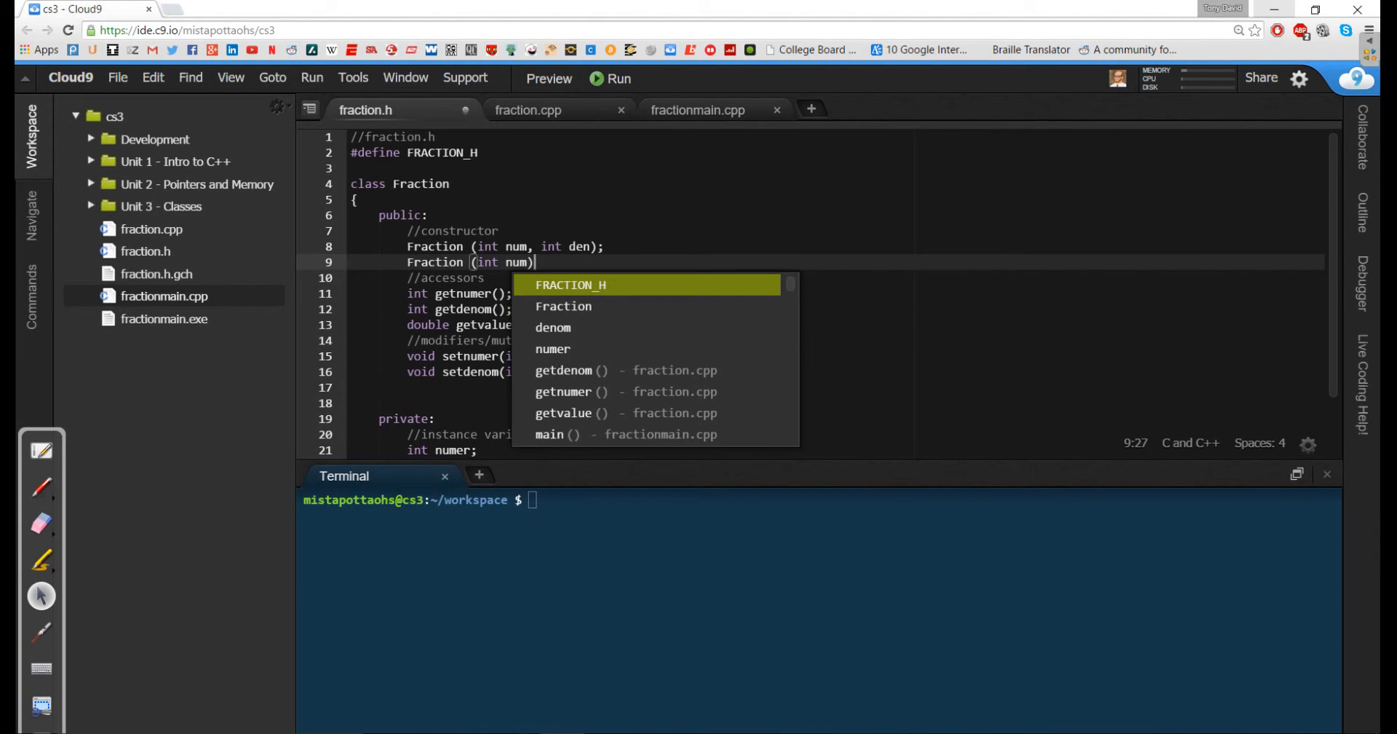
pyautogui.write(';FRAC')
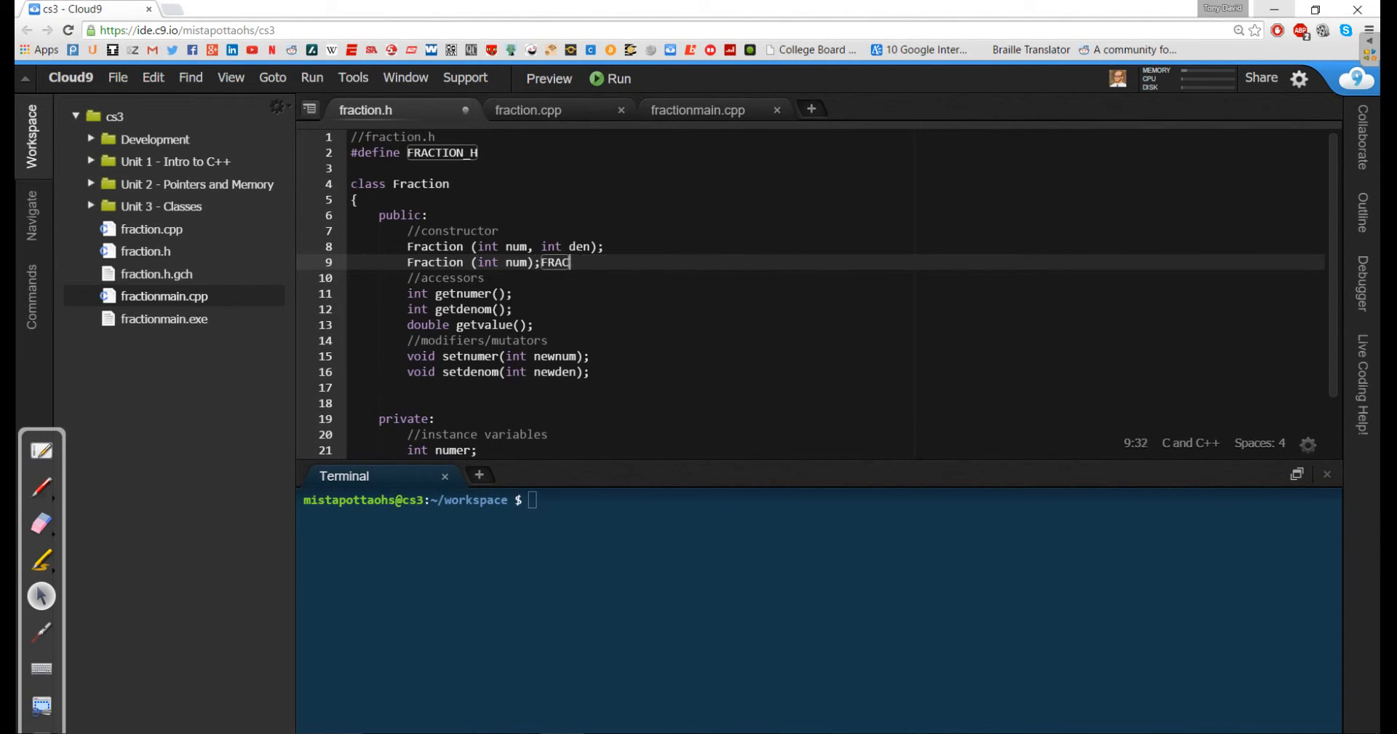
pyautogui.press('BackSpace')
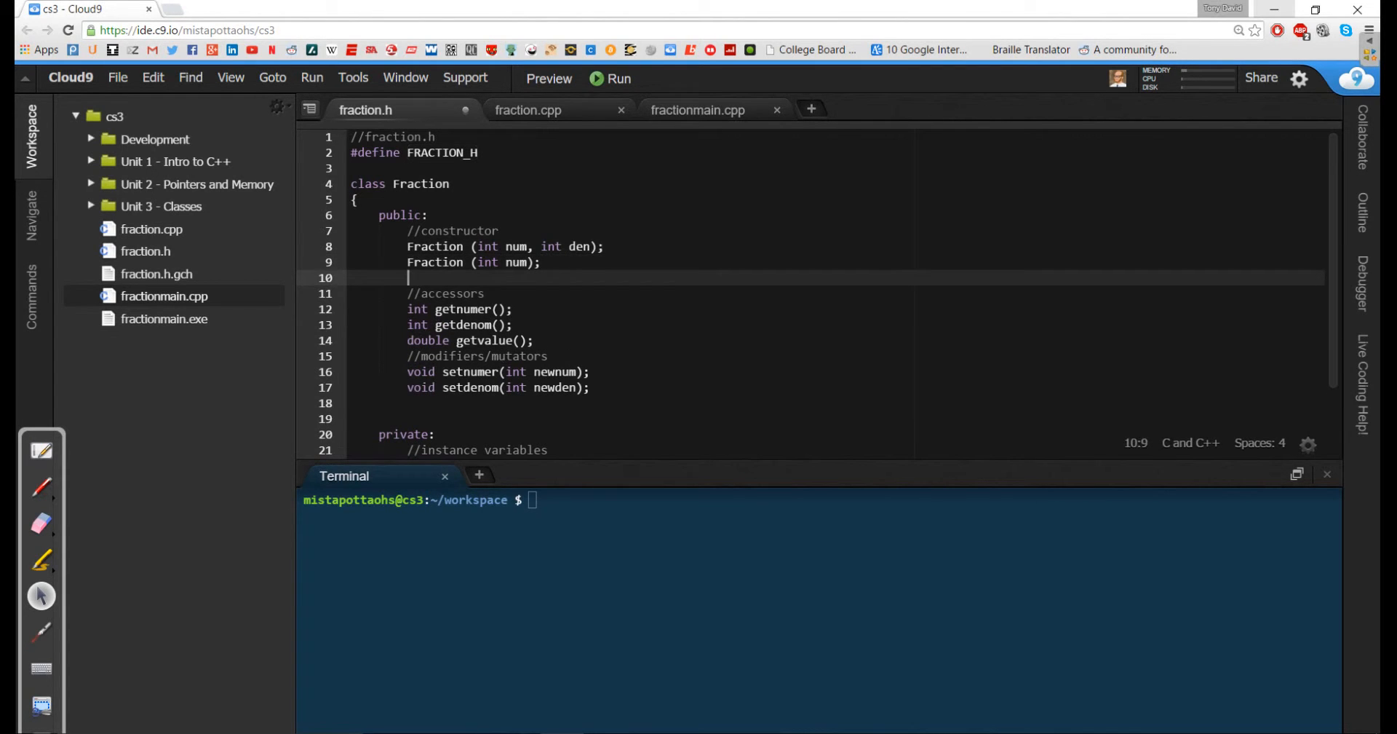
pyautogui.write('Fraction ();')
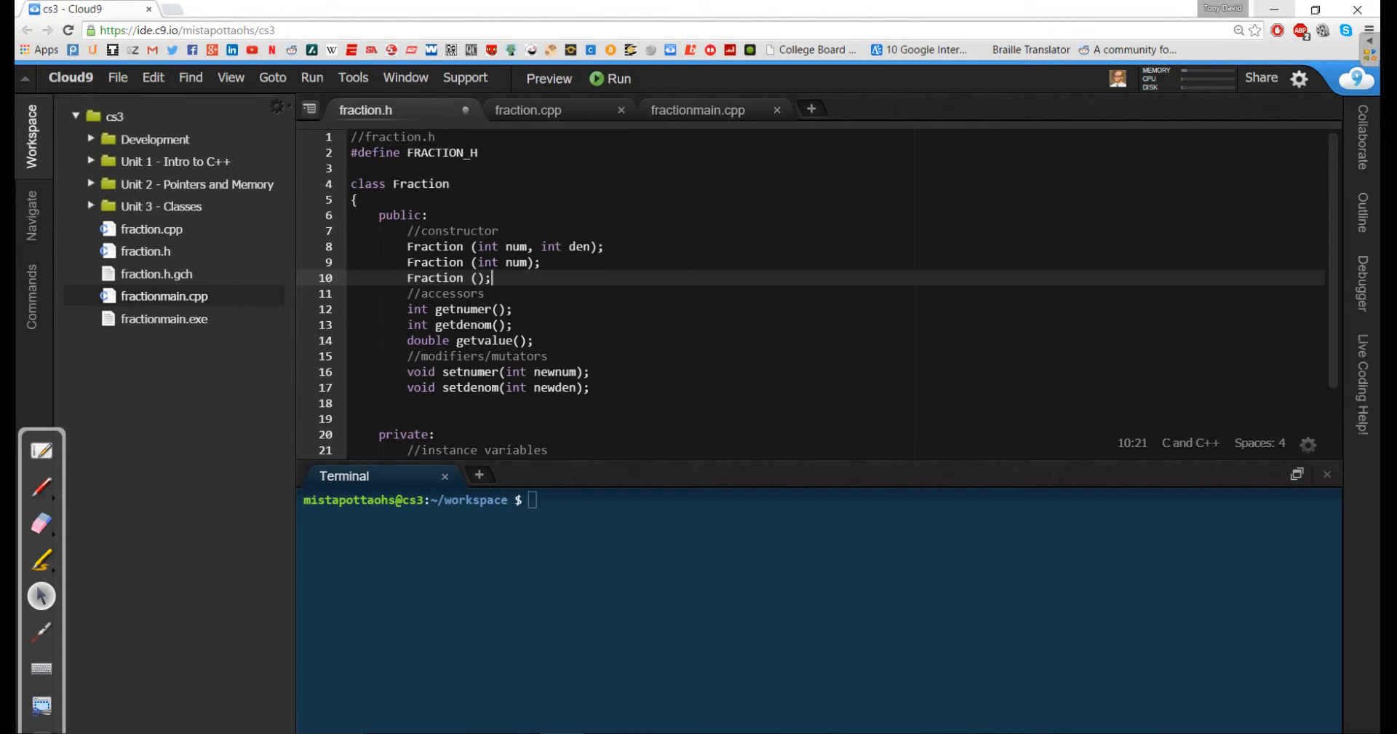
pyautogui.write('Fr')
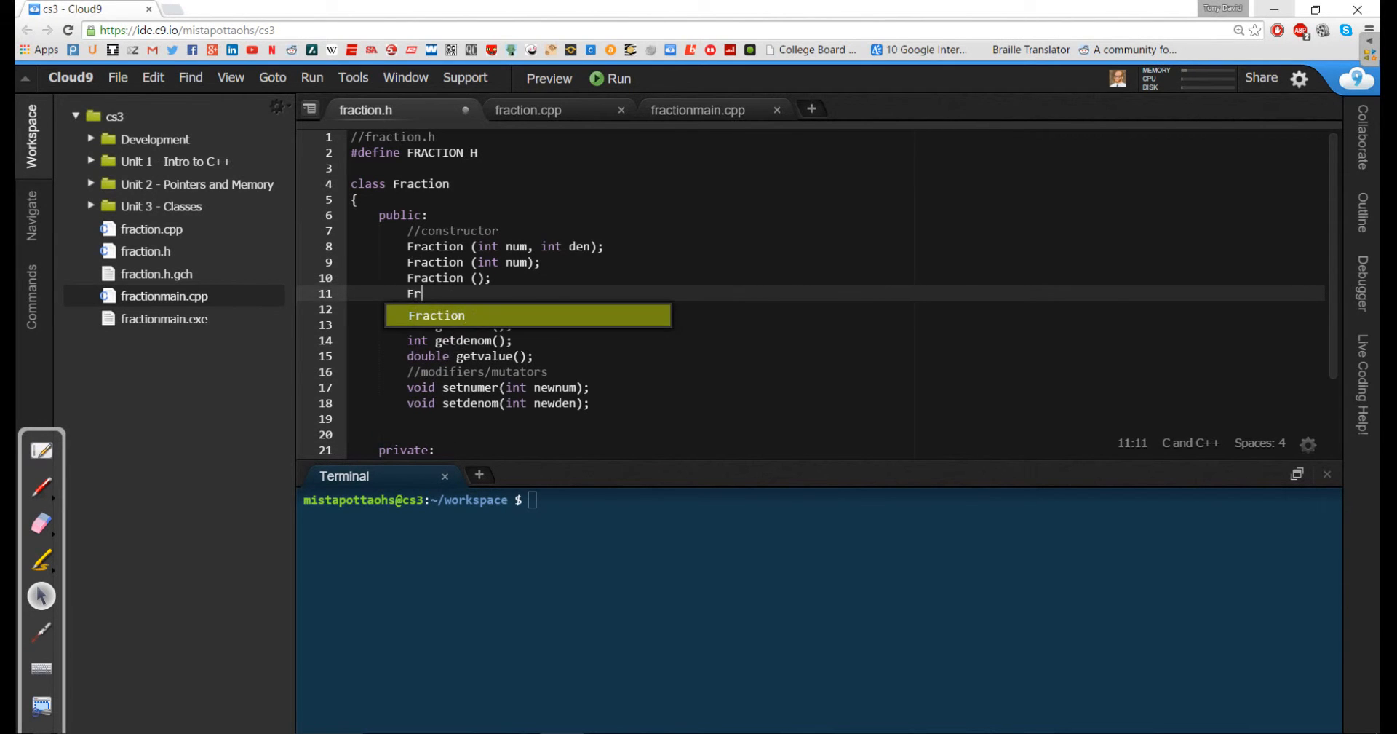
pyautogui.press('Tab')
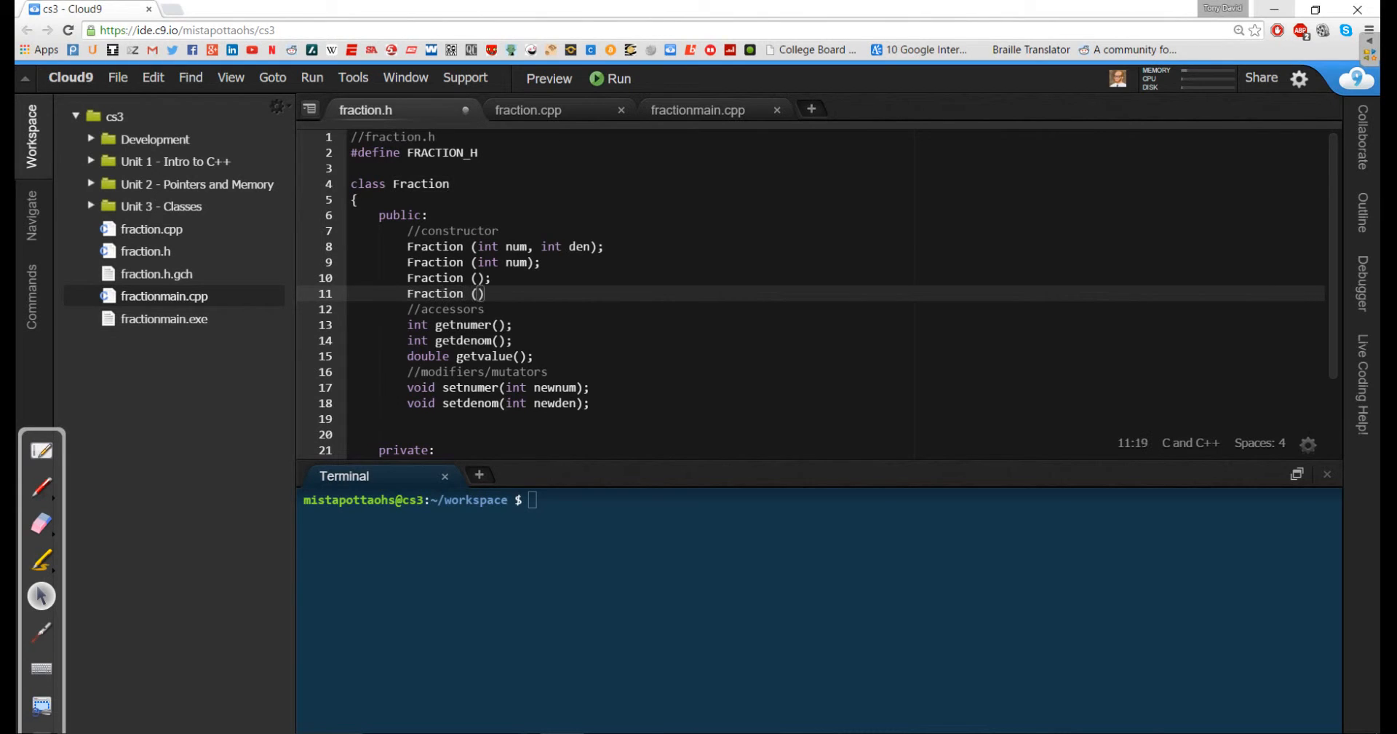
pyautogui.write('double value')
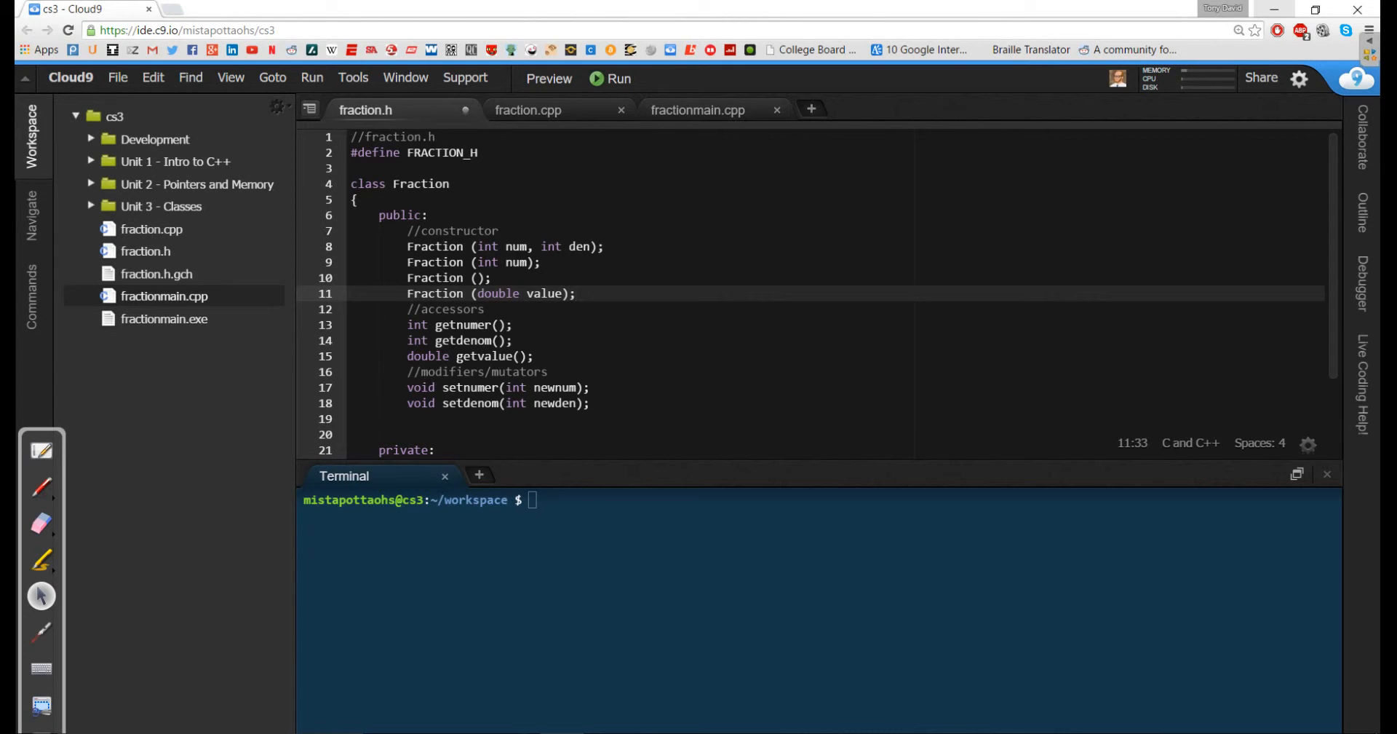
pyautogui.click(577, 293)
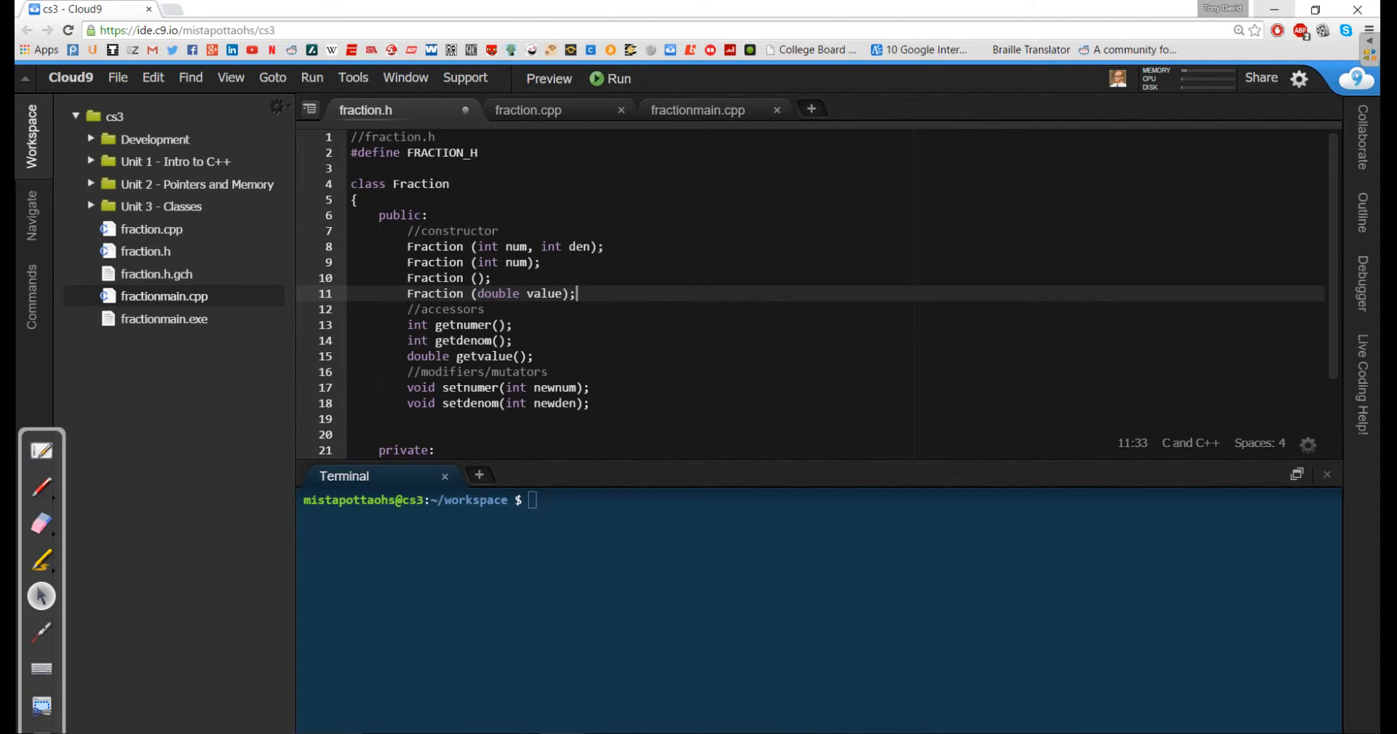
# Step: Compile fractionmain.cpp with g++ into fractionmain.exe and run it
pyautogui.scroll(-3)
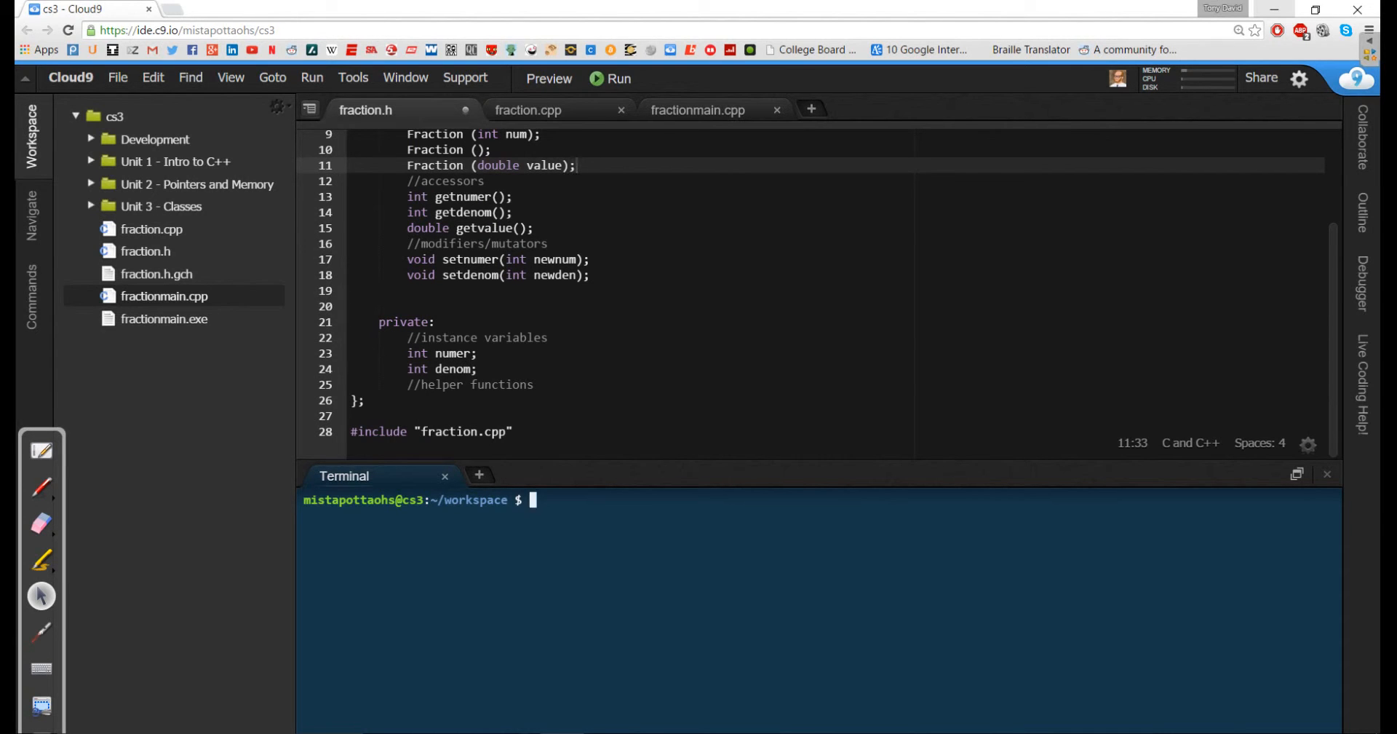
pyautogui.write('g++')
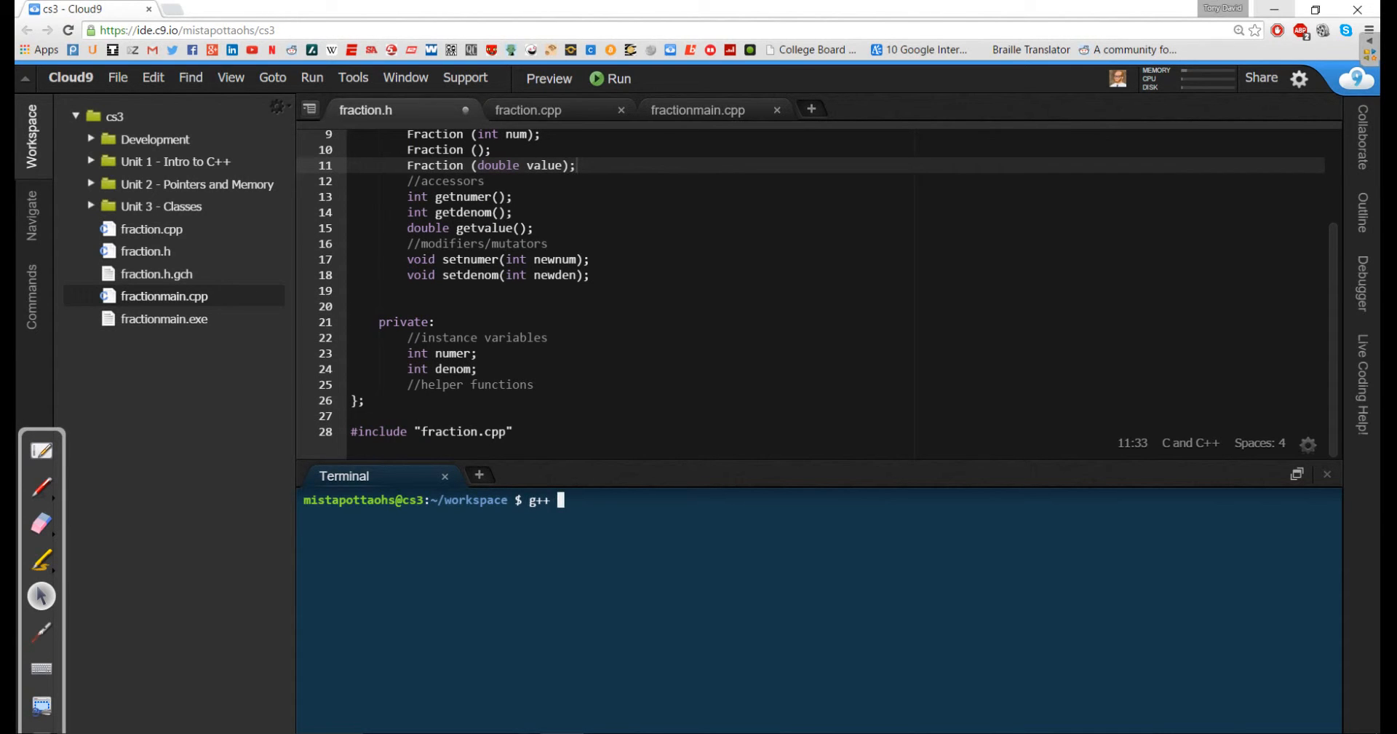
pyautogui.write('fractionmain.')
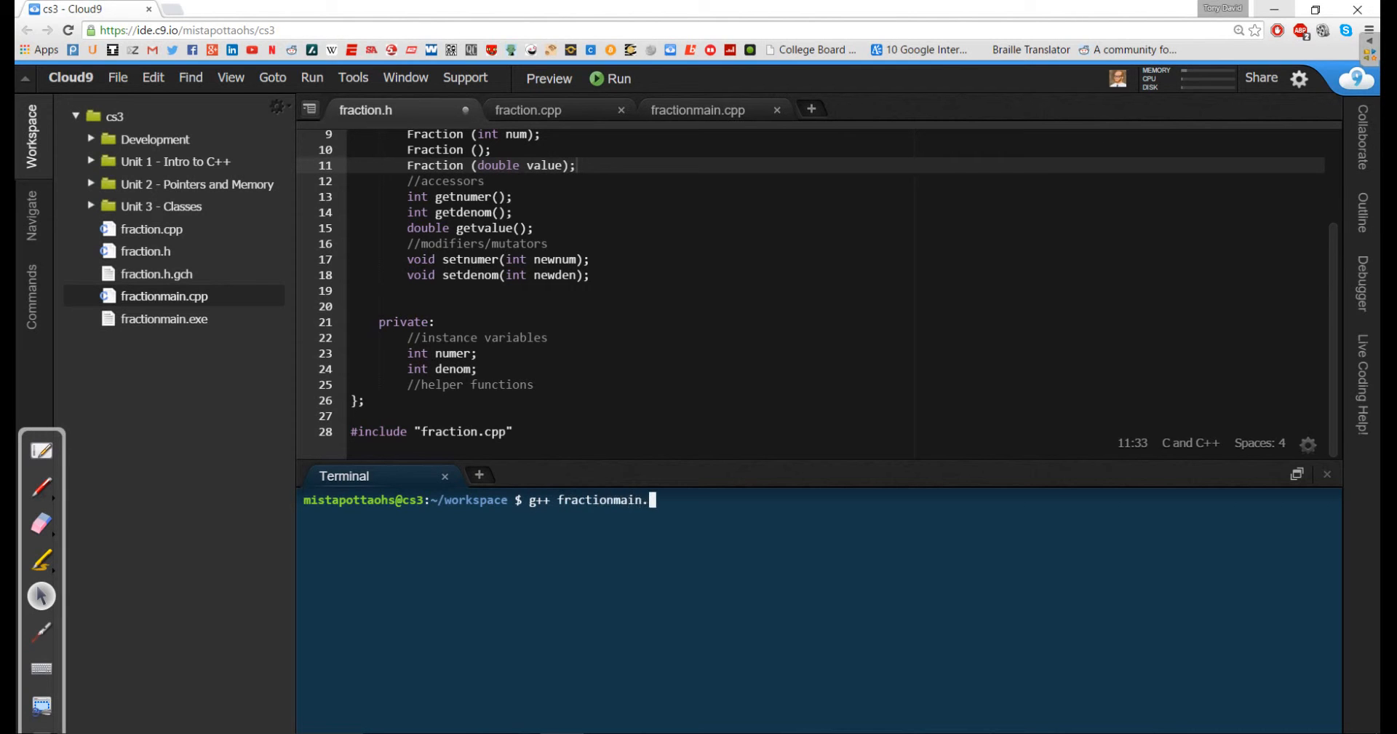
pyautogui.write('cpp -o fra')
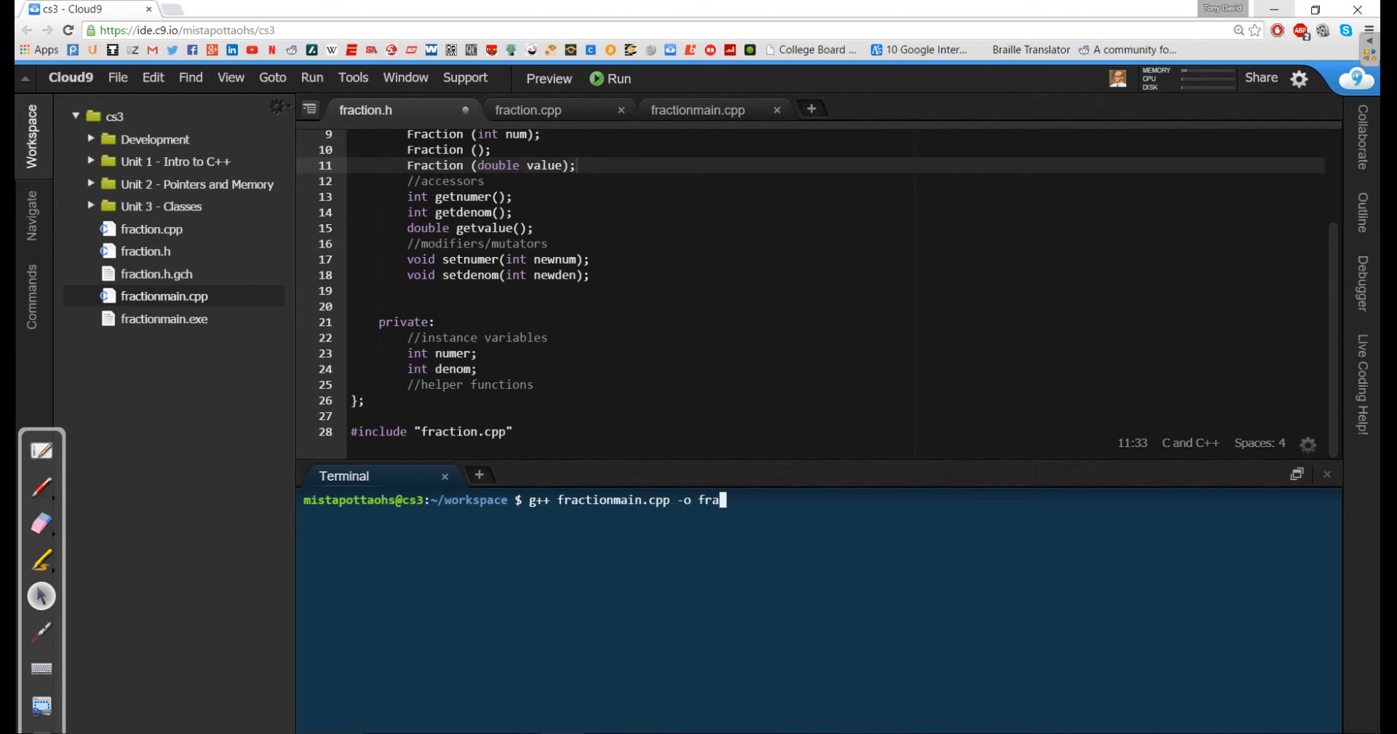
pyautogui.write('ctionmain.exe')
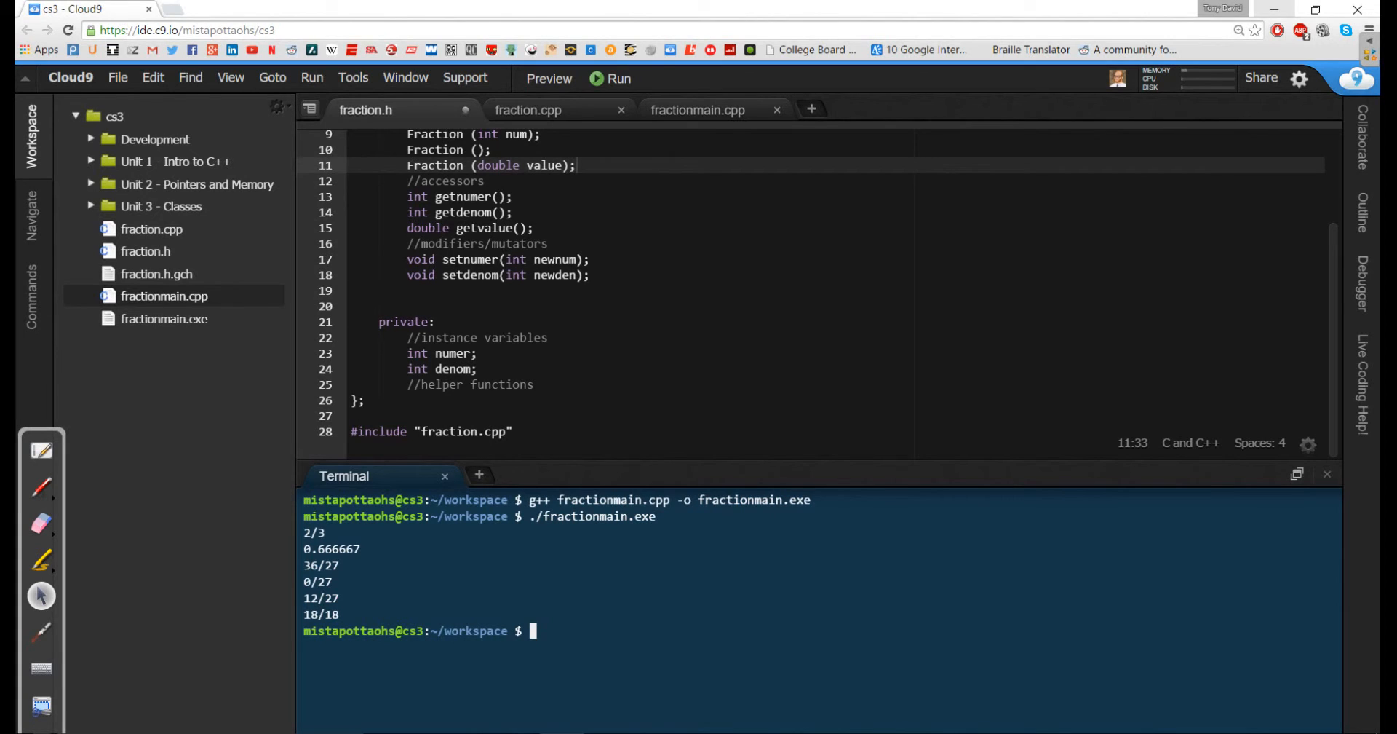
pyautogui.click(360, 399)
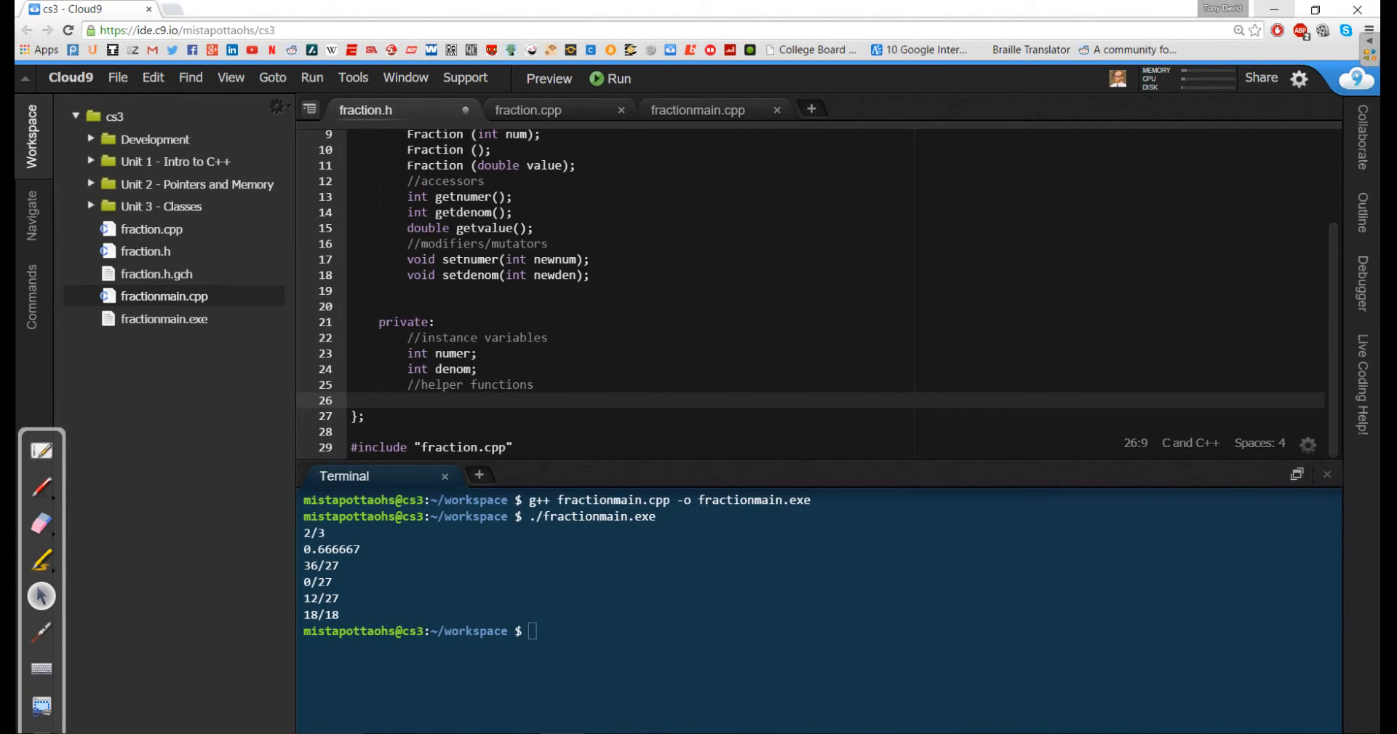
# Step: Declare int gcd(int a, int b) under //helper functions and void reduce() after the mutators
pyautogui.write('int')
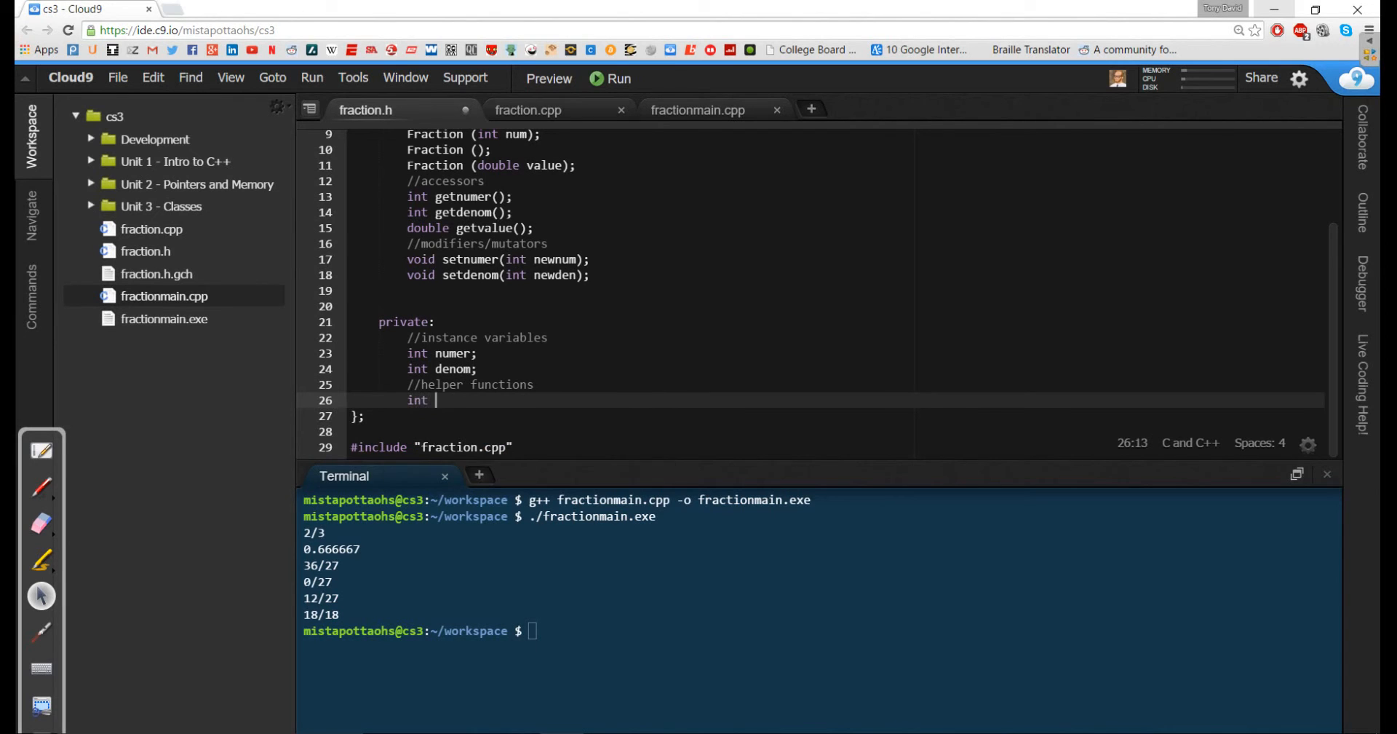
pyautogui.write('gc')
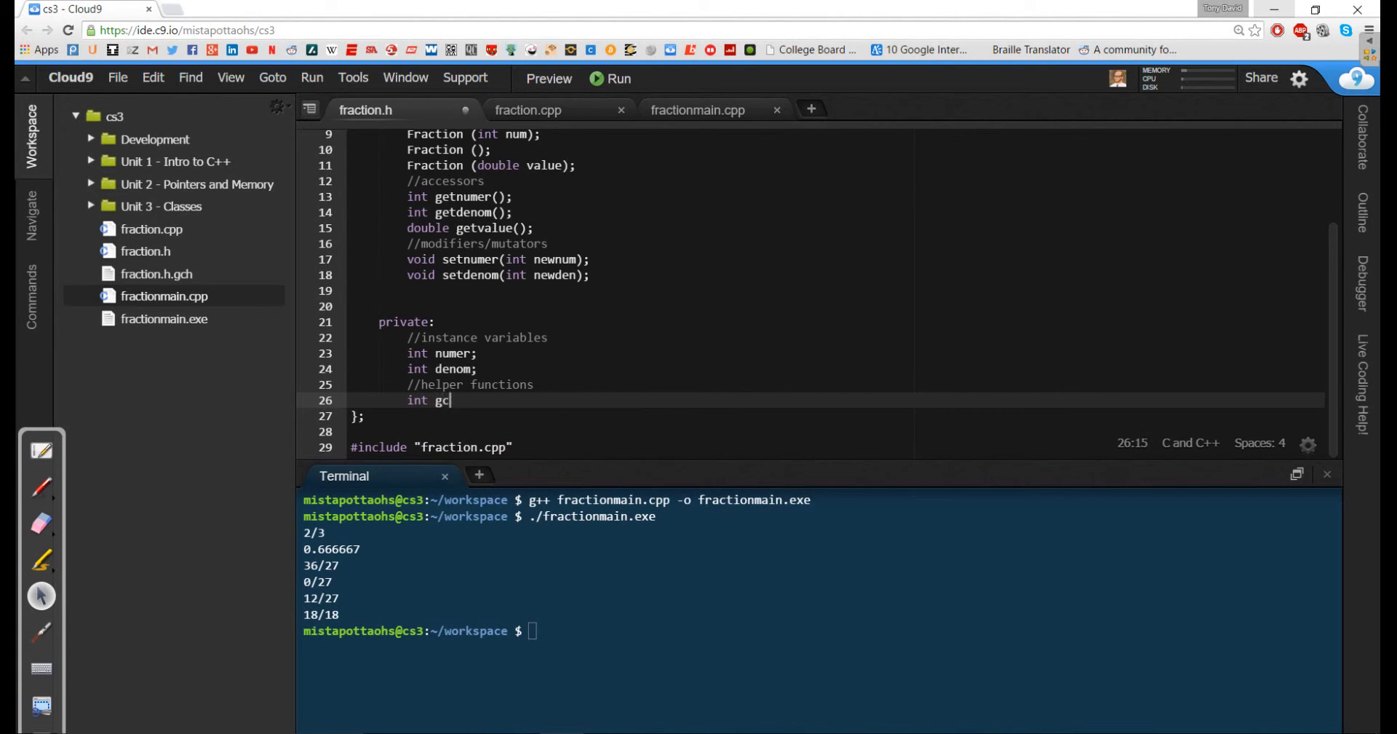
pyautogui.write('d(int a, int b);')
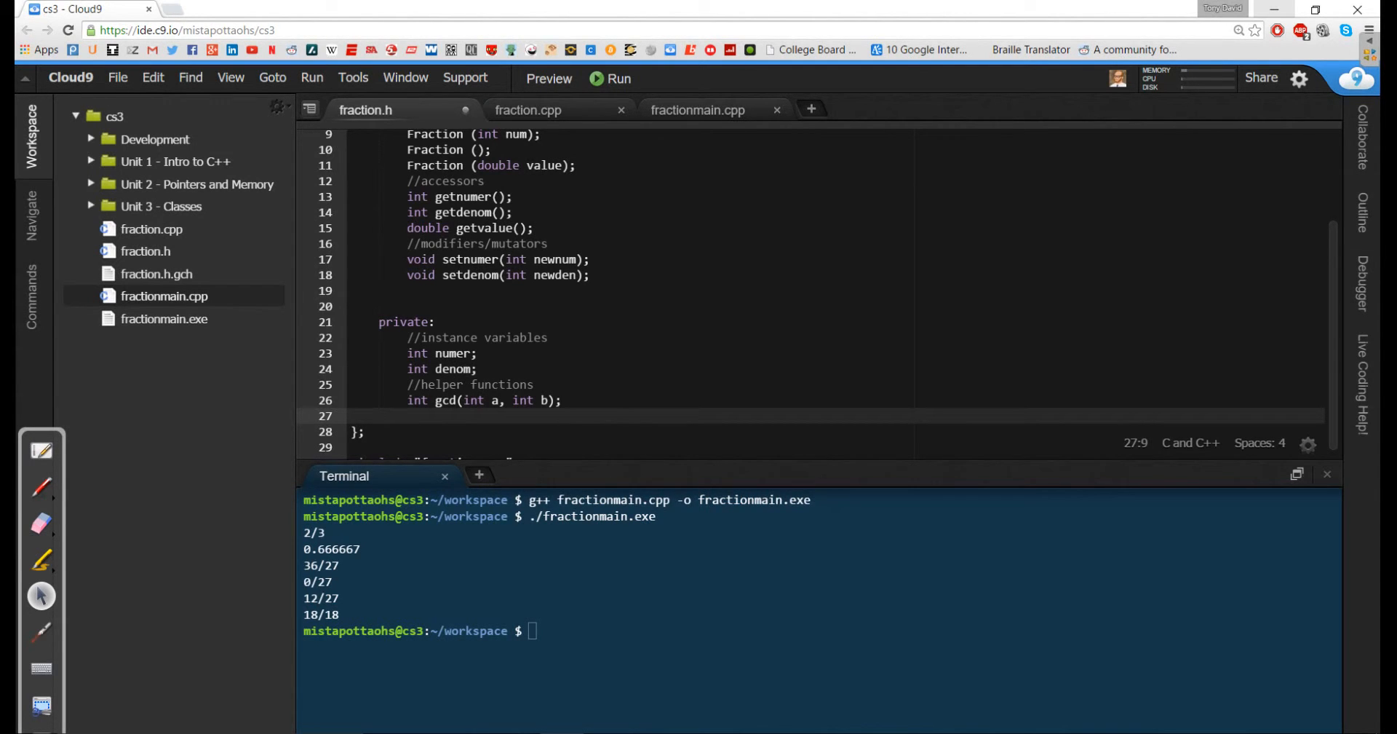
pyautogui.write('void reduce')
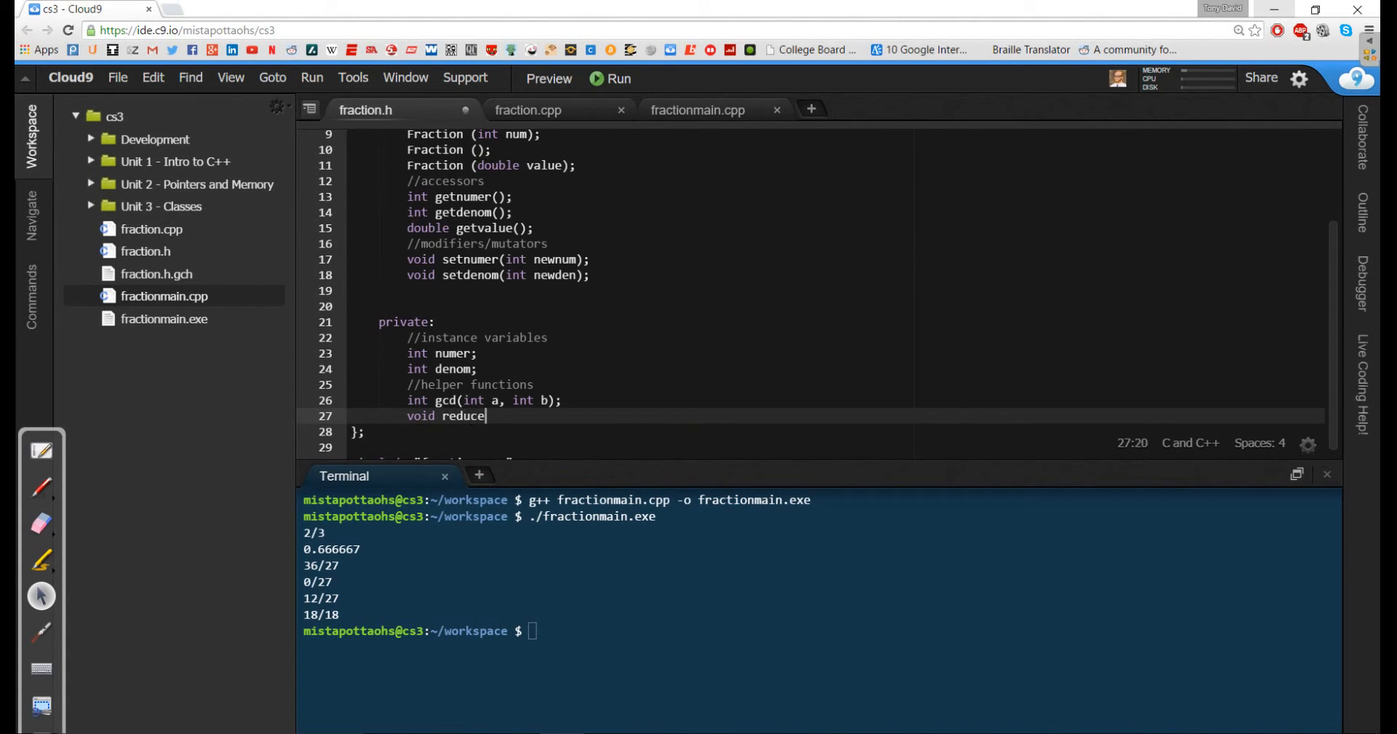
pyautogui.write('();')
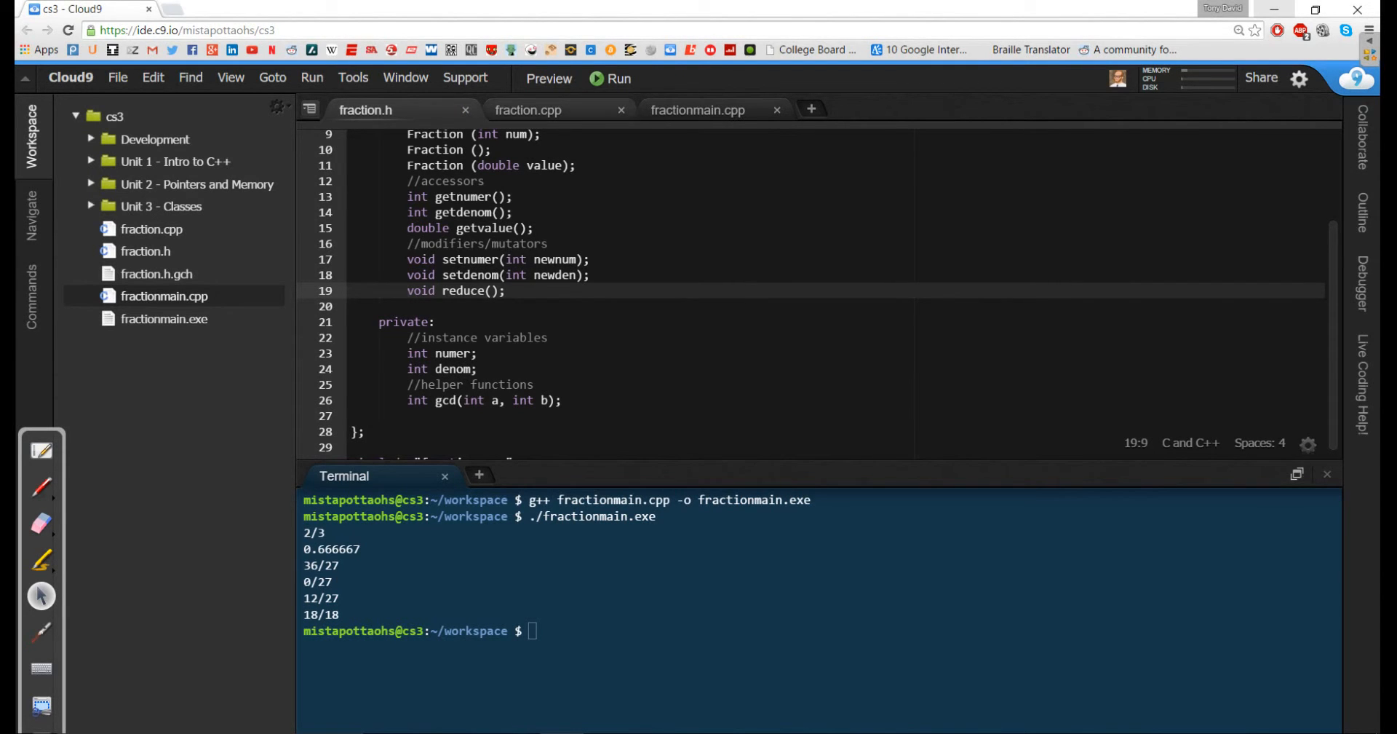
# Step: In fraction.cpp, define Fraction(int num) setting numer to num and denom to 1
pyautogui.click(528, 110)
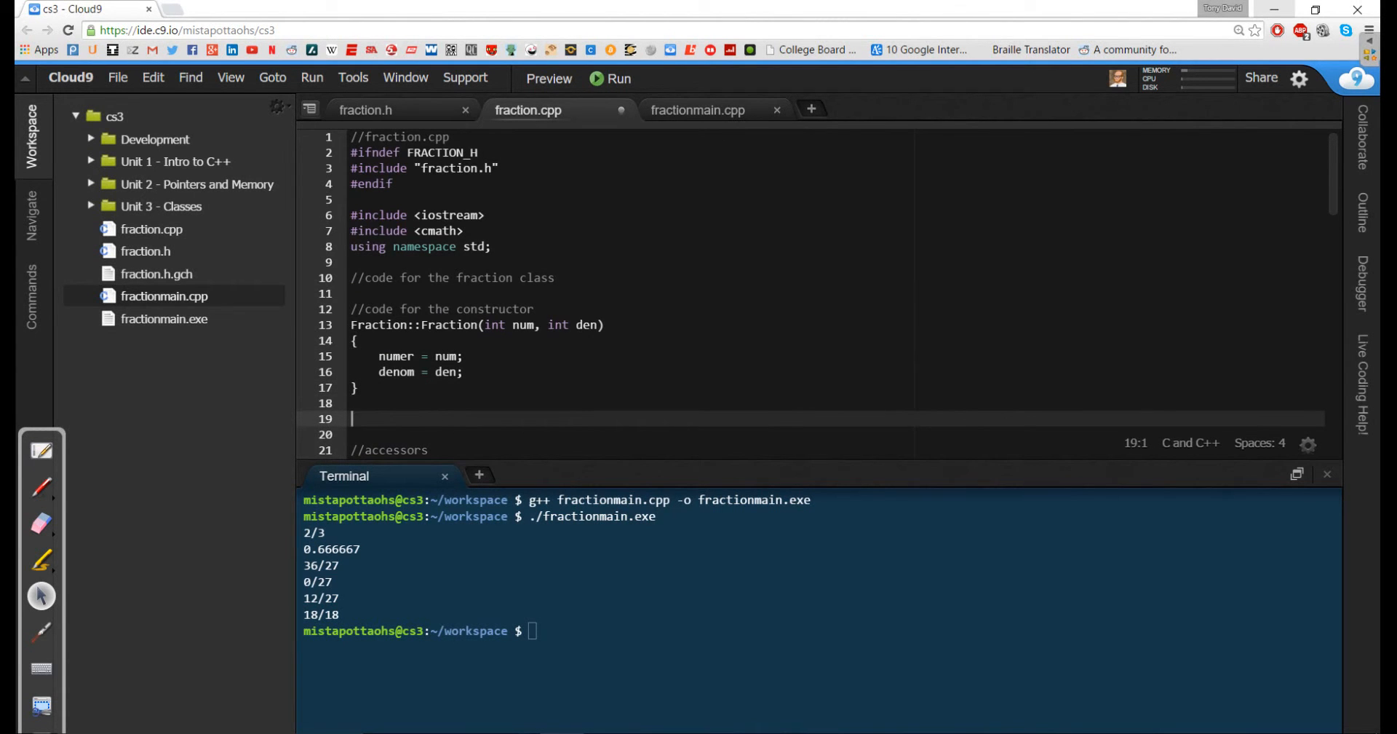
pyautogui.write('Fraction::Fraction(i')
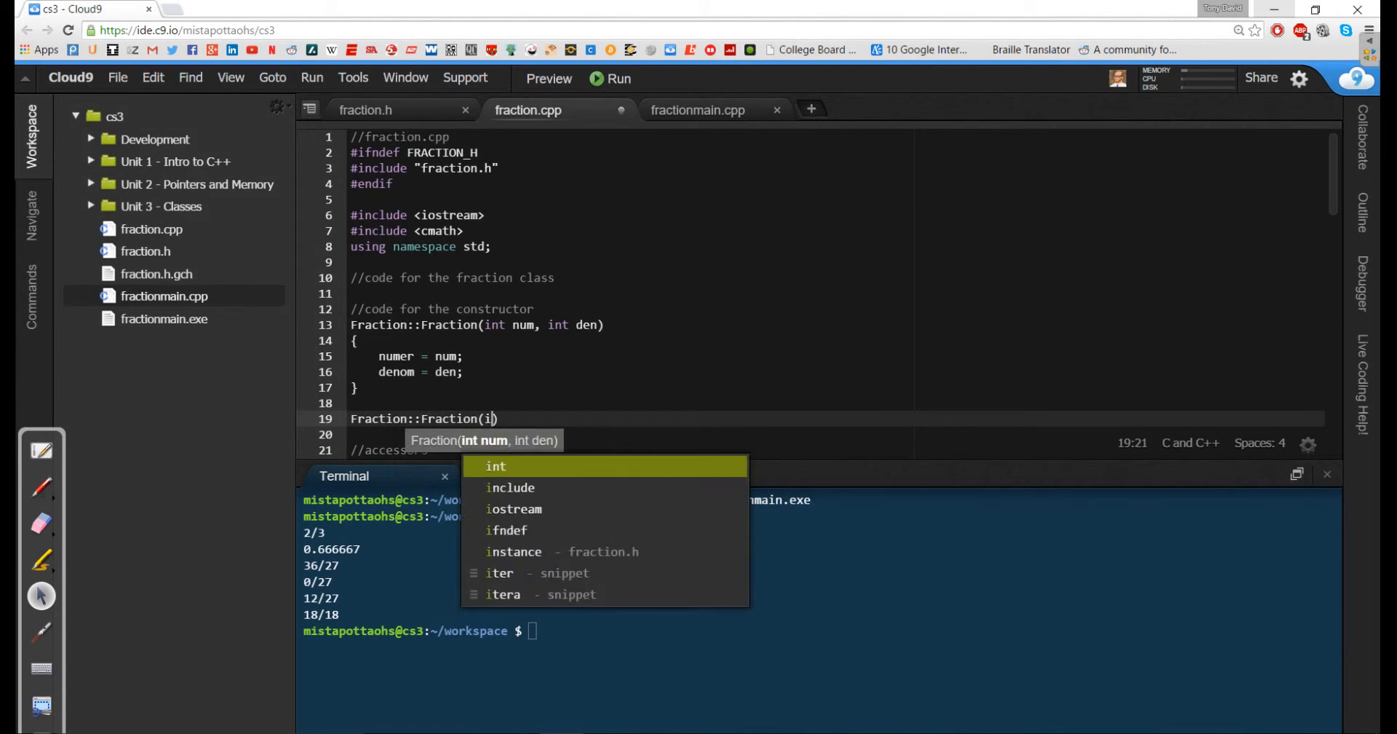
pyautogui.write('nt num)')
pyautogui.click(837, 434)
pyautogui.write('{')
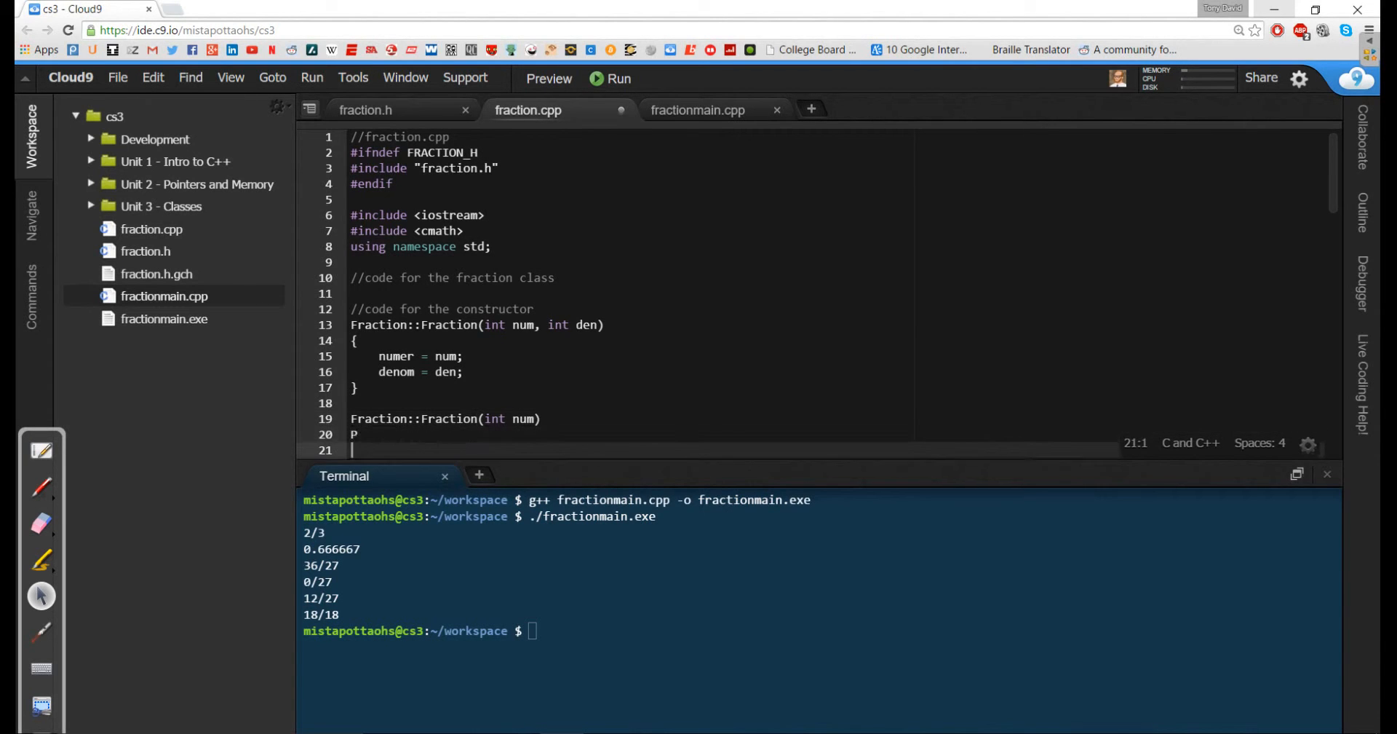
pyautogui.write('n')
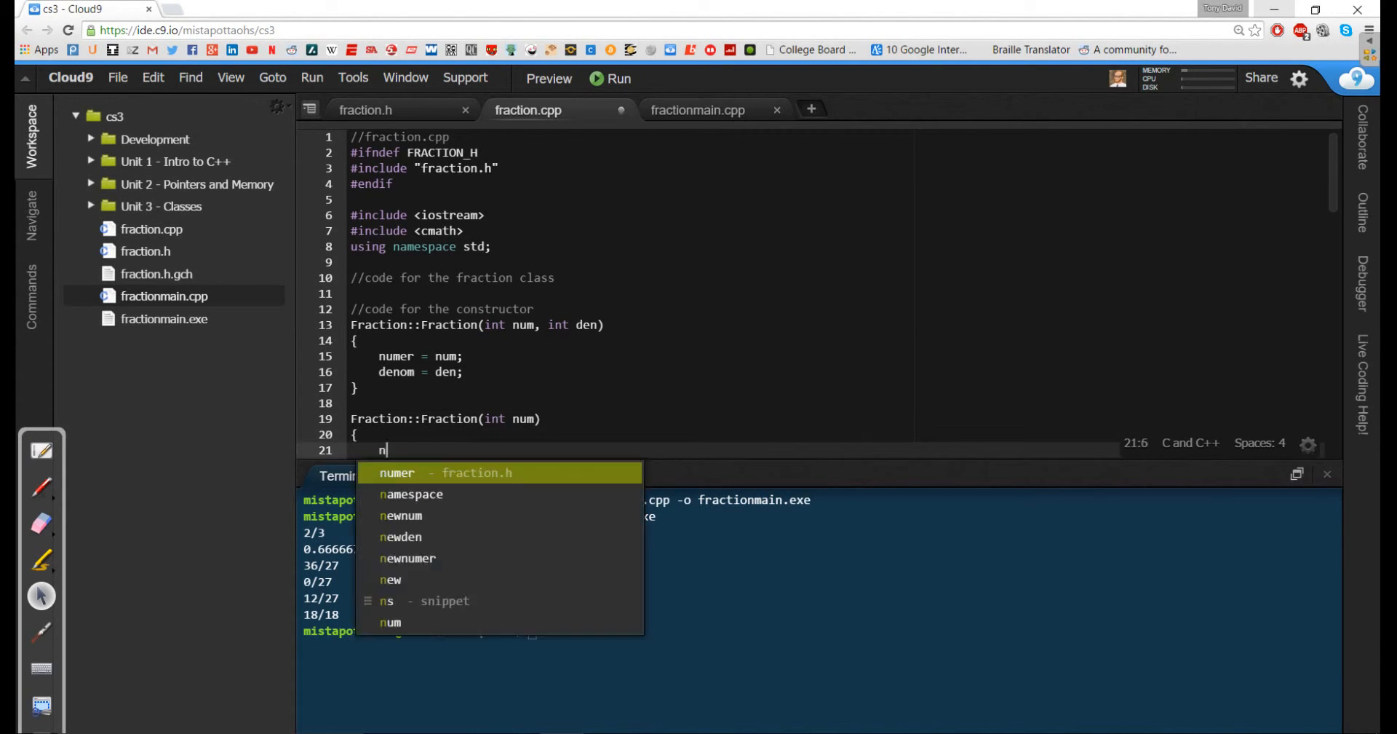
pyautogui.write('umer = num')
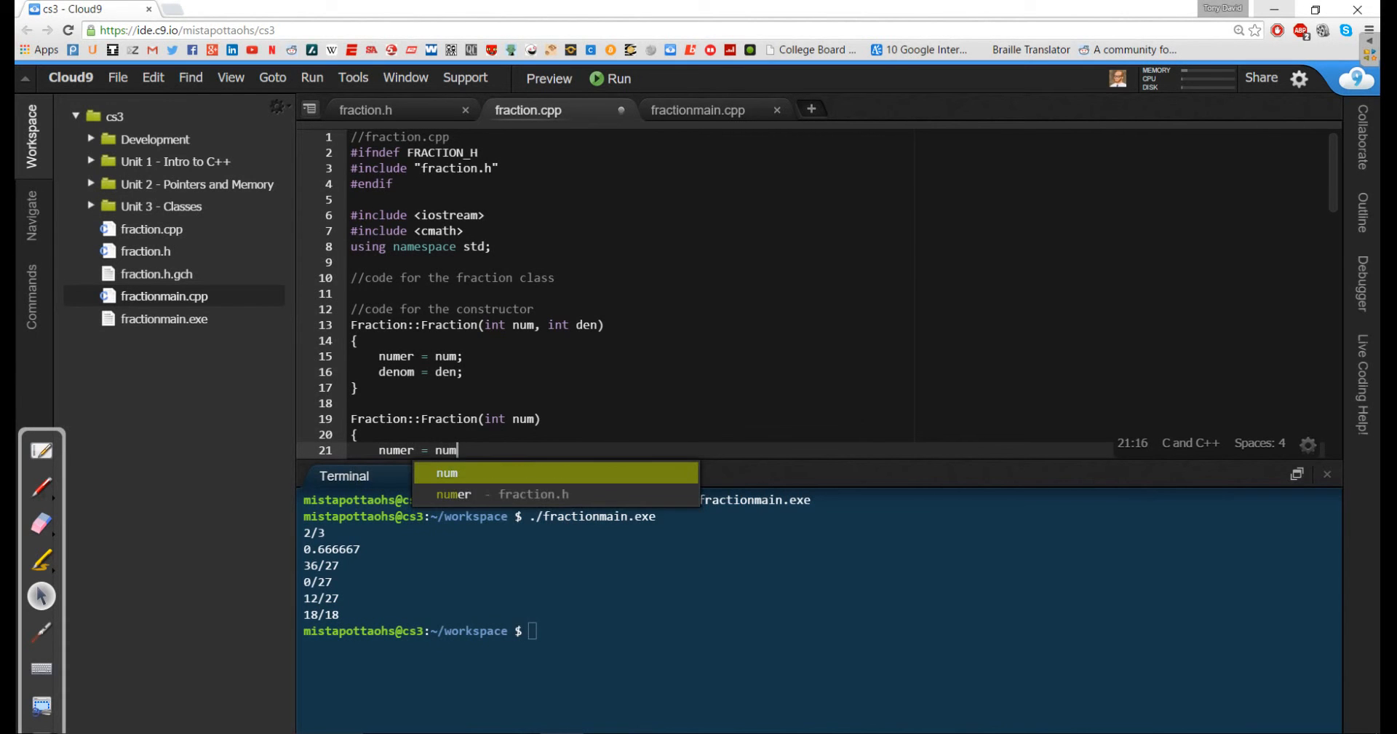
pyautogui.write(';Fra')
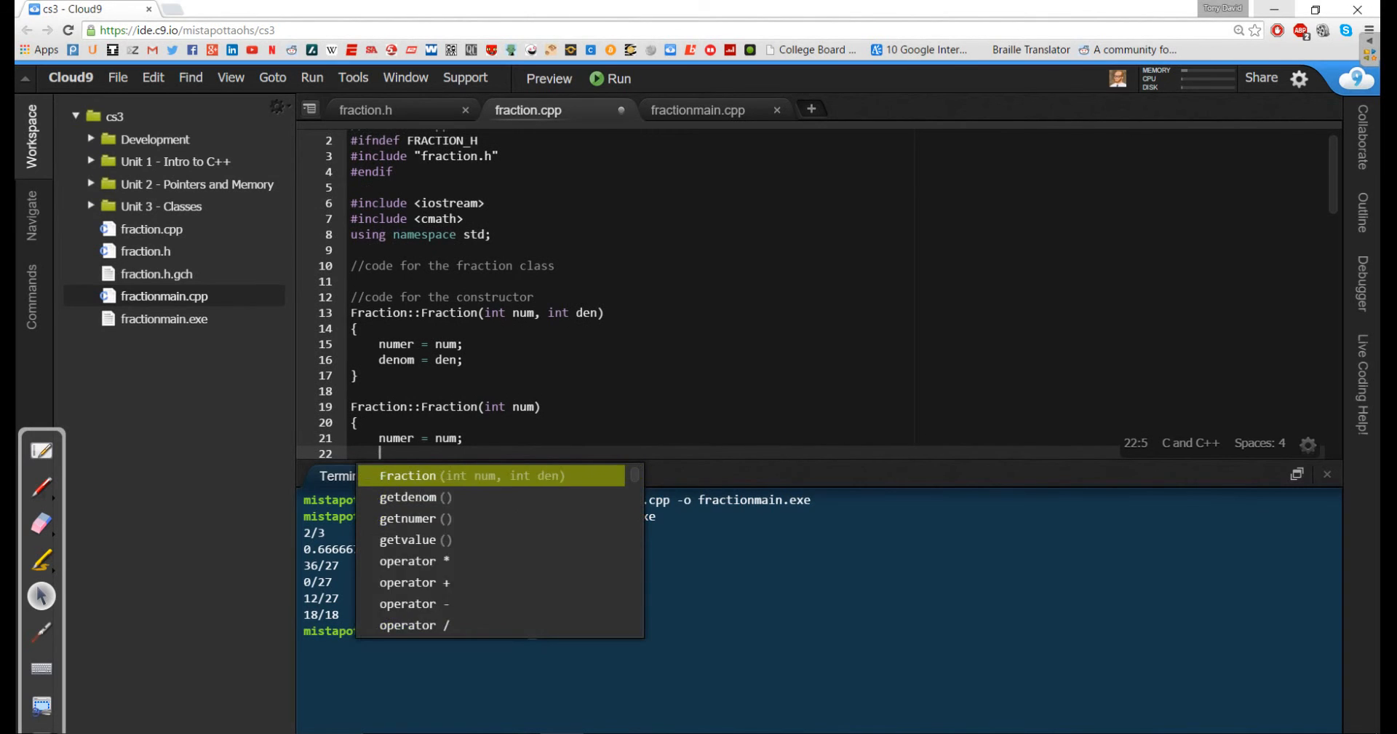
pyautogui.write('denom = 1;')
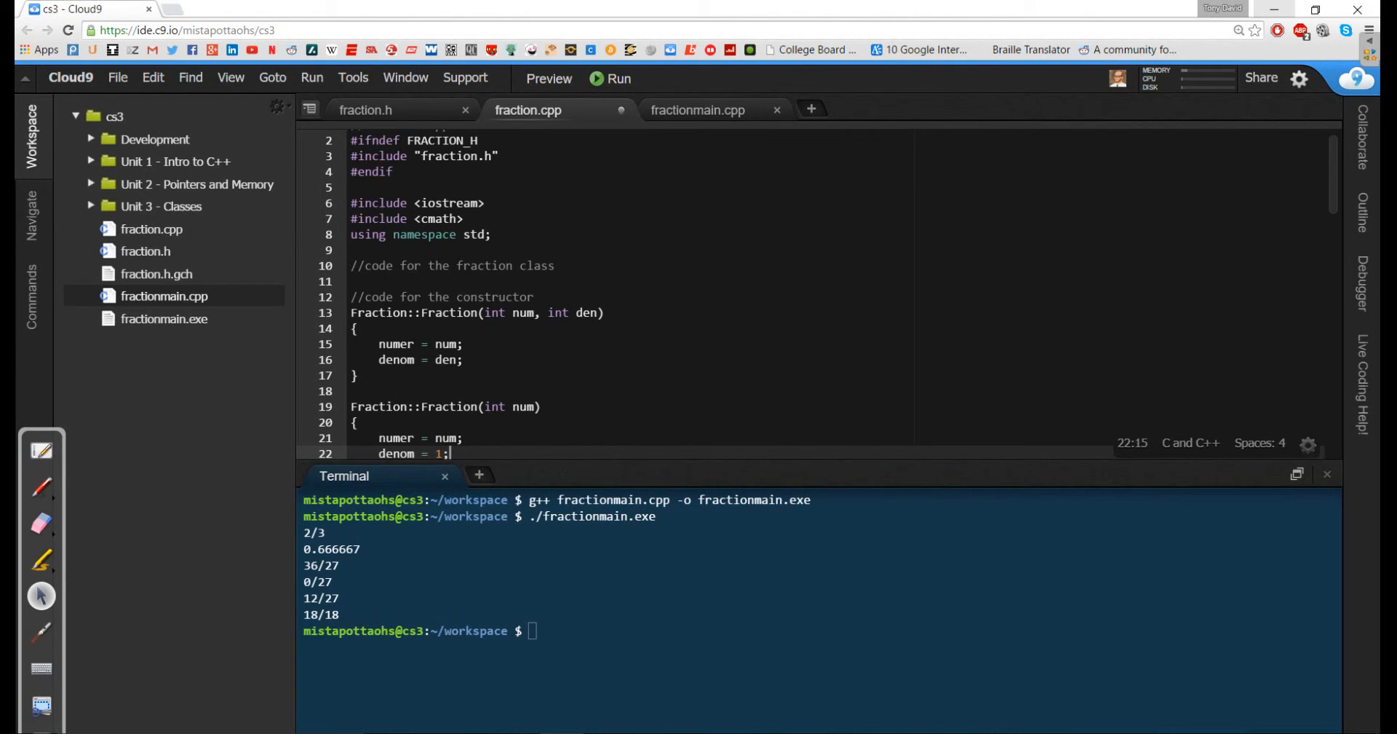
pyautogui.scroll(-3)
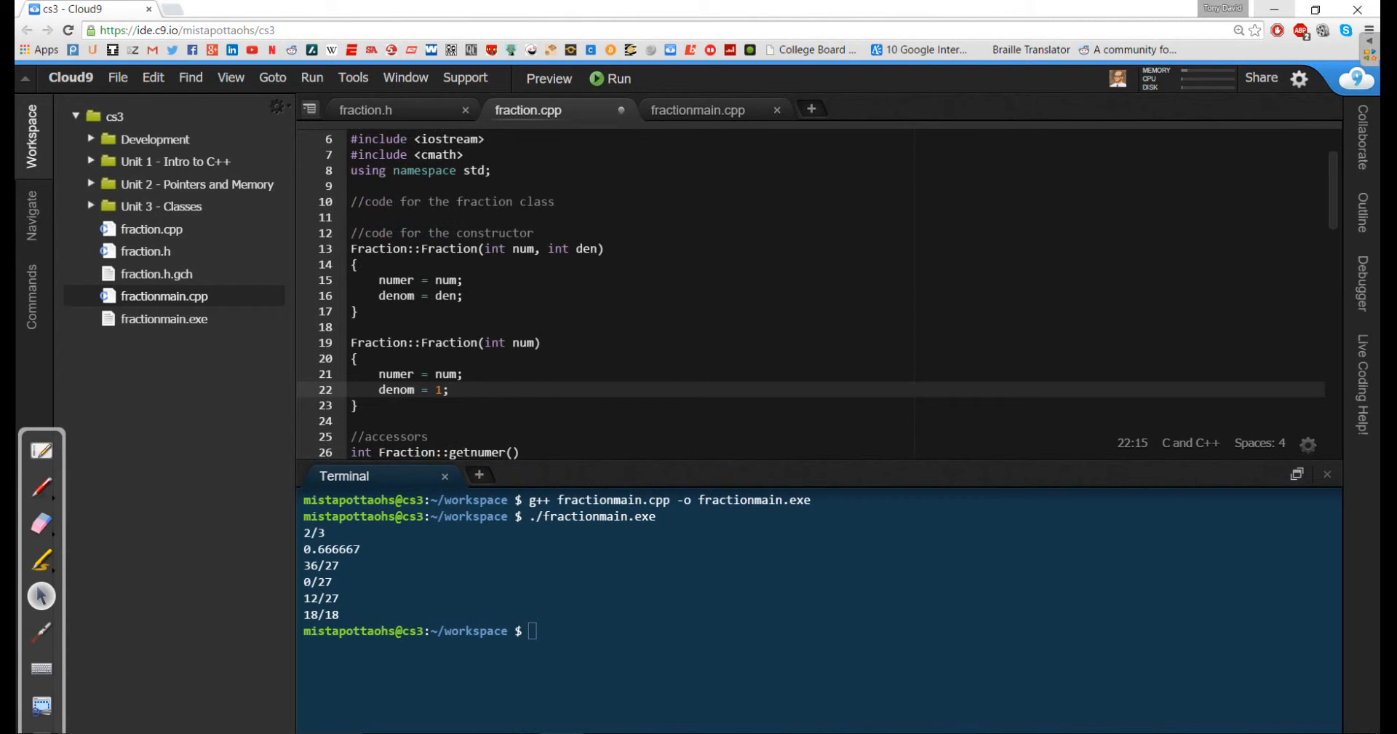
pyautogui.click(449, 389)
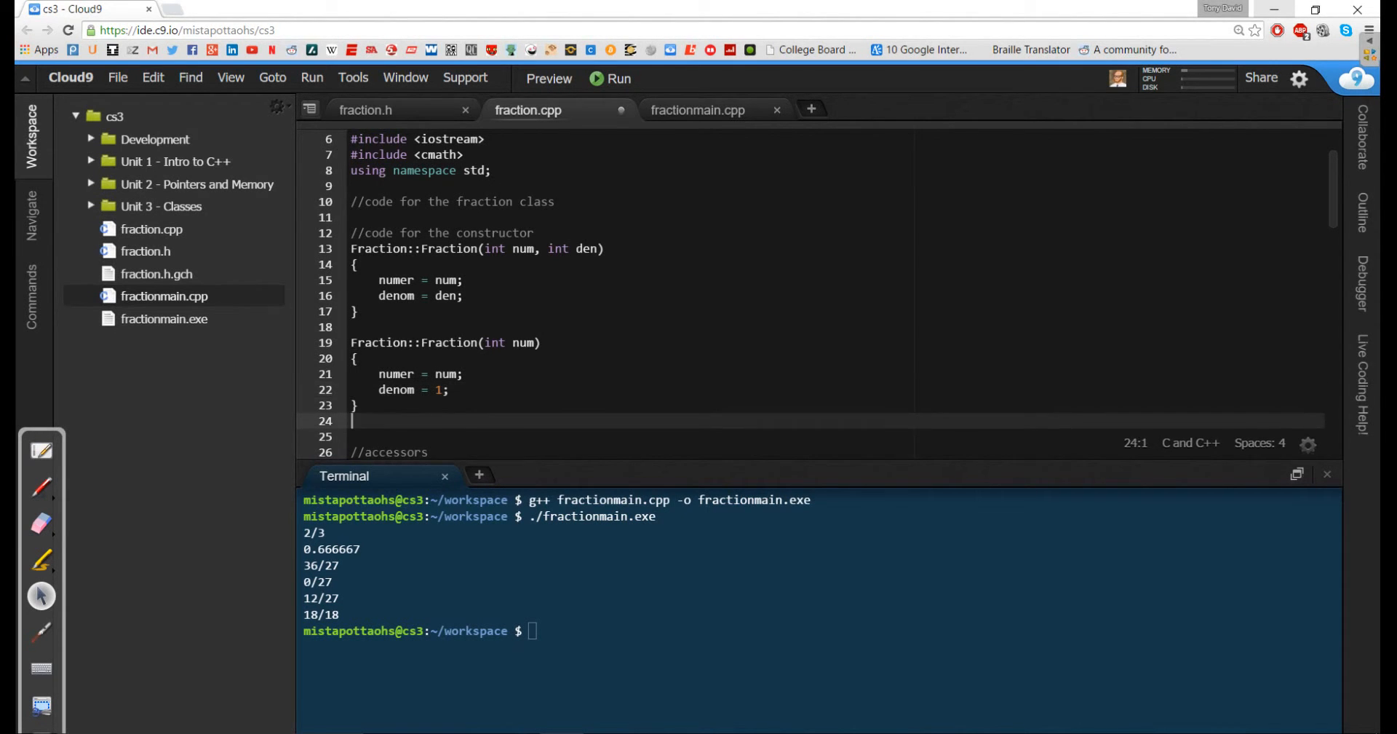
# Step: Define the default Fraction() constructor with denom = 1 and numer = 0
pyautogui.write('Fraction::Fraction(')
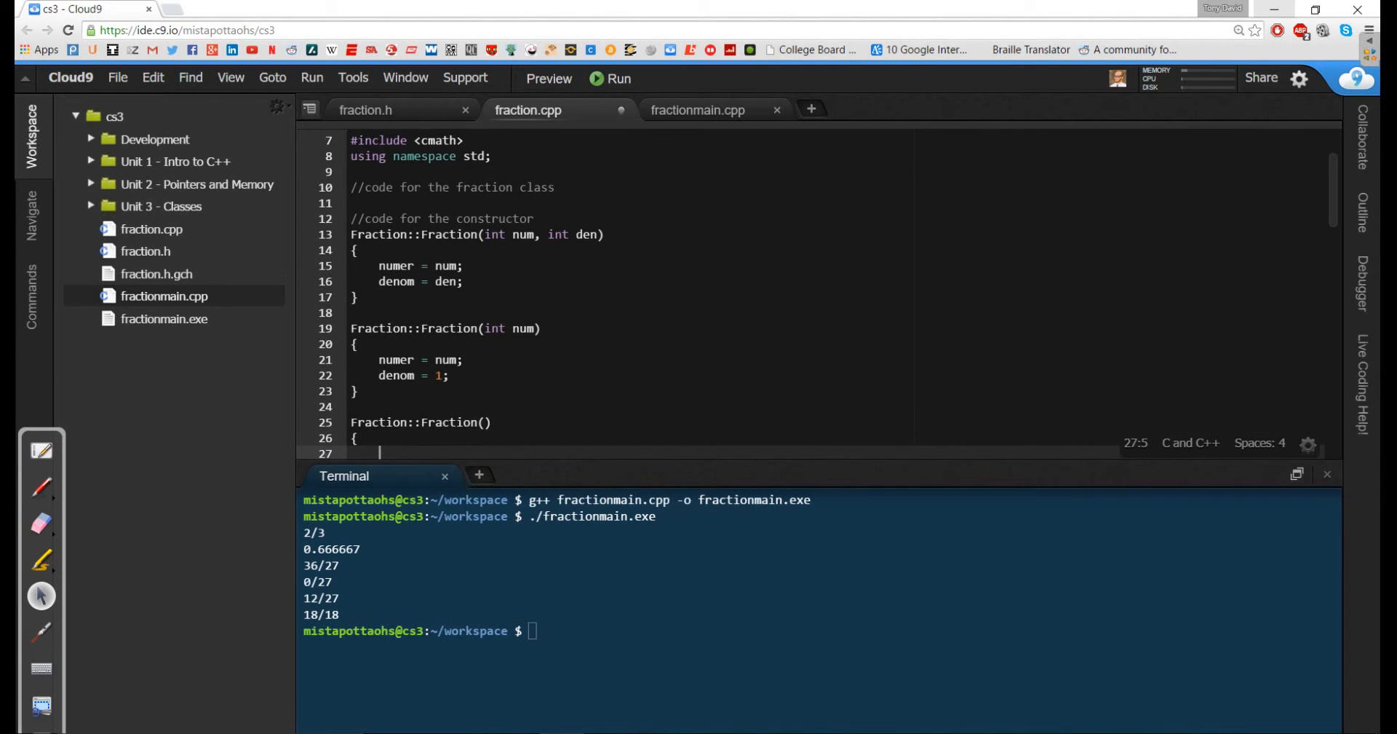
pyautogui.scroll(-3)
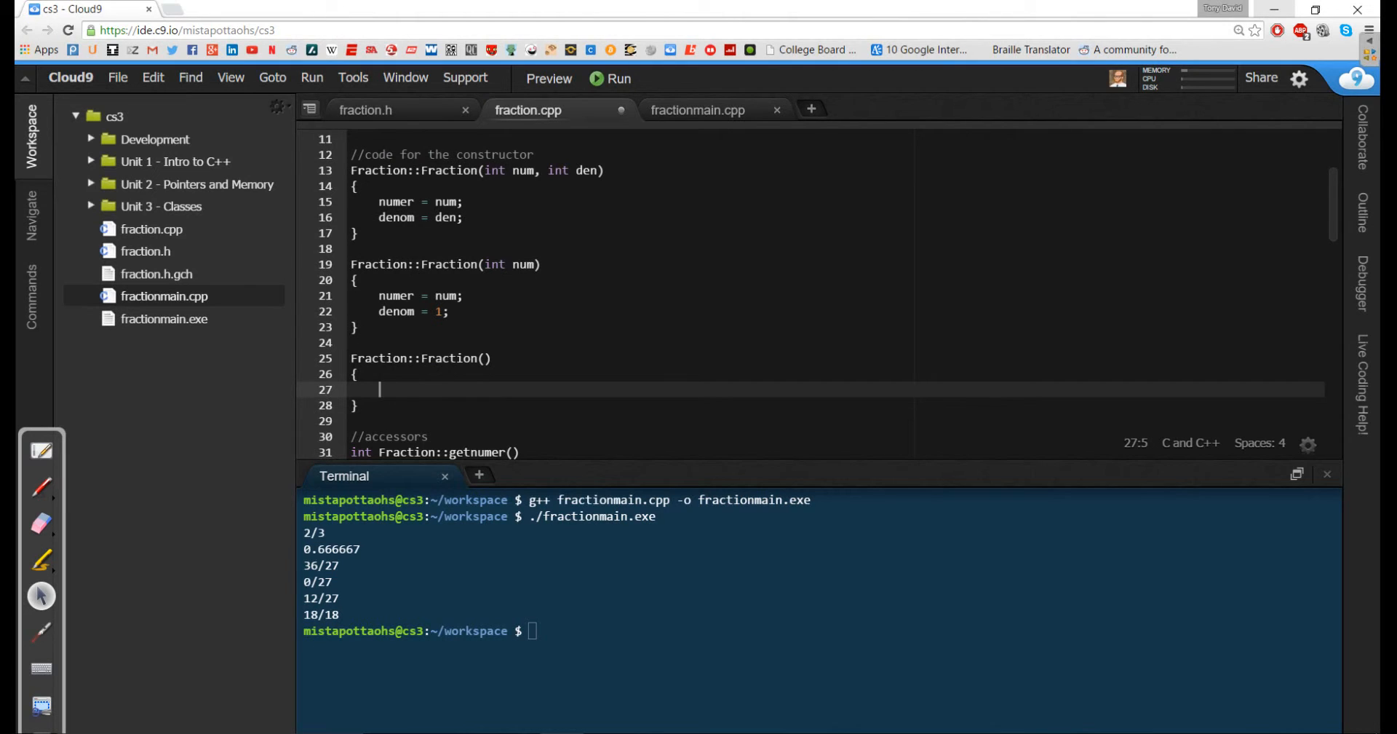
pyautogui.write('denom = 1;')
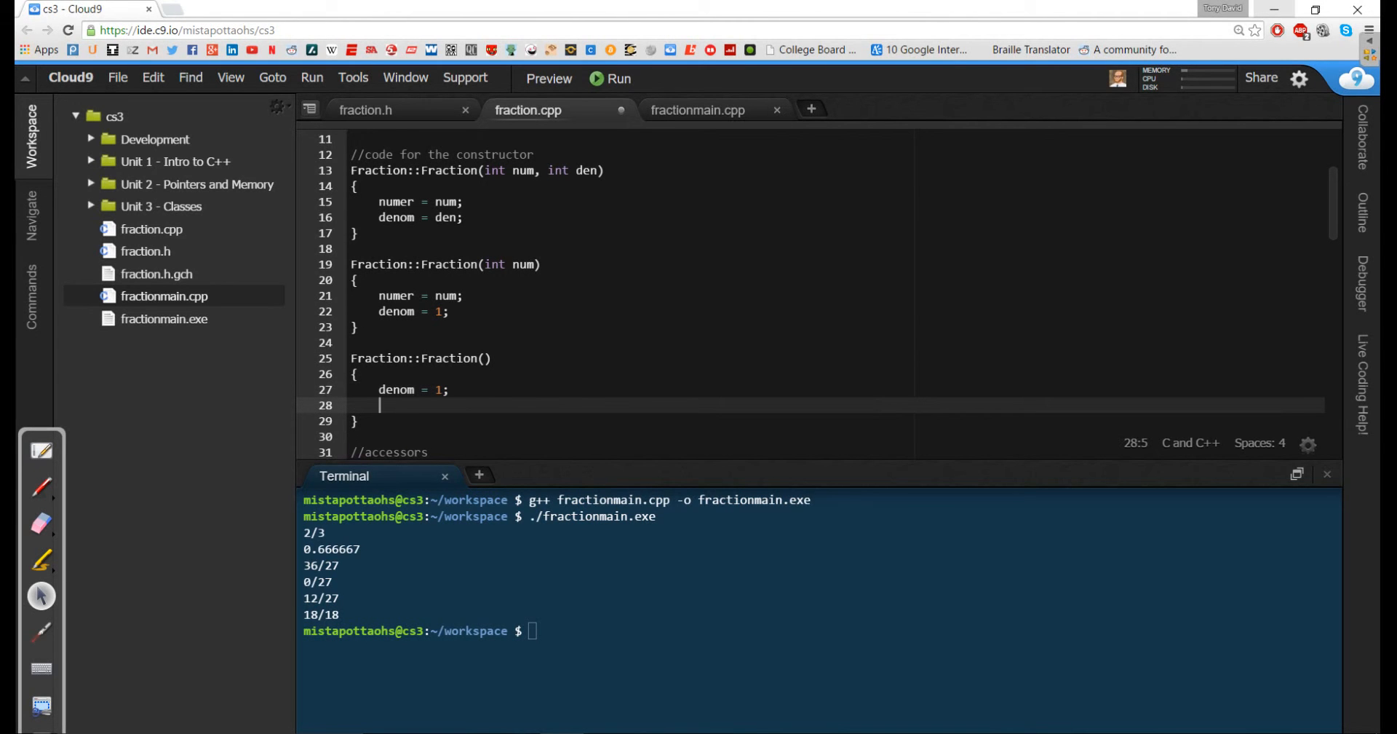
pyautogui.write('numer')
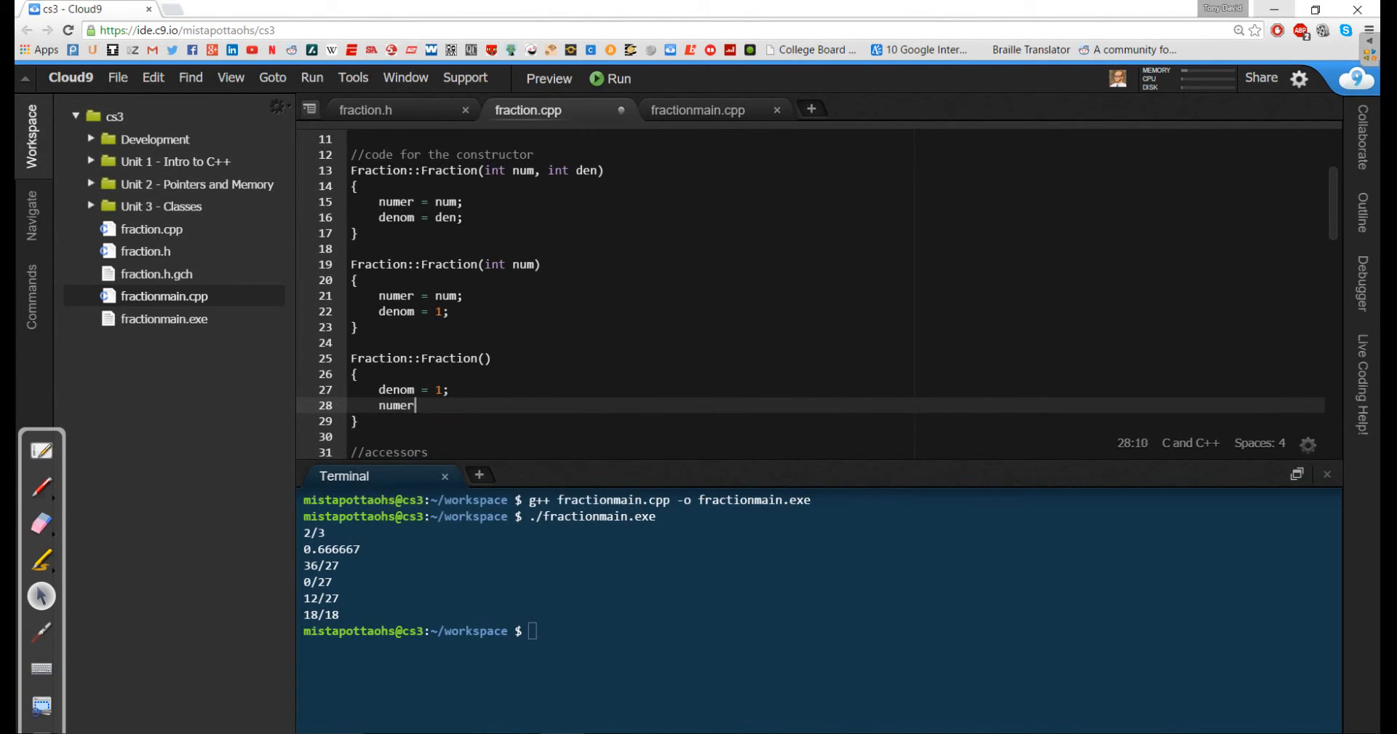
pyautogui.write('= 0;')
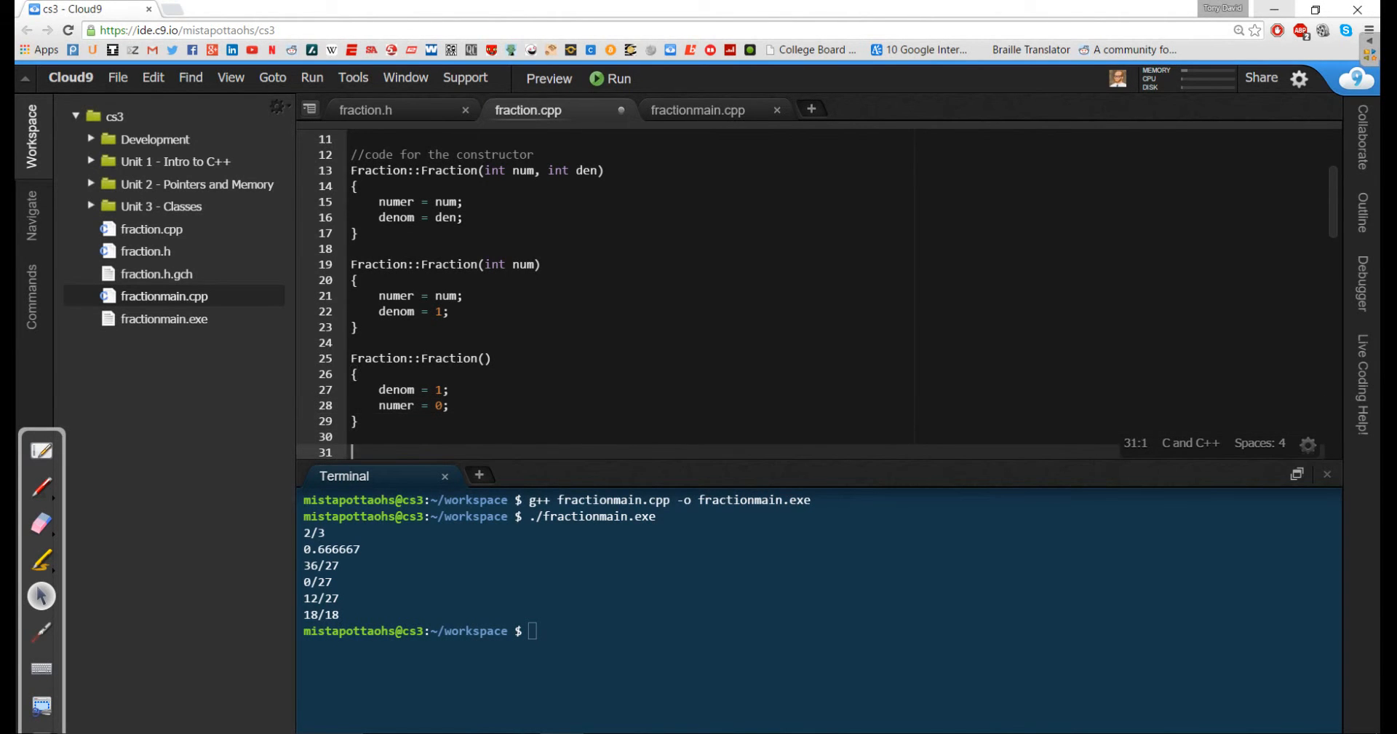
pyautogui.write('Fraction::Fraction')
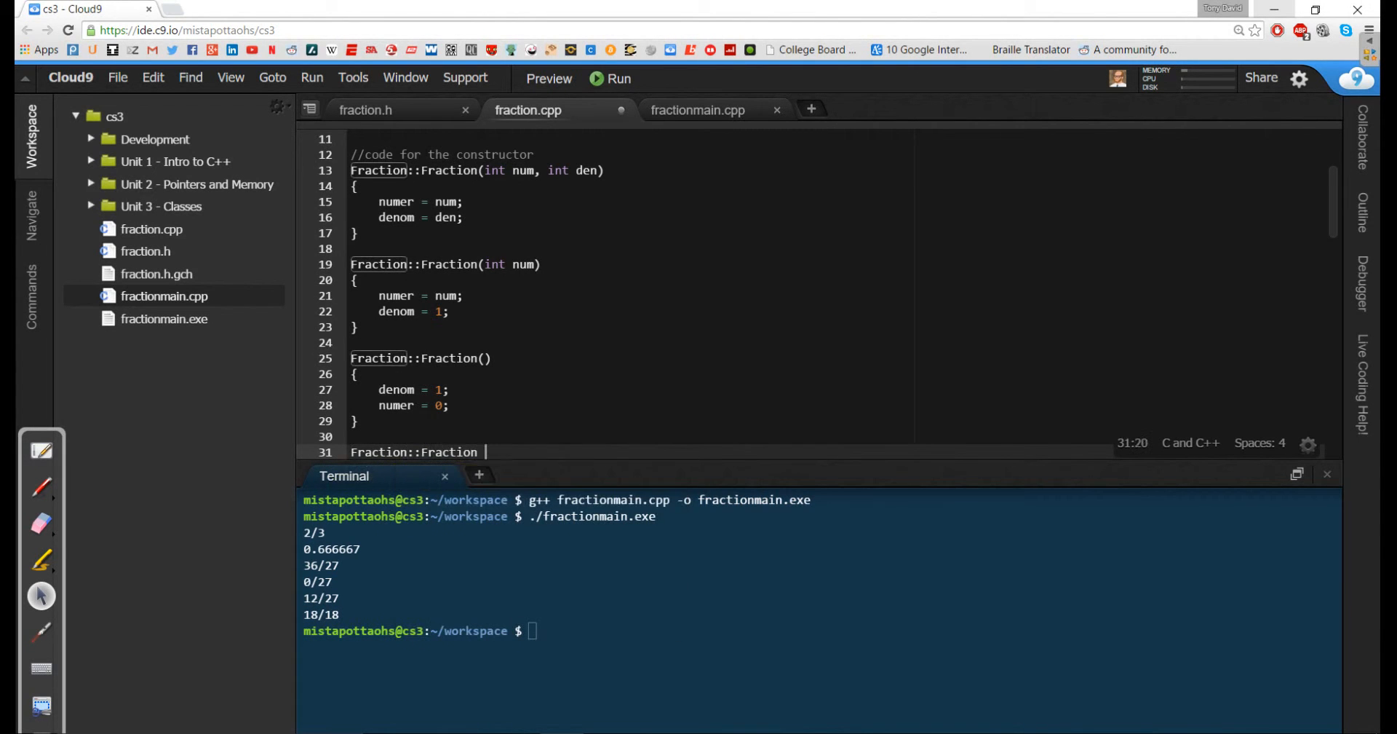
# Step: Add an empty Fraction::Fraction(double value) definition below the default constructor
pyautogui.write('(double')
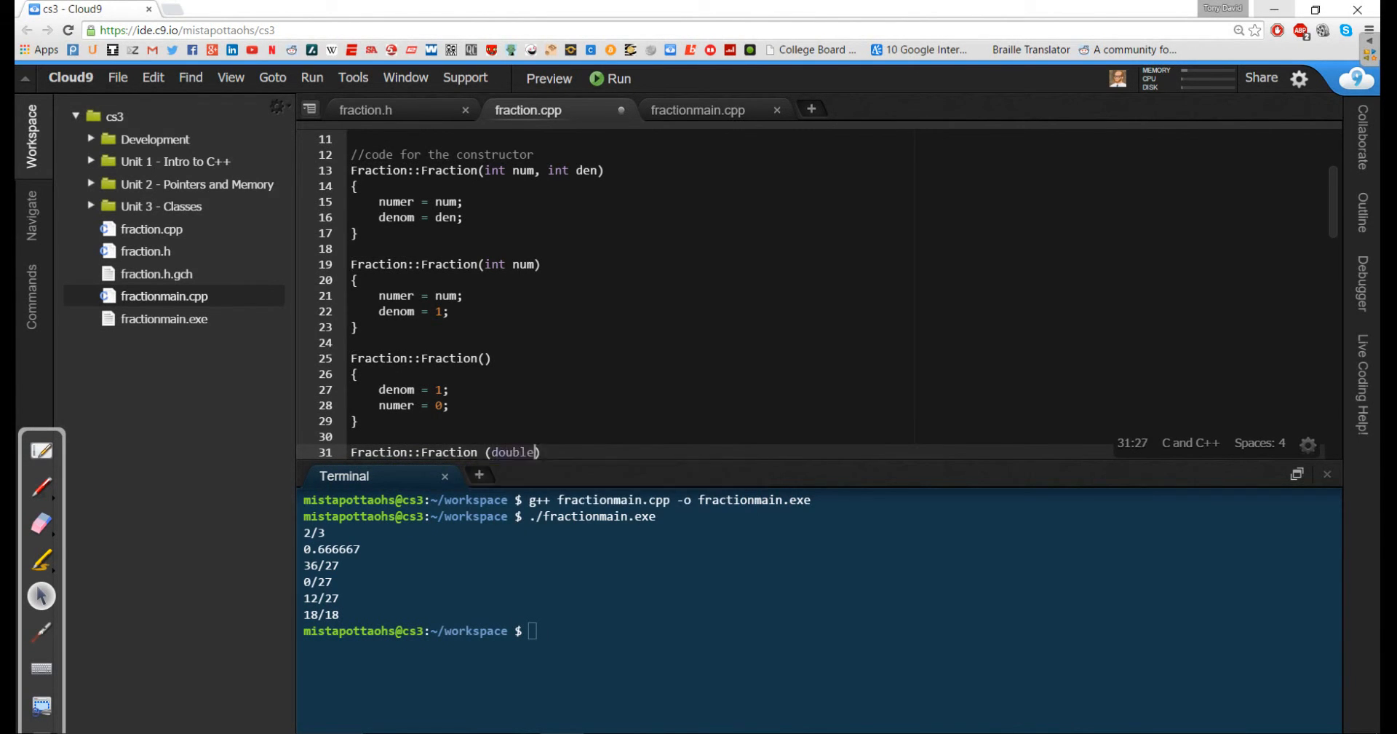
pyautogui.write('value')
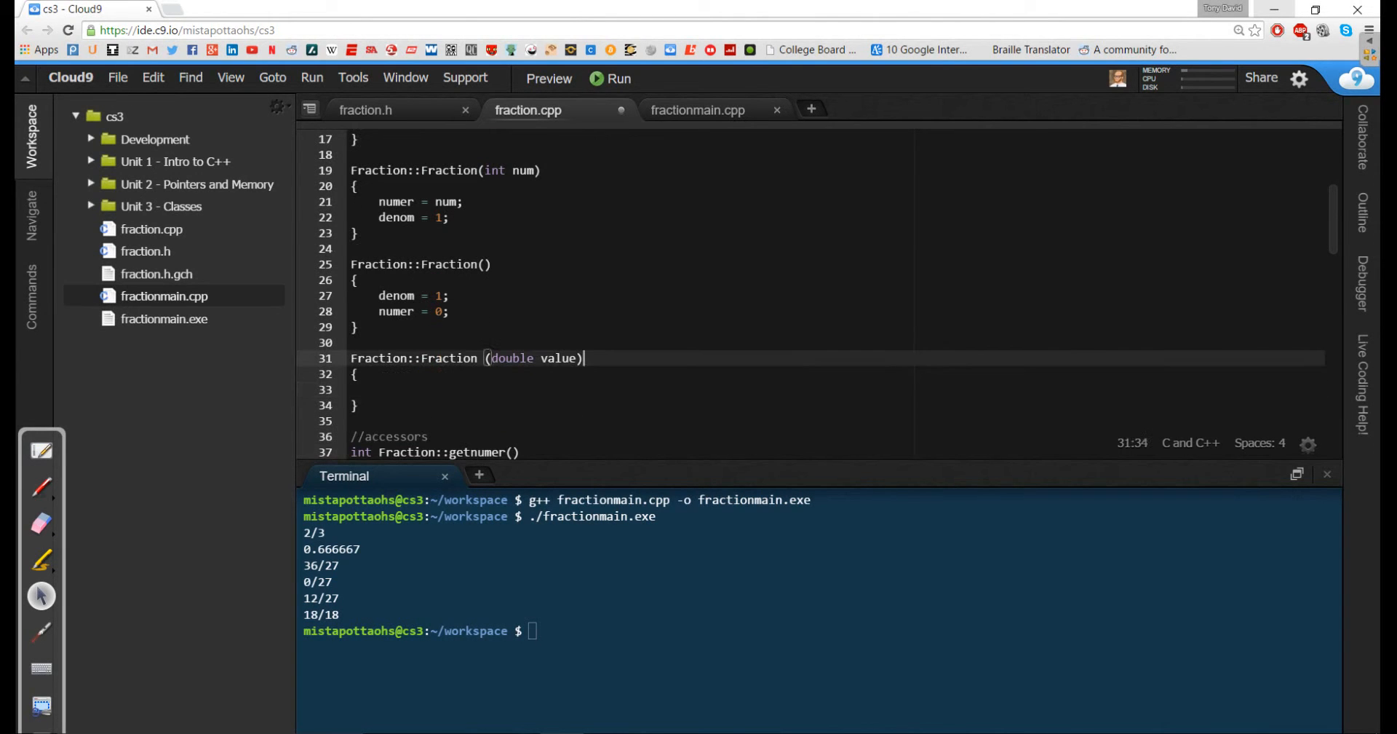
# Step: Add the comment // 4.31 = 4.31/1 = 43.1/10 = 431/100 to the double constructor
pyautogui.write('4')
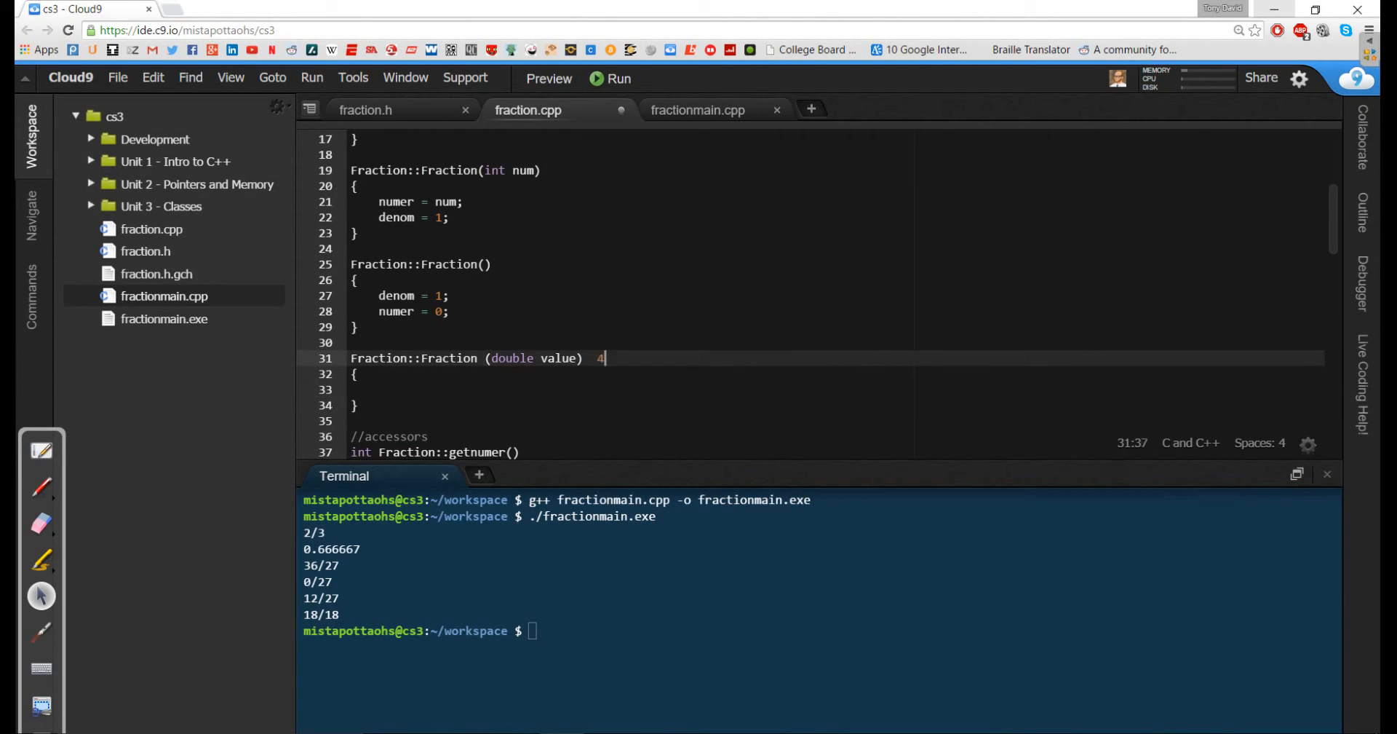
pyautogui.write('.31')
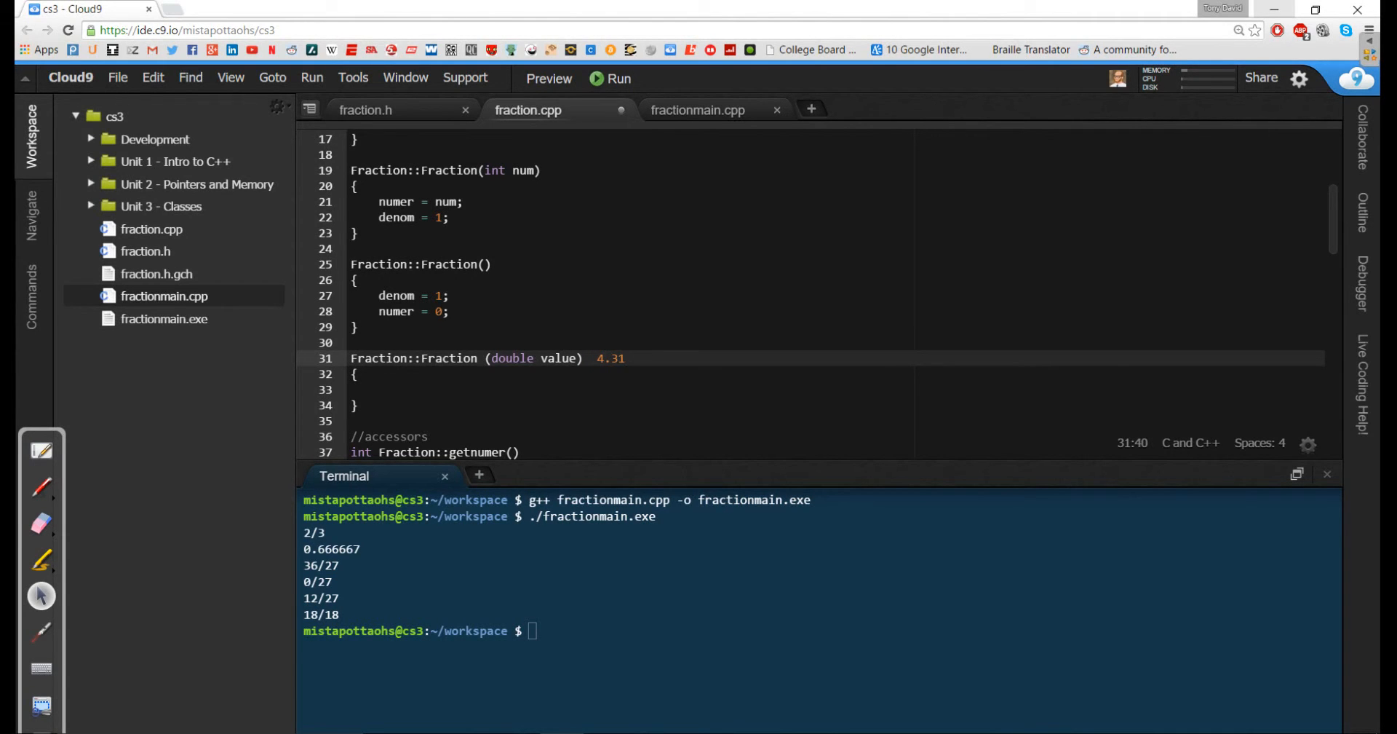
pyautogui.write('= 4.31')
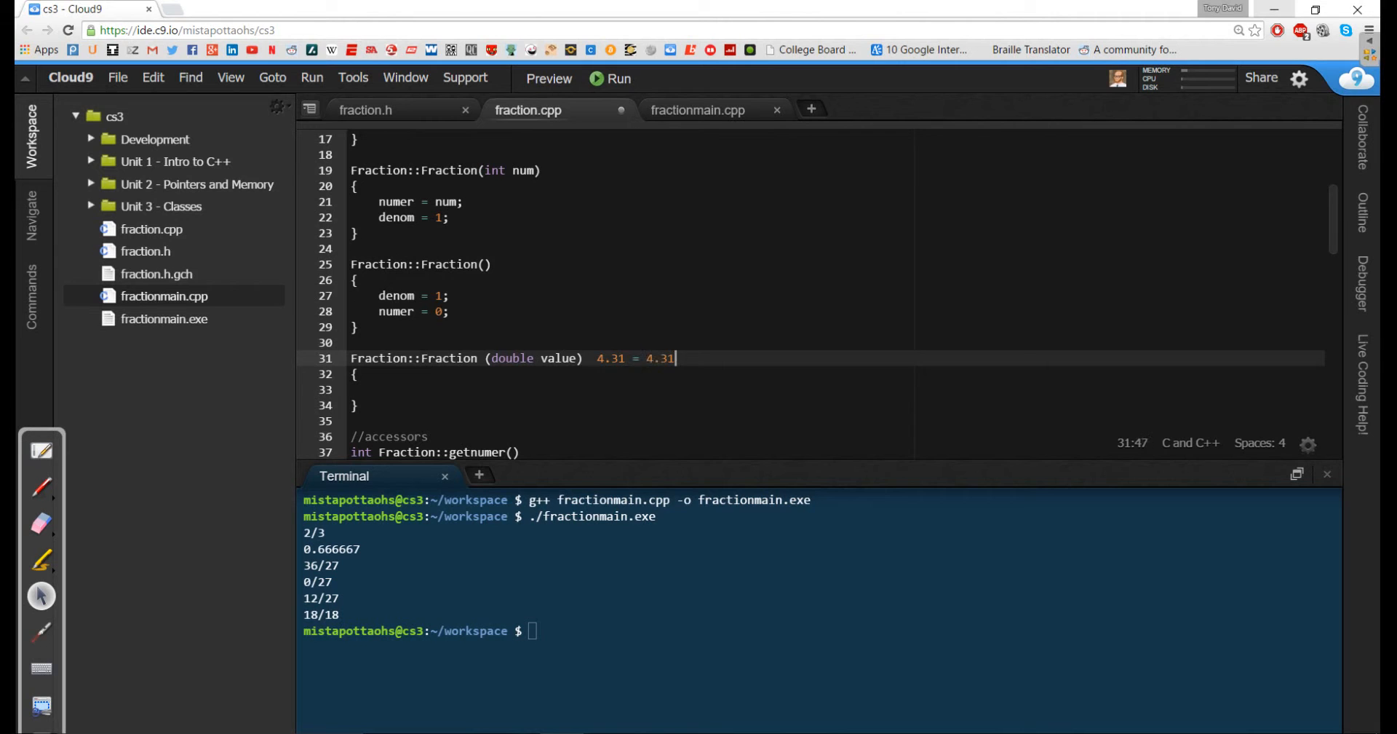
pyautogui.write('/1 =')
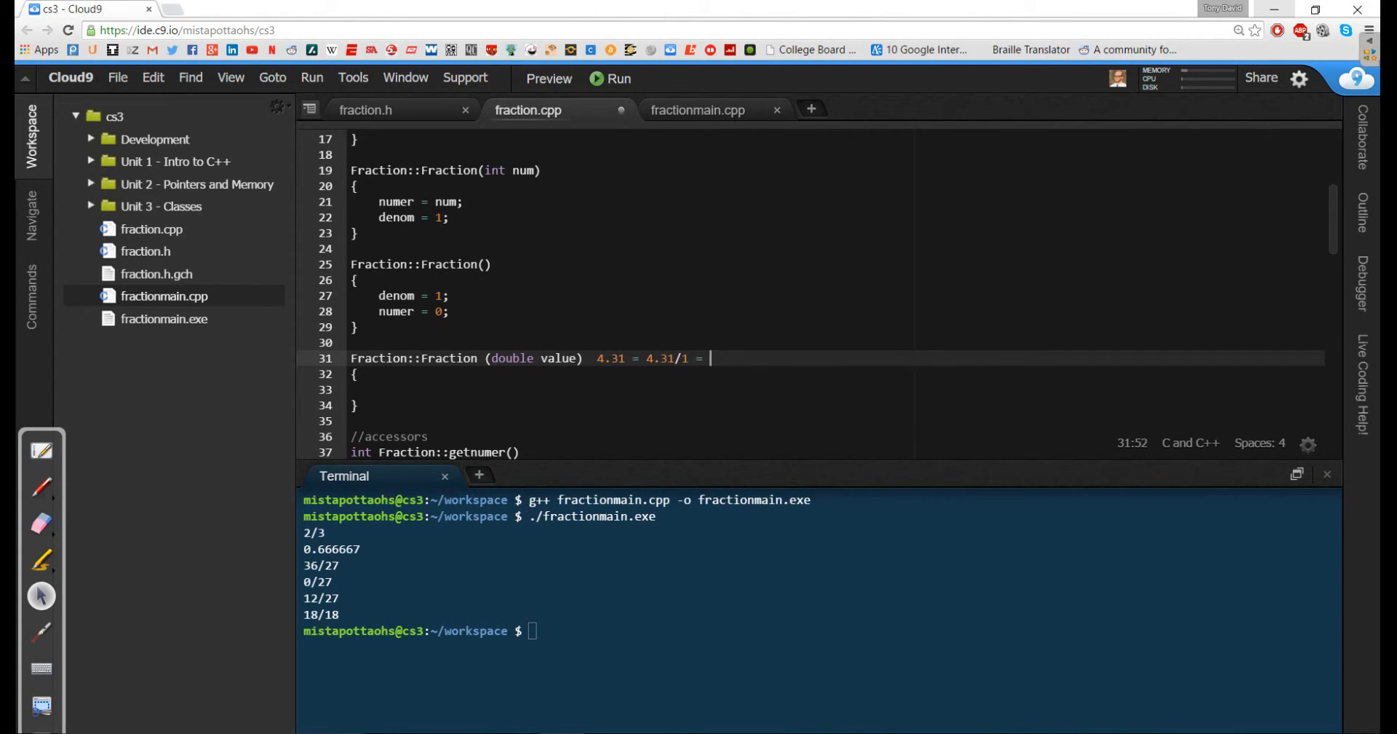
pyautogui.write('4')
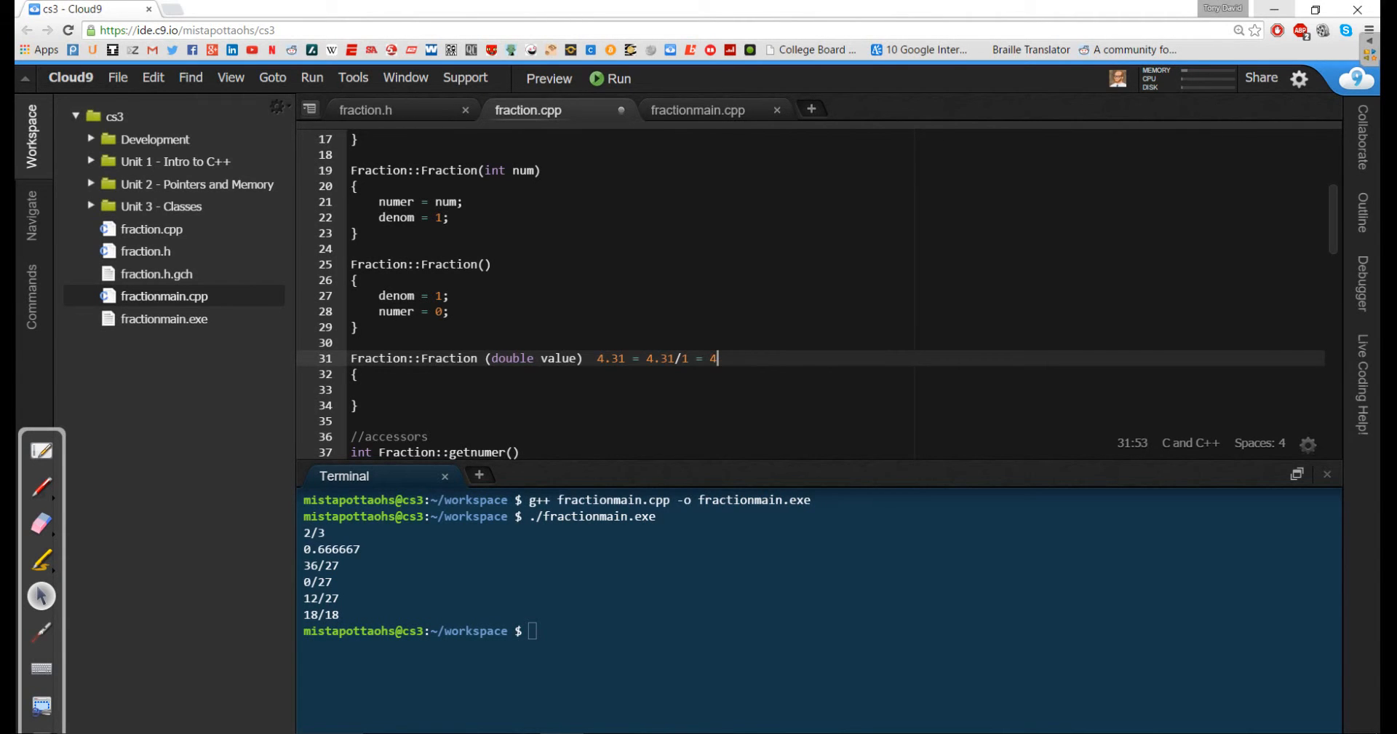
pyautogui.write('.1')
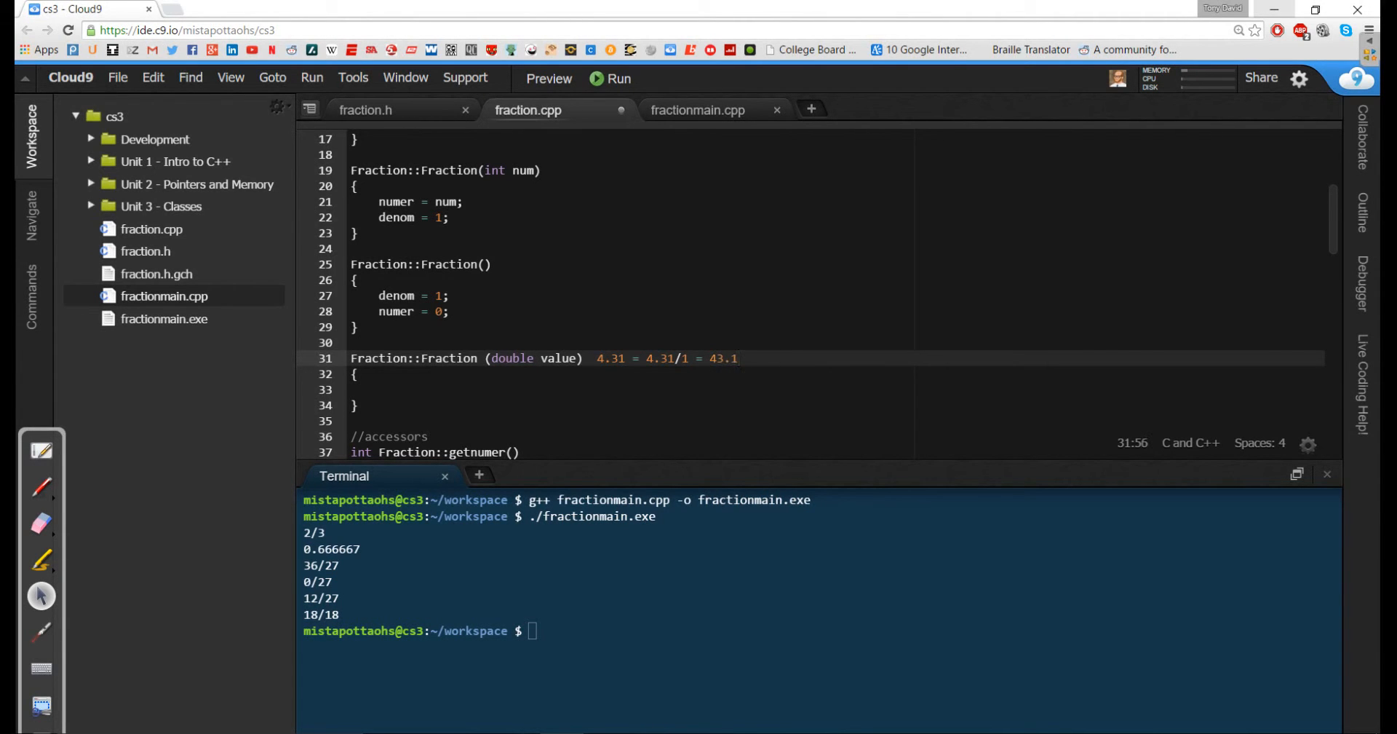
pyautogui.write('/10')
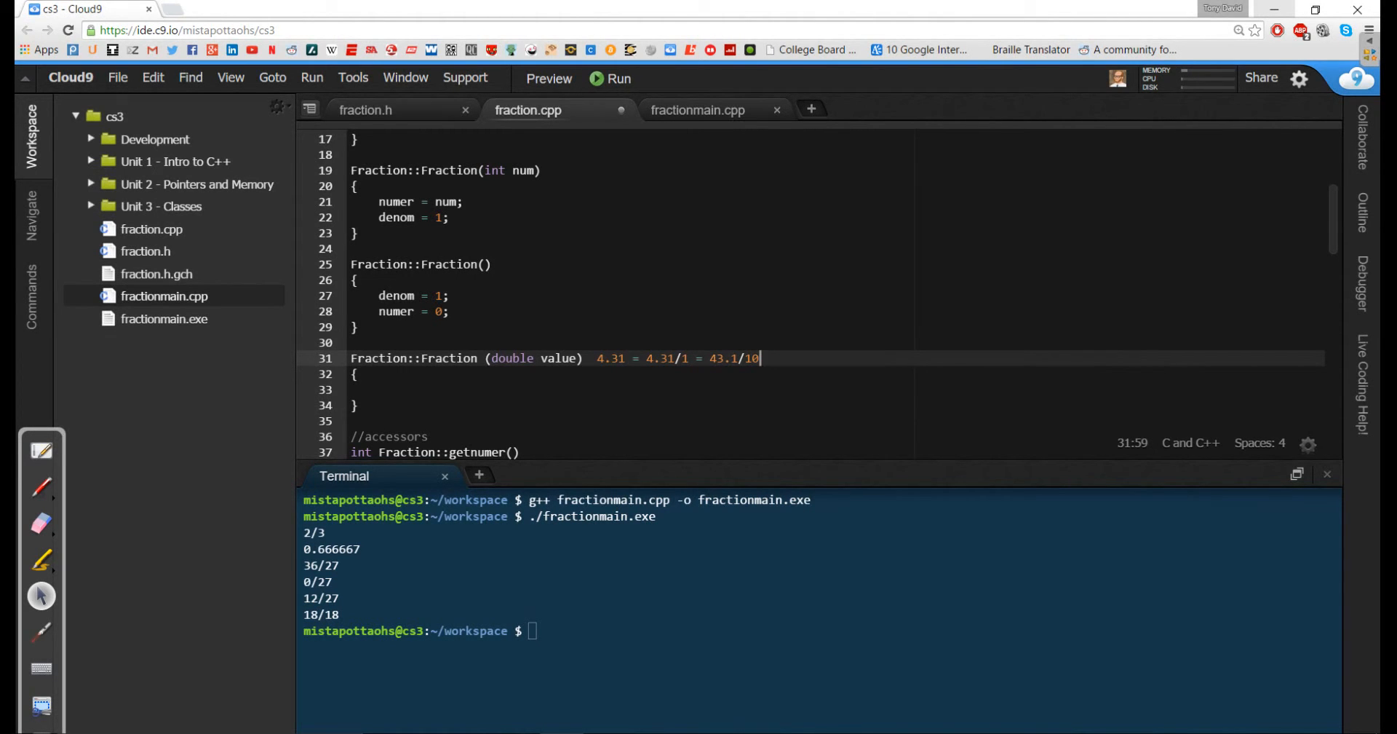
pyautogui.write('= 431/1')
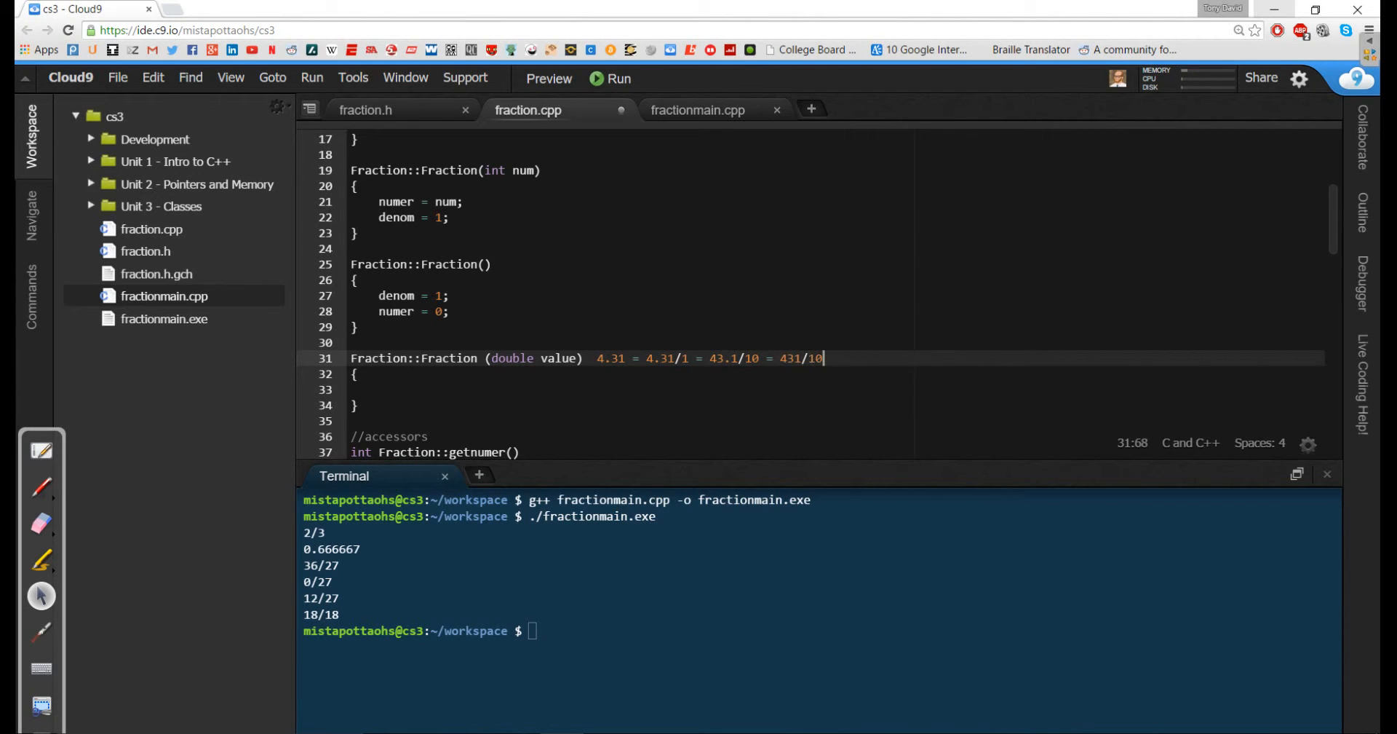
pyautogui.write('0 -')
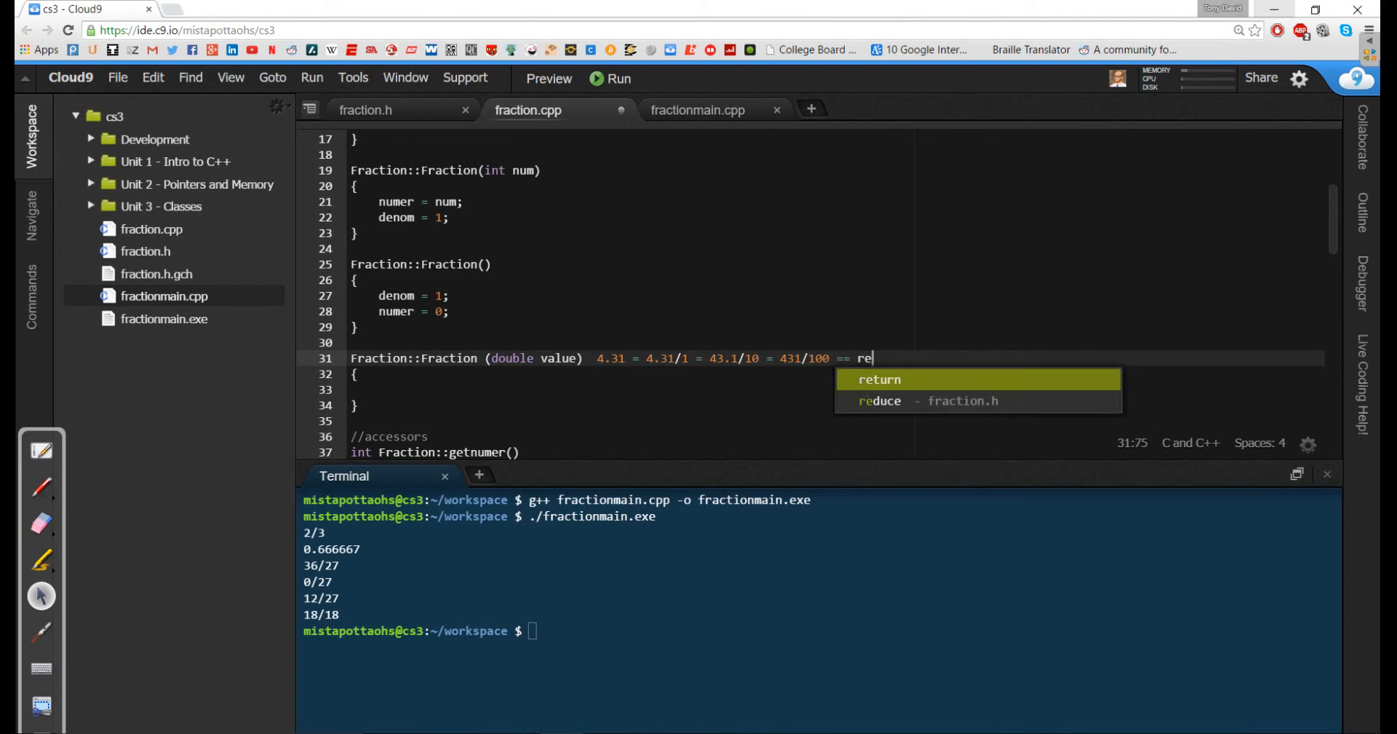
pyautogui.write('ud')
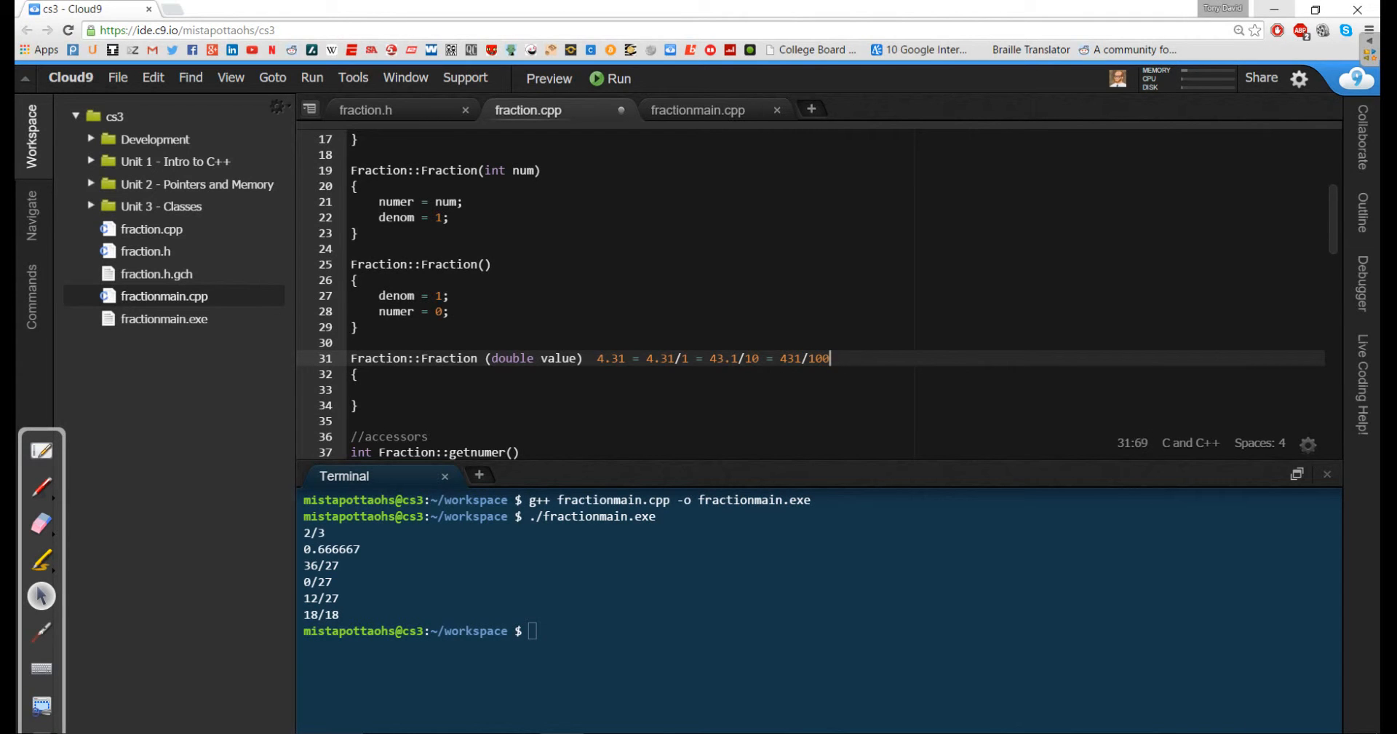
pyautogui.click(598, 357)
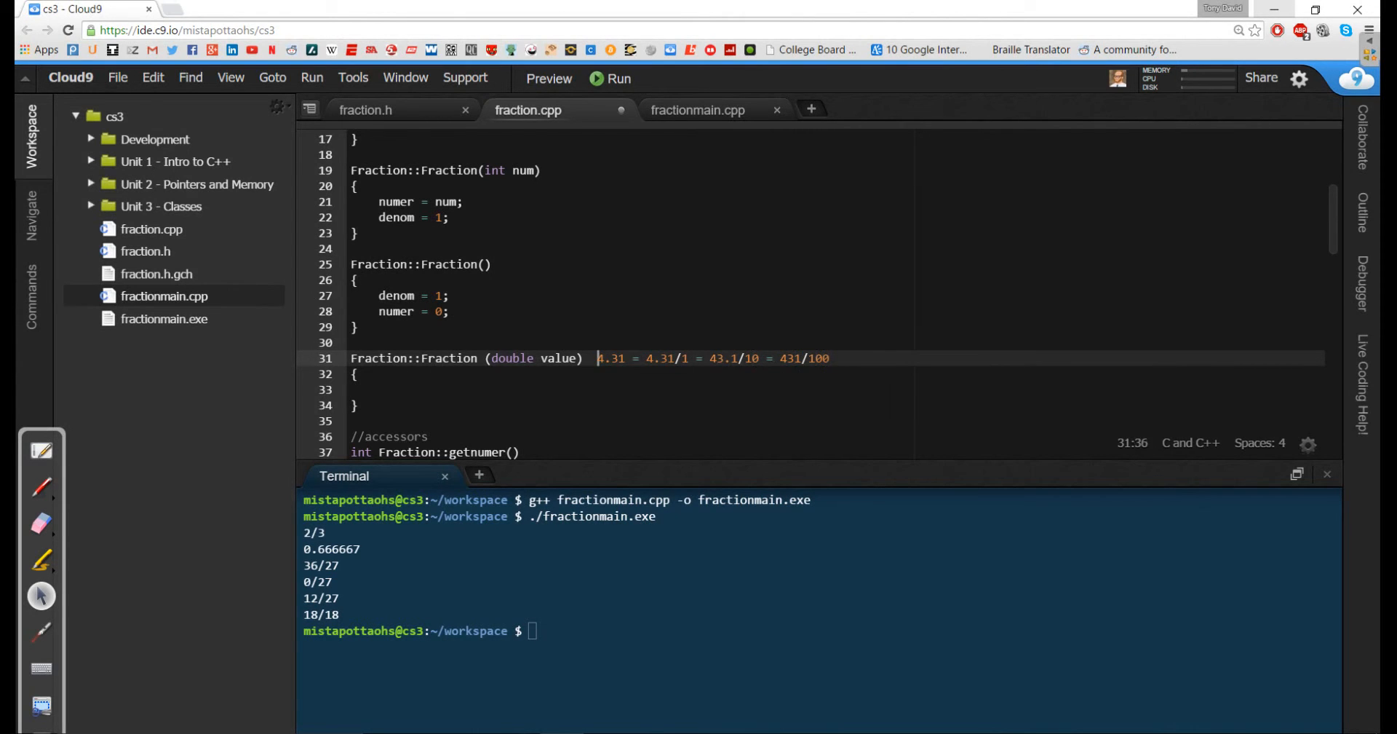
pyautogui.write('//')
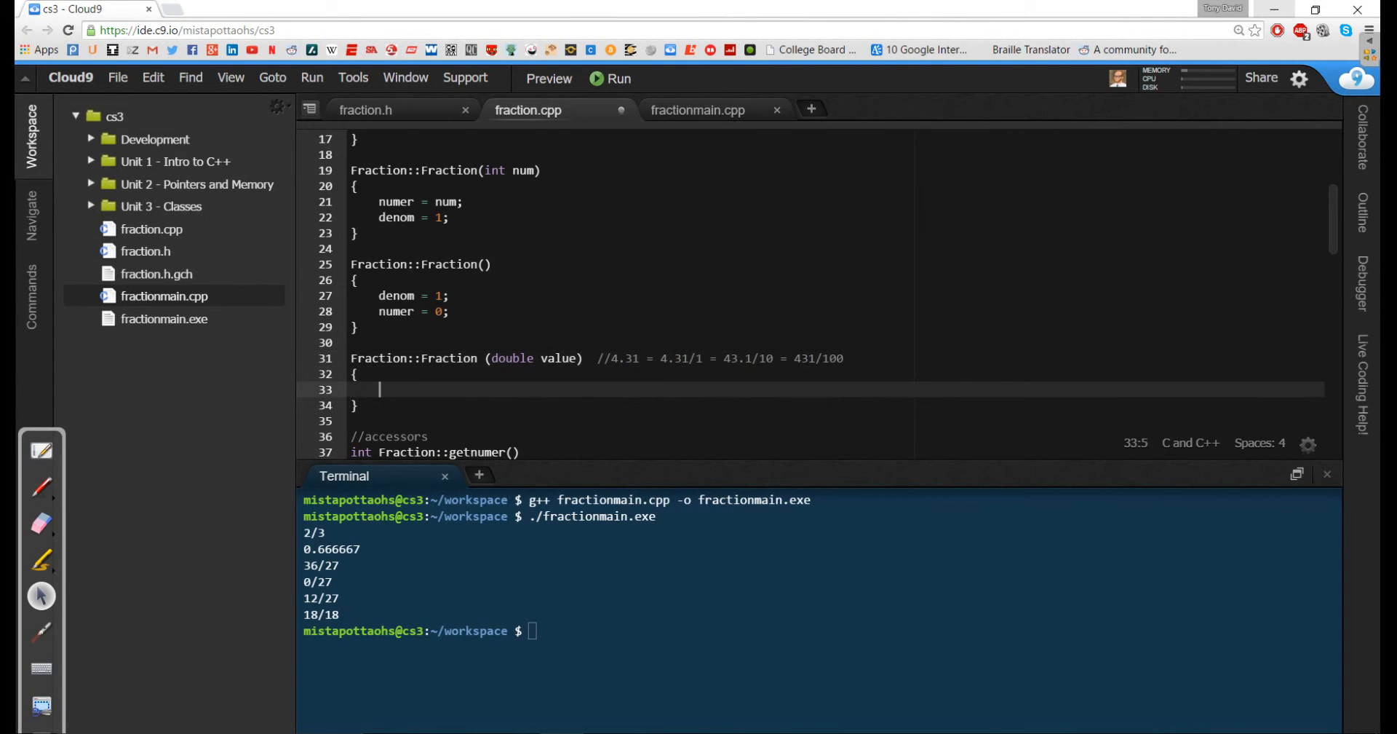
# Step: Declare int num = (int)(value); and int den = 1; in the double constructor body
pyautogui.write('int')
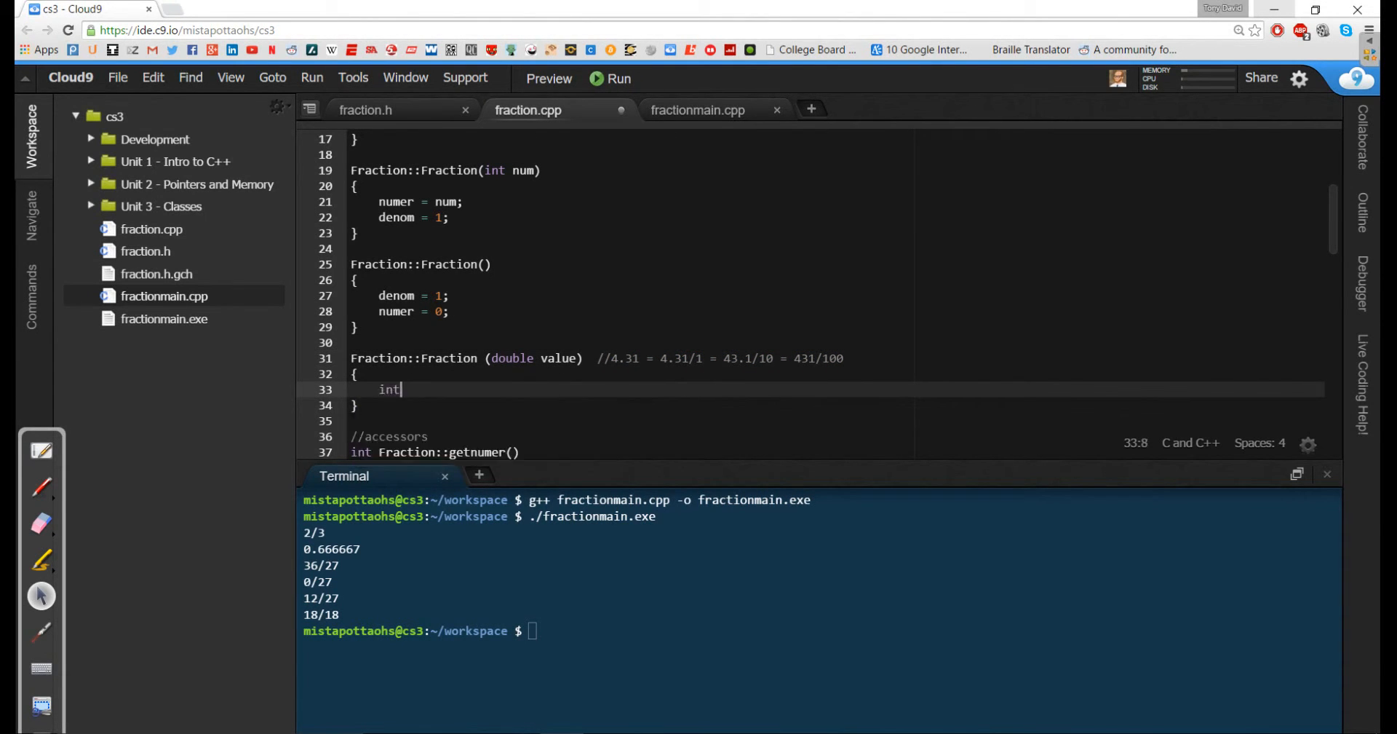
pyautogui.write('n')
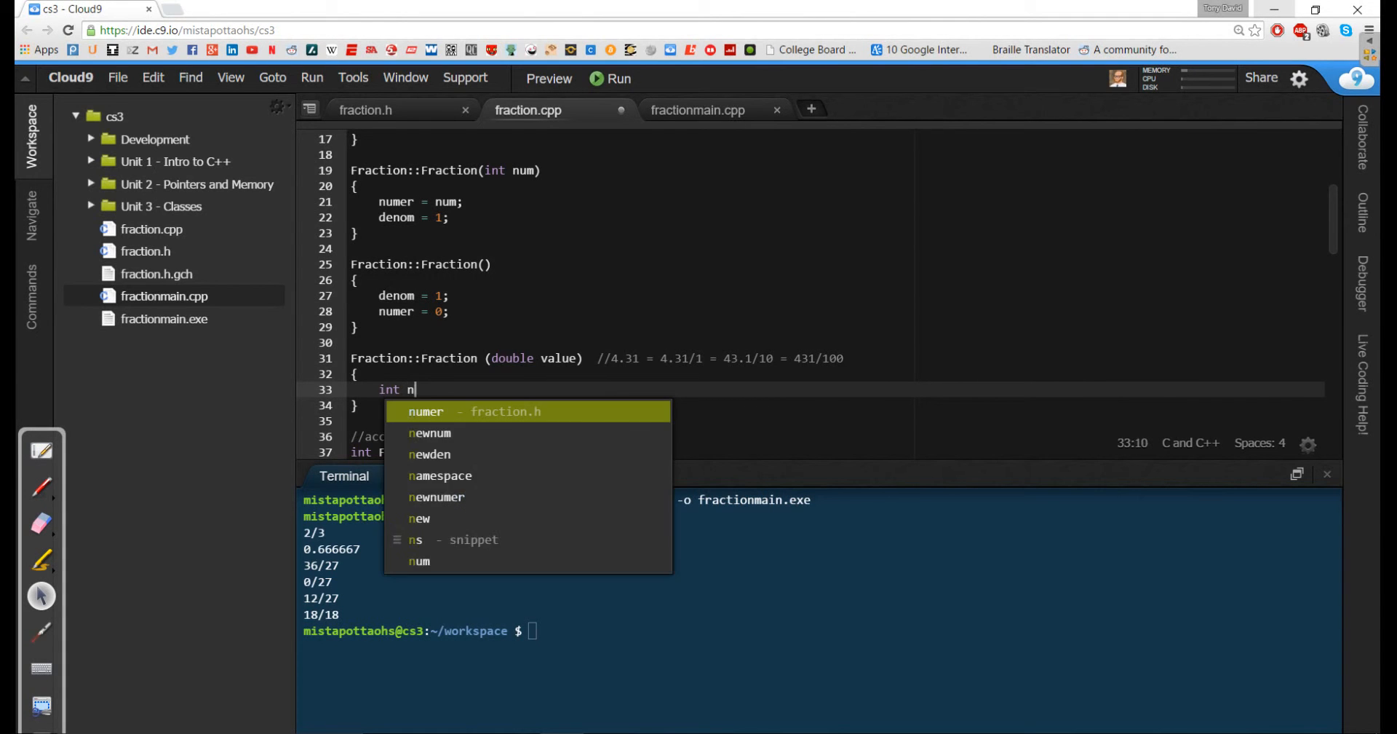
pyautogui.write('um =')
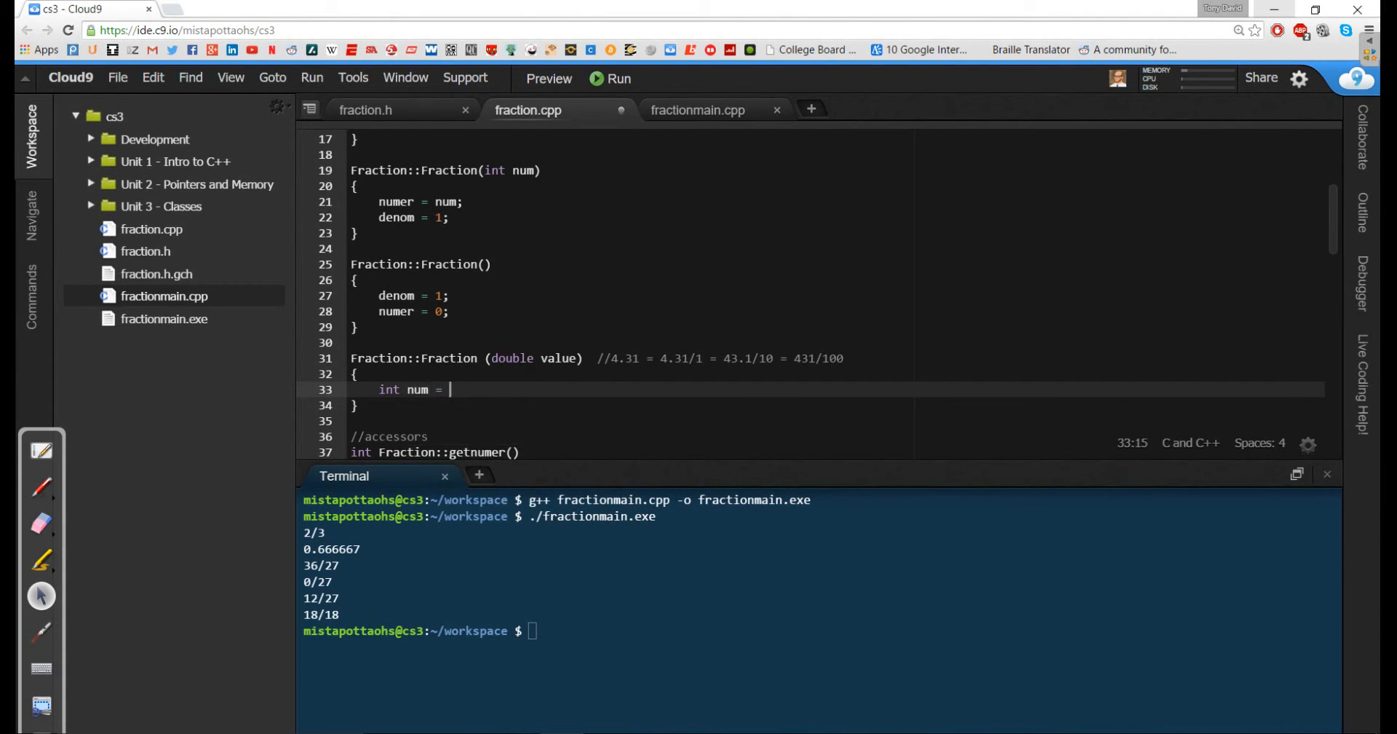
pyautogui.write('()')
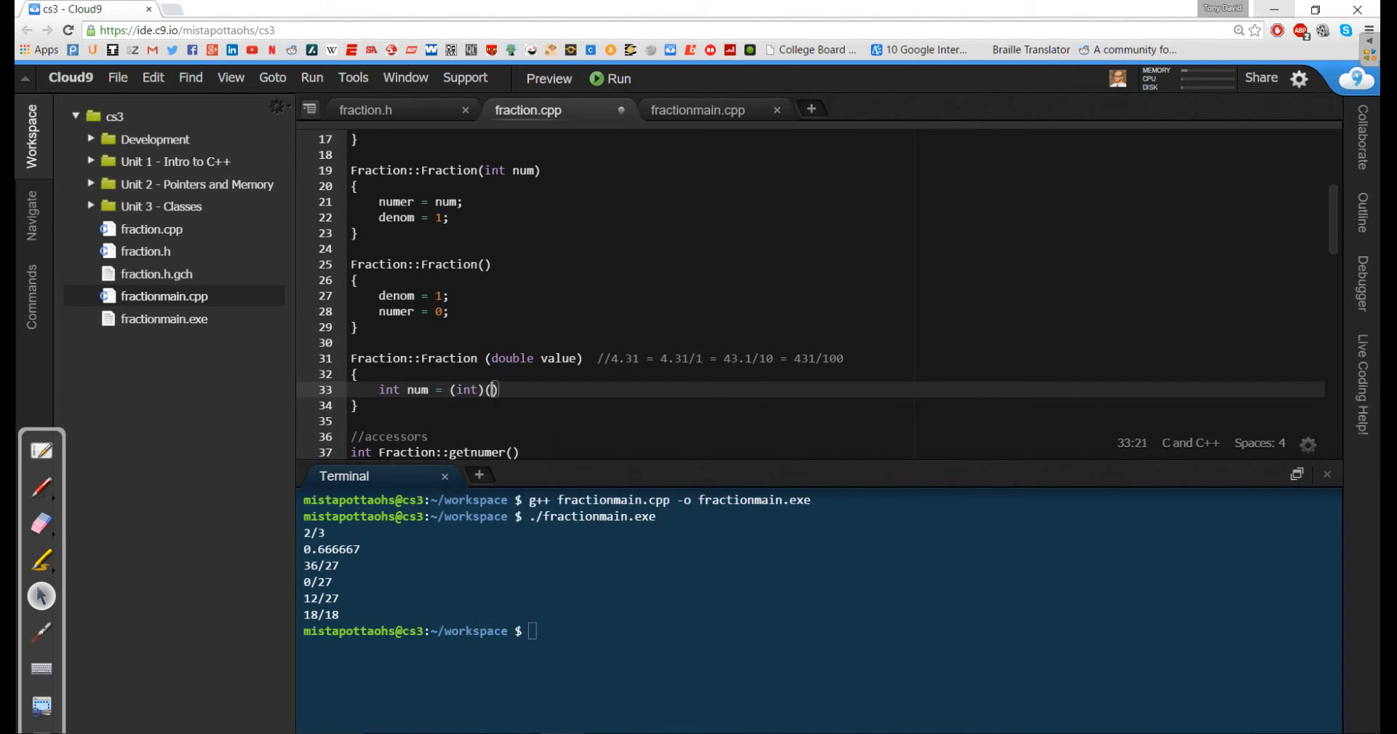
pyautogui.write('value);')
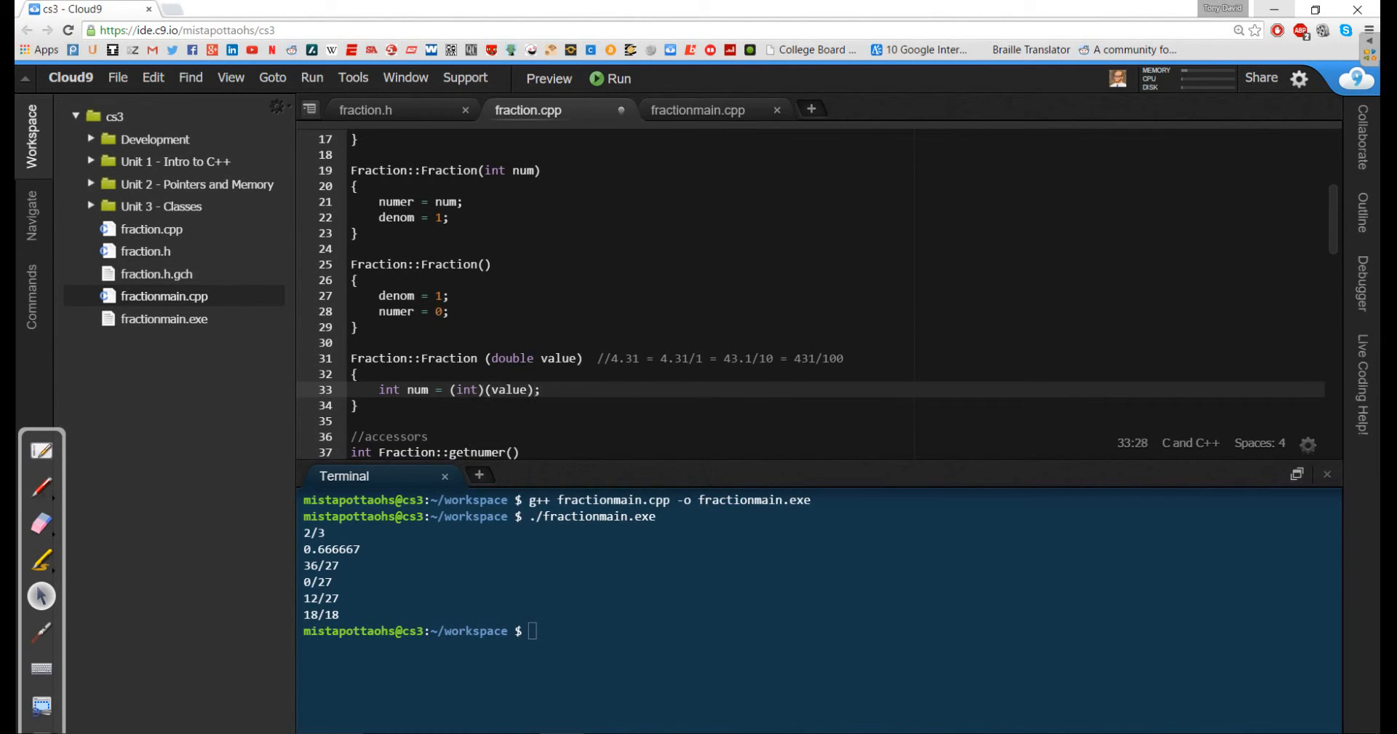
pyautogui.write('int den')
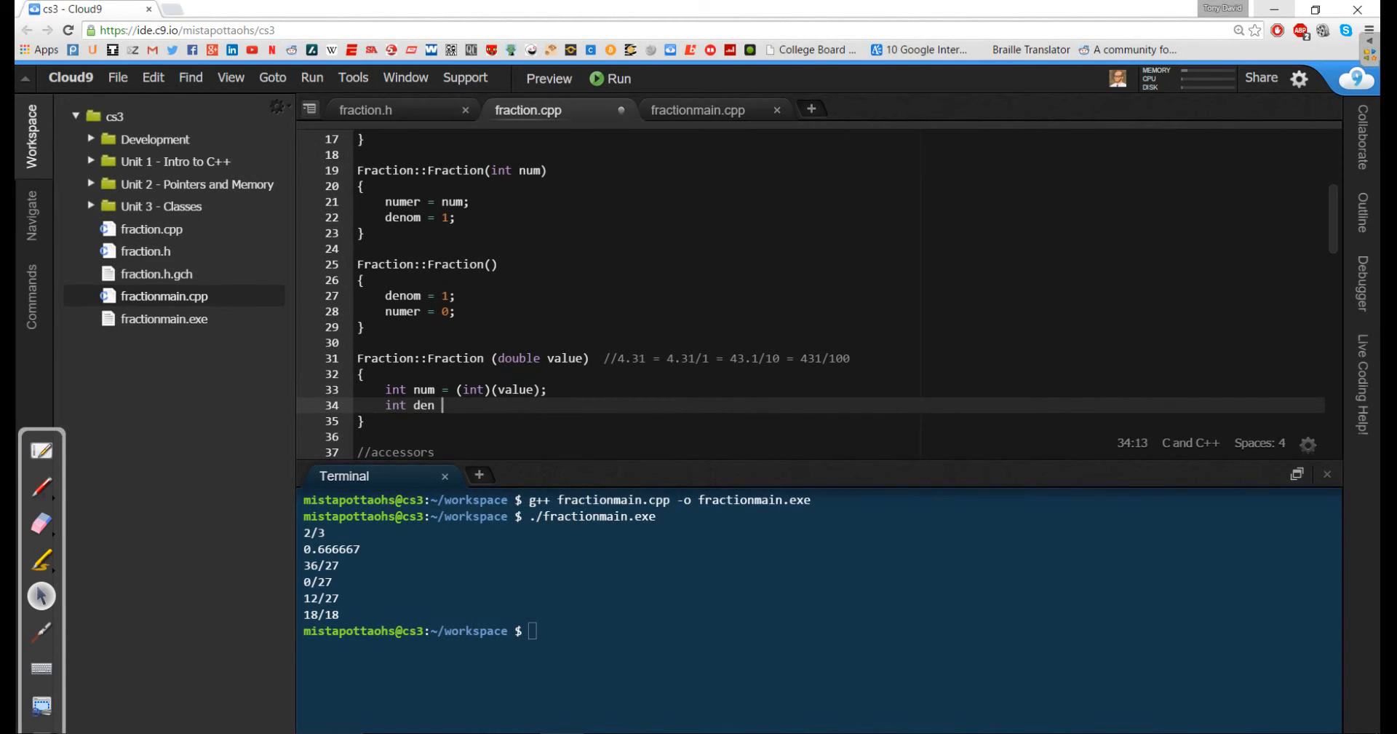
pyautogui.write('= 1;')
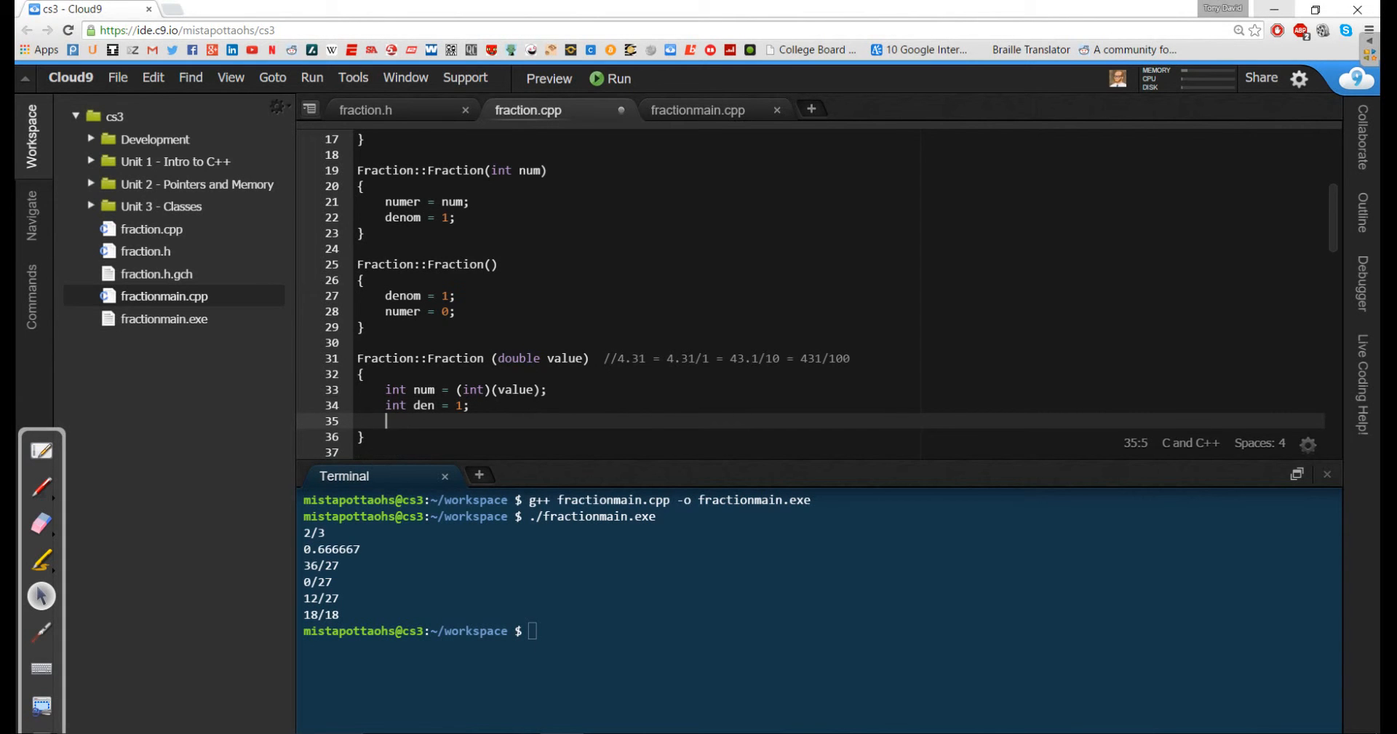
# Step: Begin a while loop testing abs(value - num) > 0.000001 in the double constructor
pyautogui.write('while ()')
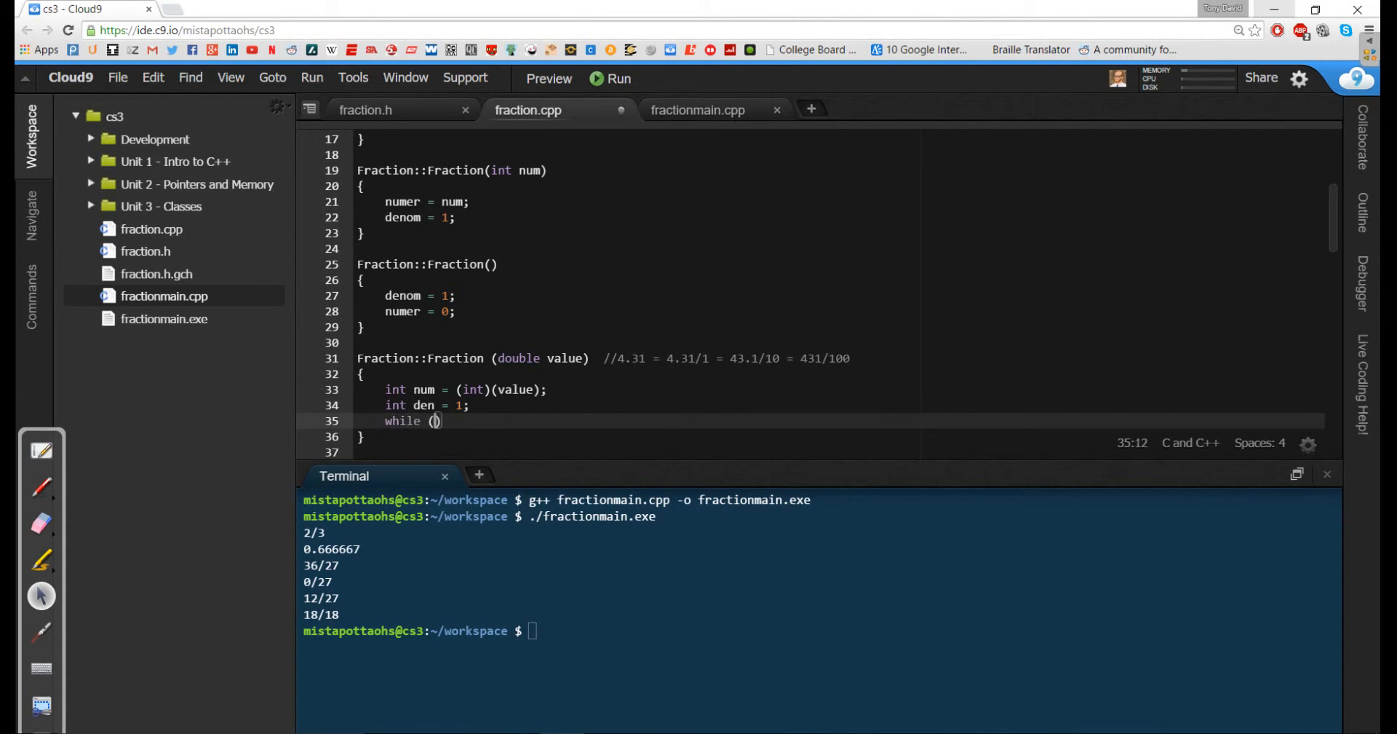
pyautogui.write('abs(')
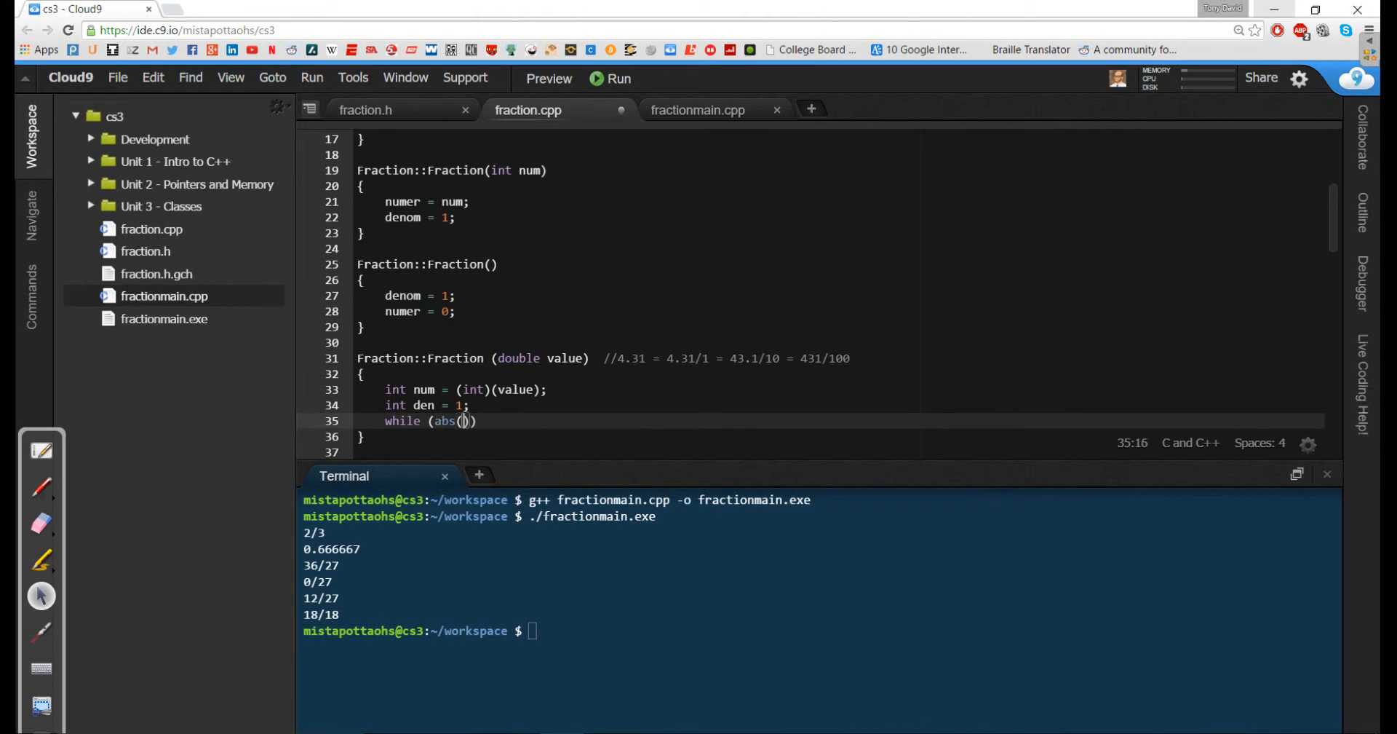
pyautogui.write('value = num')
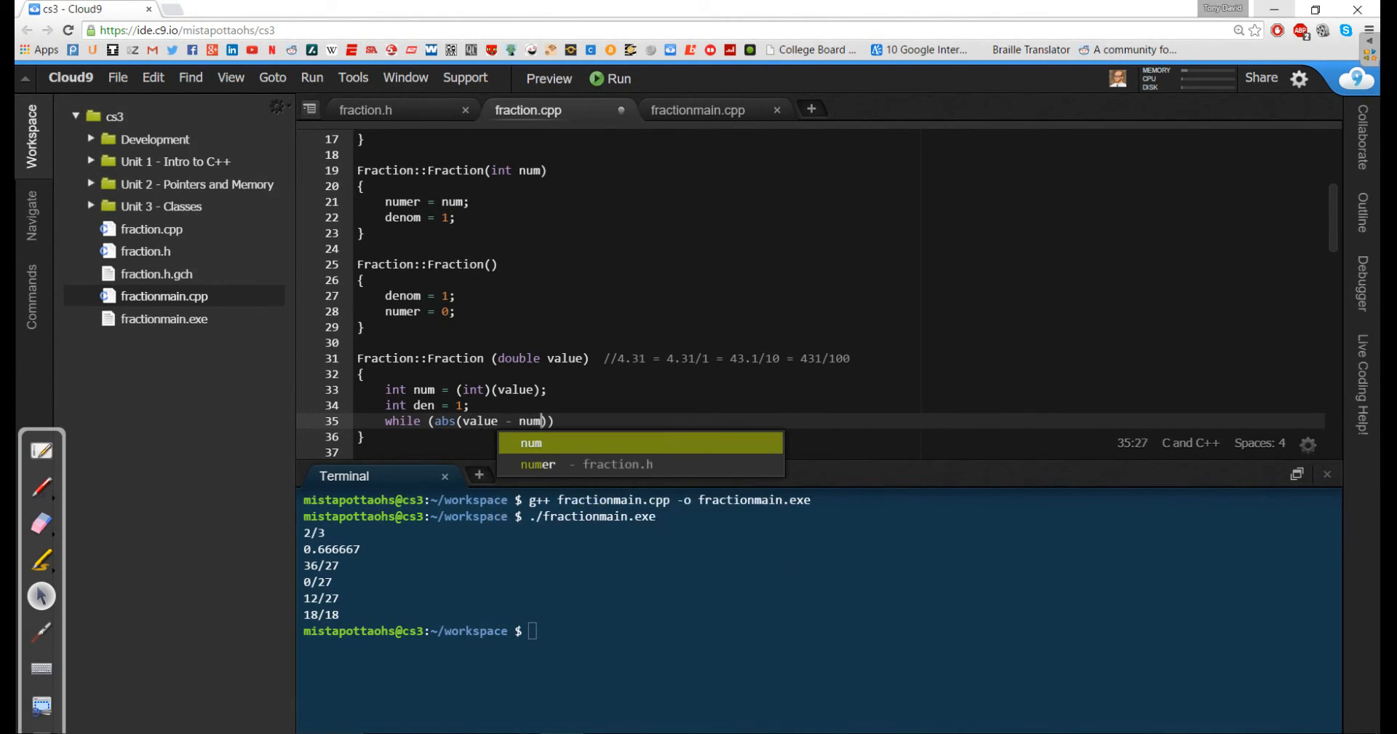
pyautogui.write('> )')
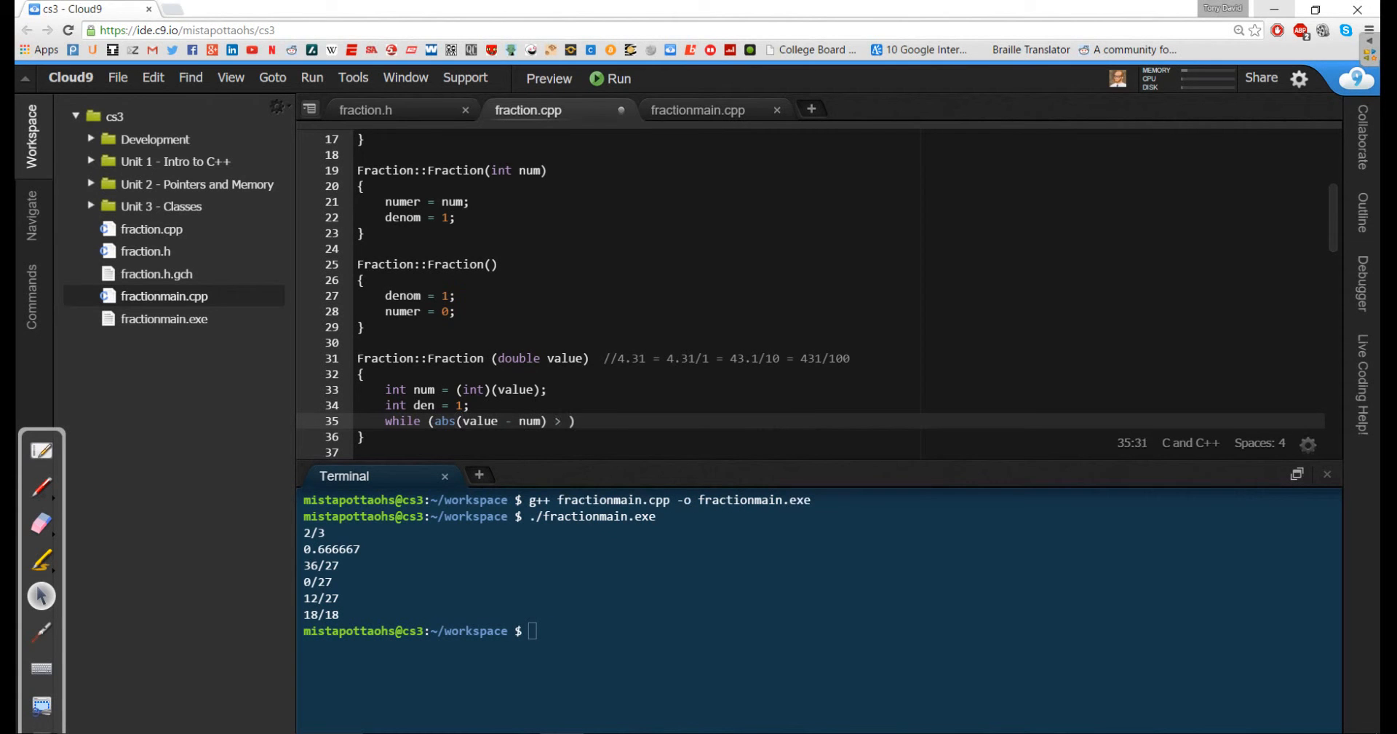
pyautogui.write('0.00')
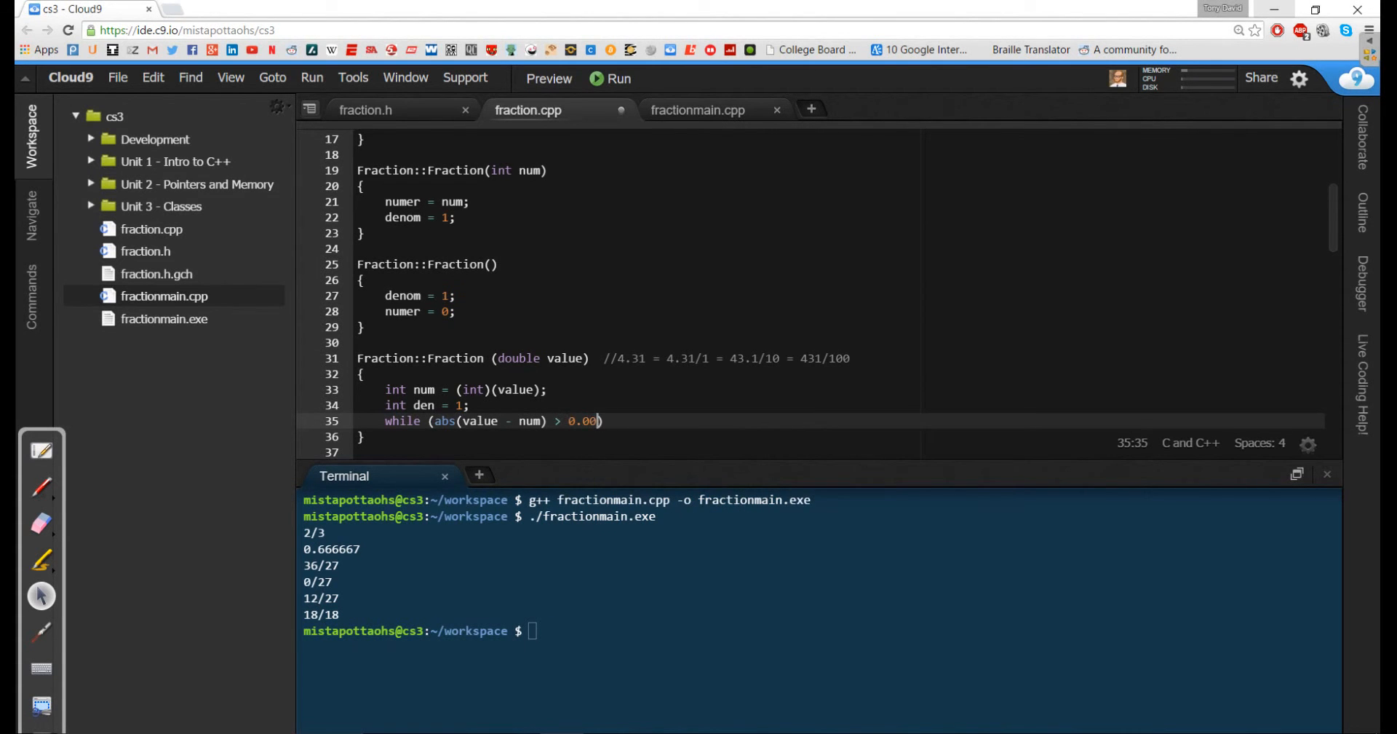
pyautogui.write('001')
pyautogui.write('{')
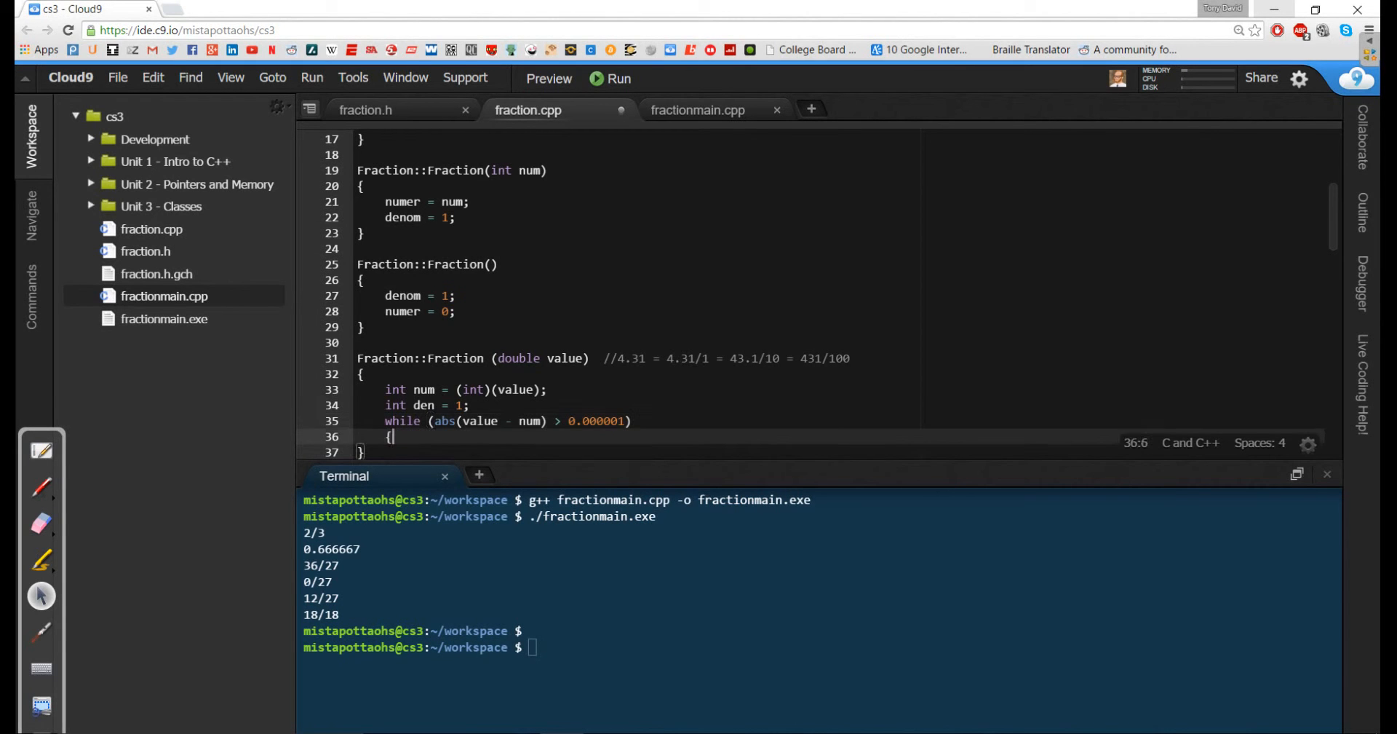
# Step: Fill the while loop body with value *= 10, num = (int)(value) and den *= 10
pyautogui.write('v')
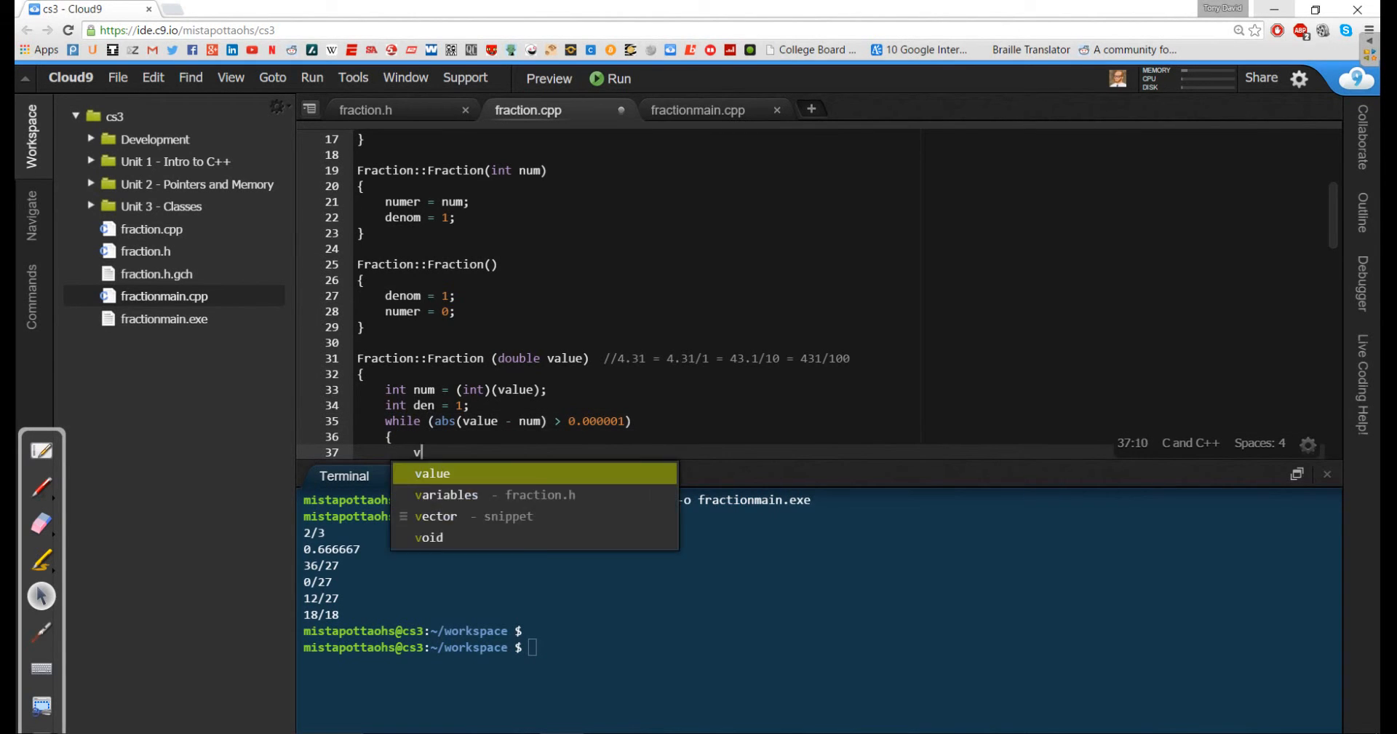
pyautogui.write('alue *= 10;')
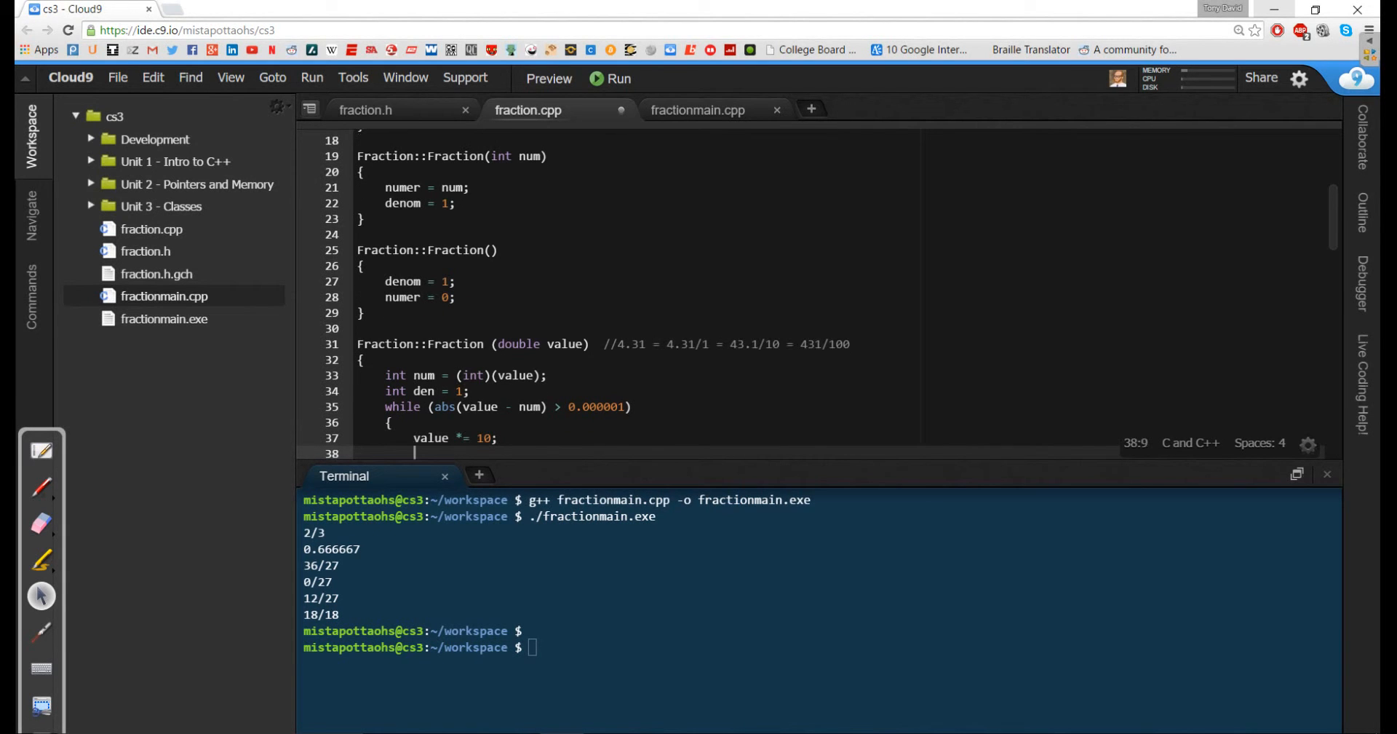
pyautogui.write('(int)(value)')
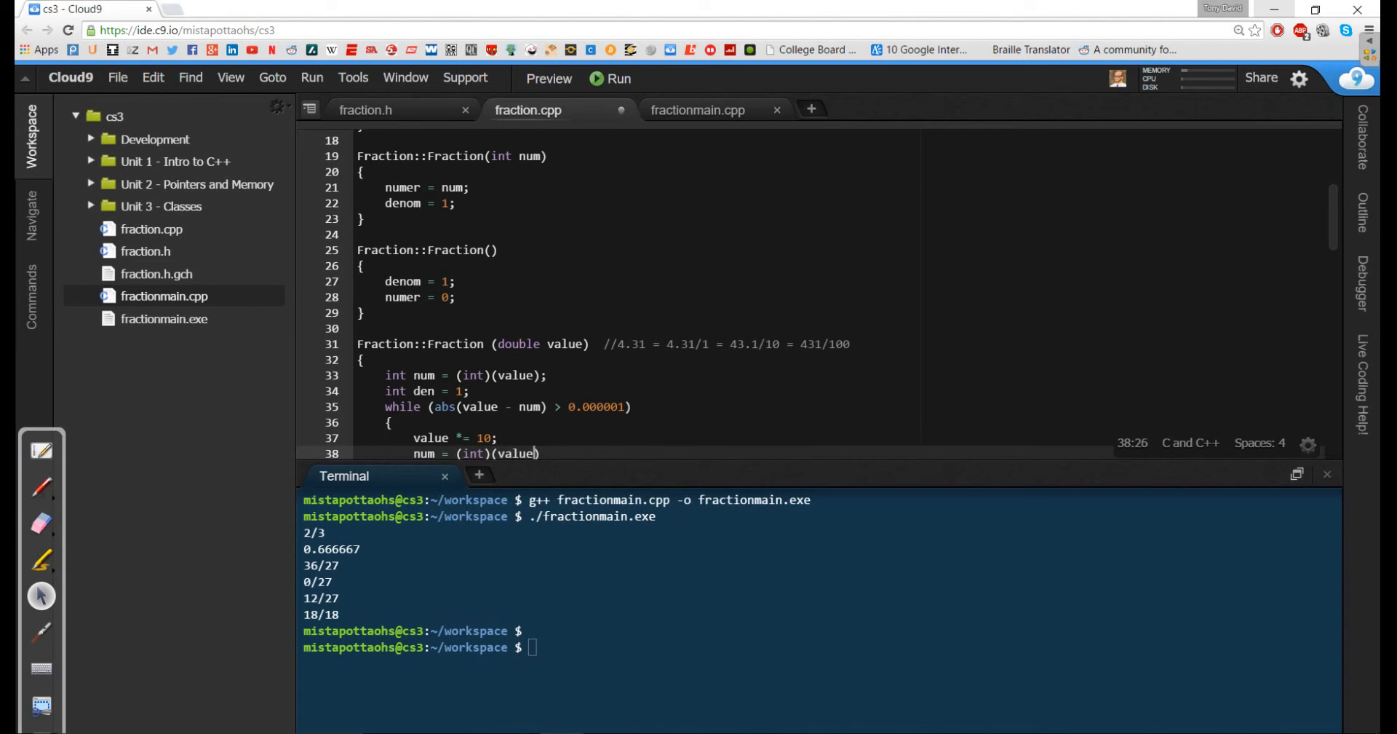
pyautogui.press('Return')
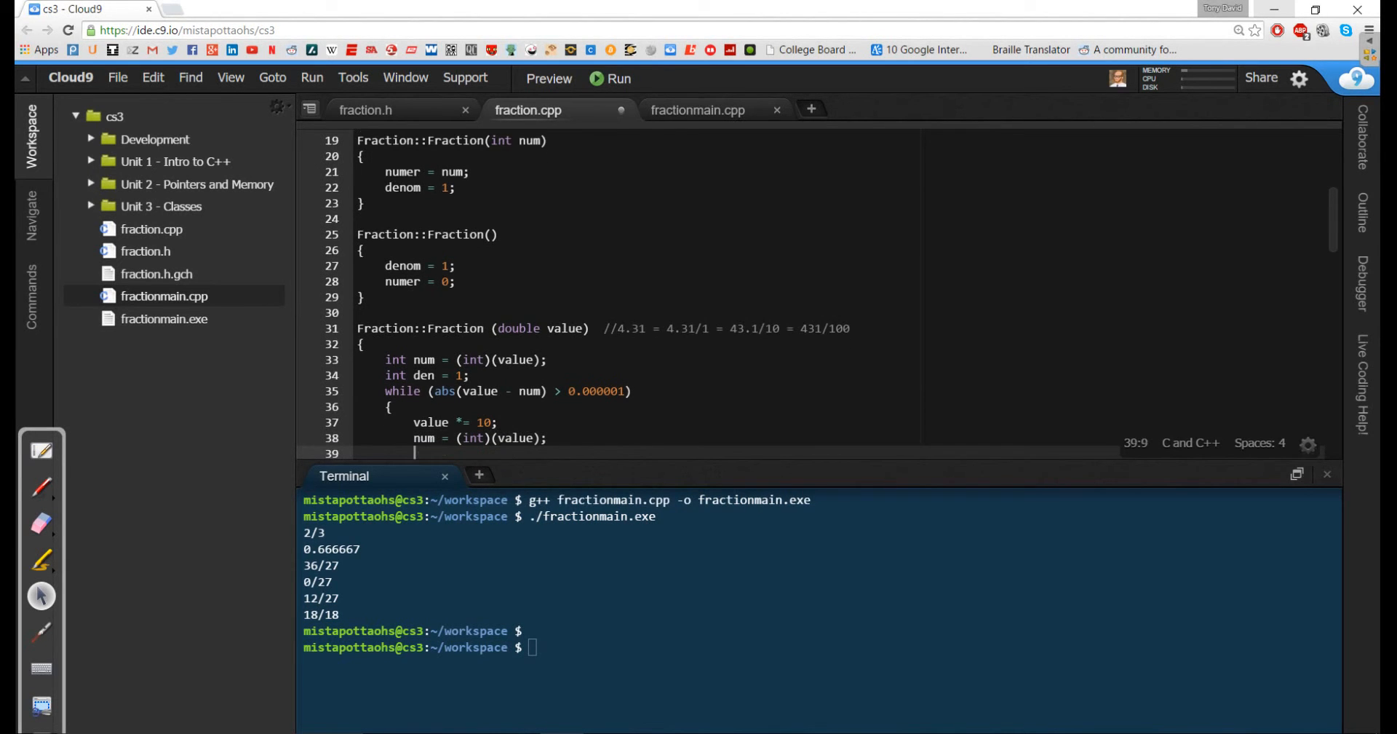
pyautogui.write('den =')
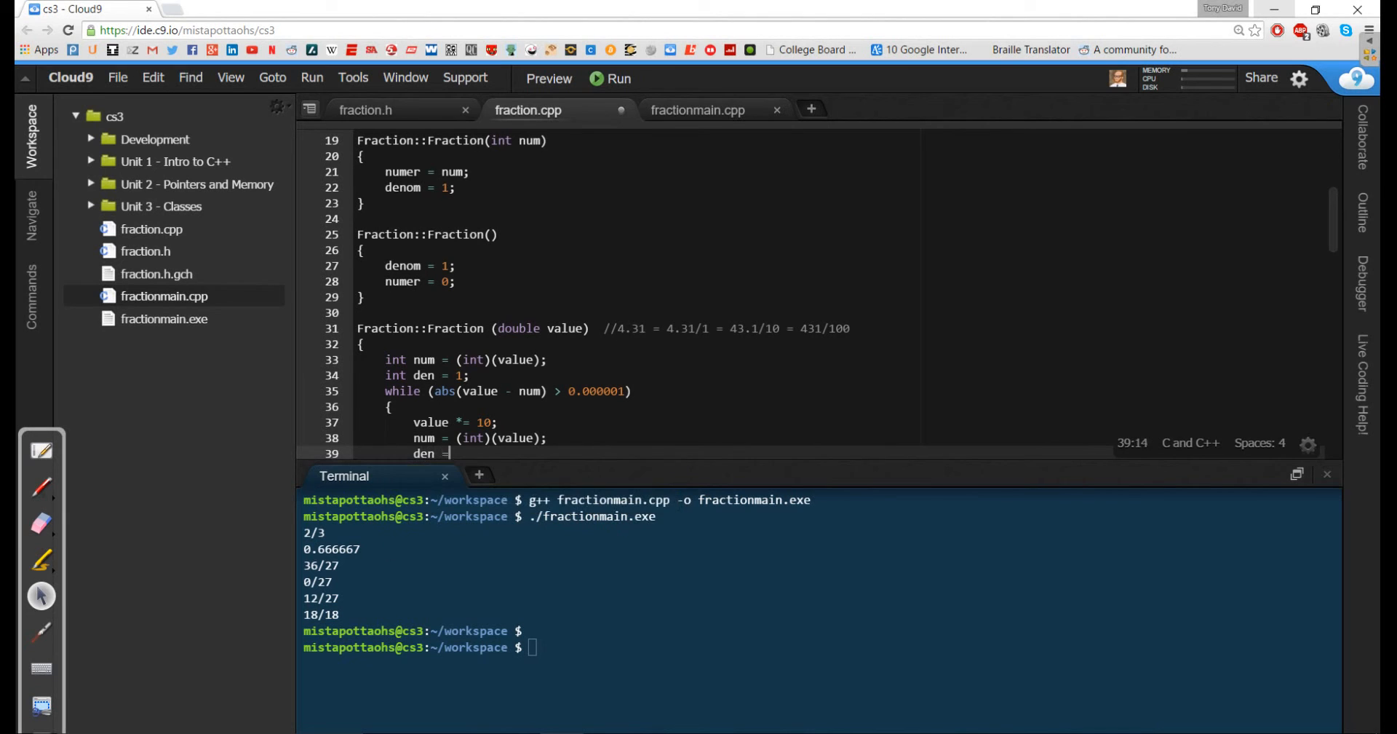
pyautogui.write('*= 0')
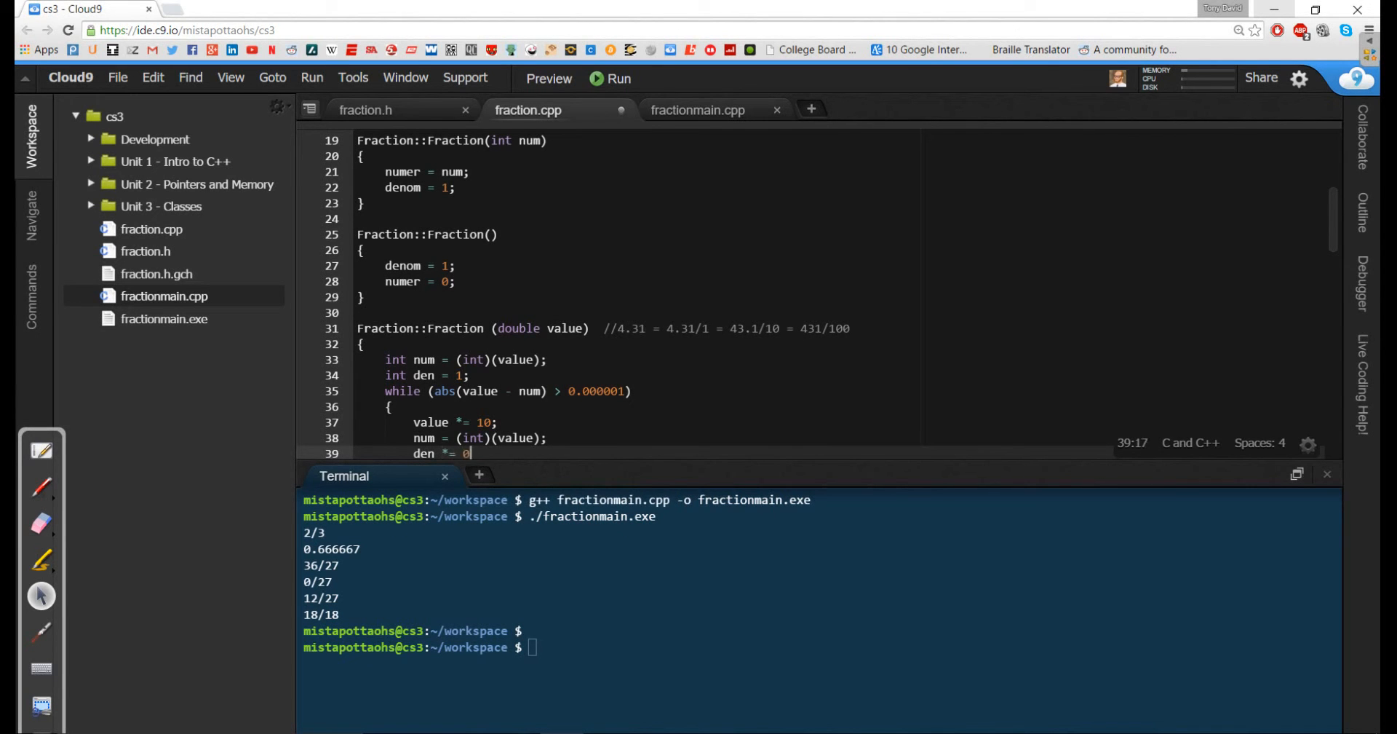
pyautogui.write('10;')
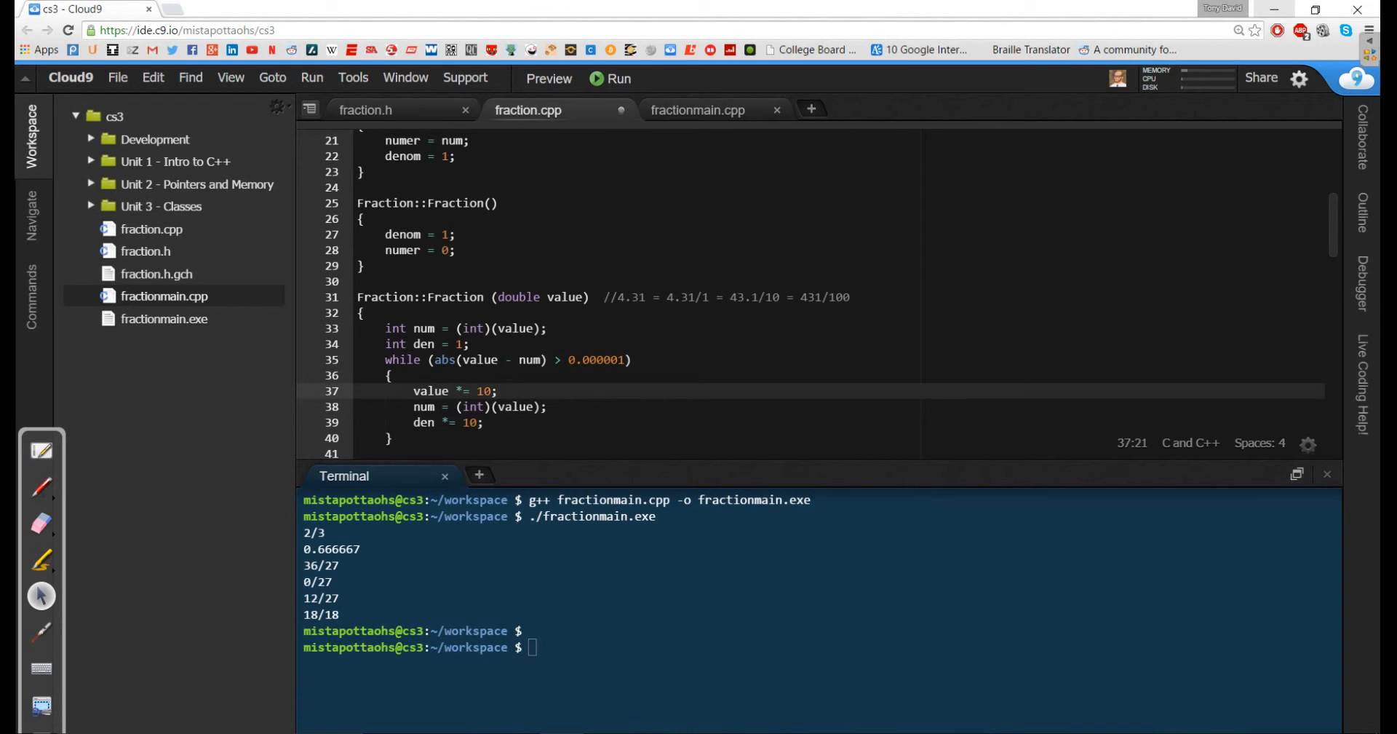
# Step: Assign numer = num and denom = den after the loop, then enter ./fractionmain.exe in the terminal
pyautogui.write('n')
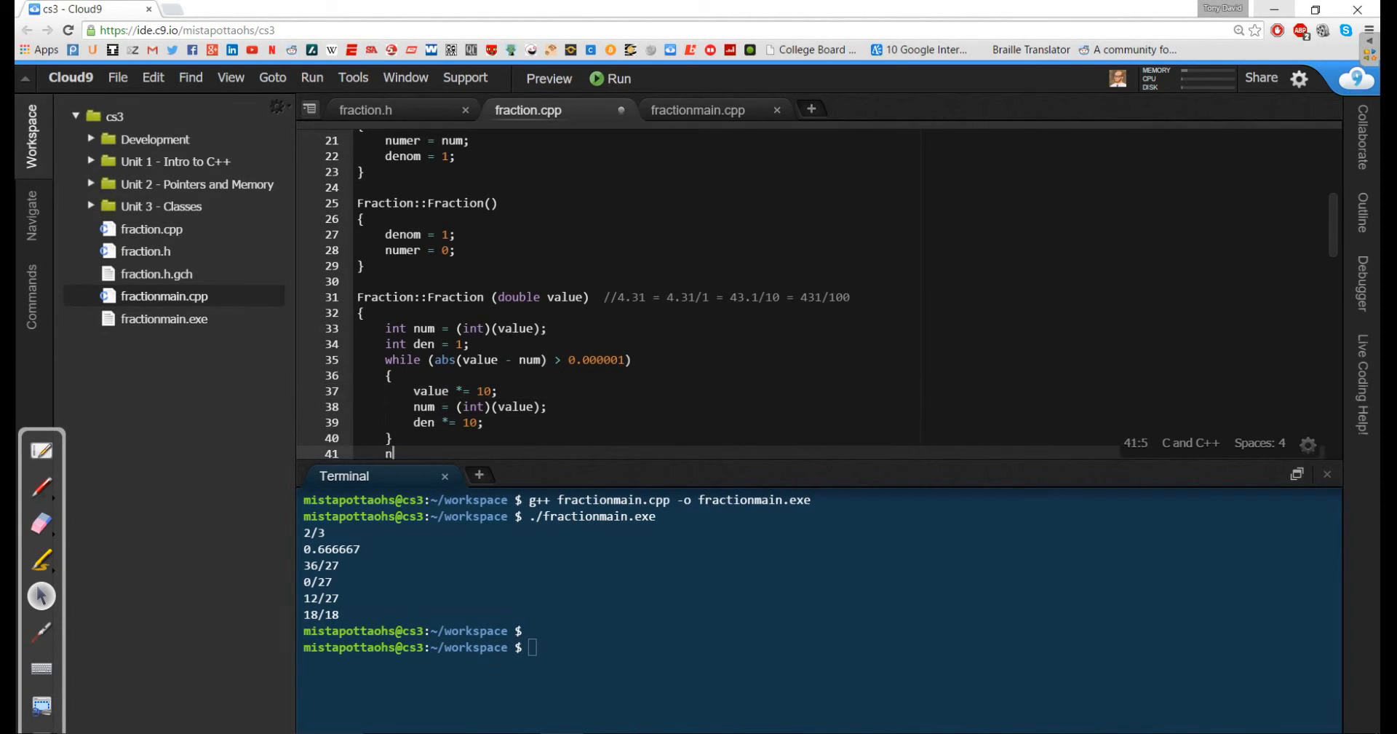
pyautogui.write('umer = num;Fraction(')
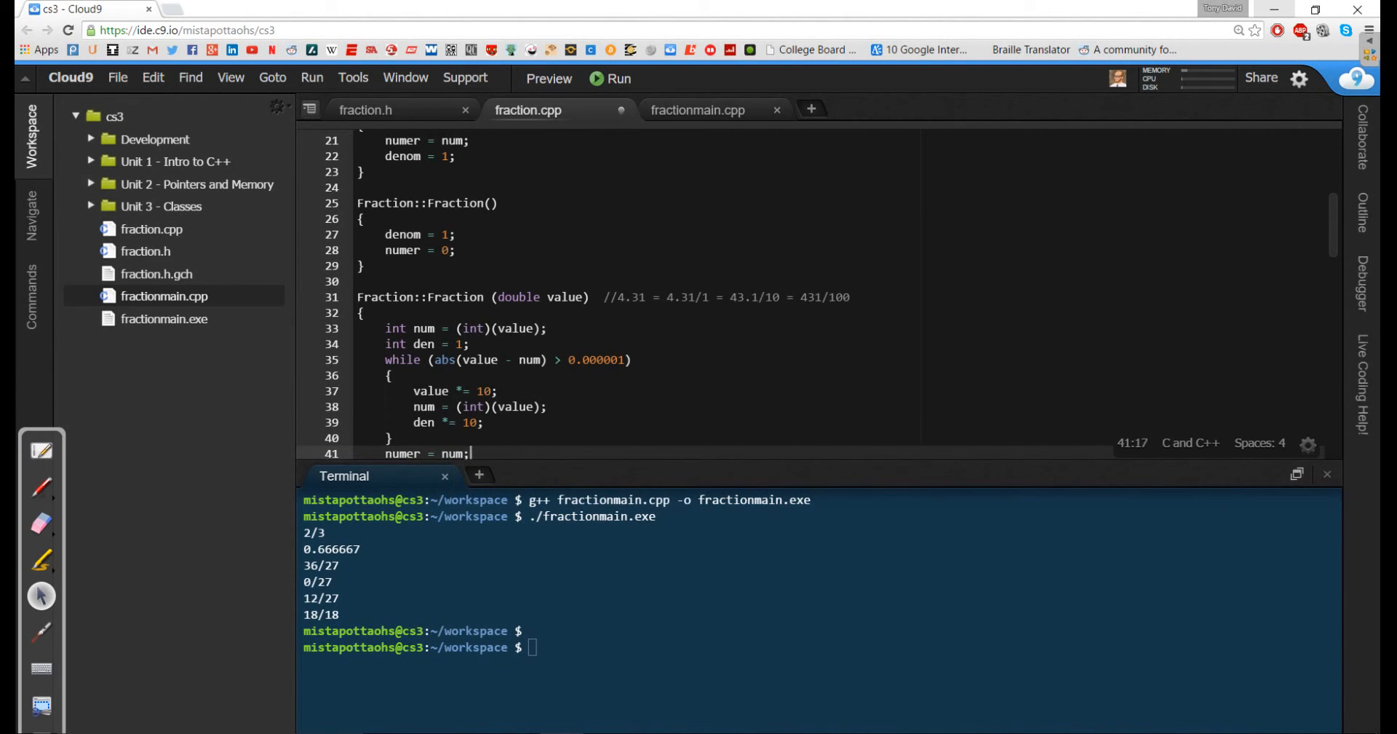
pyautogui.write('denom = den;')
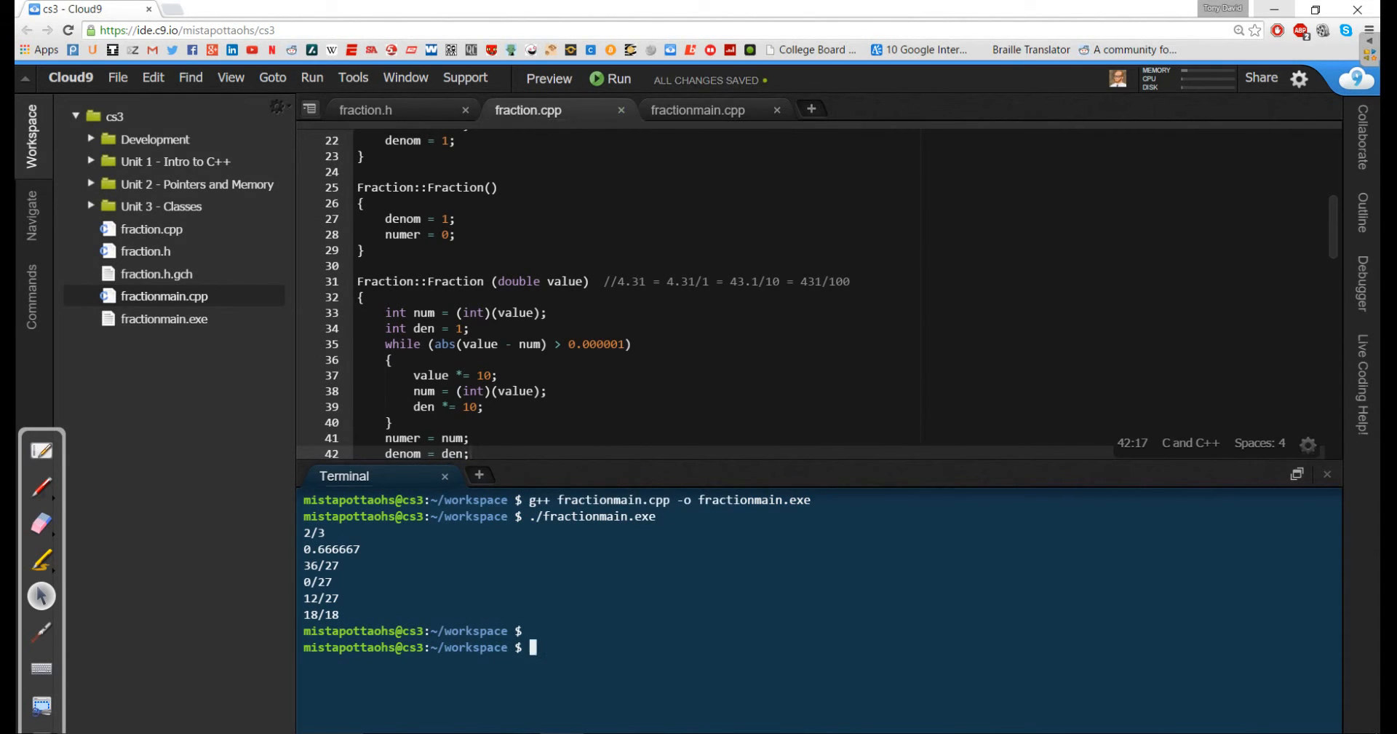
pyautogui.write('./fractionmain.exe')
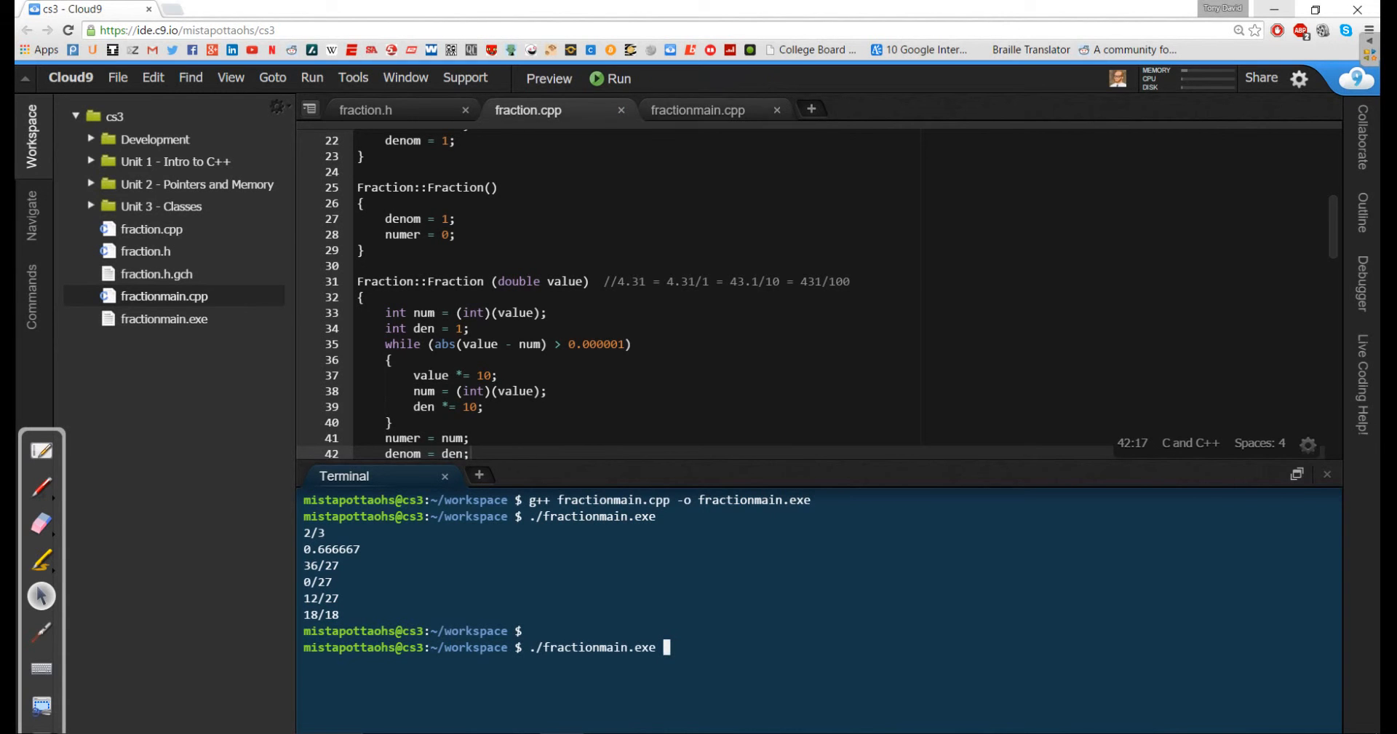
# Step: Declare Fraction f7(8), f8() and f9(3.1415) near the end of fractionmain.cpp
pyautogui.click(698, 109)
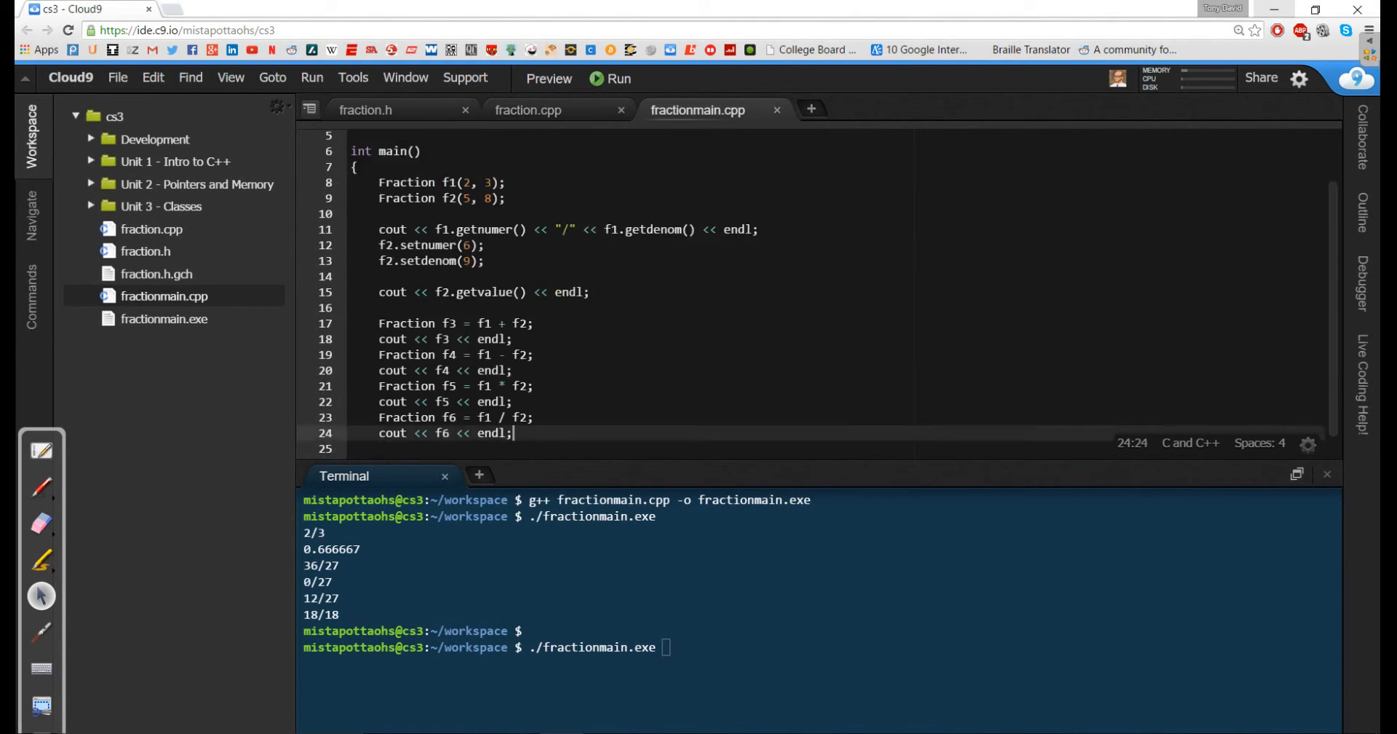
pyautogui.scroll(-3)
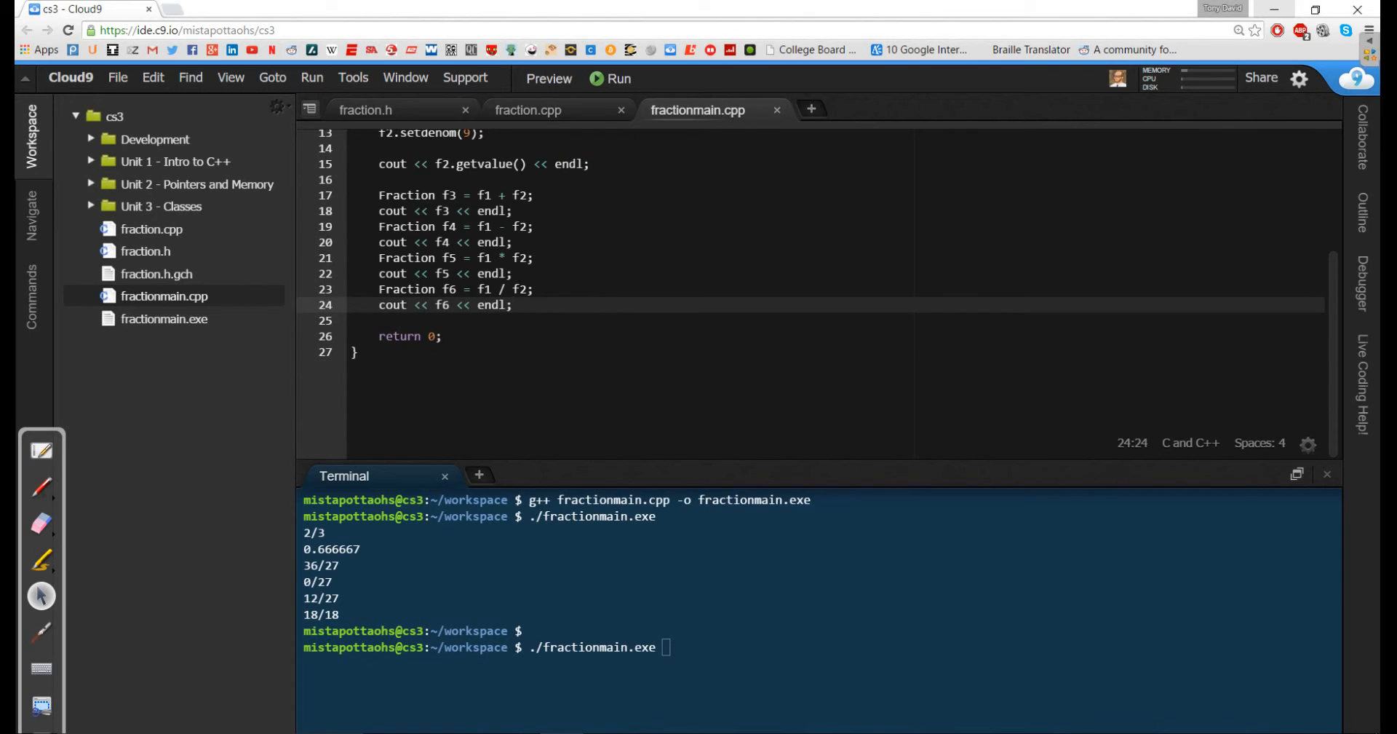
pyautogui.write('Fraction f7(8);')
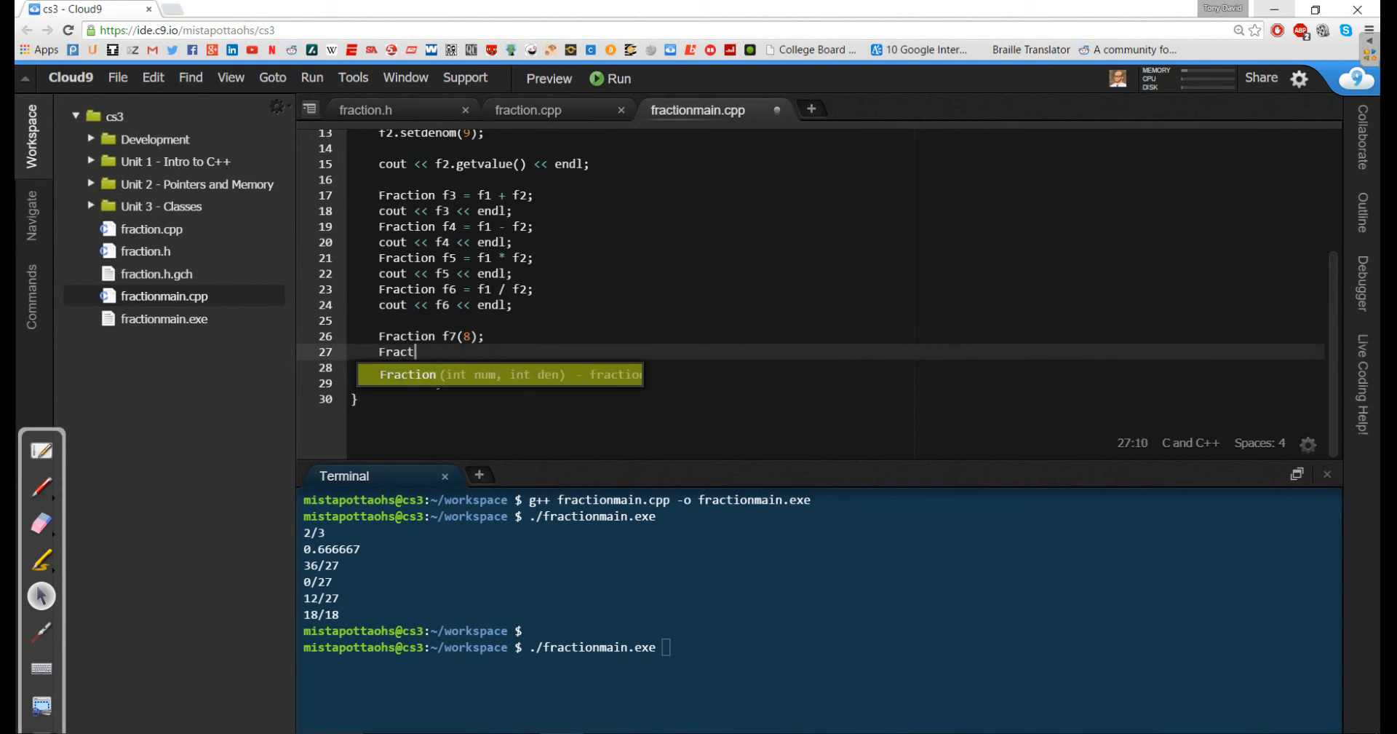
pyautogui.write('ion f8();')
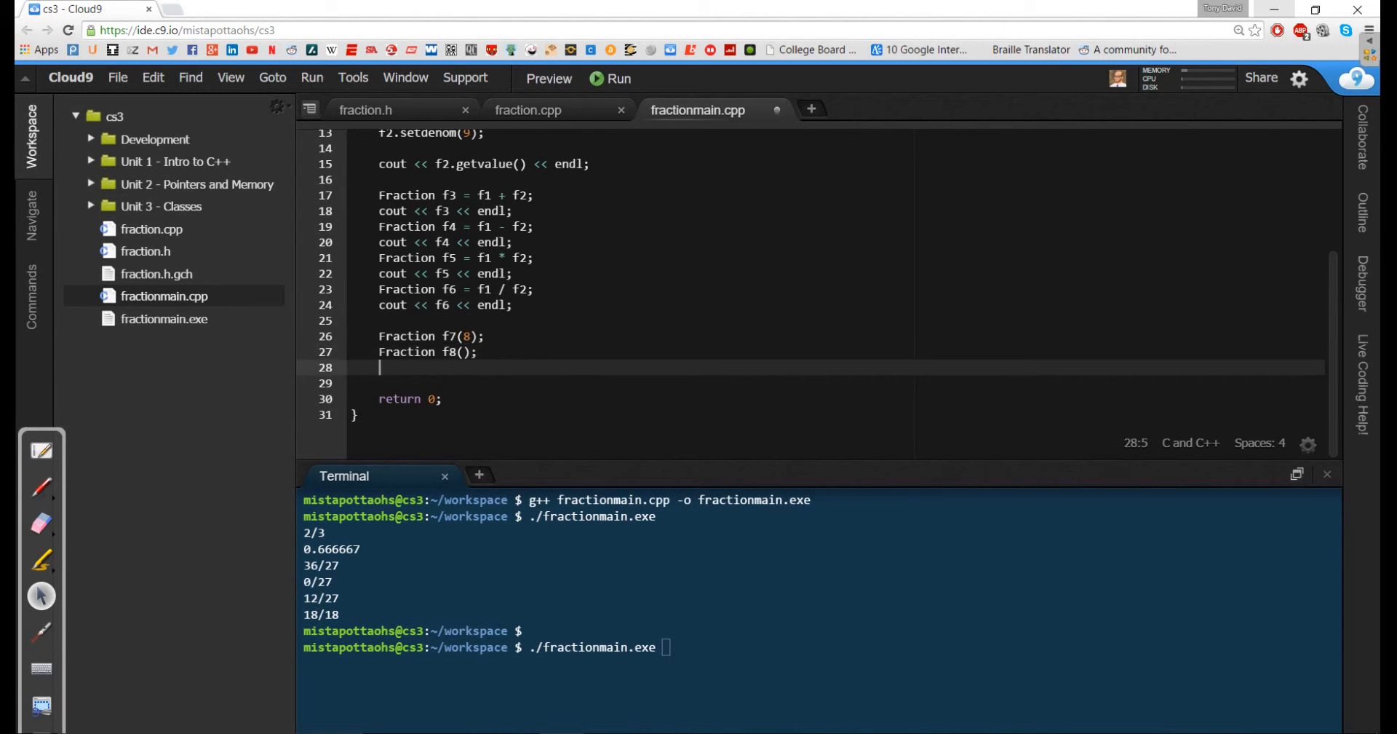
pyautogui.write('Fraction f9')
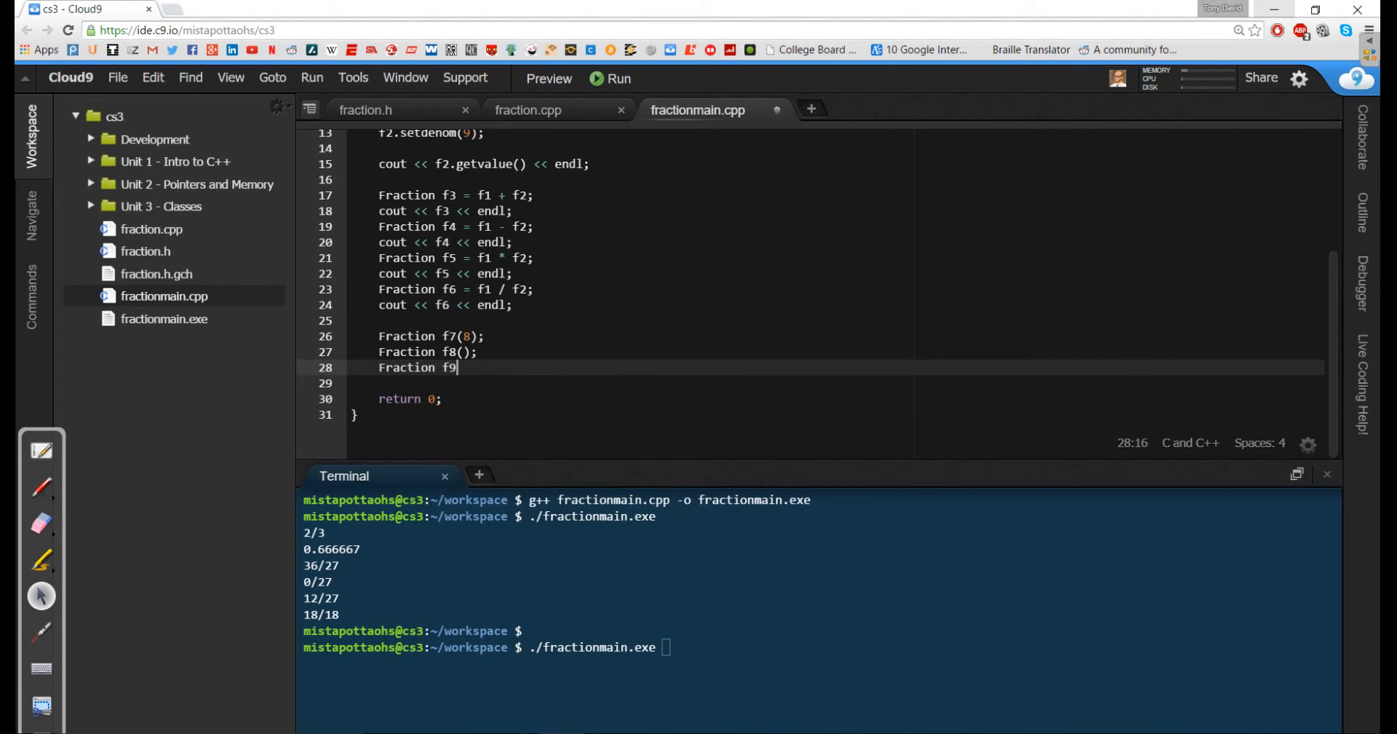
pyautogui.write('()')
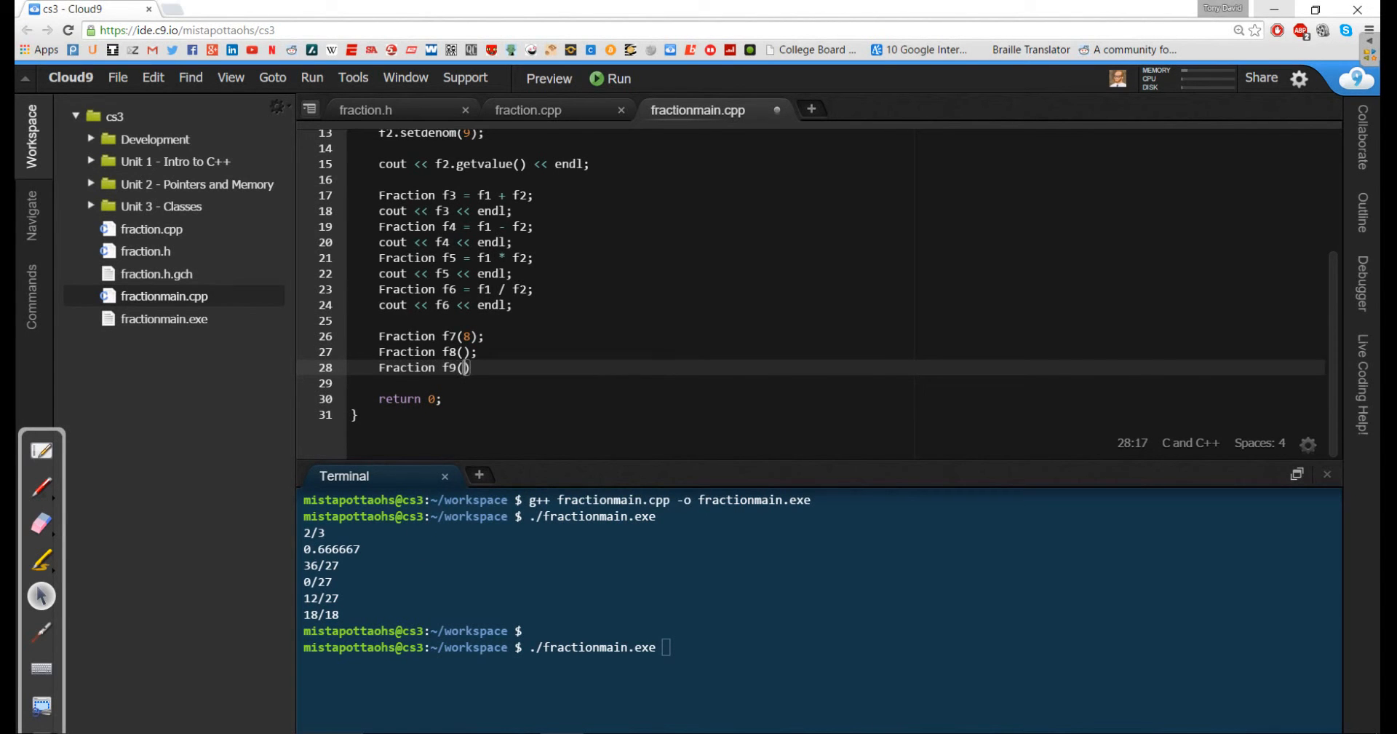
pyautogui.write('3.141')
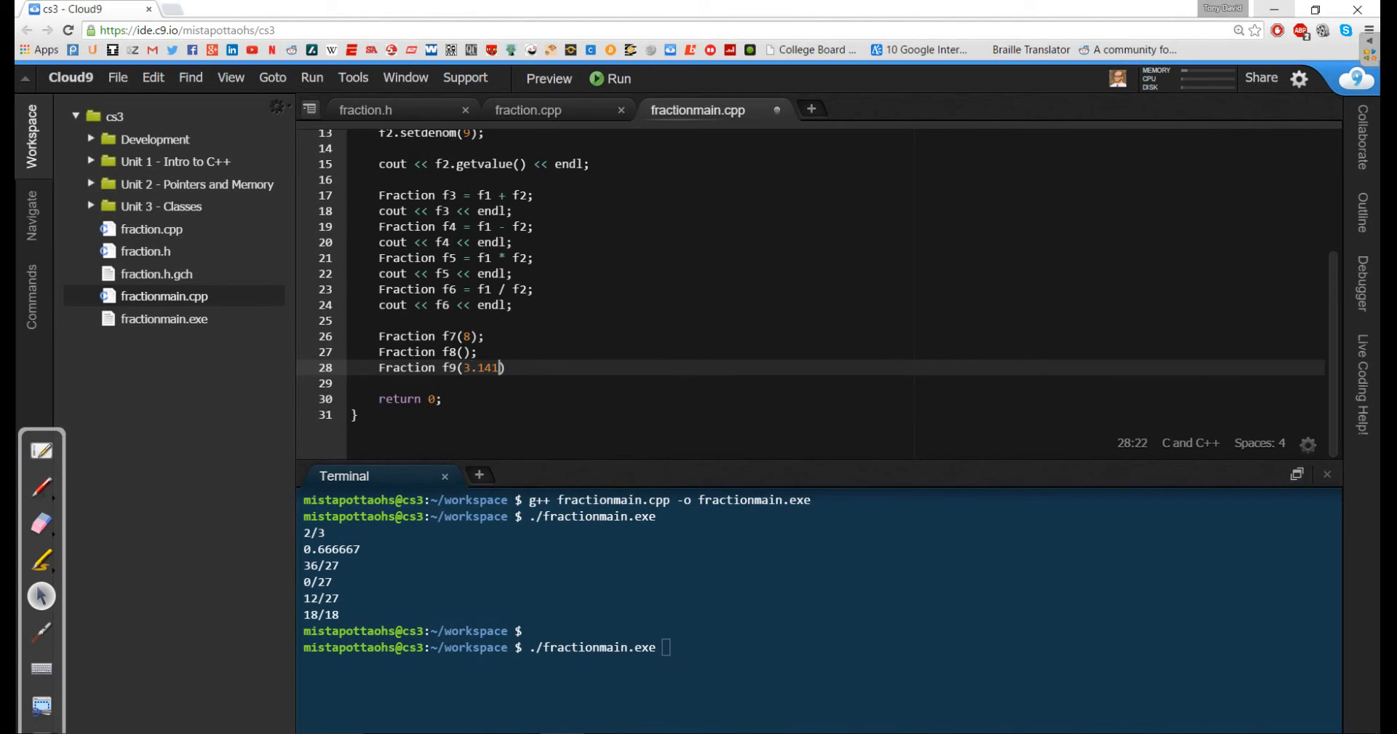
pyautogui.write('5);')
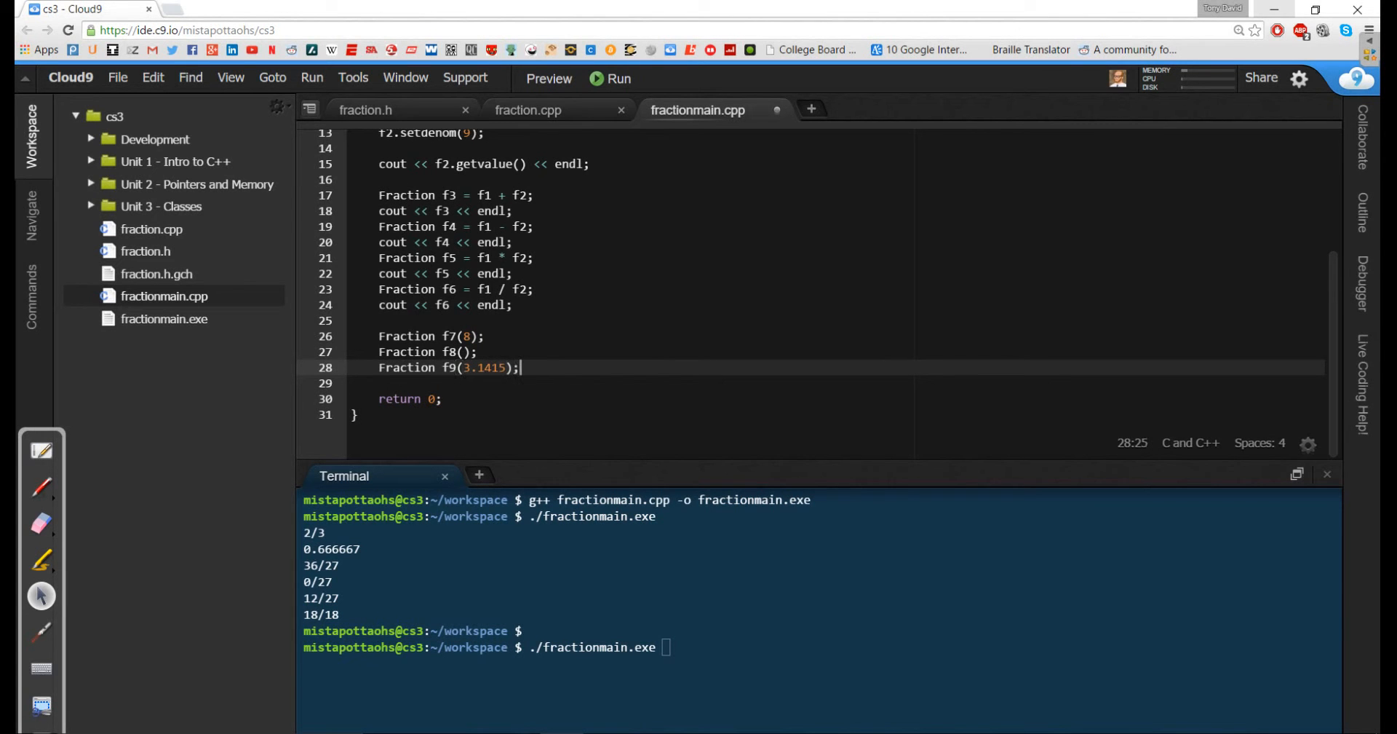
# Step: Print f7, f8 and f9 with cout << fN << endl lines
pyautogui.write('cout <<')
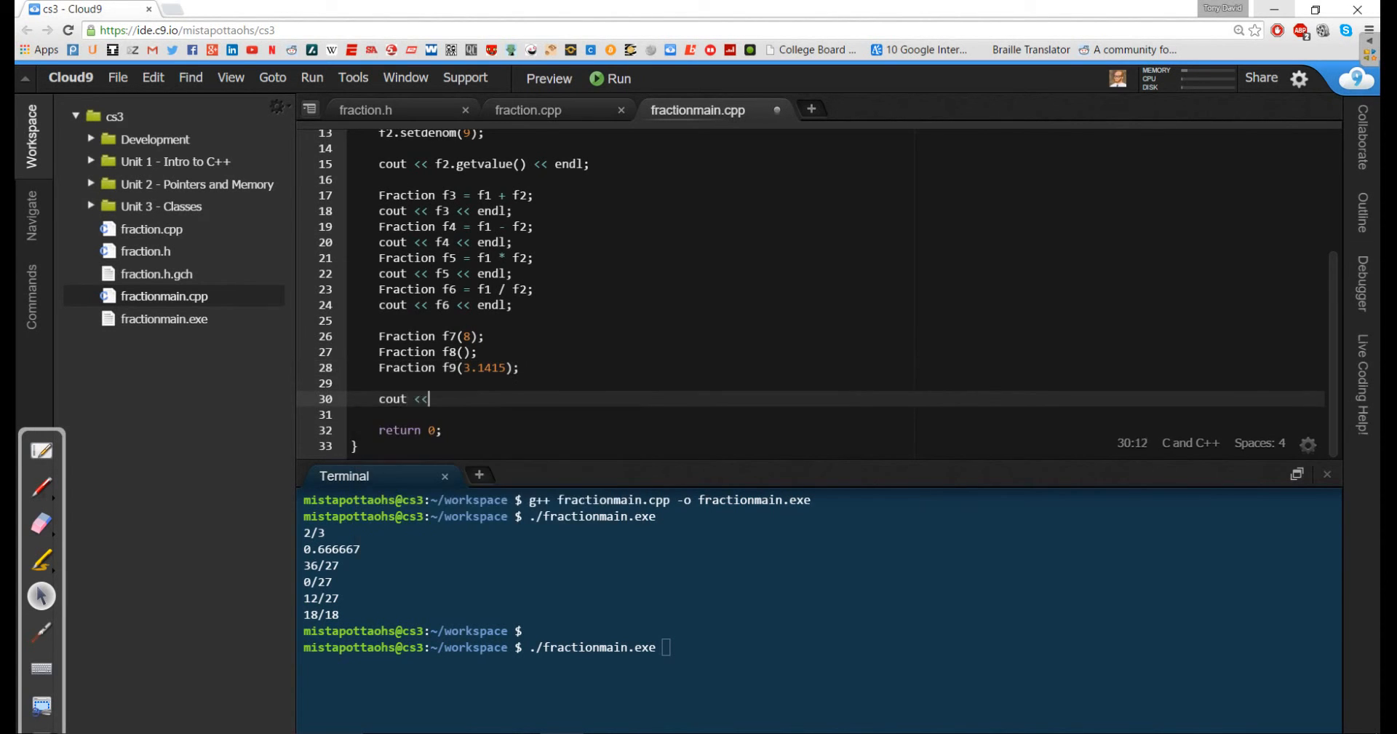
pyautogui.write('f7 << endl;')
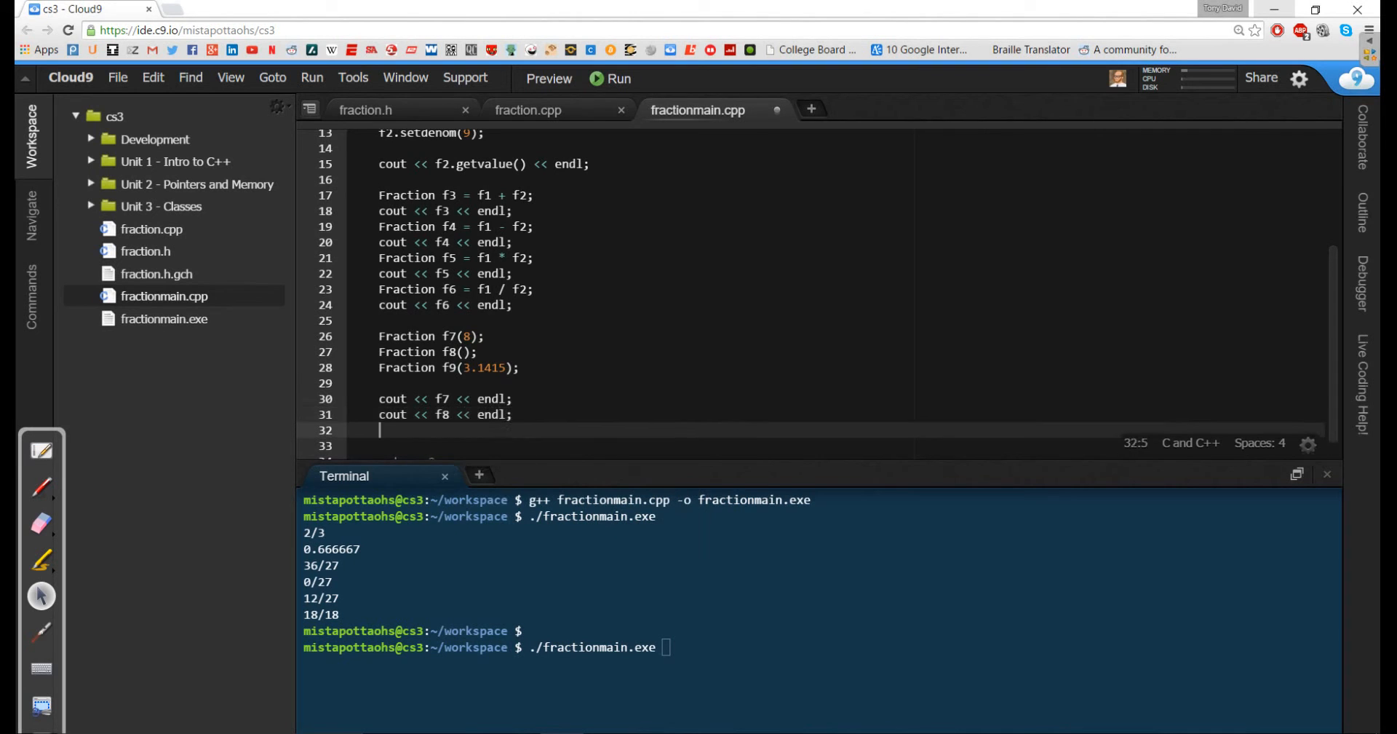
pyautogui.write('cout << f9 <<')
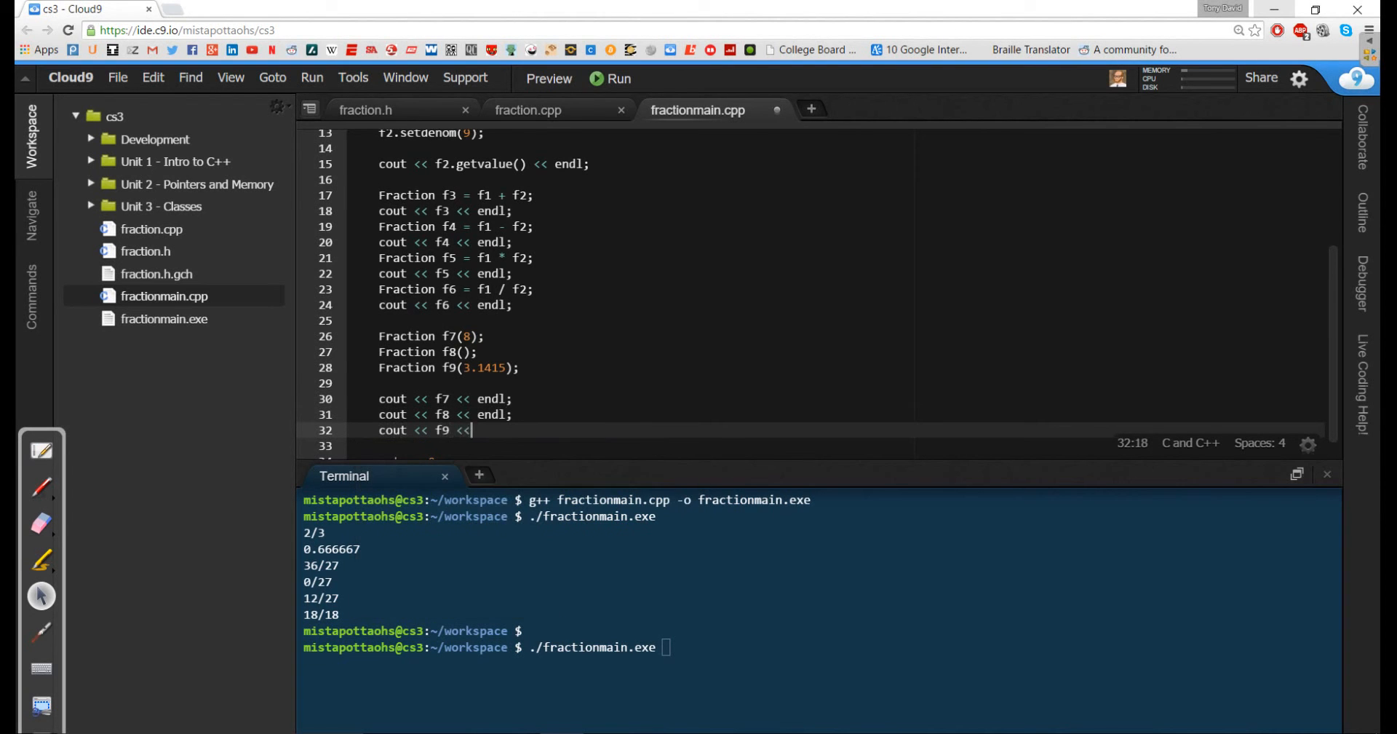
pyautogui.write('endl;')
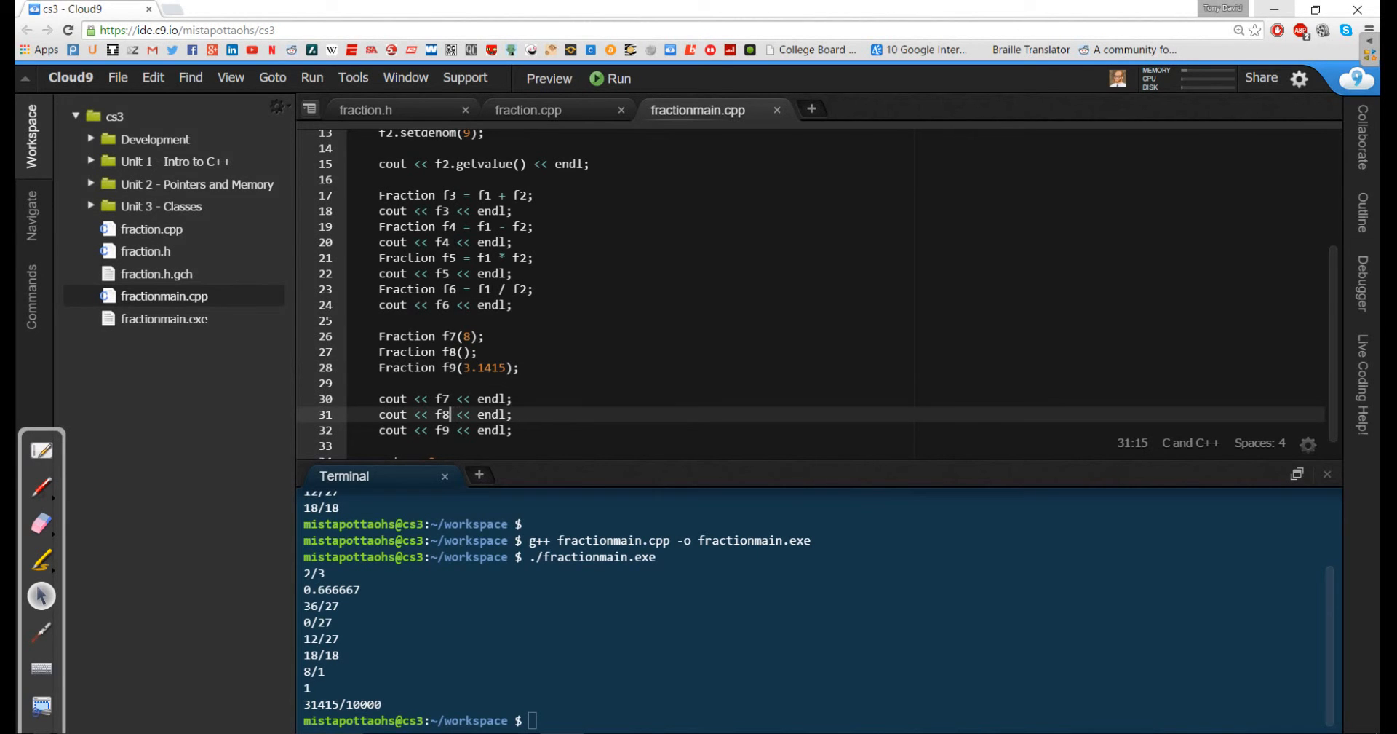
# Step: Make line 31 print f8.getnumer() << "/" << f8.getdenom(), then enter the g++ compile command
pyautogui.write('.getnumer()')
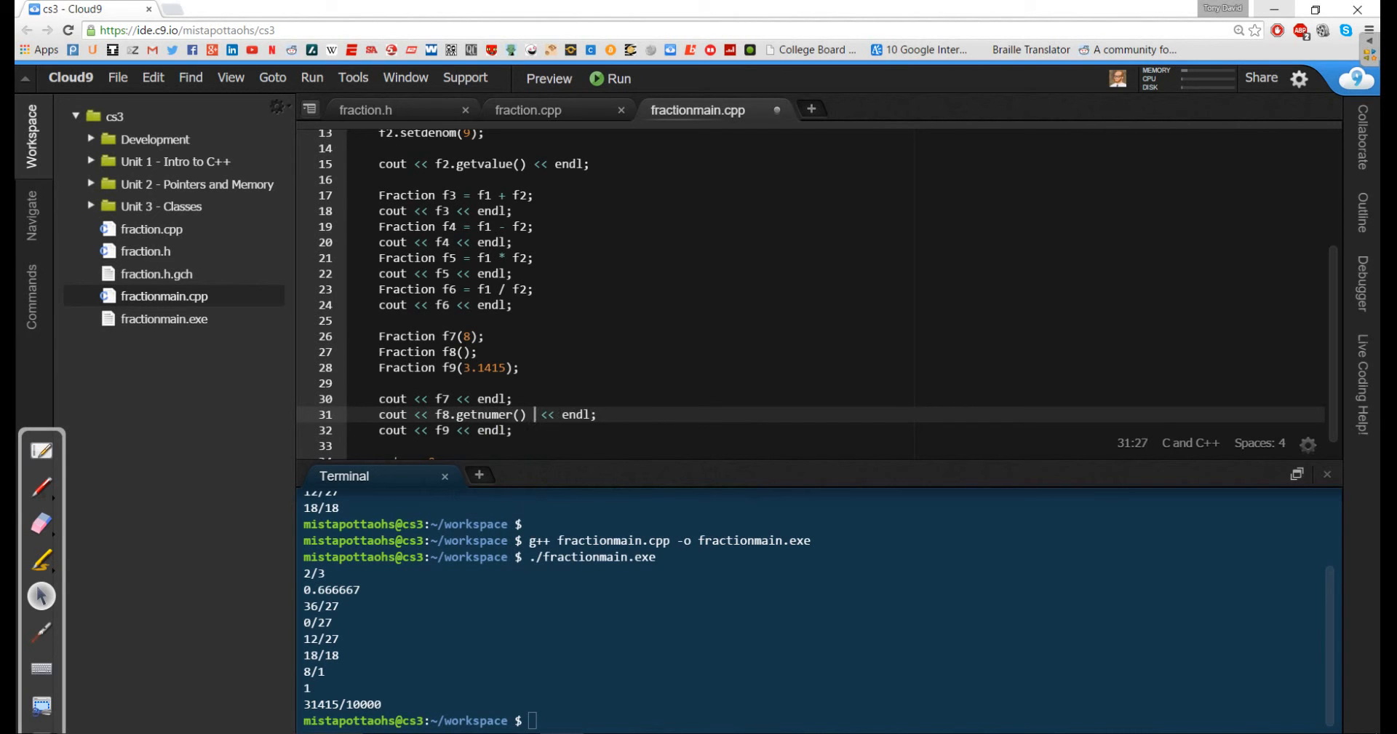
pyautogui.write('" /"')
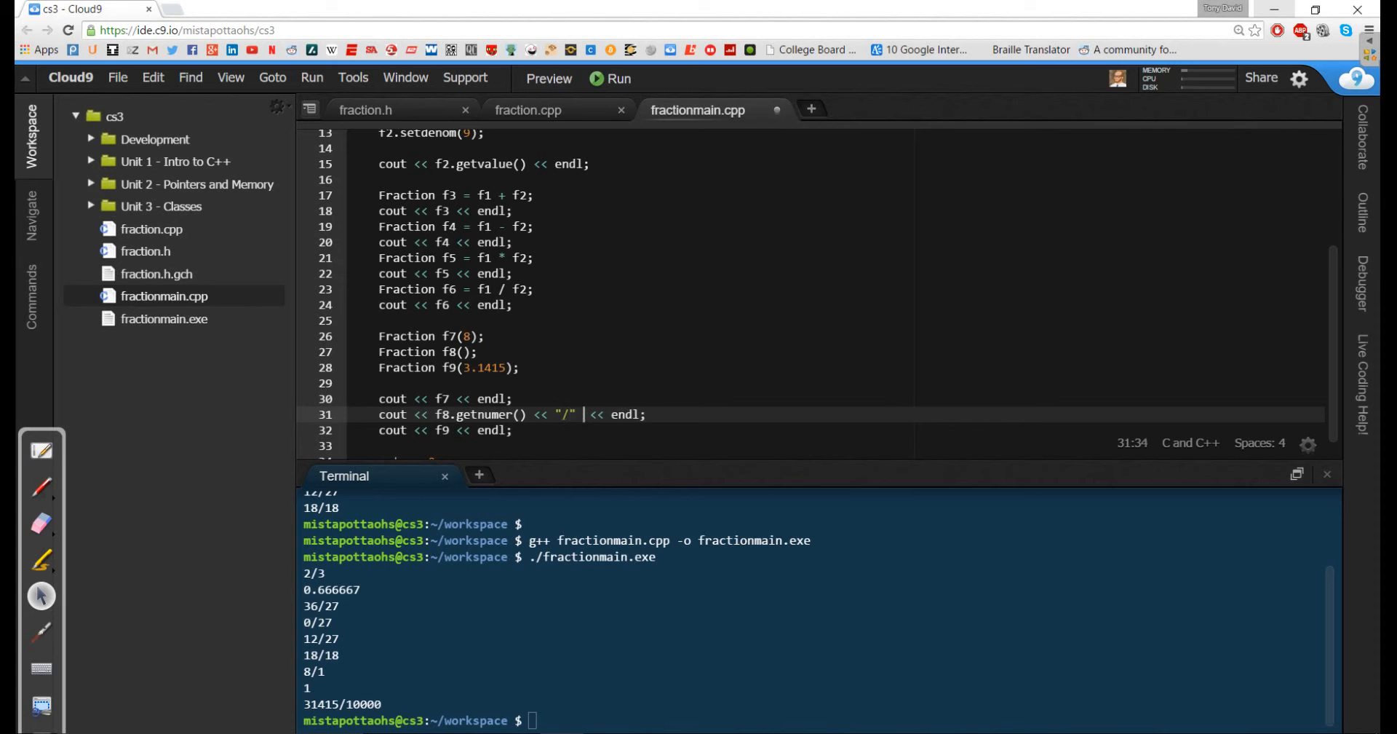
pyautogui.write('f8.getdenom(')
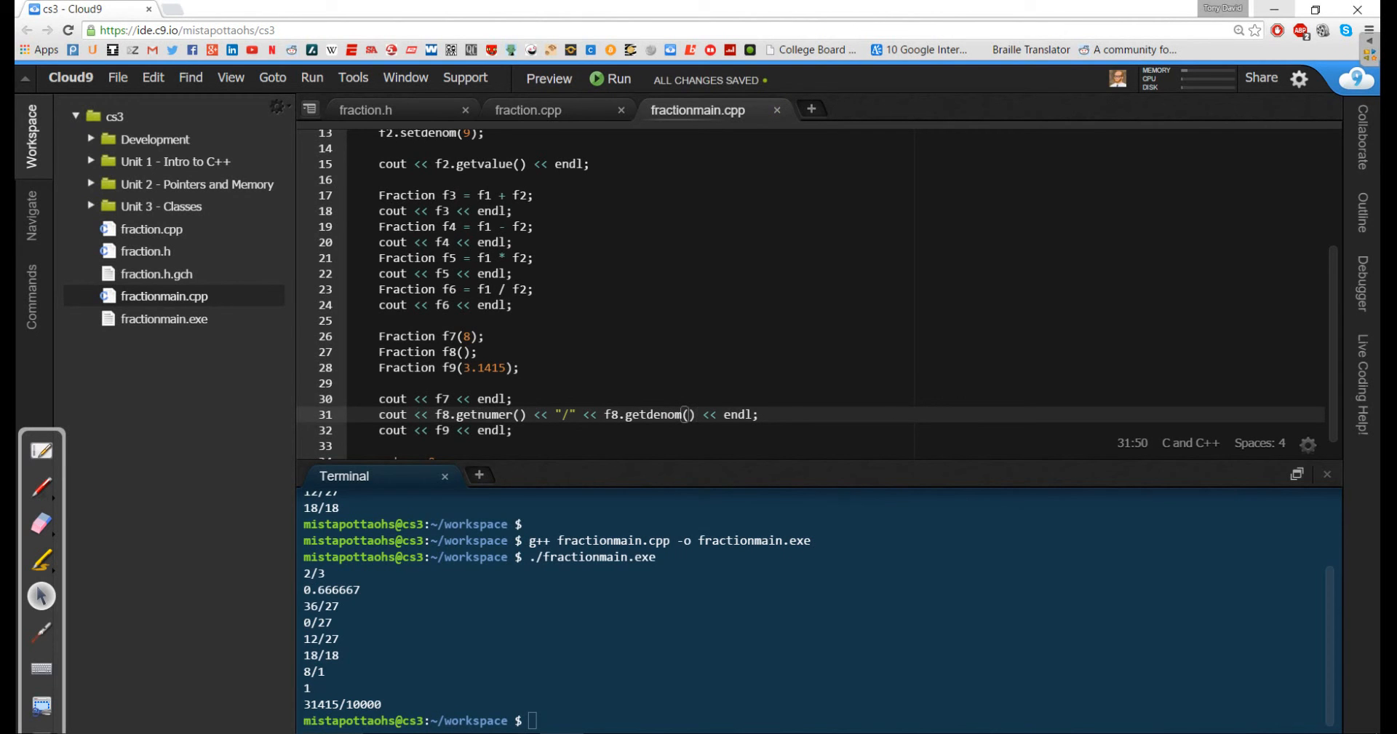
pyautogui.write('g++ fractionmain.cpp -o fractionmain.exe')
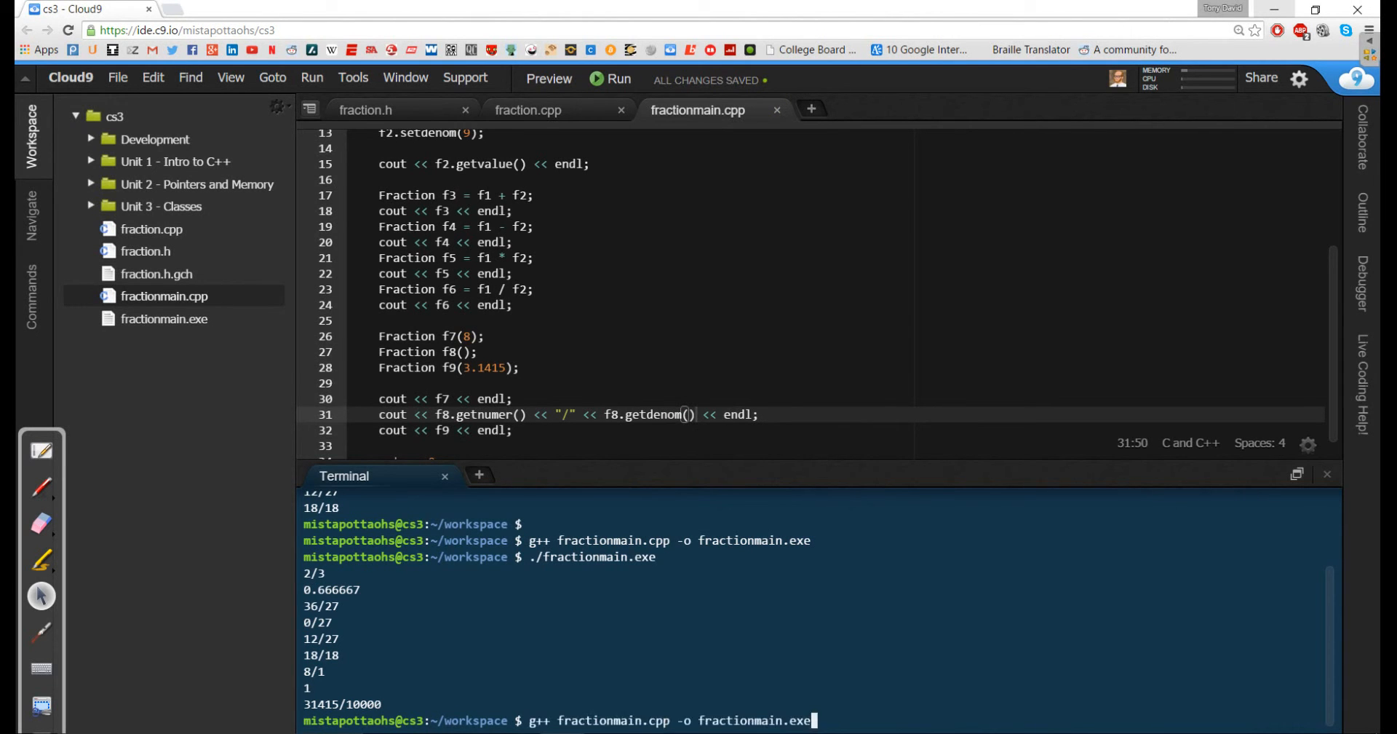
# Step: Compile fractionmain.cpp into fractionmain.exe with g++
pyautogui.press('enter')
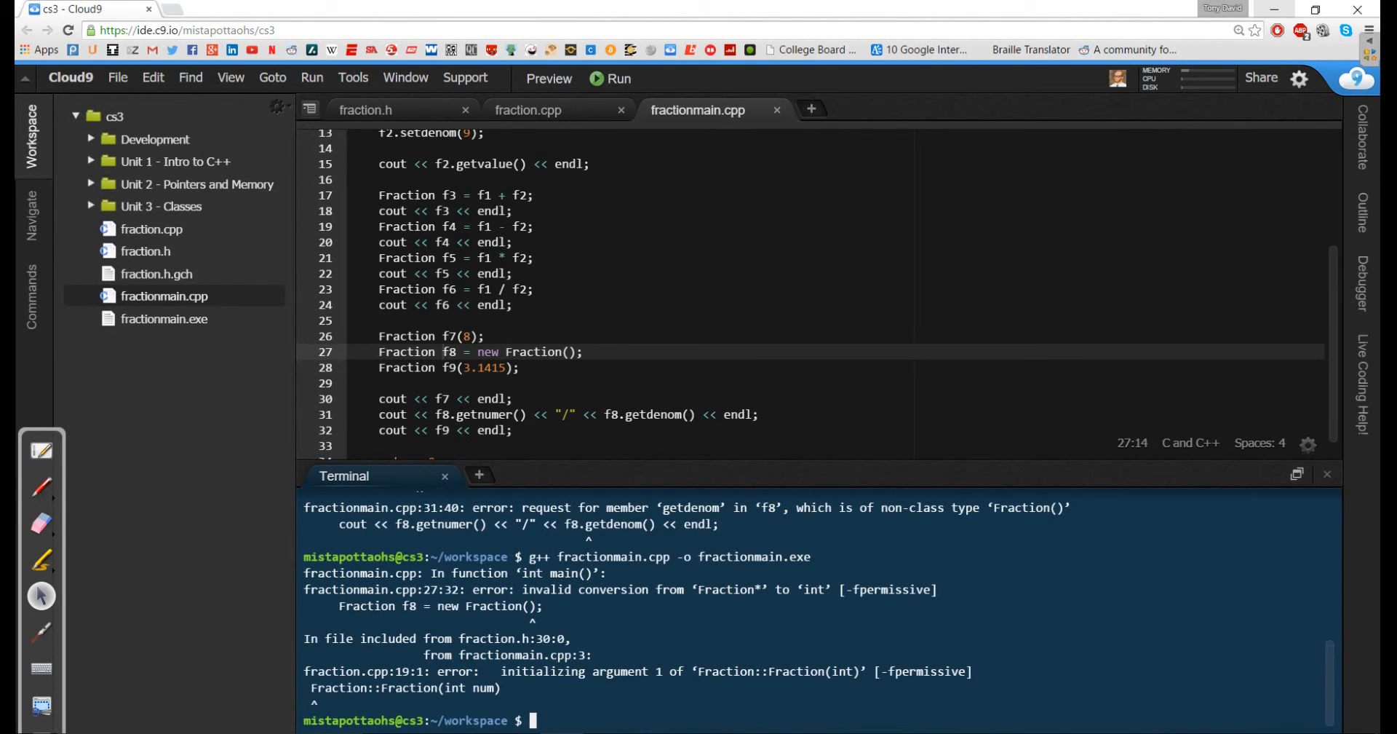
# Step: Declare f8 as a Fraction pointer, dereference it as (*f8) on line 31, and save
pyautogui.click(443, 352)
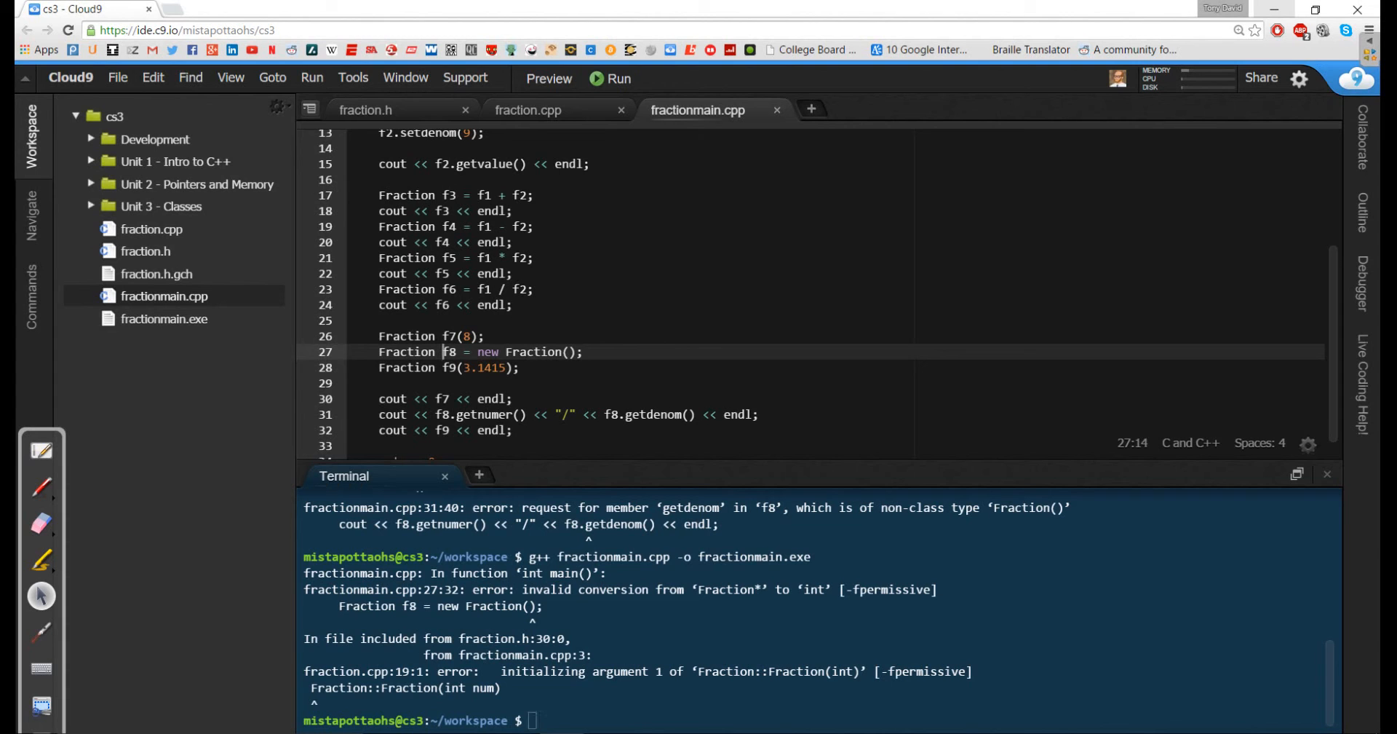
pyautogui.write('*')
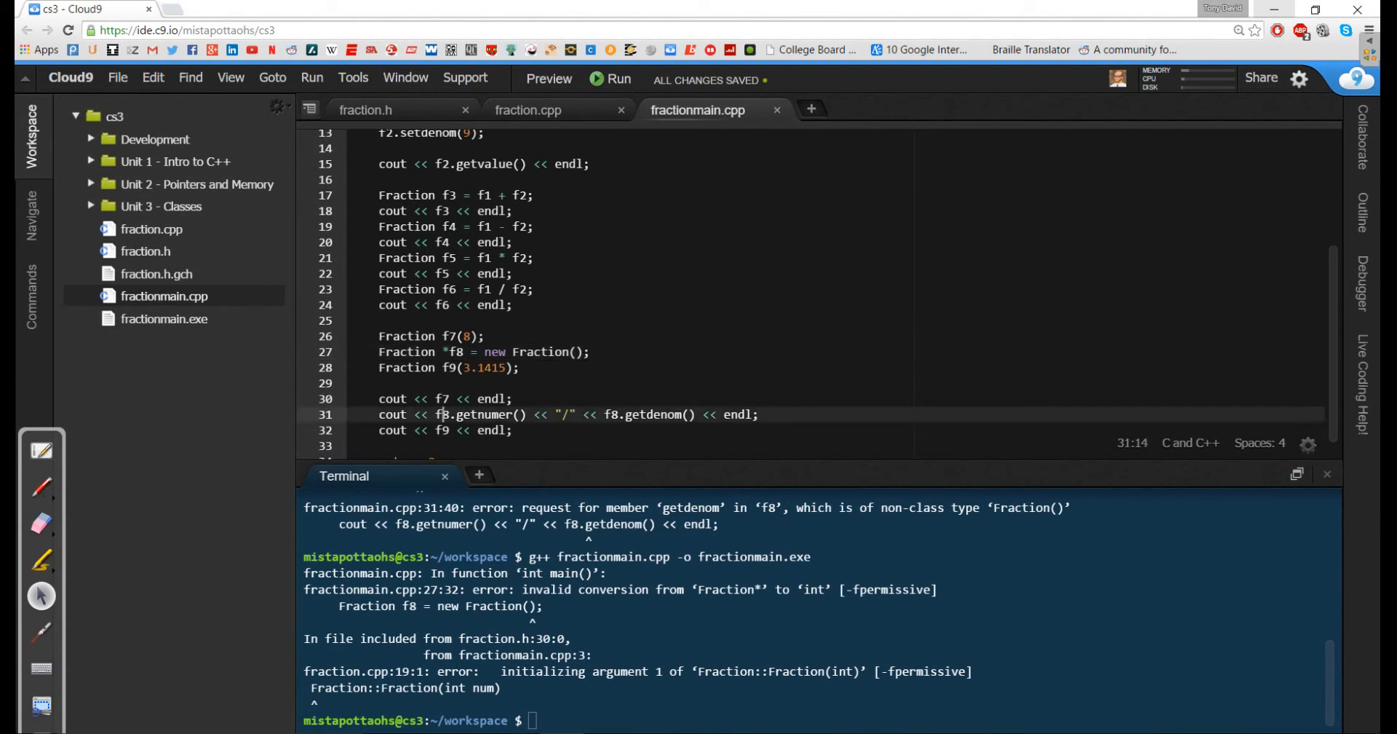
pyautogui.write('*')
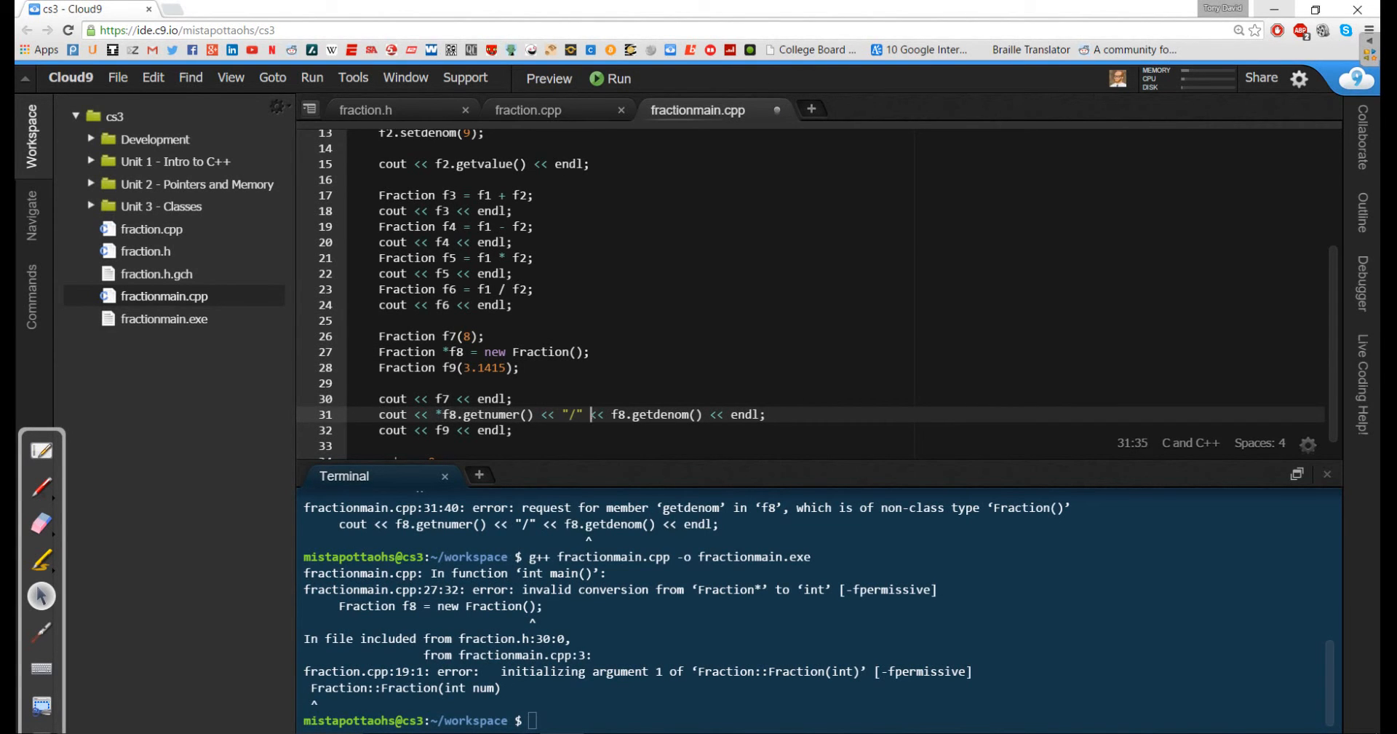
pyautogui.write('*')
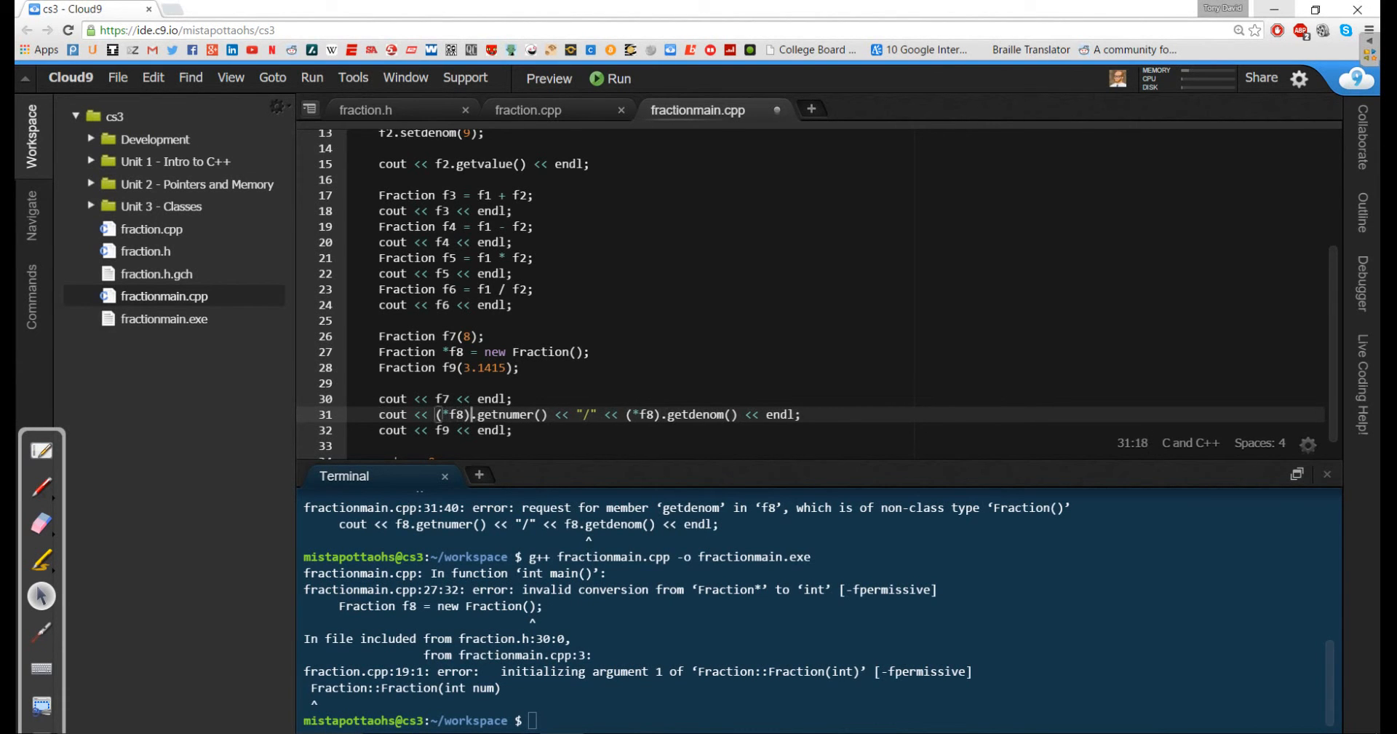
pyautogui.press('ctrl+s')
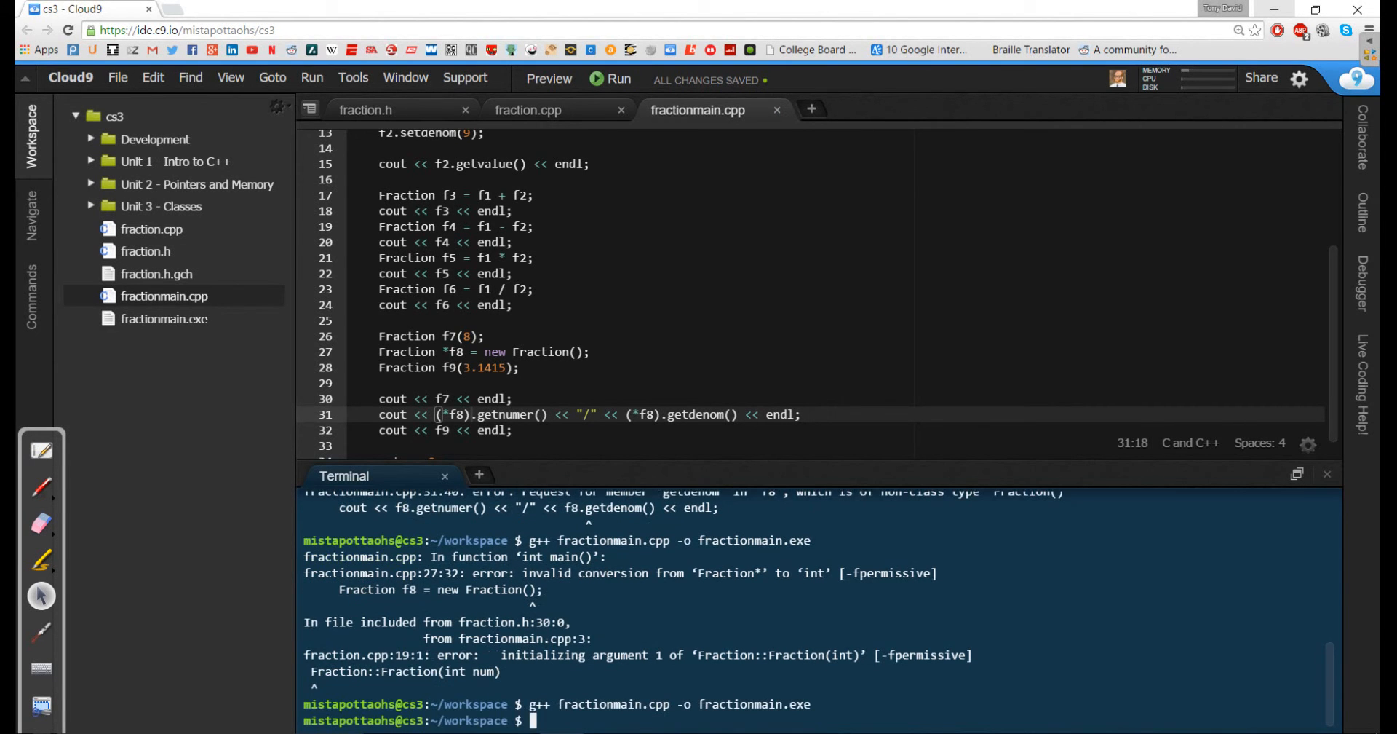
# Step: Run ./fractionmain.exe, which prints 8/1, 0/1 and 31415/10000
pyautogui.write('./fractionmain.exe')
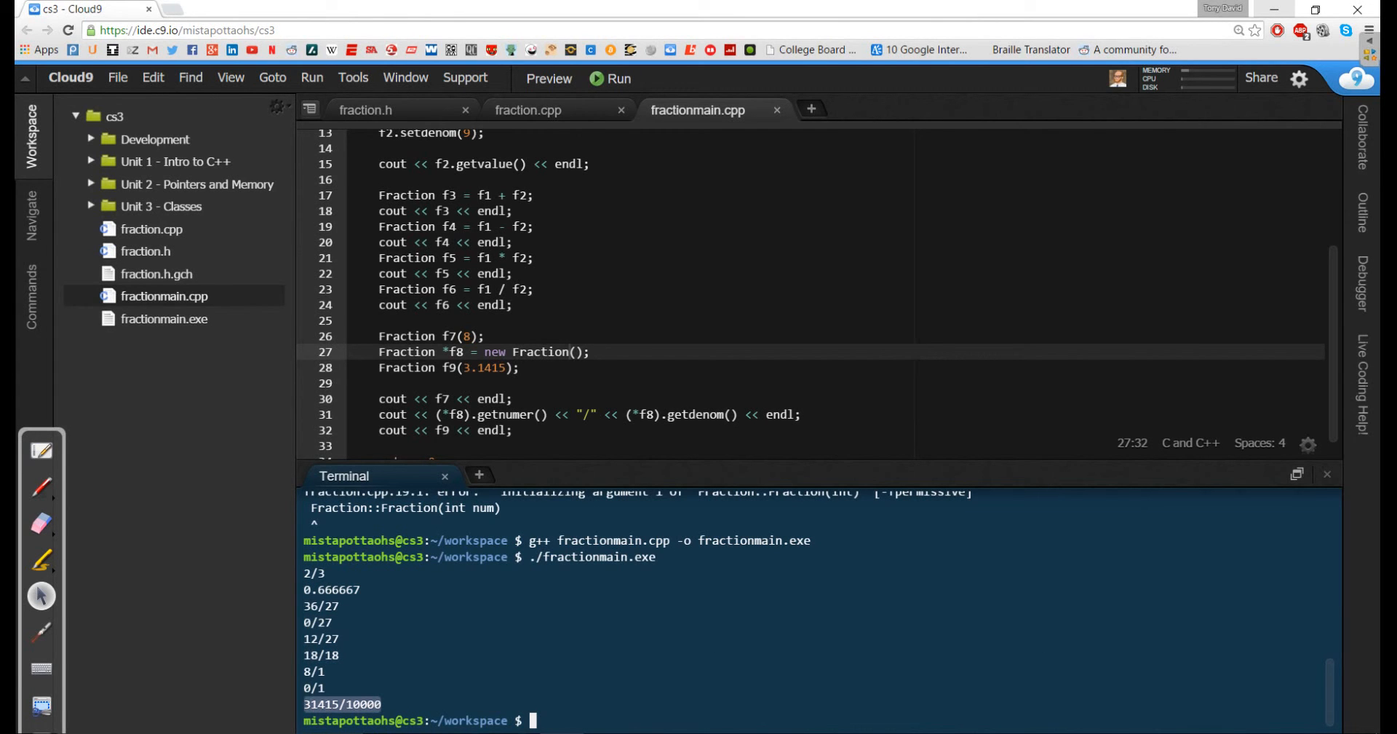
# Step: Show the end of fraction.cpp and add a blank line after operator<<
pyautogui.click(528, 110)
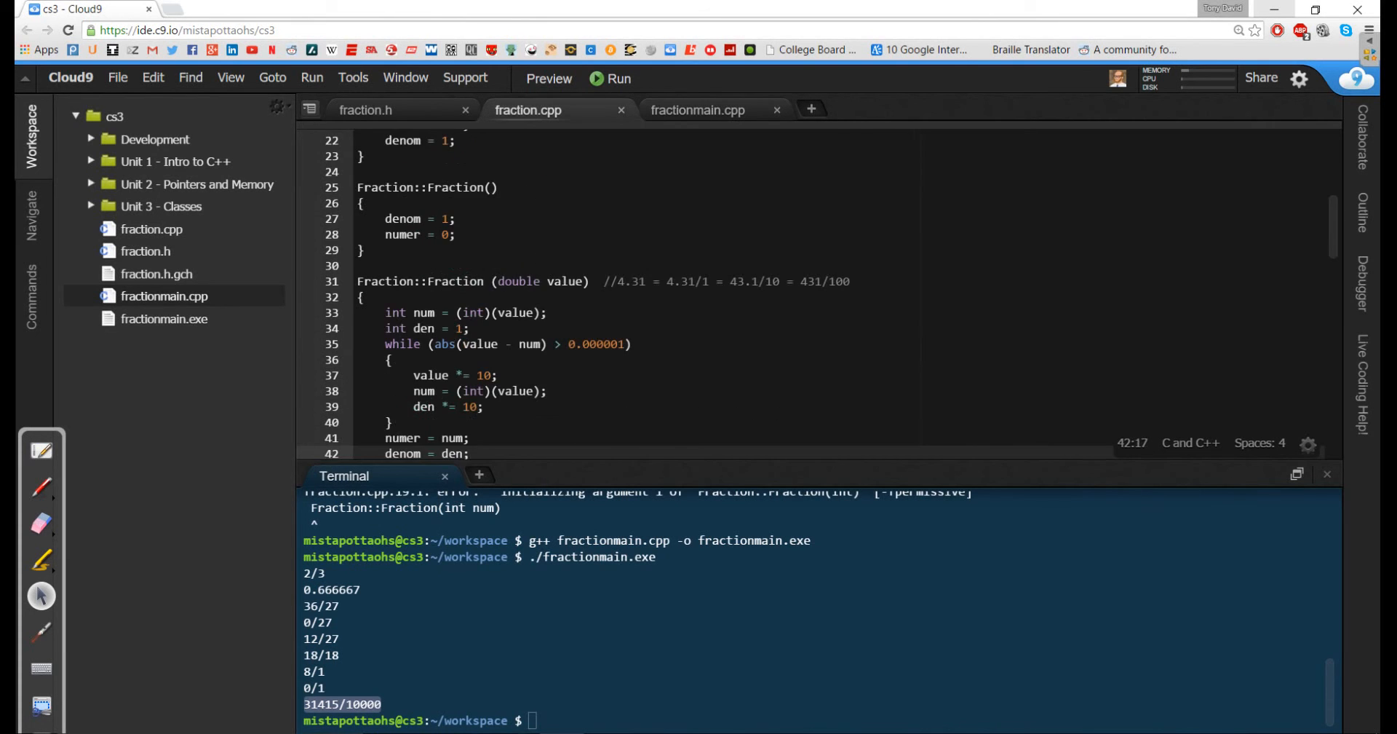
pyautogui.scroll(-3)
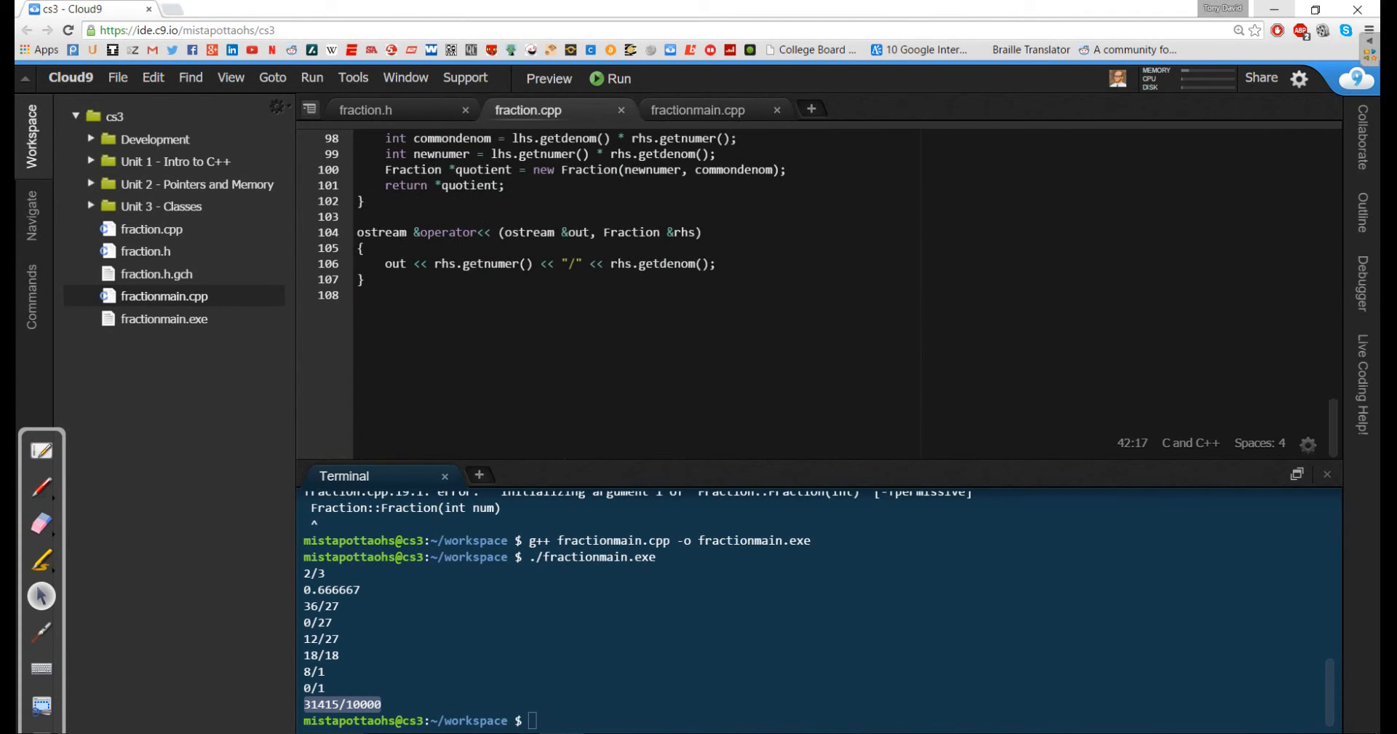
pyautogui.press('enter')
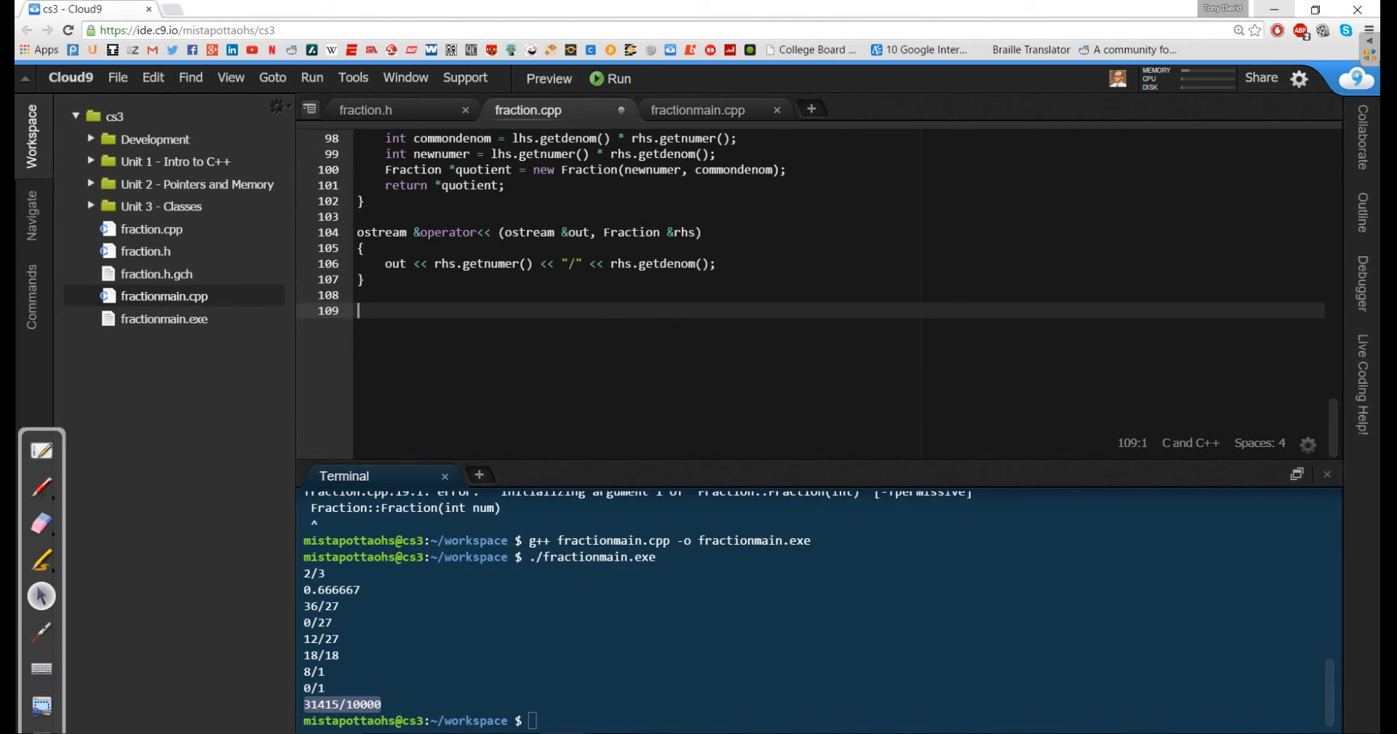
# Step: Write the int Fraction::gcd(int a, int b) function header in fraction.cpp
pyautogui.write('i')
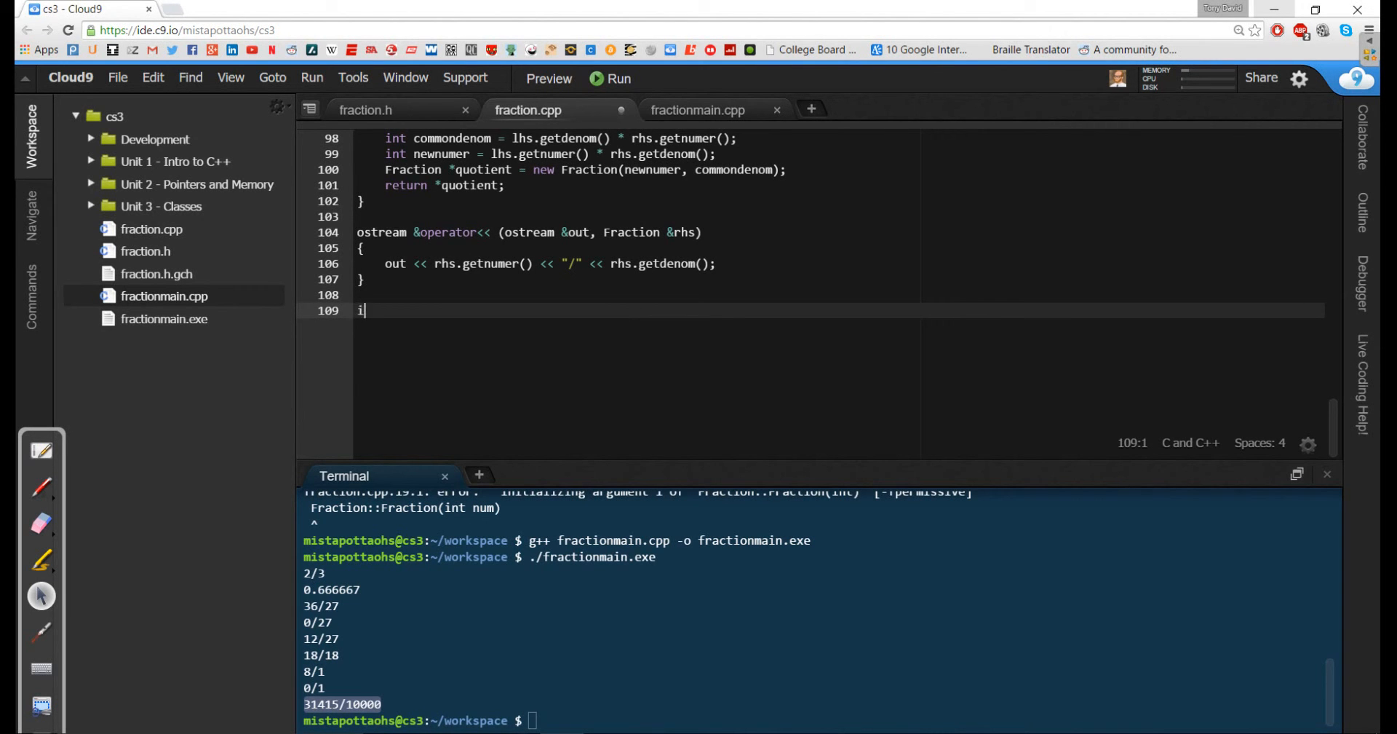
pyautogui.write('nt Fraction')
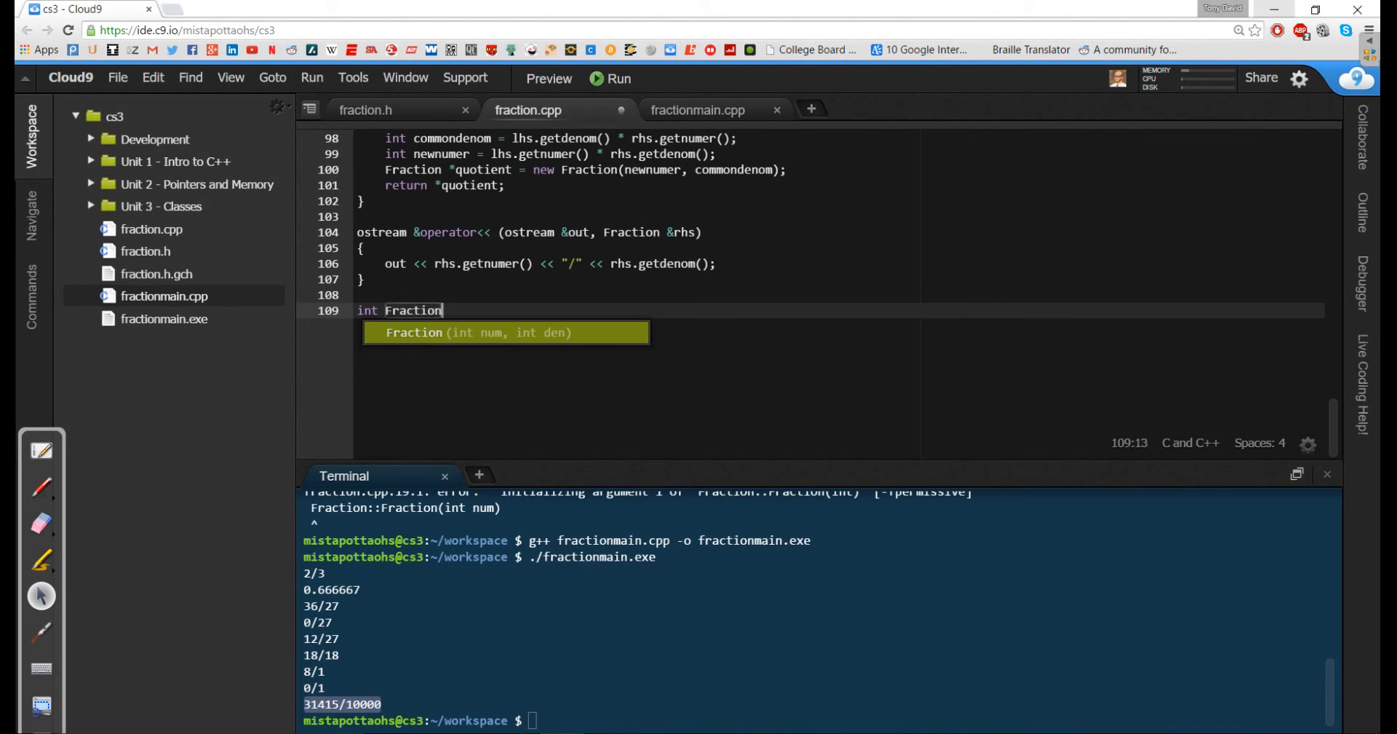
pyautogui.write('::gcd')
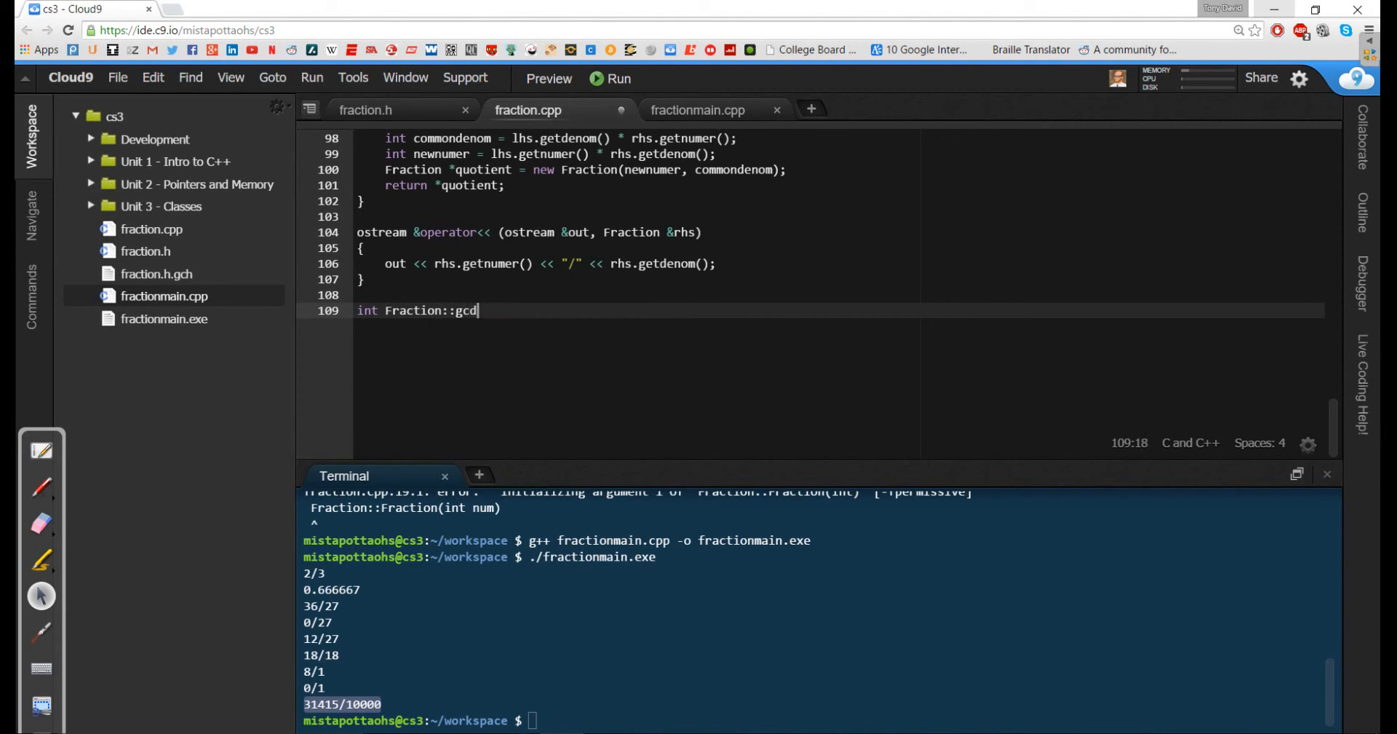
pyautogui.write('()')
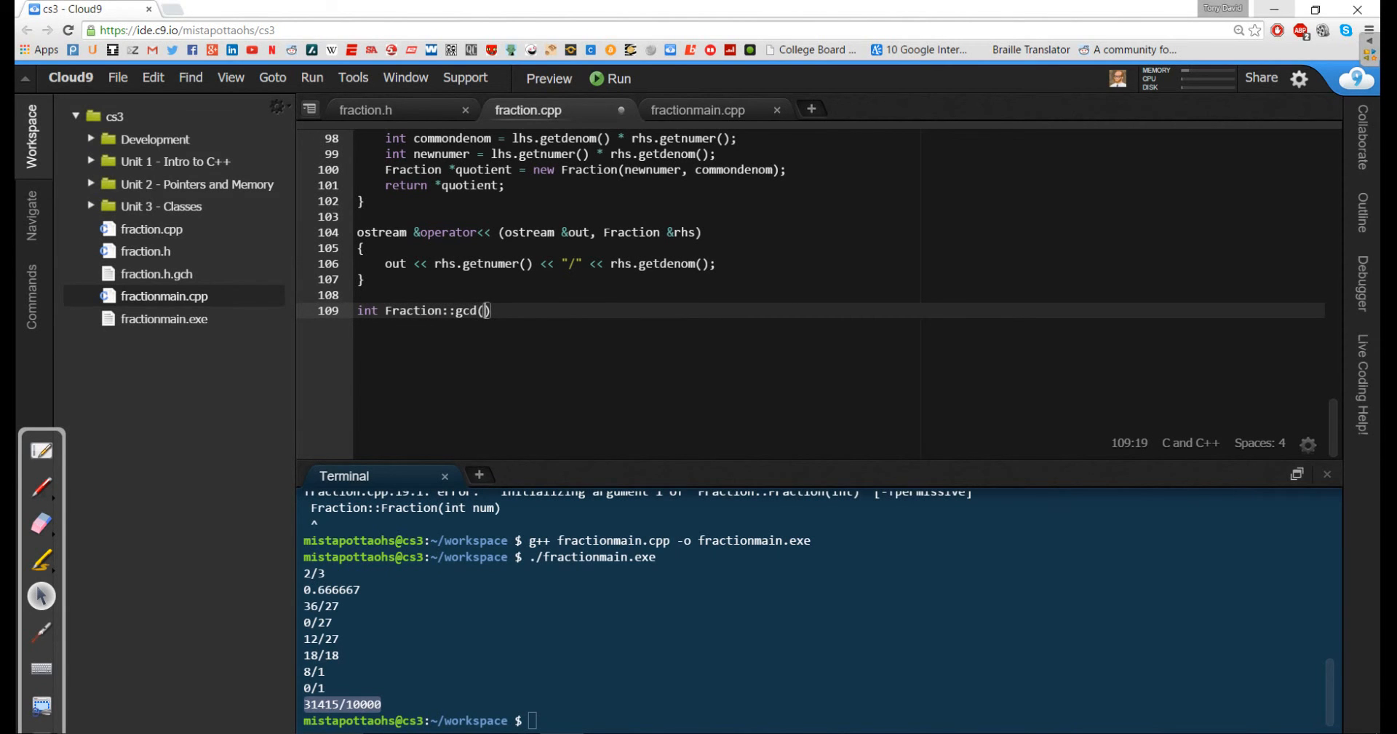
pyautogui.write('int a, int b')
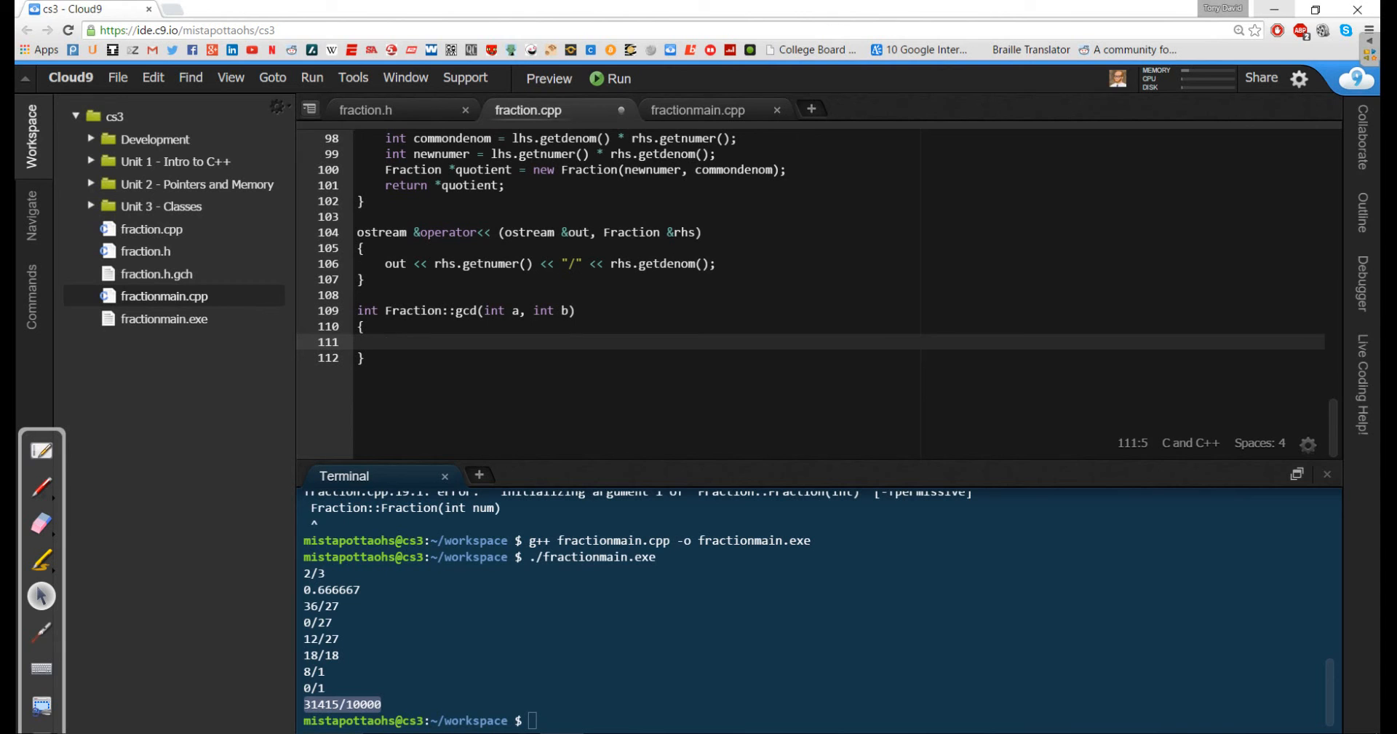
pyautogui.write('in')
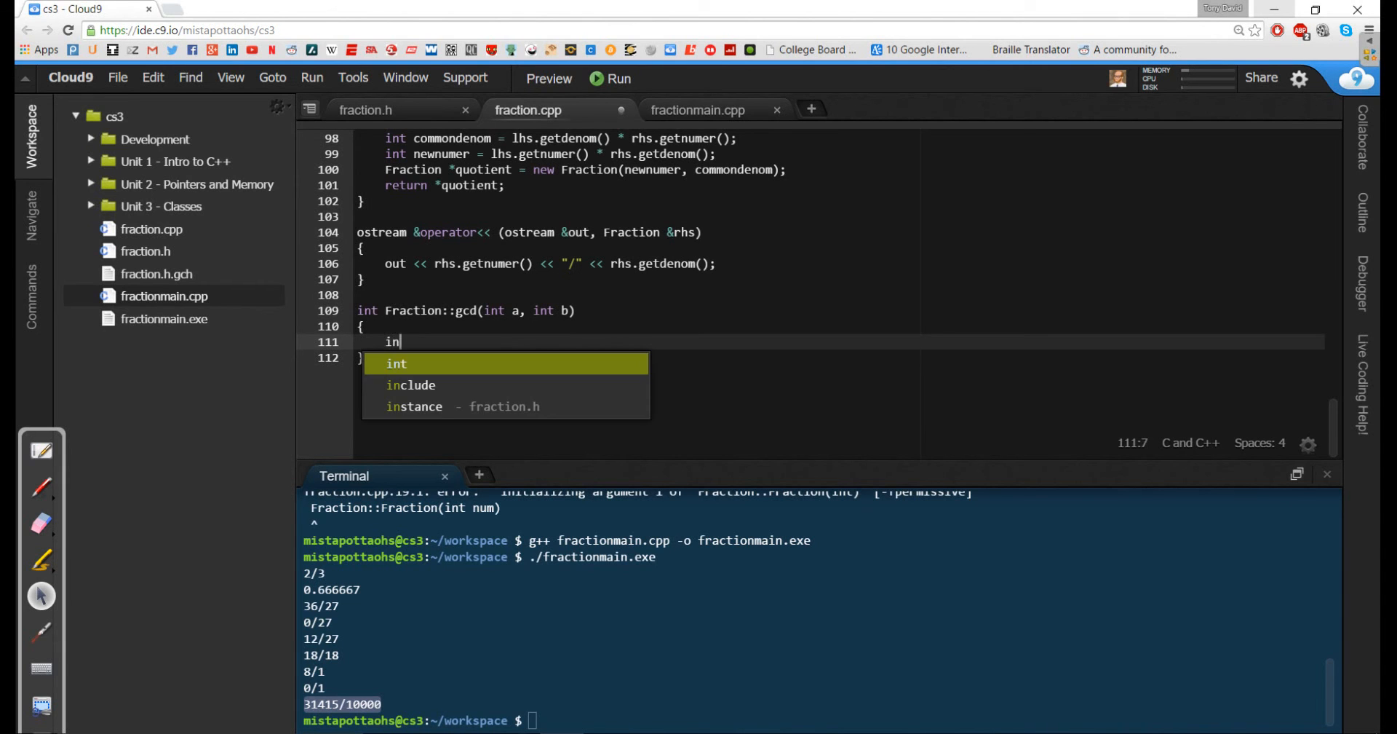
# Step: Give gcd its body: return a if b == 0, otherwise return gcd(b, a%b)
pyautogui.write('if (b +')
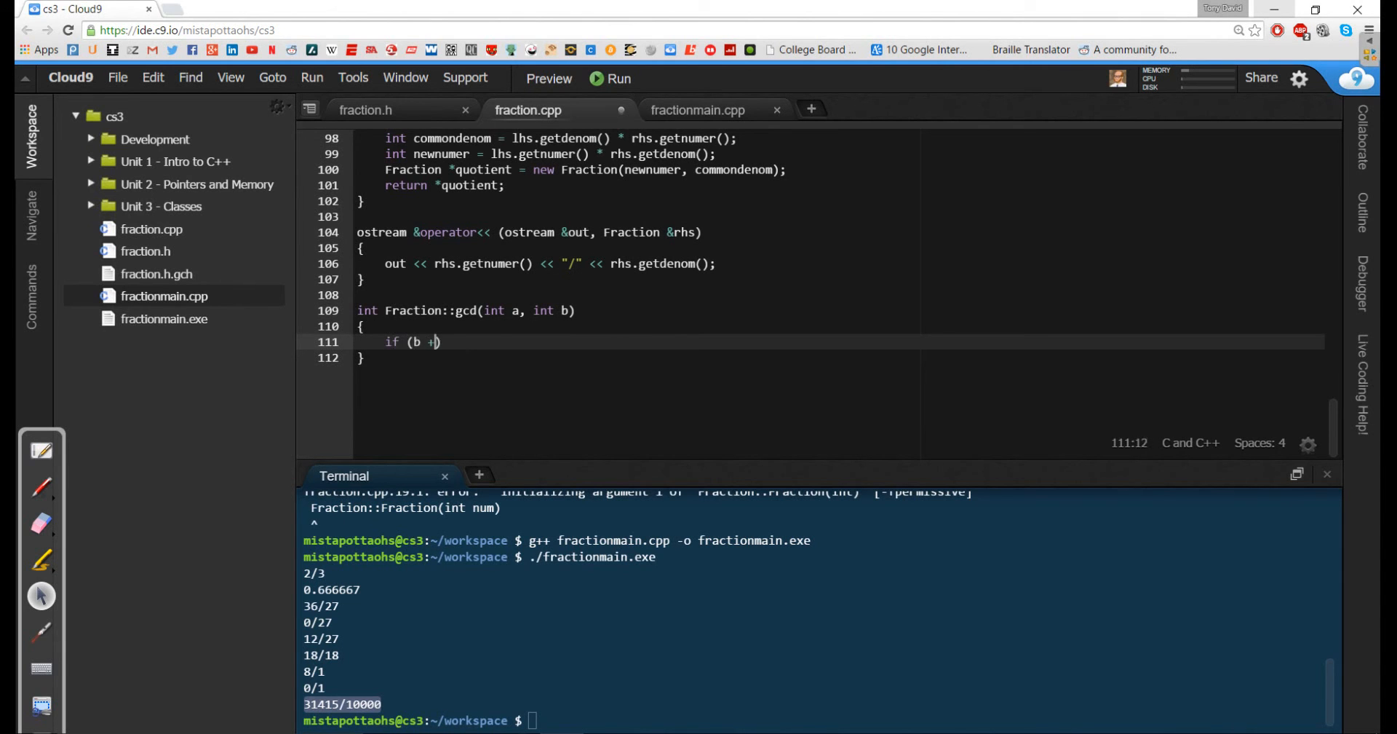
pyautogui.write('= 0)')
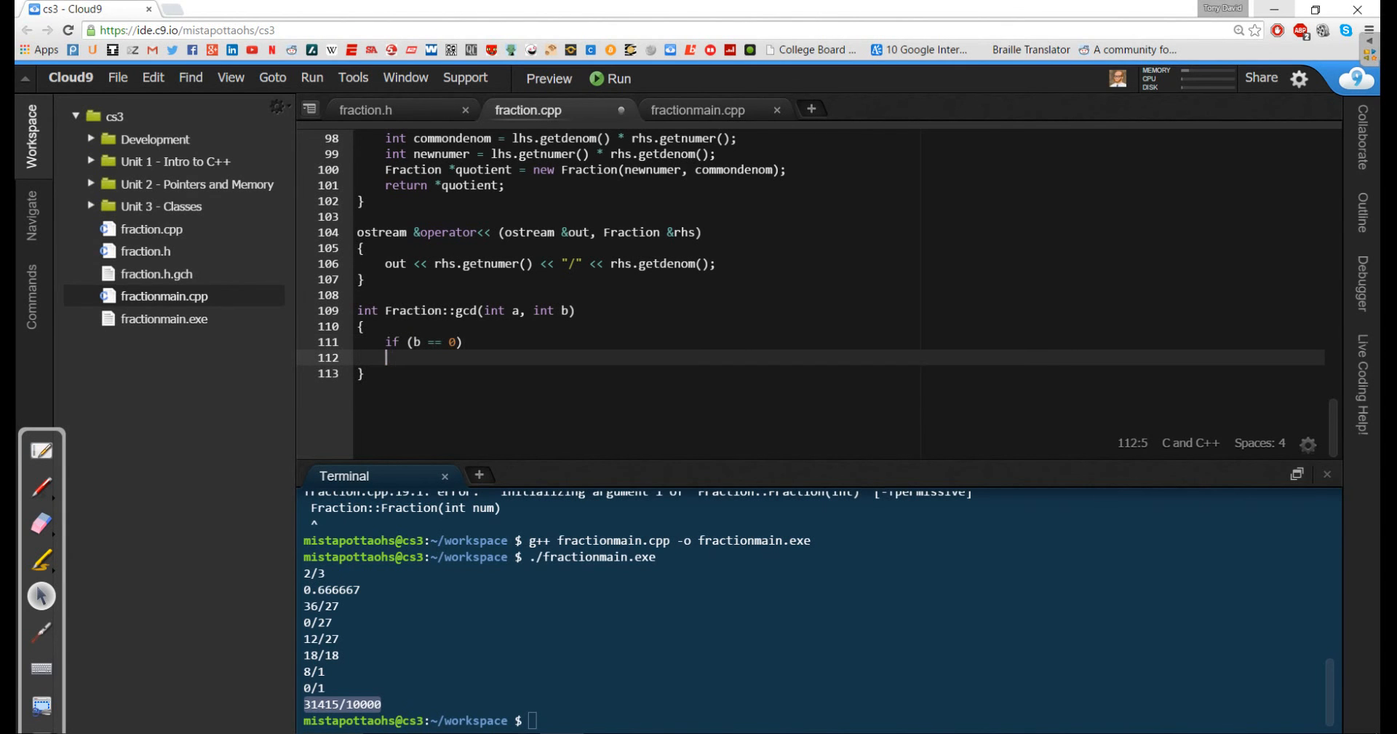
pyautogui.write('reutrn')
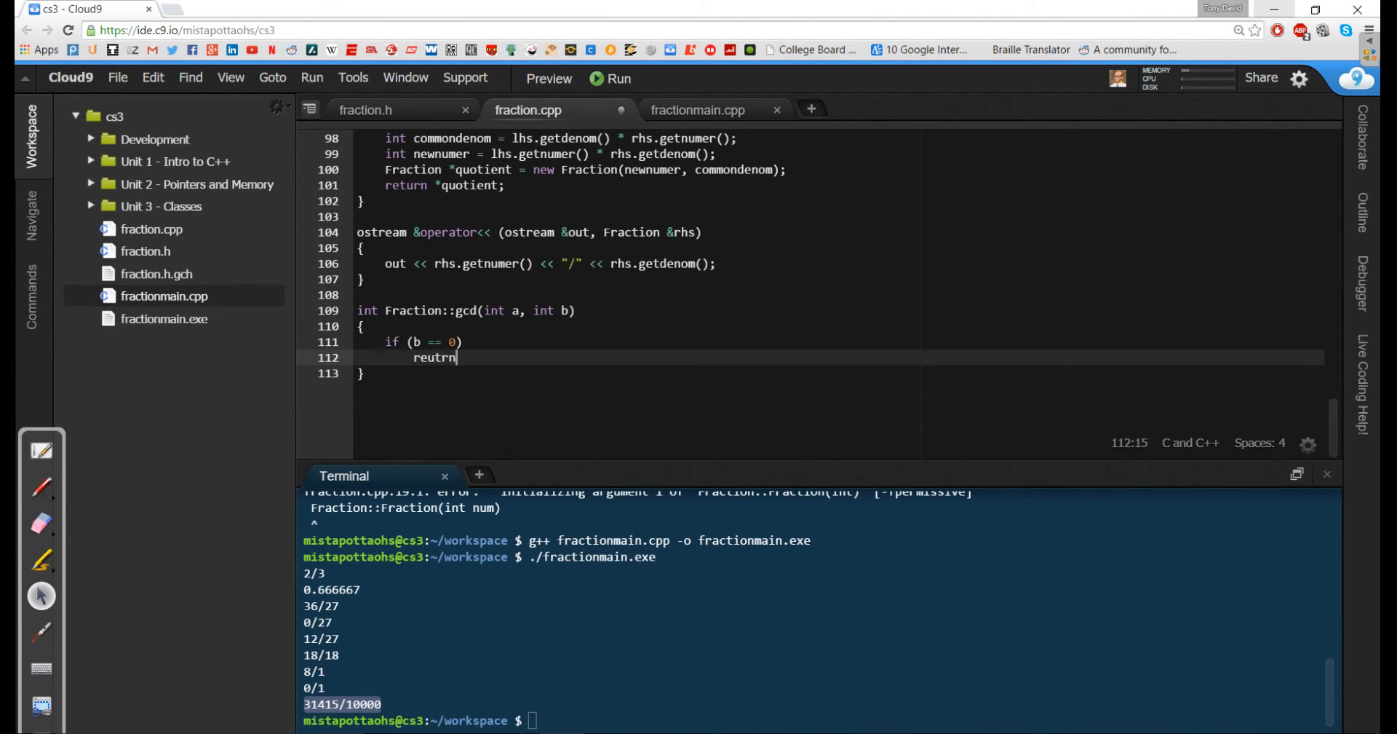
pyautogui.write('return a')
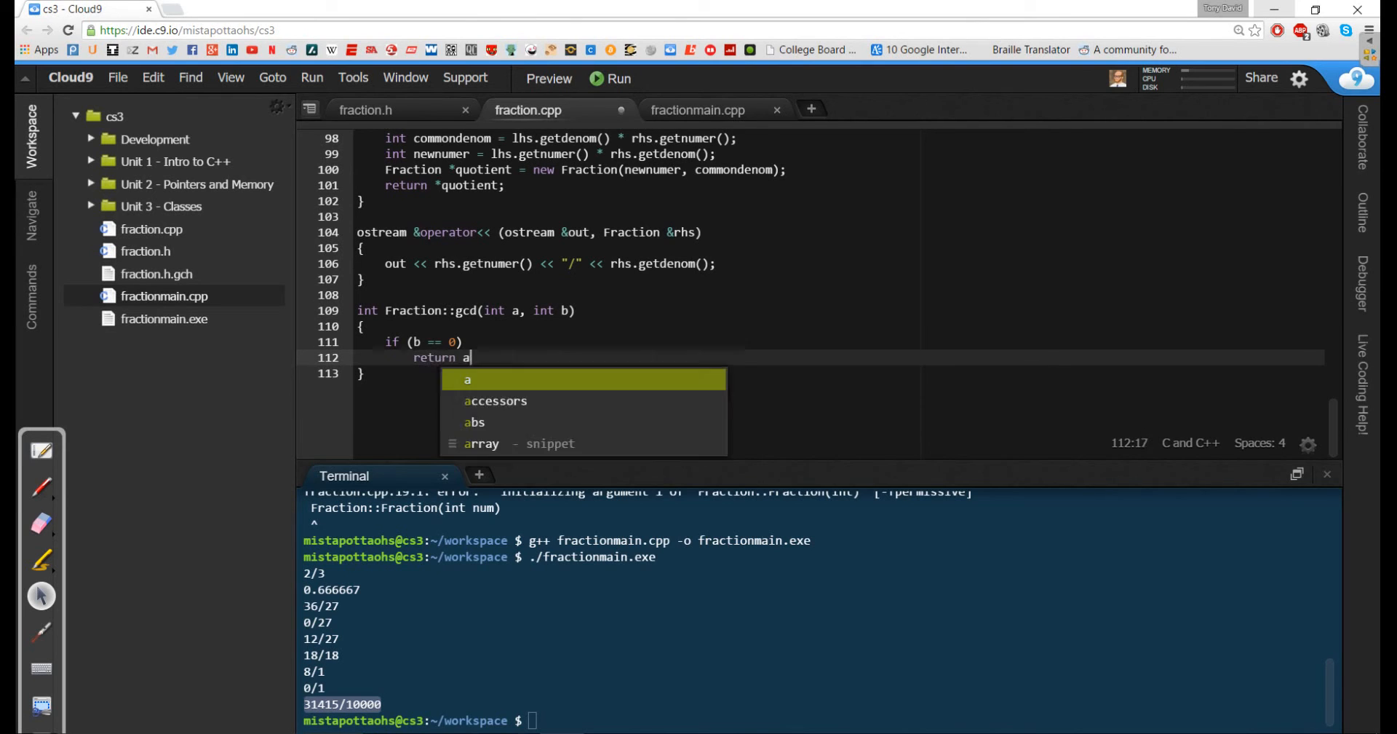
pyautogui.write(';Fr')
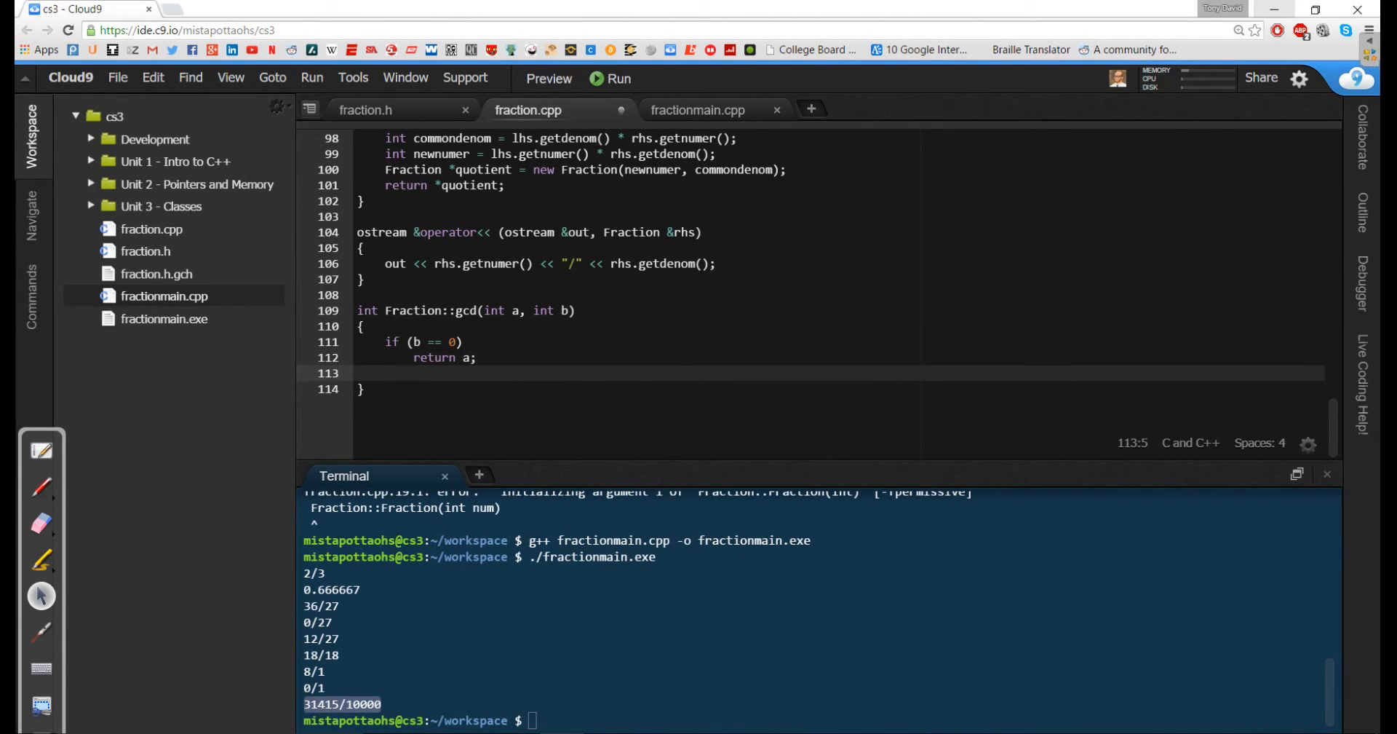
pyautogui.write('return gcd')
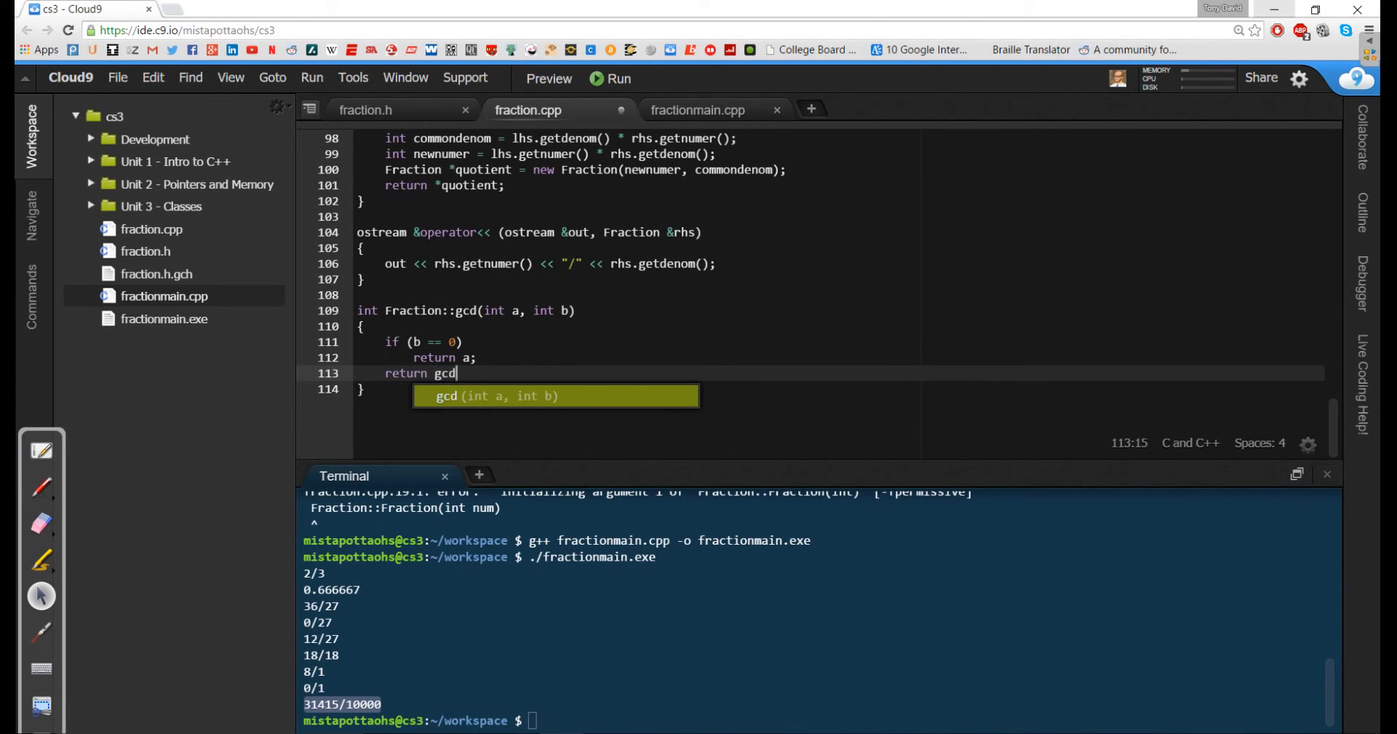
pyautogui.write('(b')
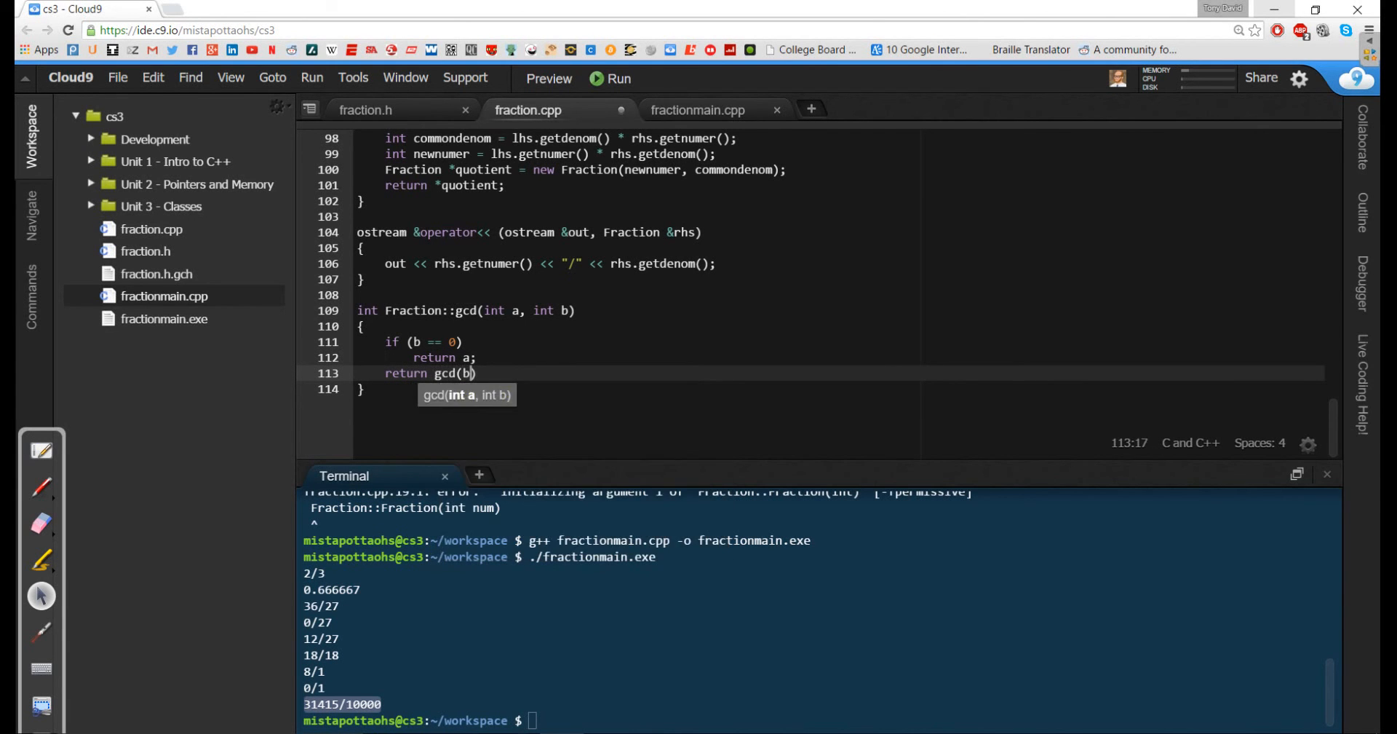
pyautogui.write(', a%b')
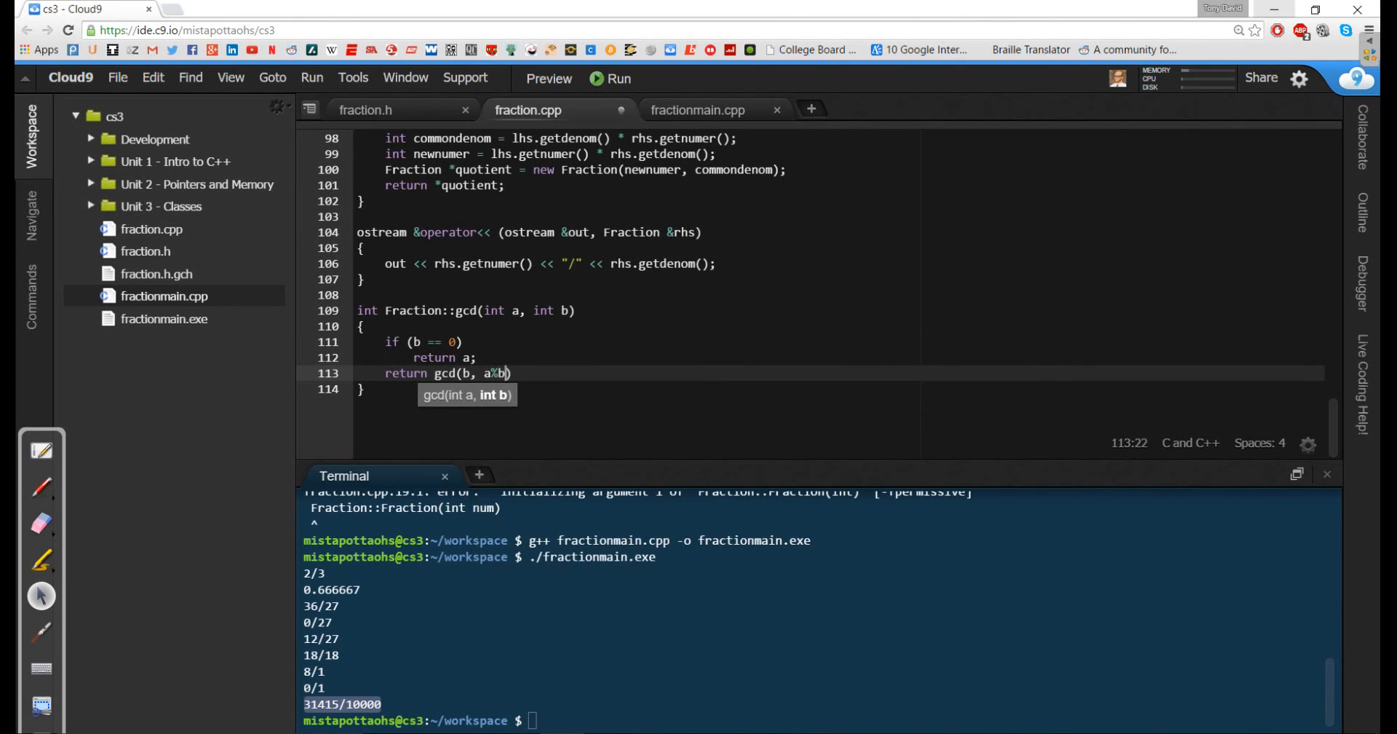
pyautogui.write(';')
pyautogui.click(841, 310)
pyautogui.write('  //2')
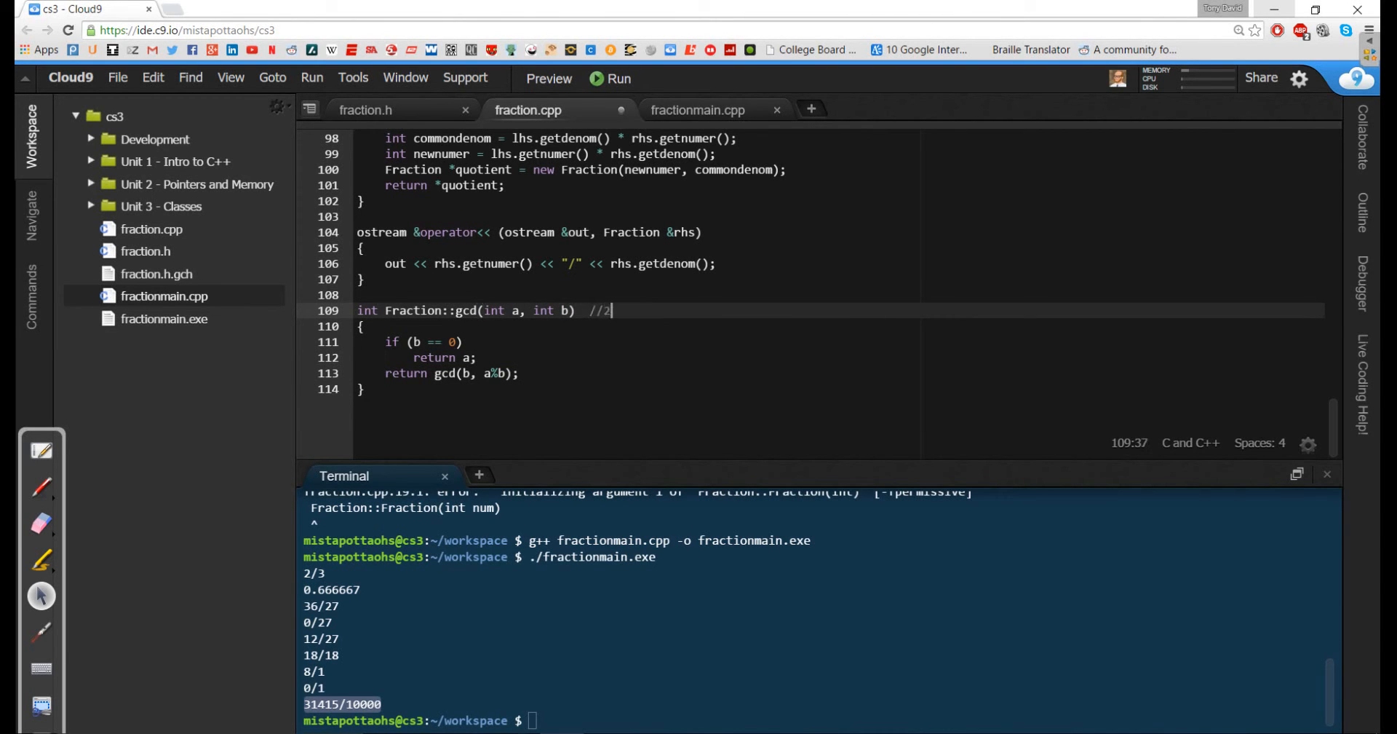
# Step: Type a gcd trace comment from 24 and 54 down to 6 and 0, then move below gcd
pyautogui.write('4 and 54')
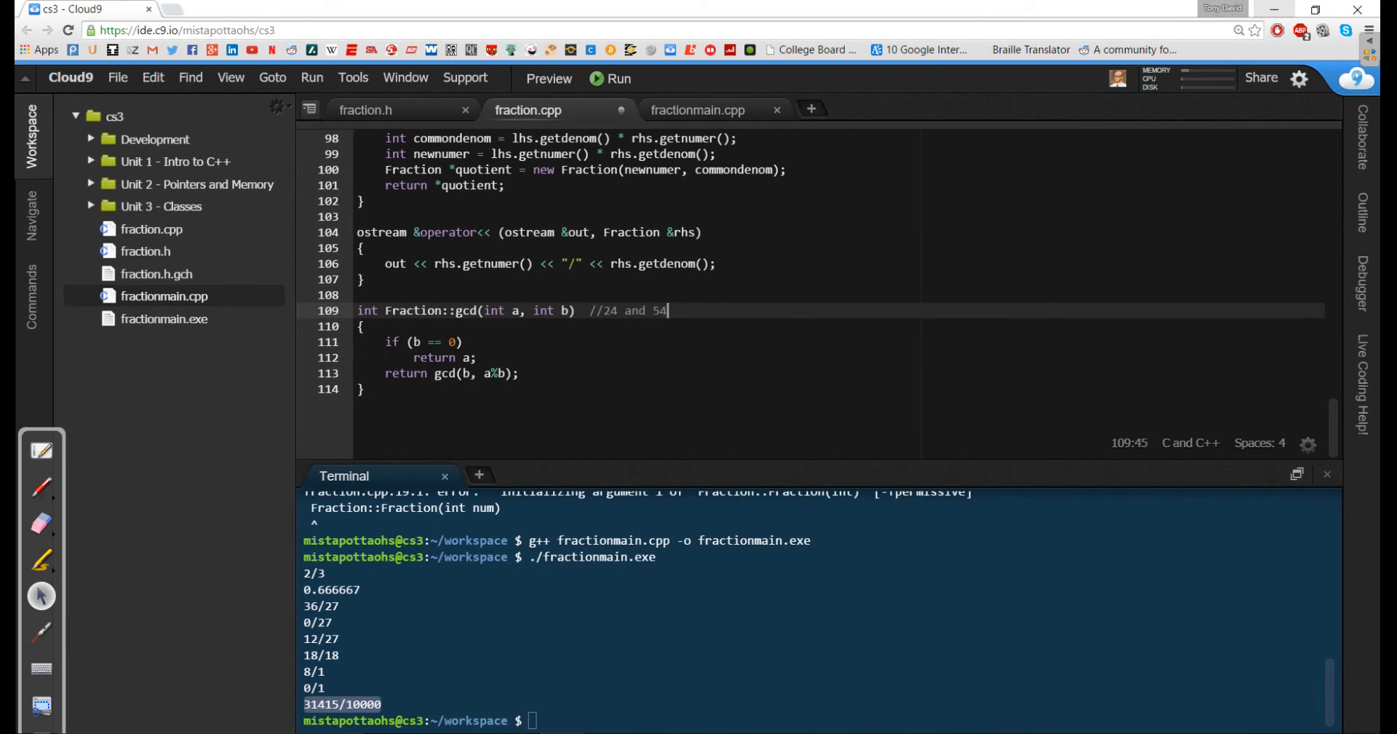
pyautogui.write('->')
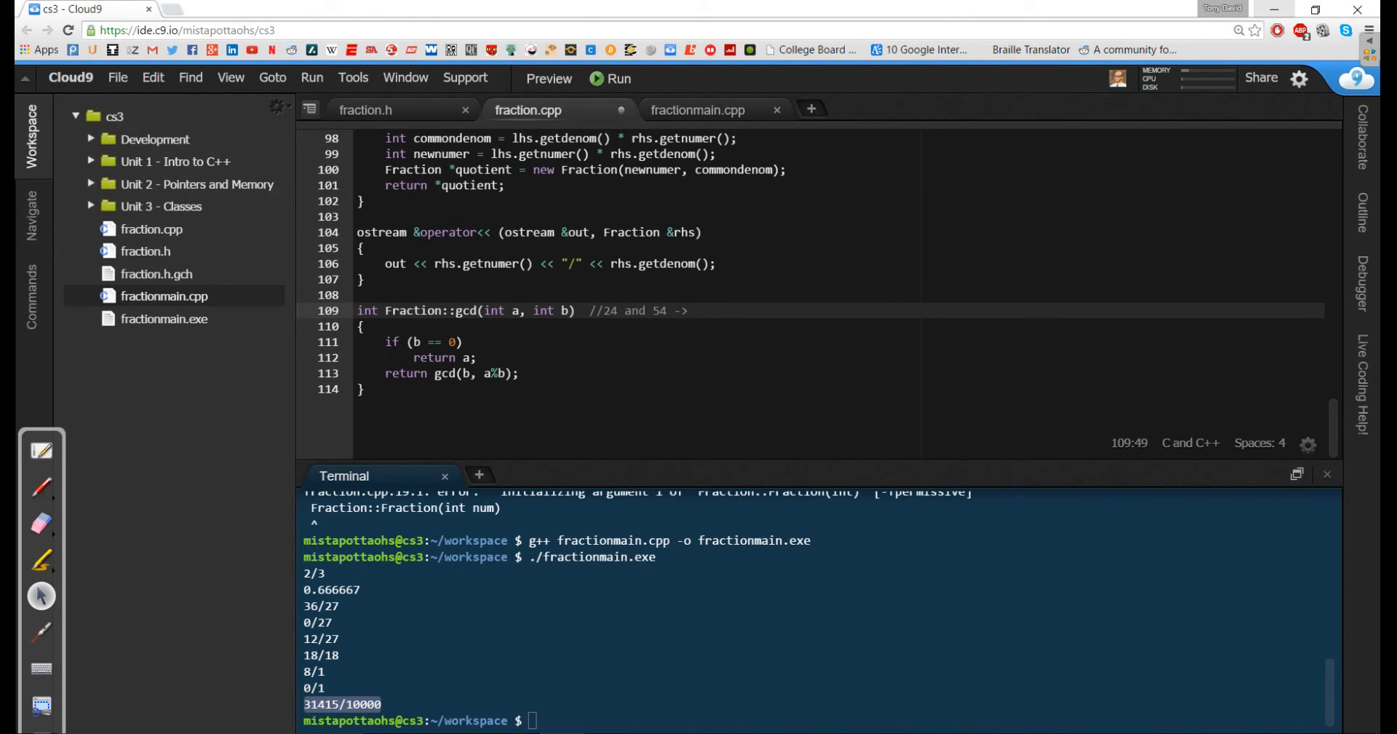
pyautogui.write('54')
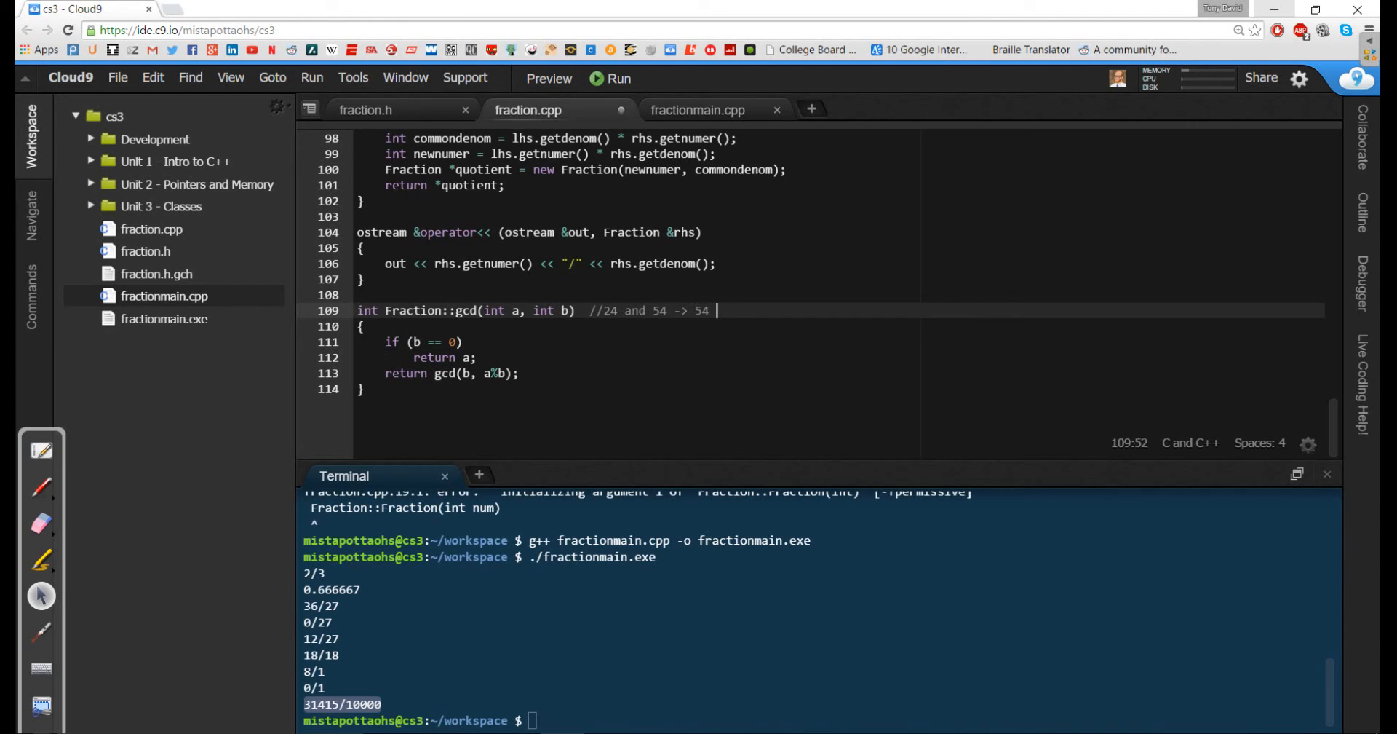
pyautogui.write('and 24 -')
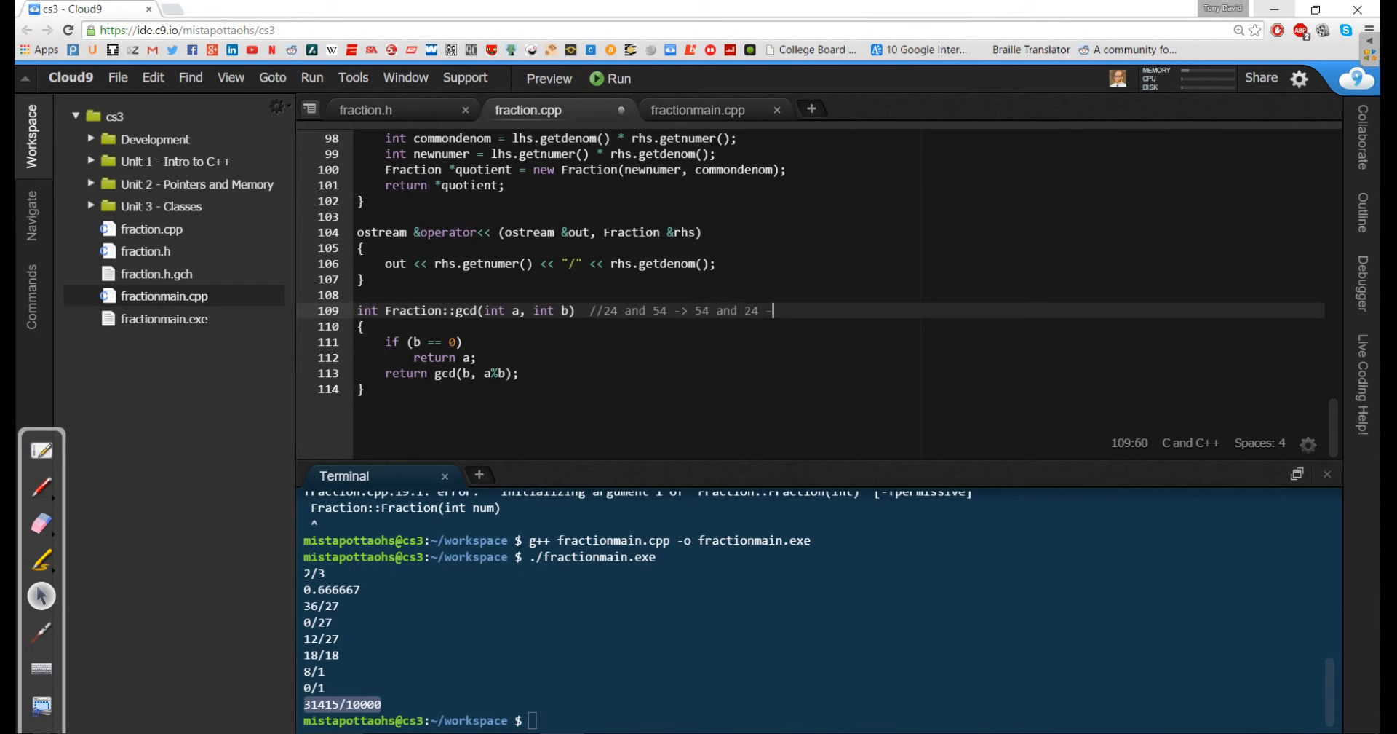
pyautogui.write('>')
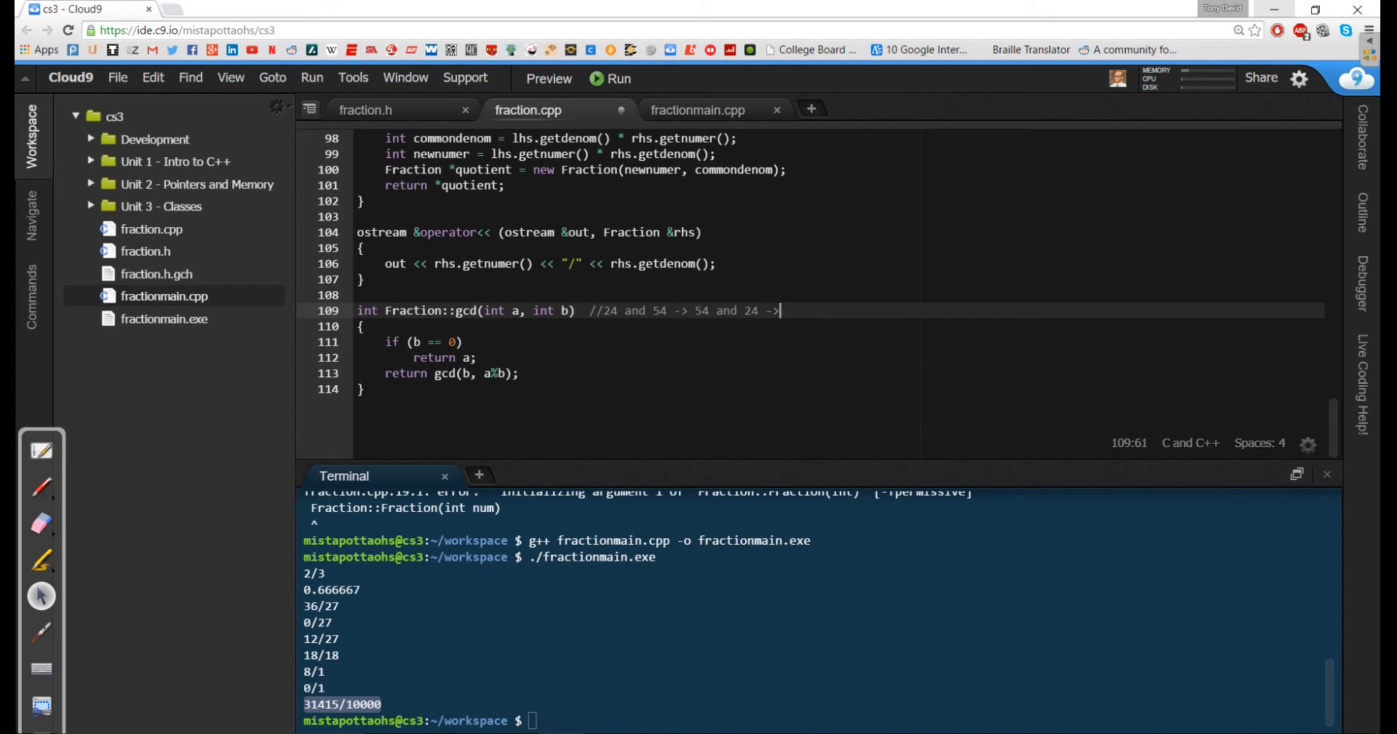
pyautogui.write('24 and')
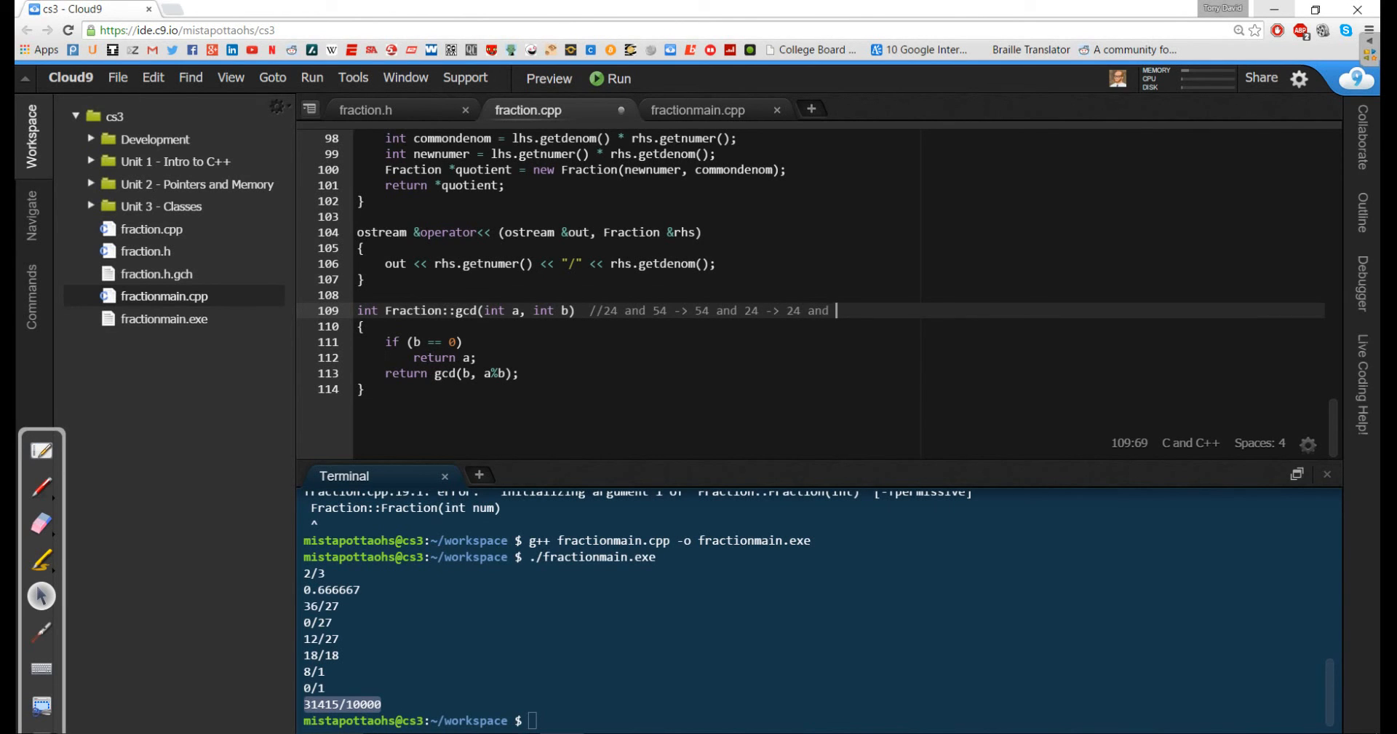
pyautogui.write('6 -> 6 a')
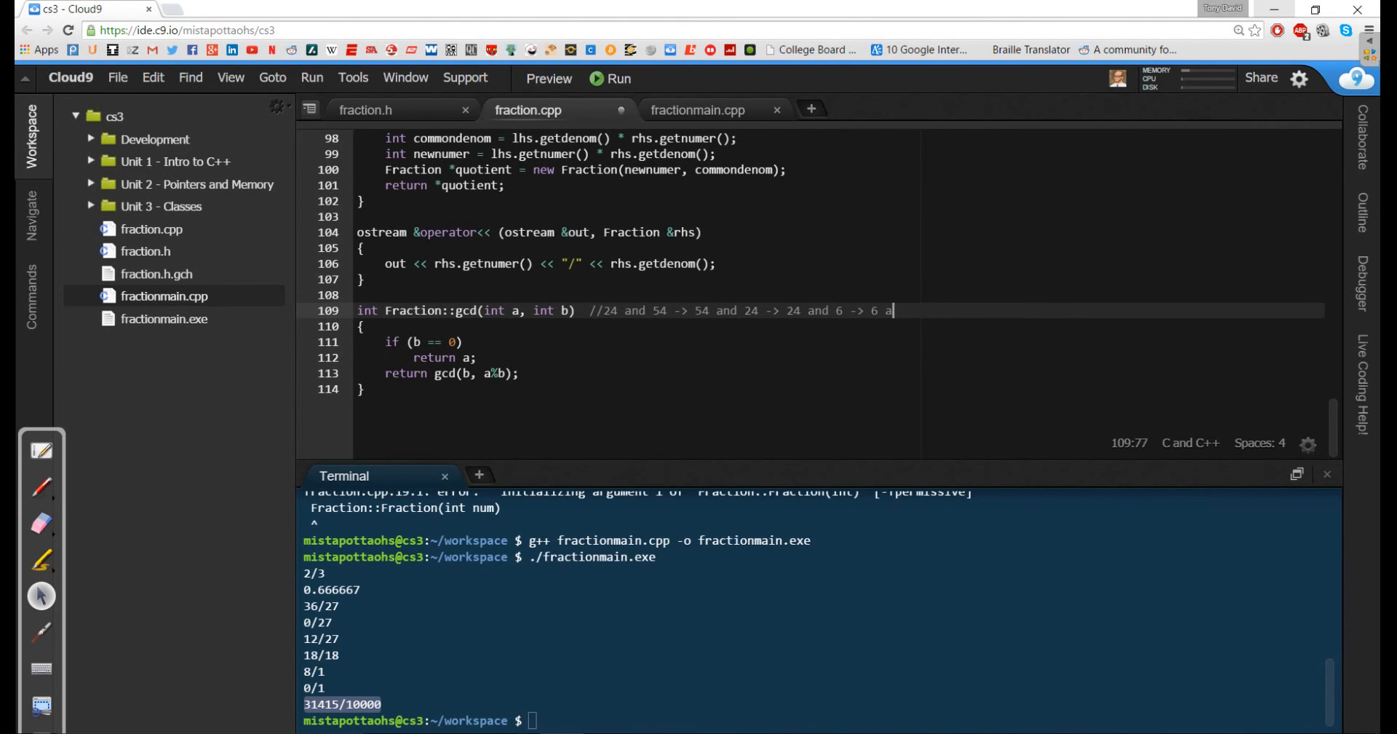
pyautogui.write('nd')
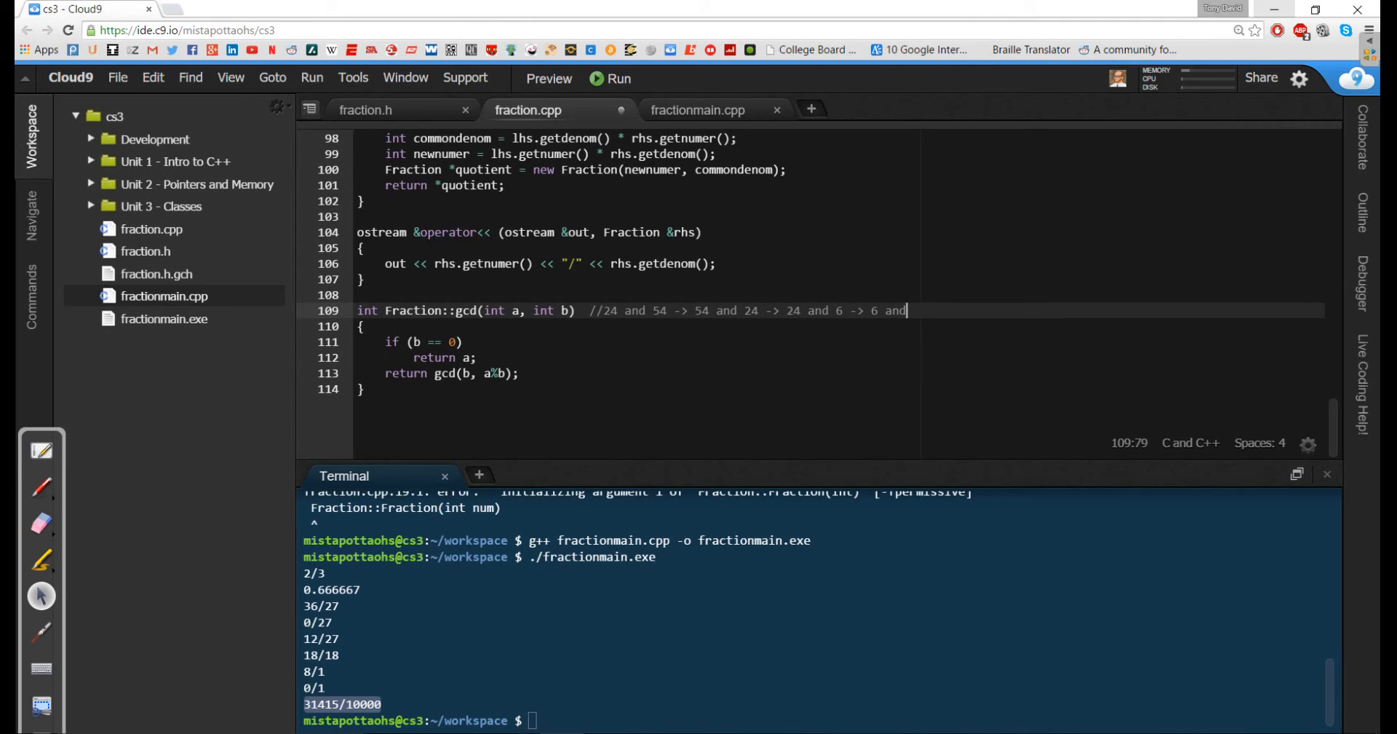
pyautogui.write('0')
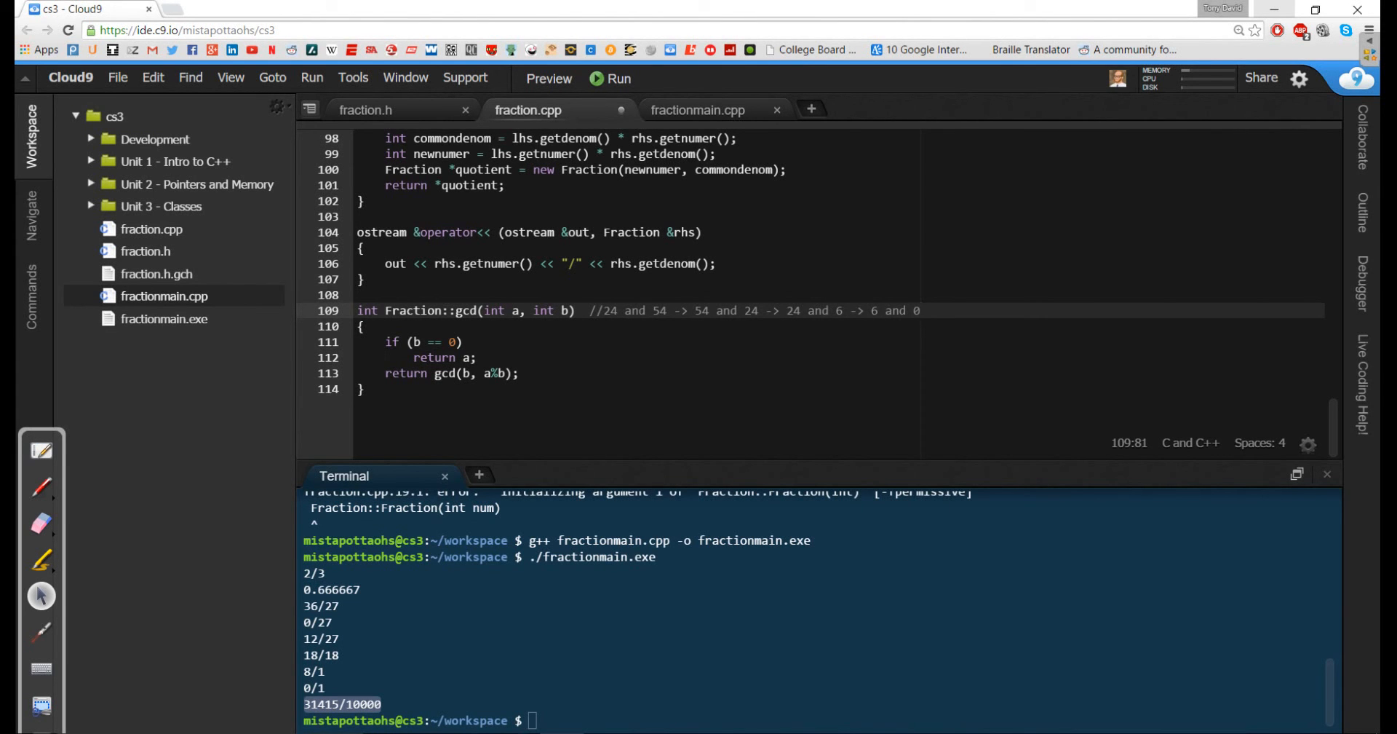
pyautogui.click(365, 294)
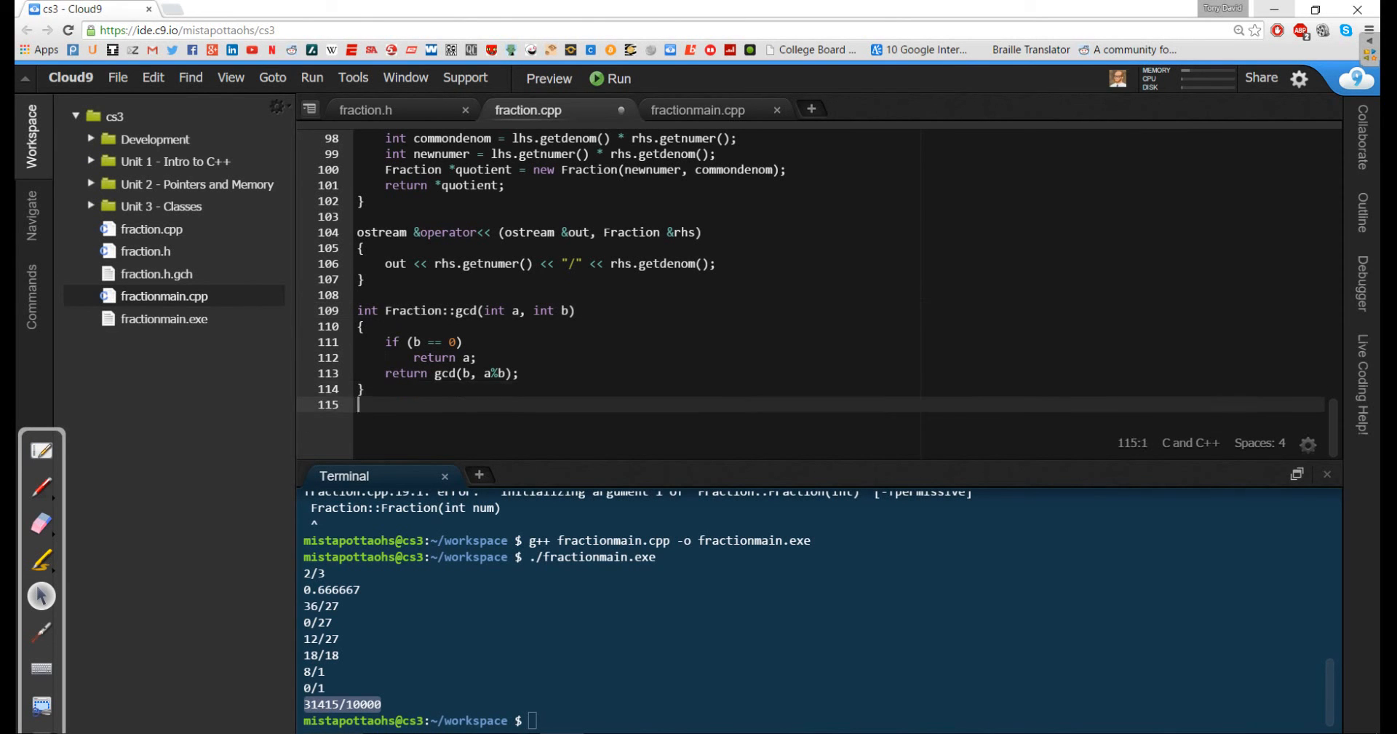
# Step: Write void Fraction::reduce() with int GCD = gcd(numer, denom), then numer /= GCD and denom /= GCD
pyautogui.write('void F')
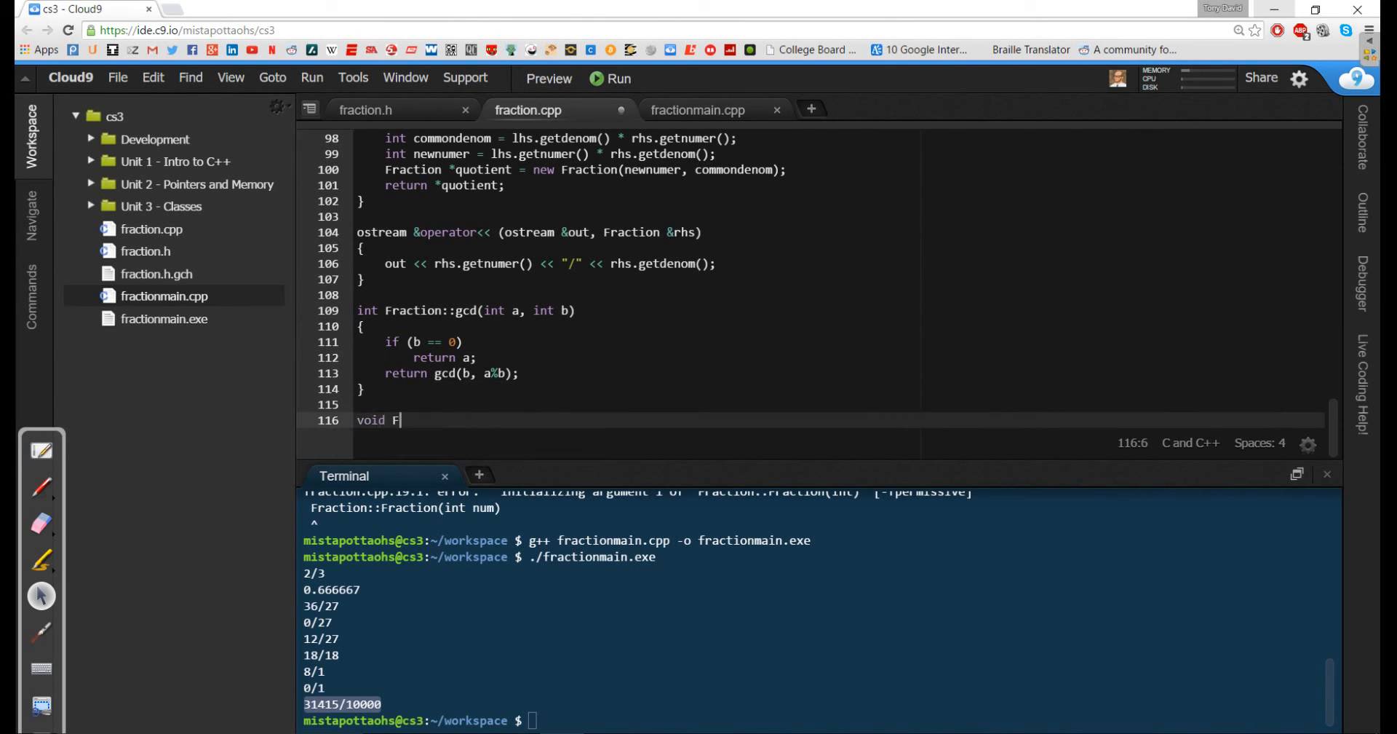
pyautogui.write('raction::')
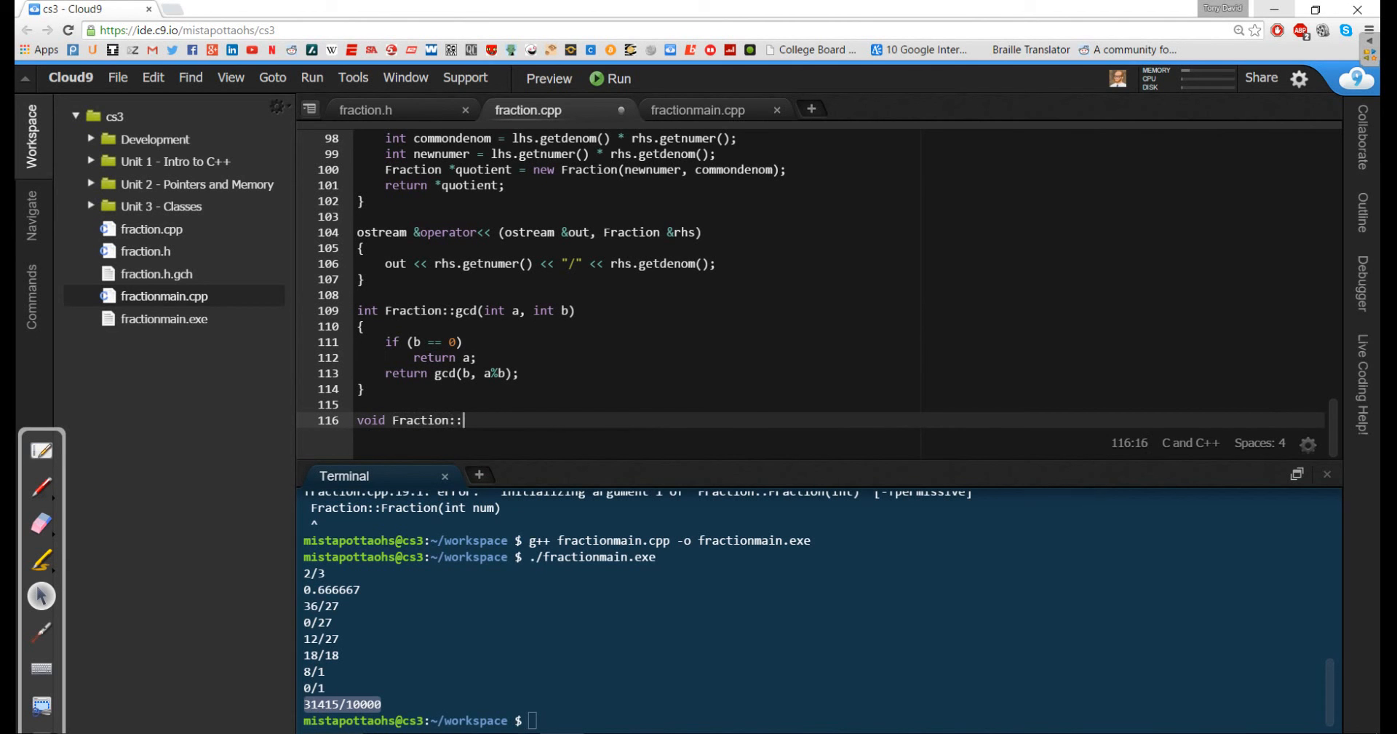
pyautogui.write('reduce()')
pyautogui.write('{')
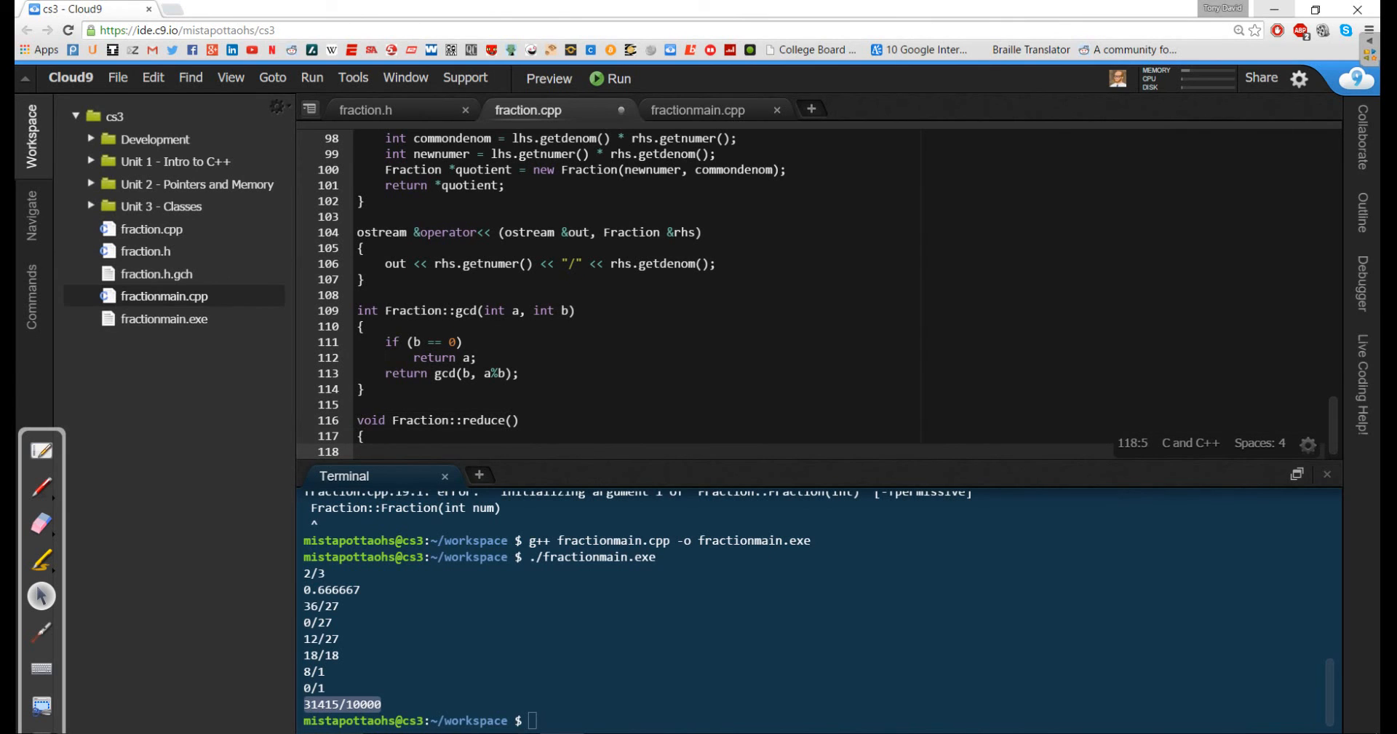
pyautogui.write('int GCD =')
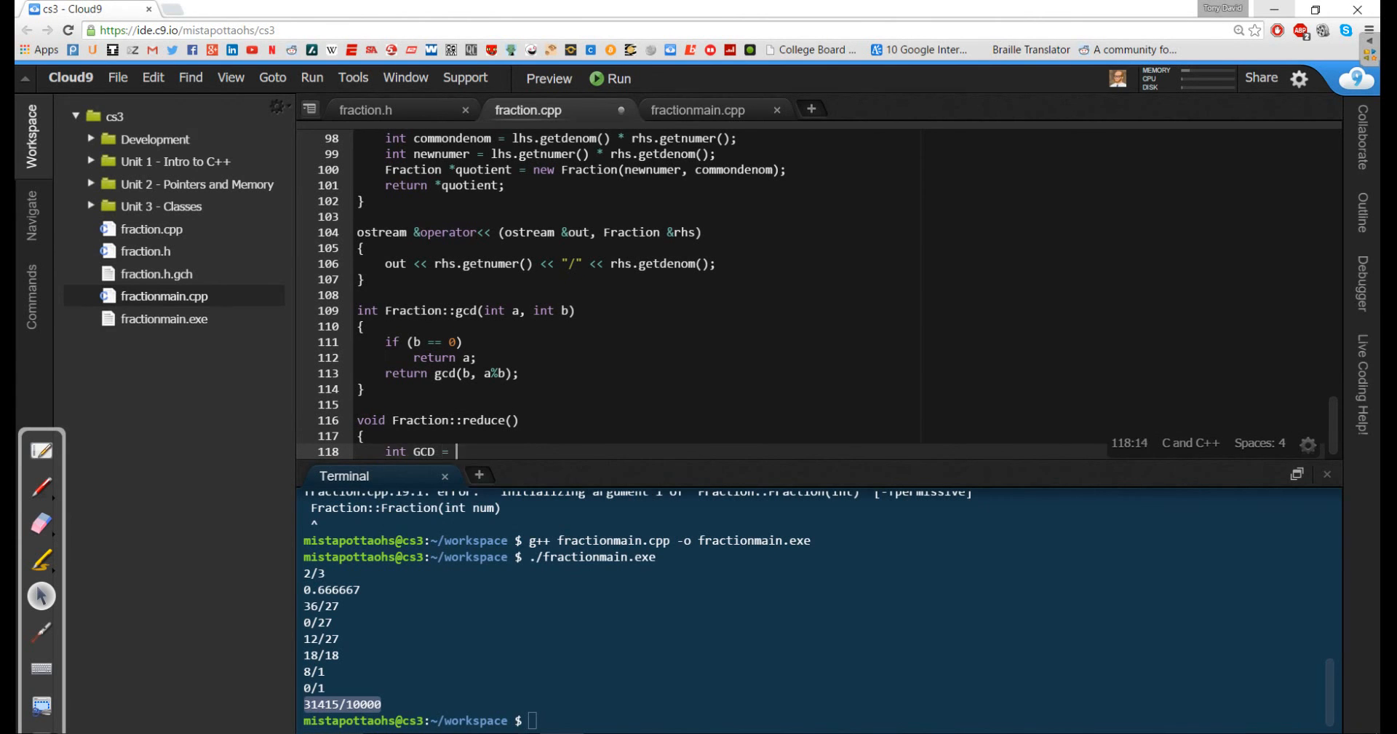
pyautogui.write('gcd(n')
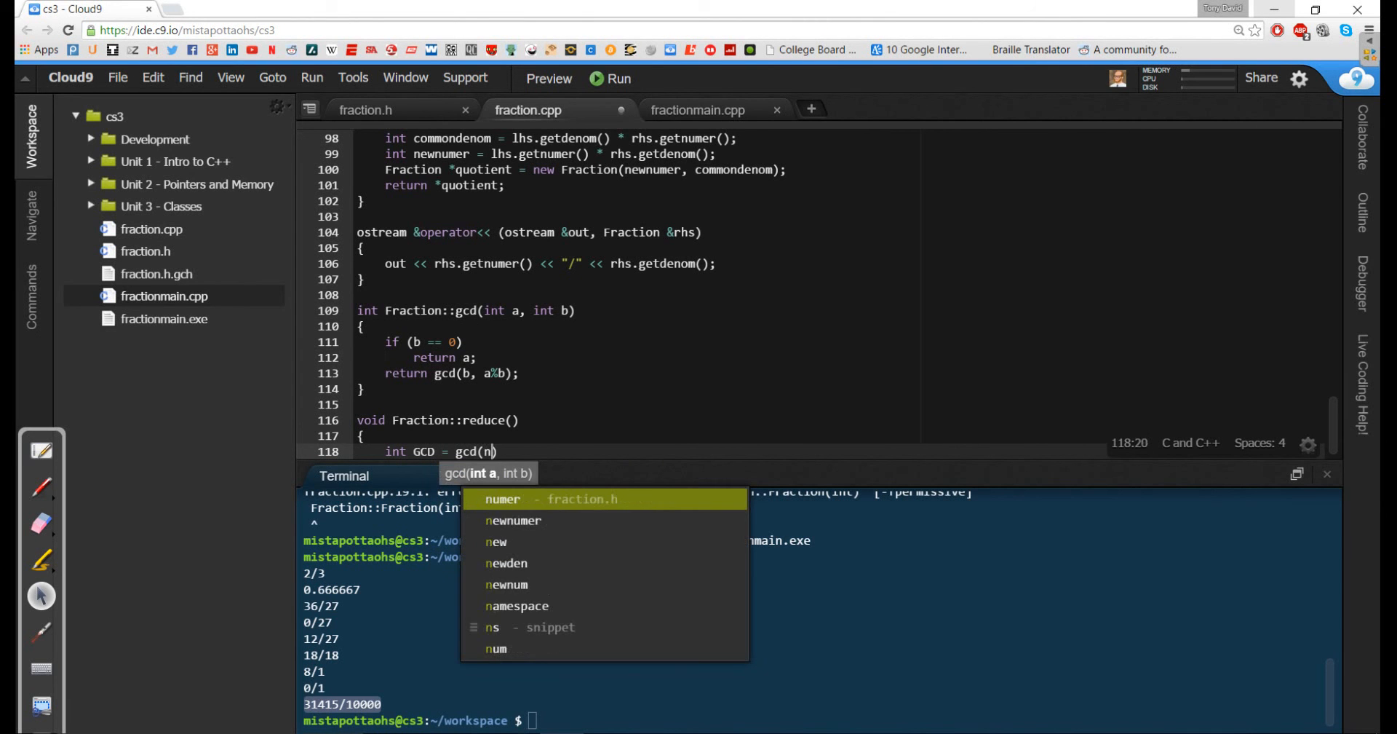
pyautogui.write('umer, denom')
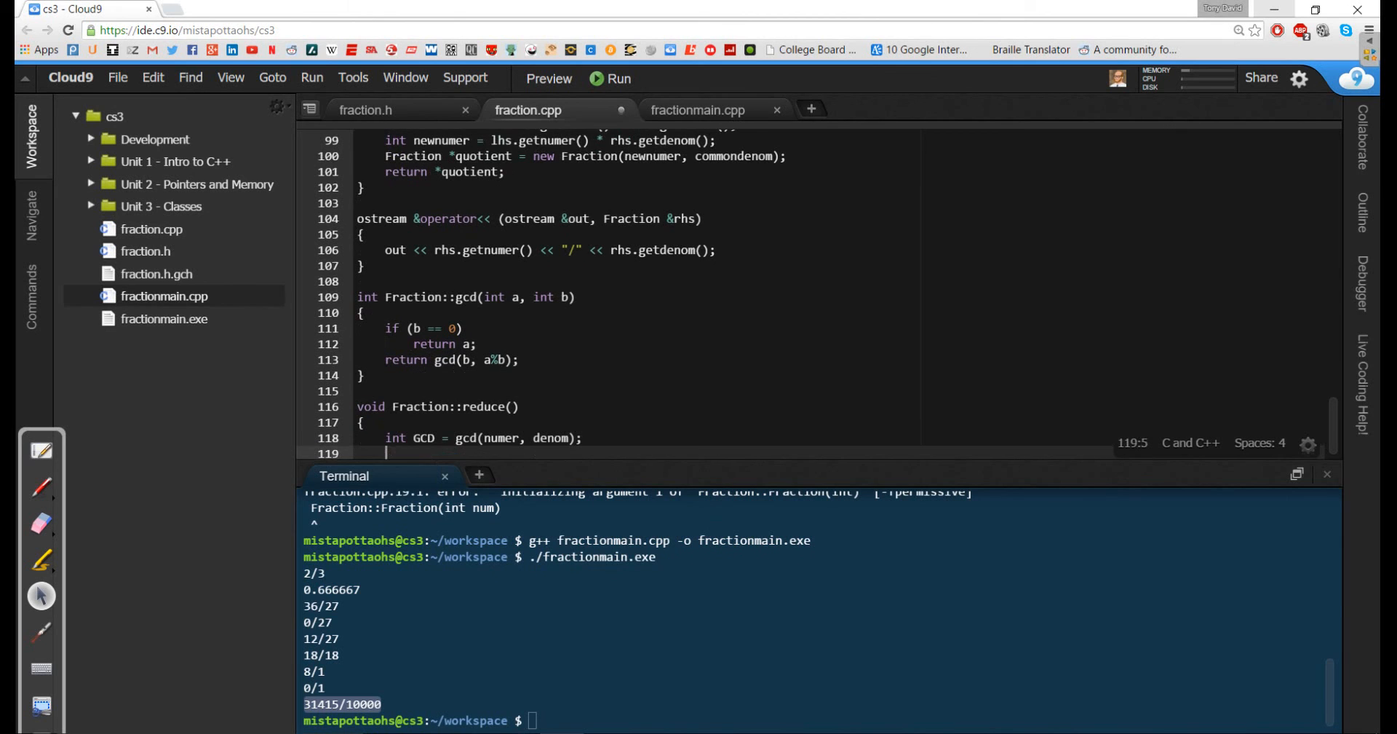
pyautogui.write('numer')
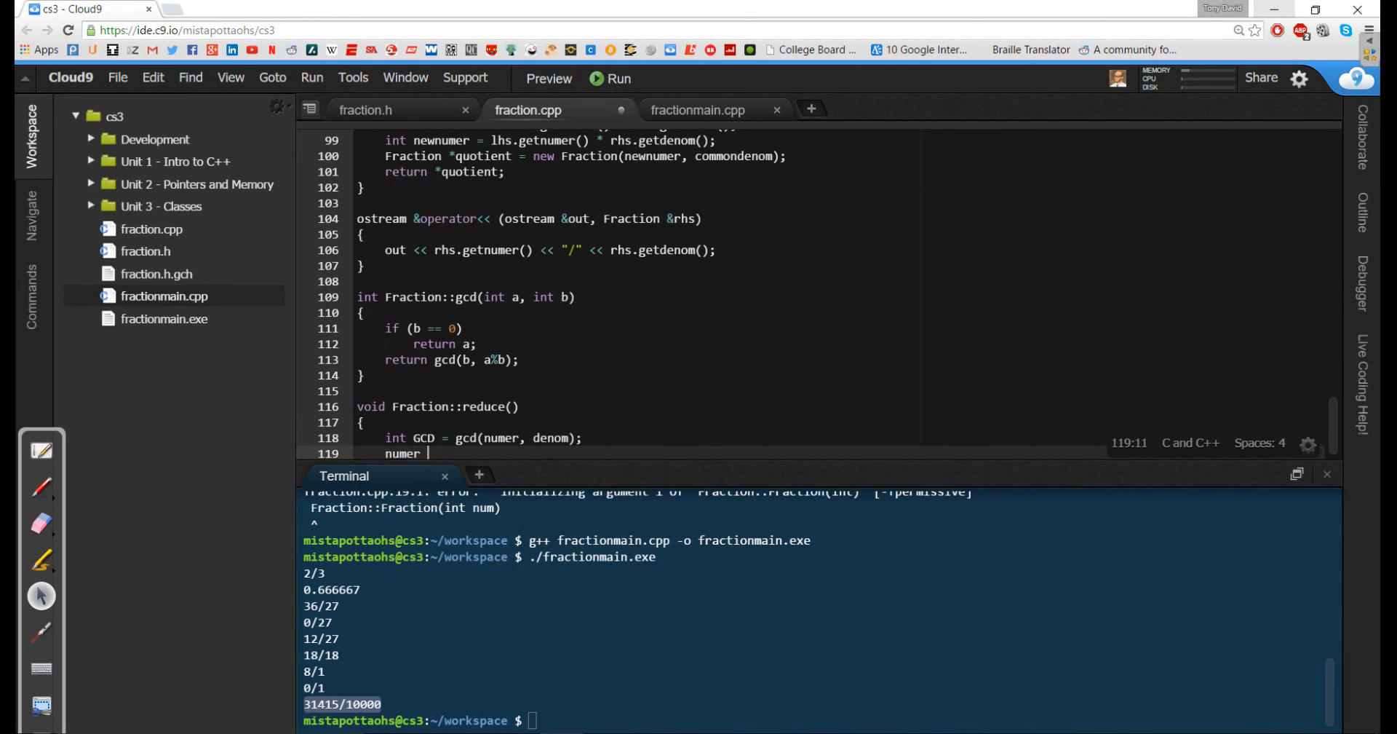
pyautogui.write('/= GCD;')
pyautogui.write('denom')
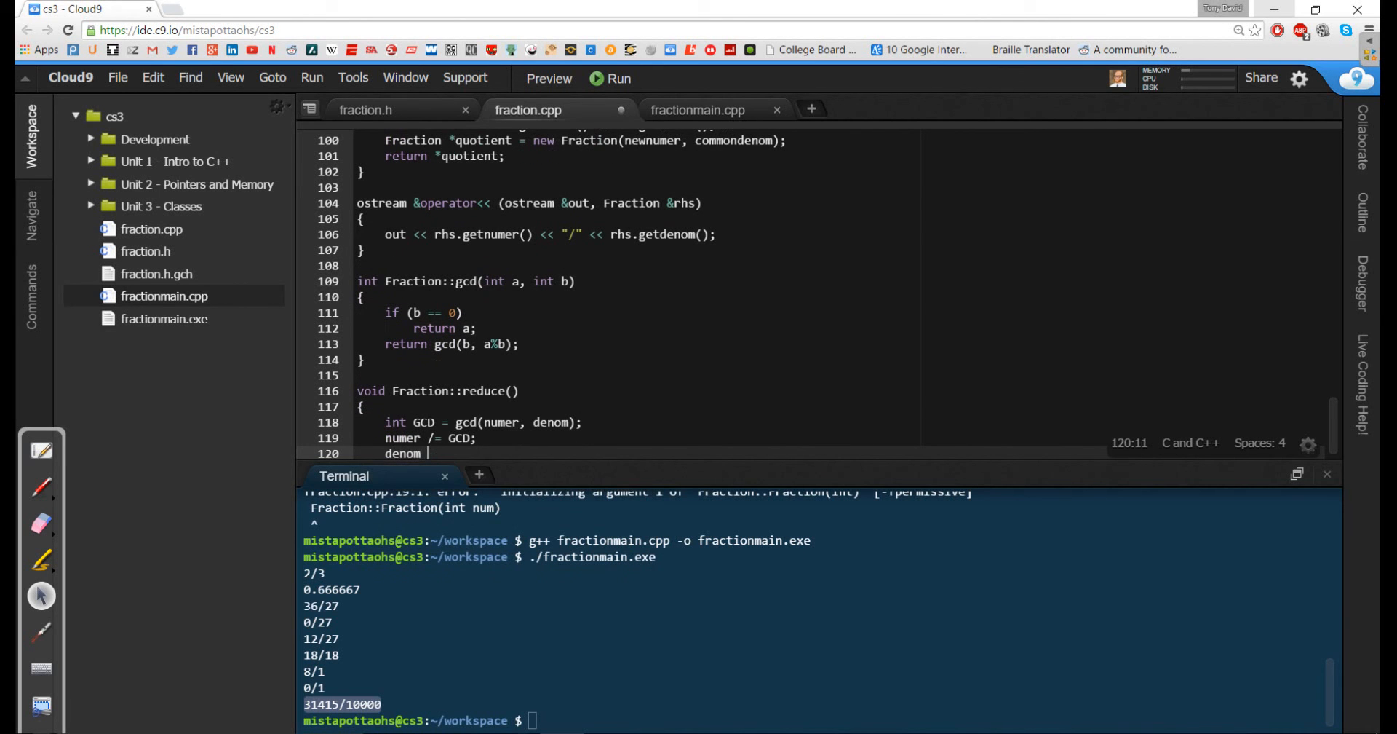
pyautogui.write('/= GCD;')
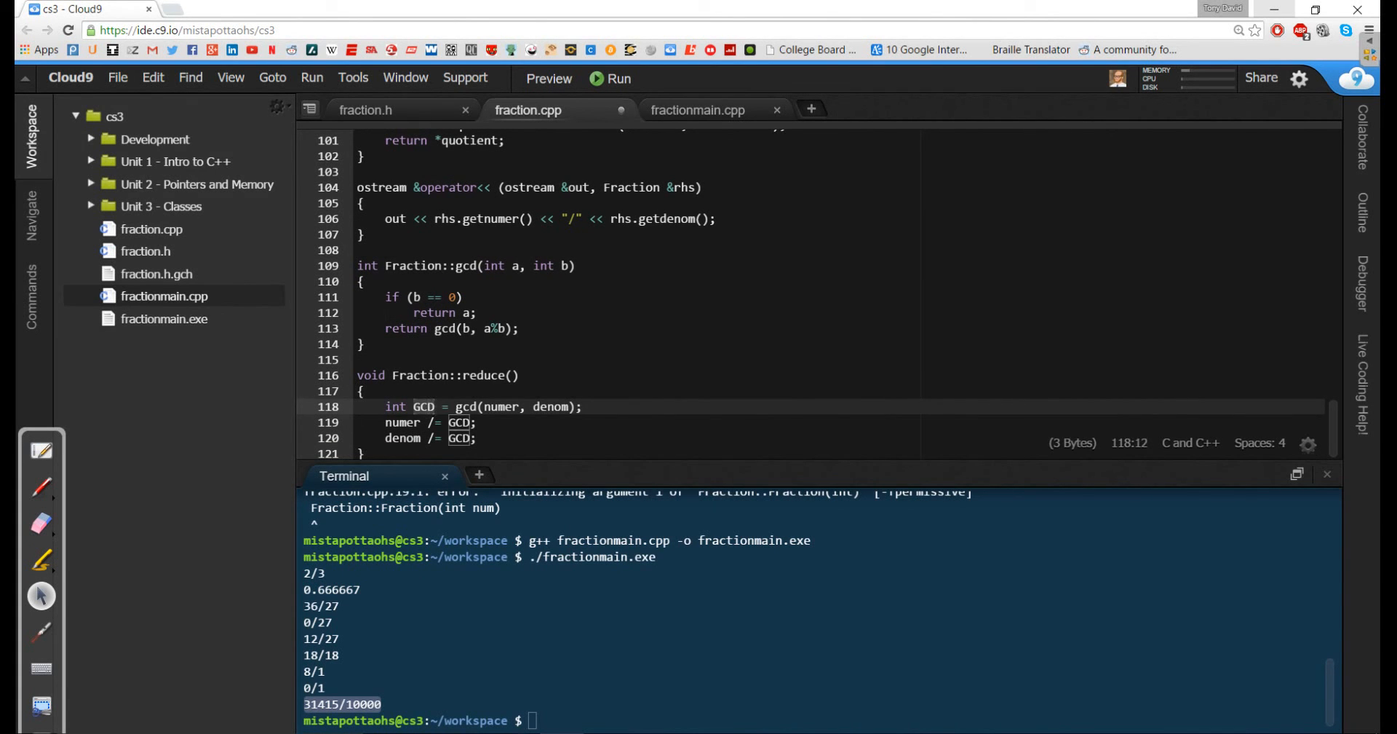
pyautogui.click(467, 405)
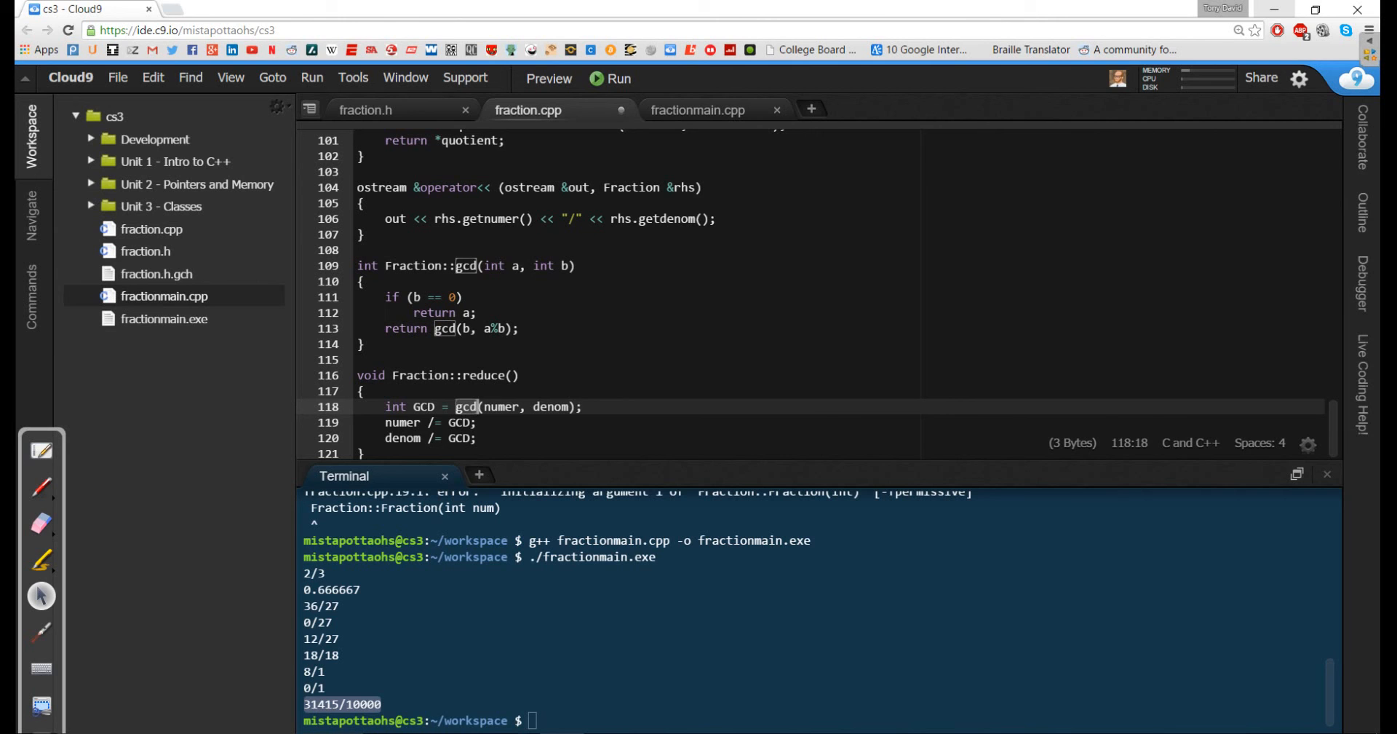
pyautogui.click(424, 407)
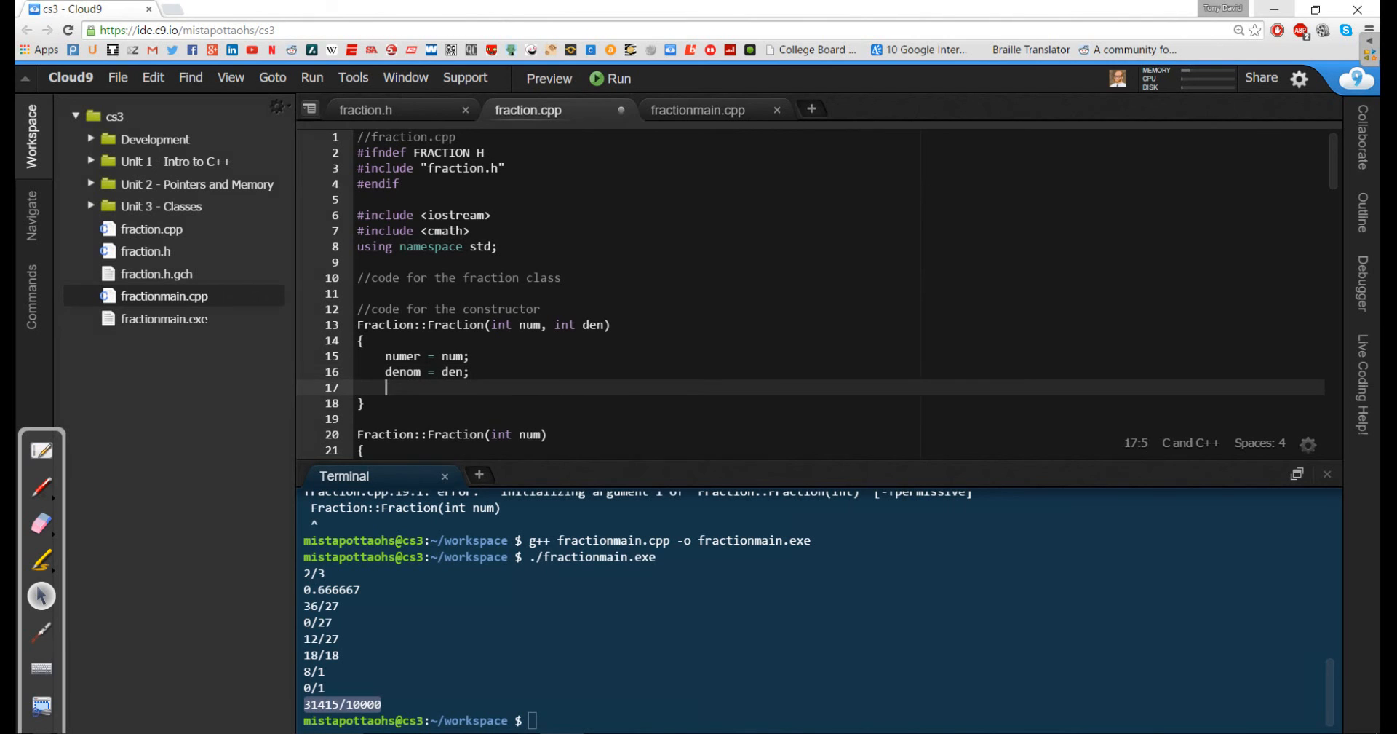
# Step: Append reduce(); to Fraction(int num, int den) and Fraction(double value)
pyautogui.write('reduce')
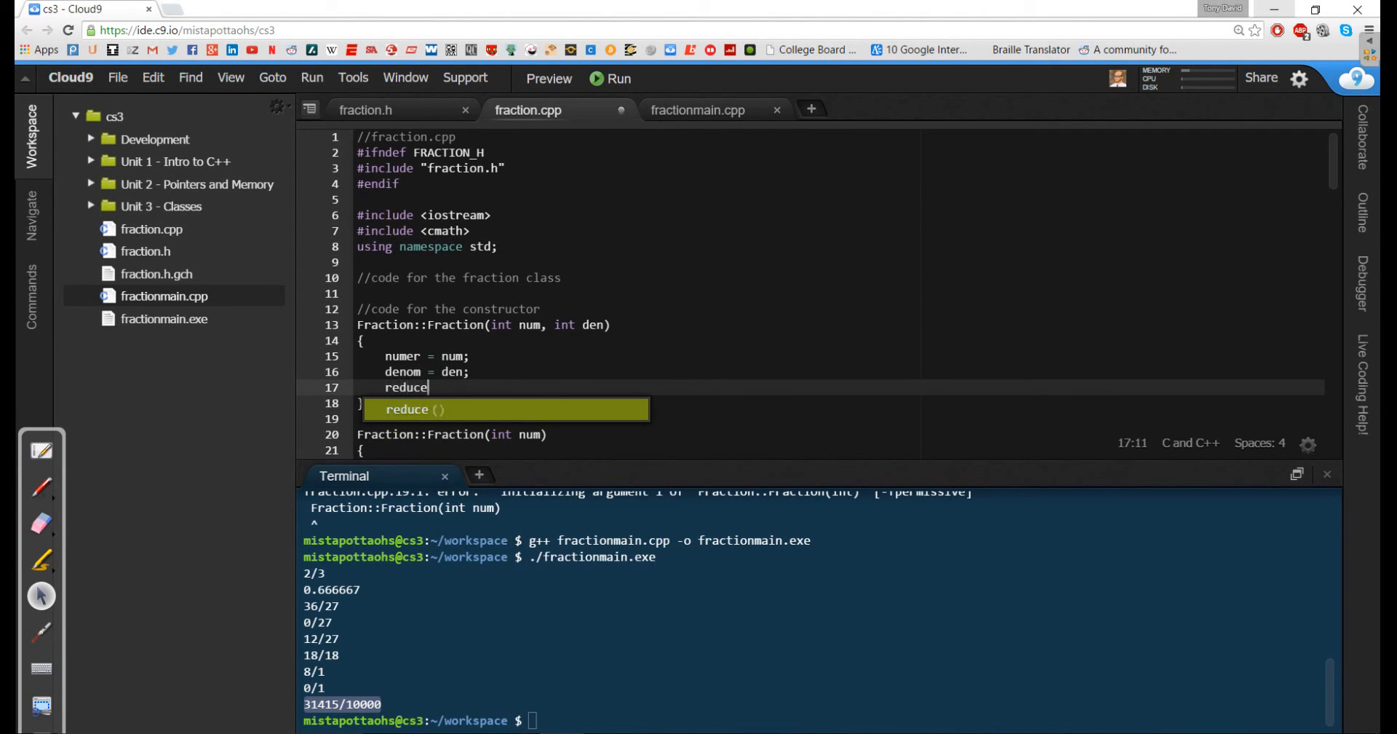
pyautogui.write('();')
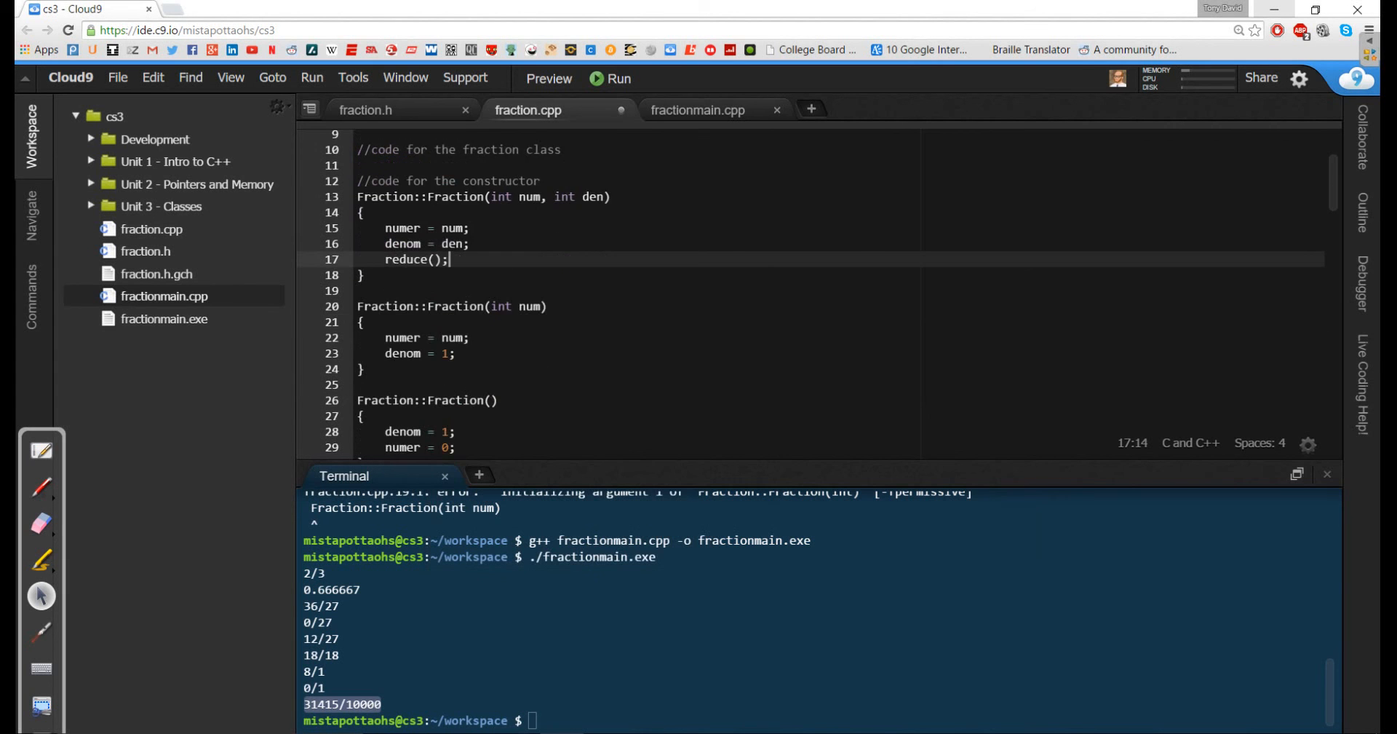
pyautogui.scroll(-3)
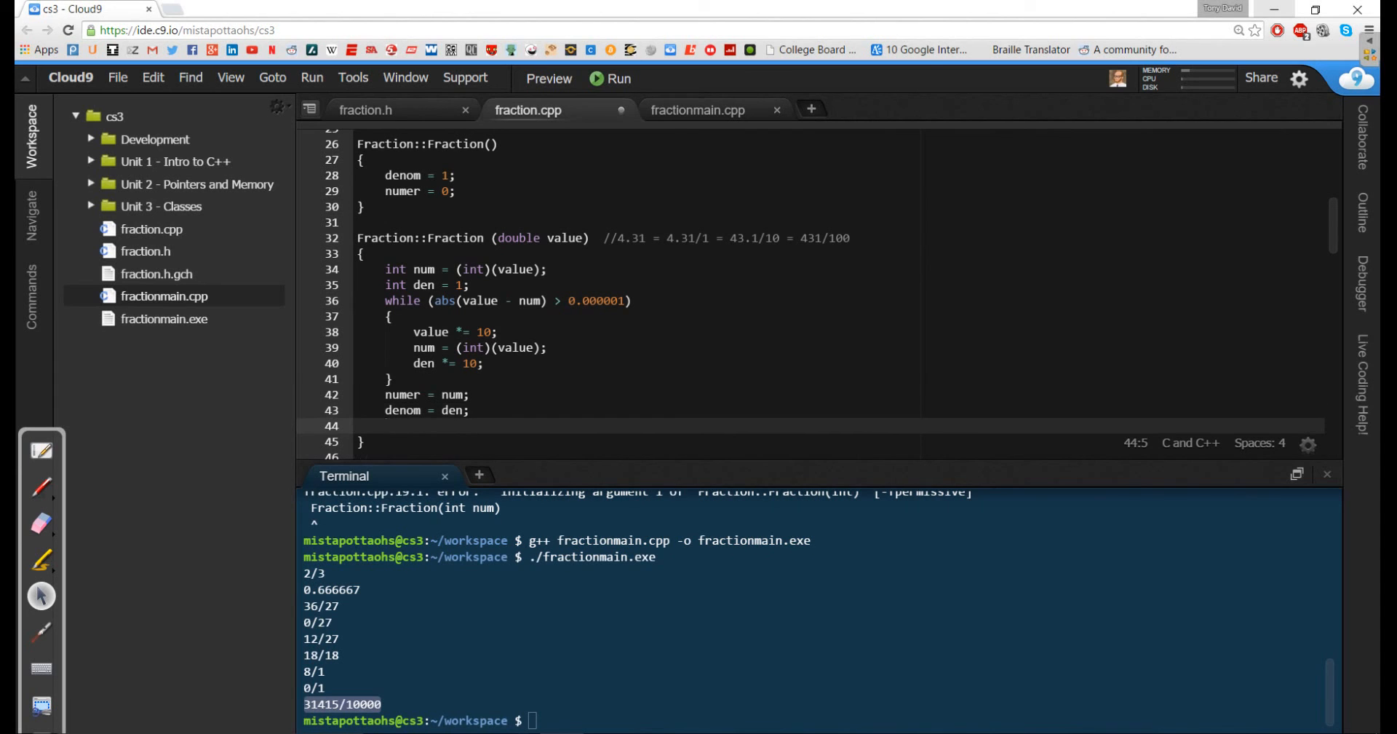
pyautogui.write('reduce')
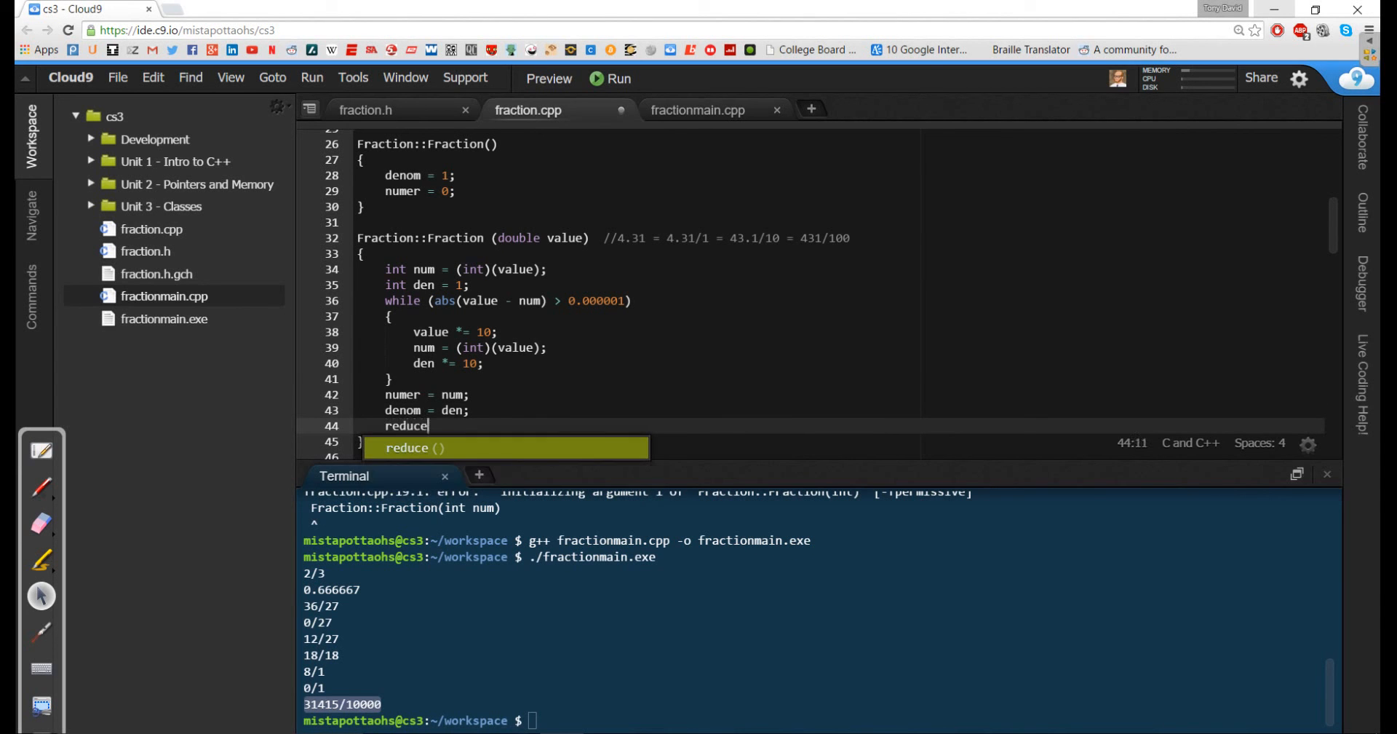
pyautogui.write('();')
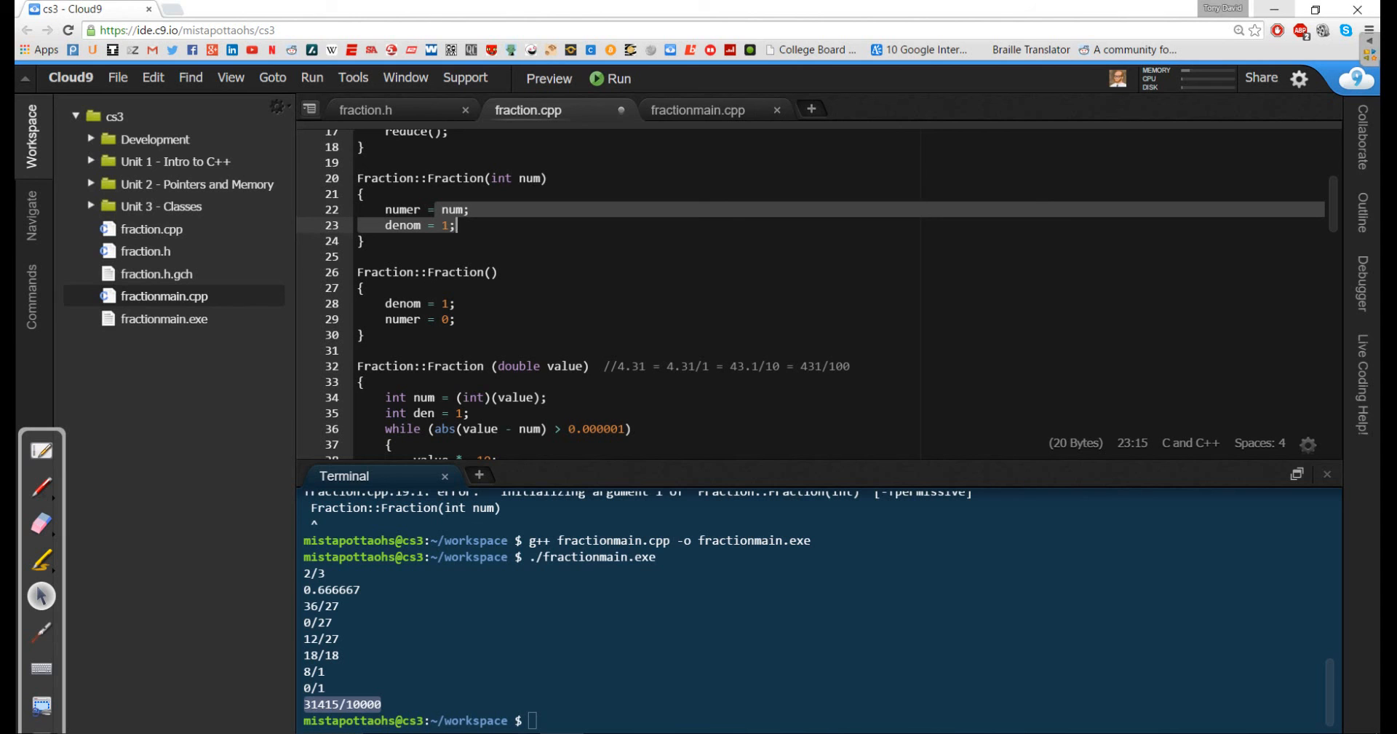
# Step: Save, rebuild and rerun fractionmain.exe, which now prints reduced fractions like 4/3, 4/9 and 1/1
pyautogui.press('ctrl+s')
pyautogui.write('g++ fractionmain.cpp -o fractionmain.exe')
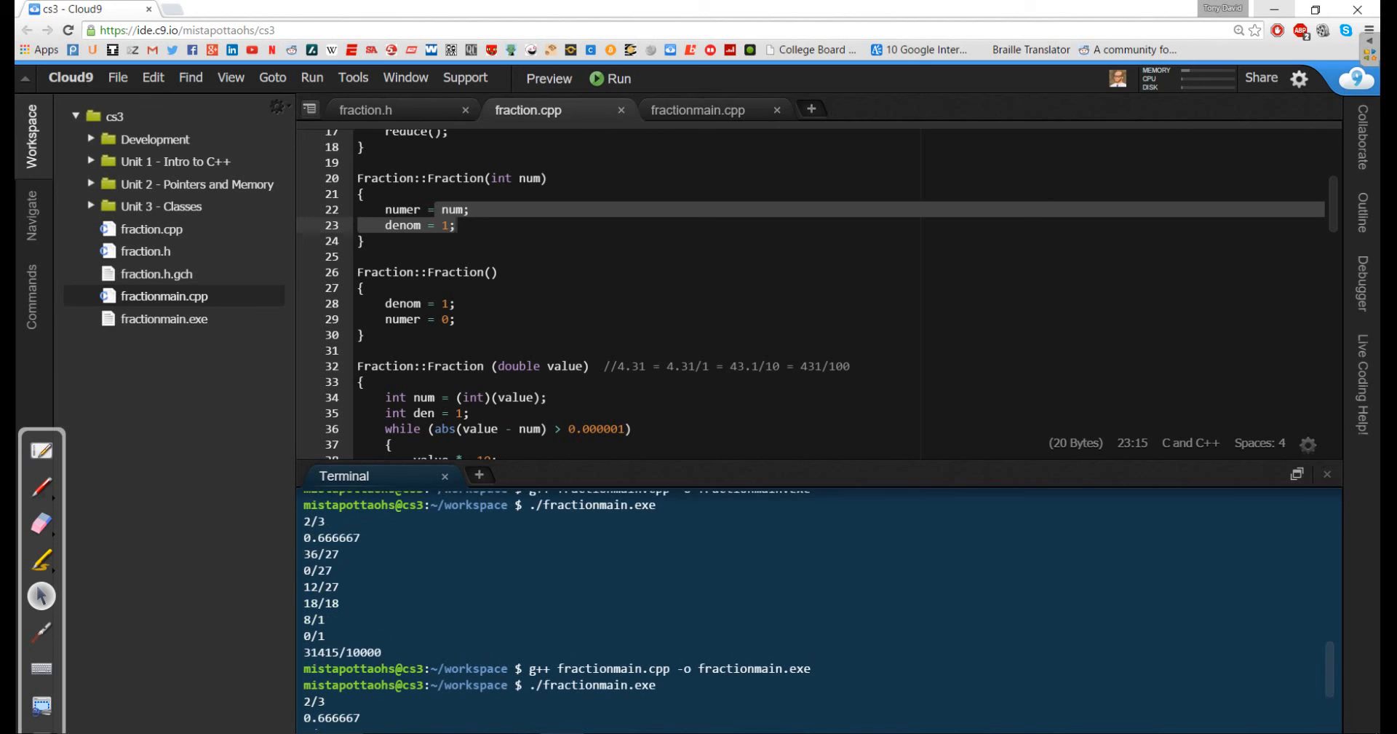
pyautogui.scroll(-3)
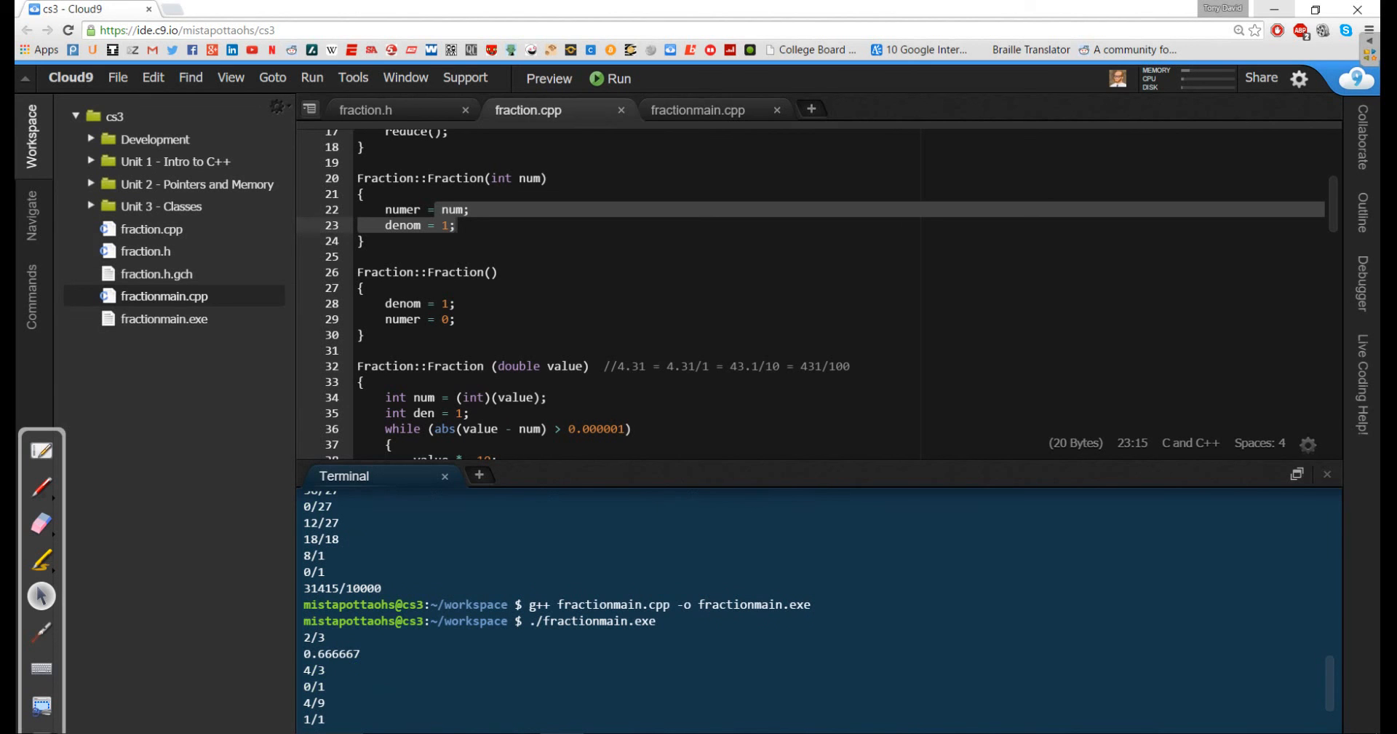